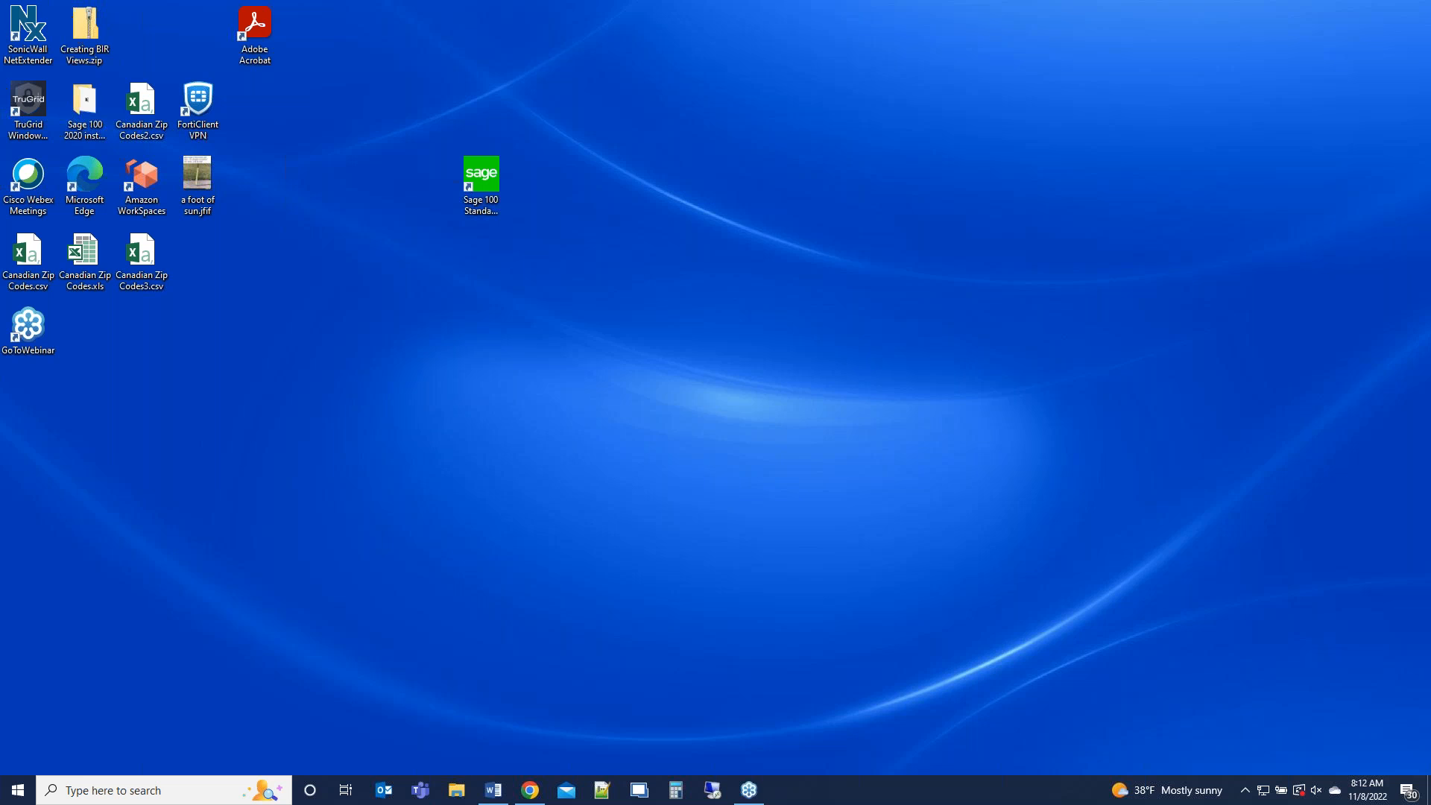
mouse_move(484, 474)
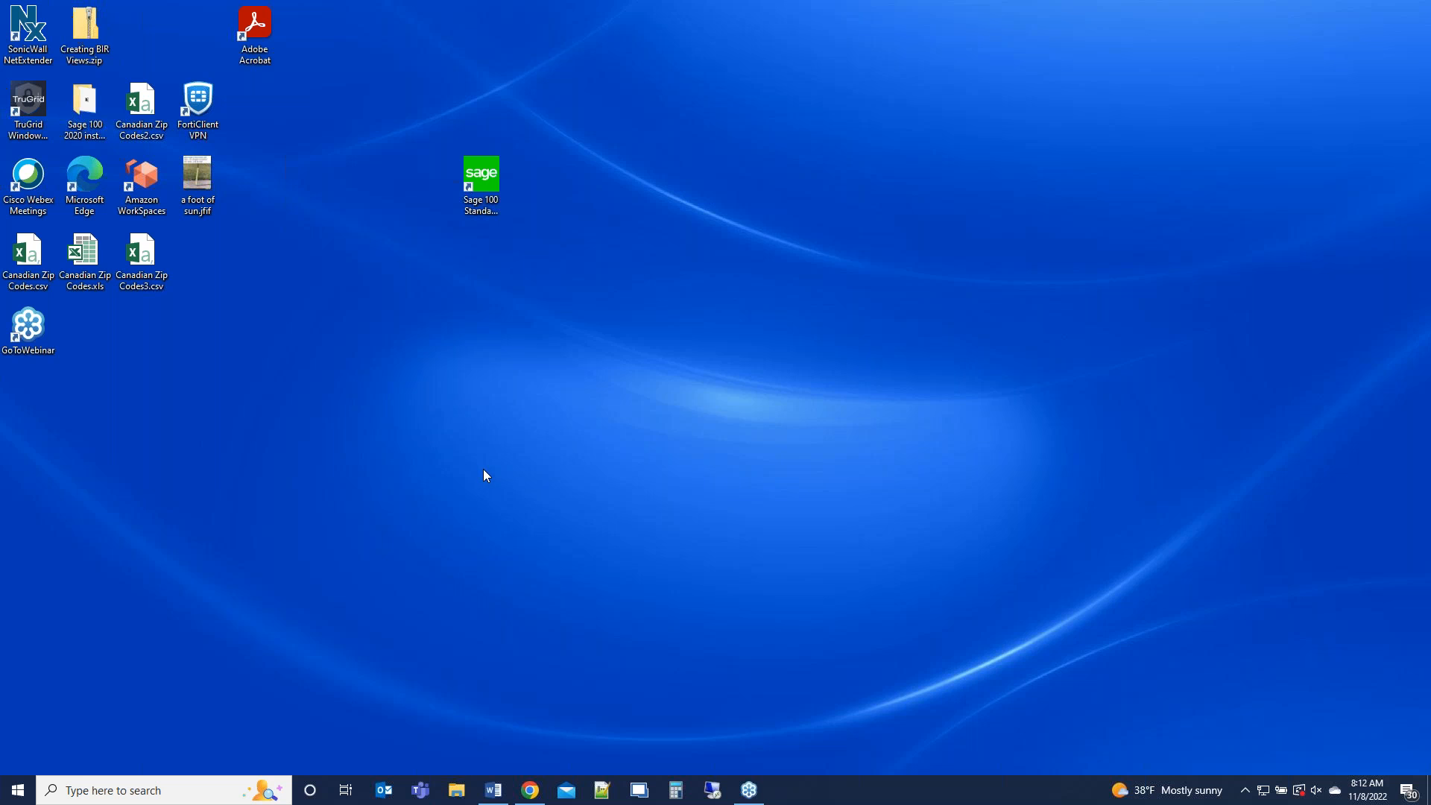
mouse_move(187, 293)
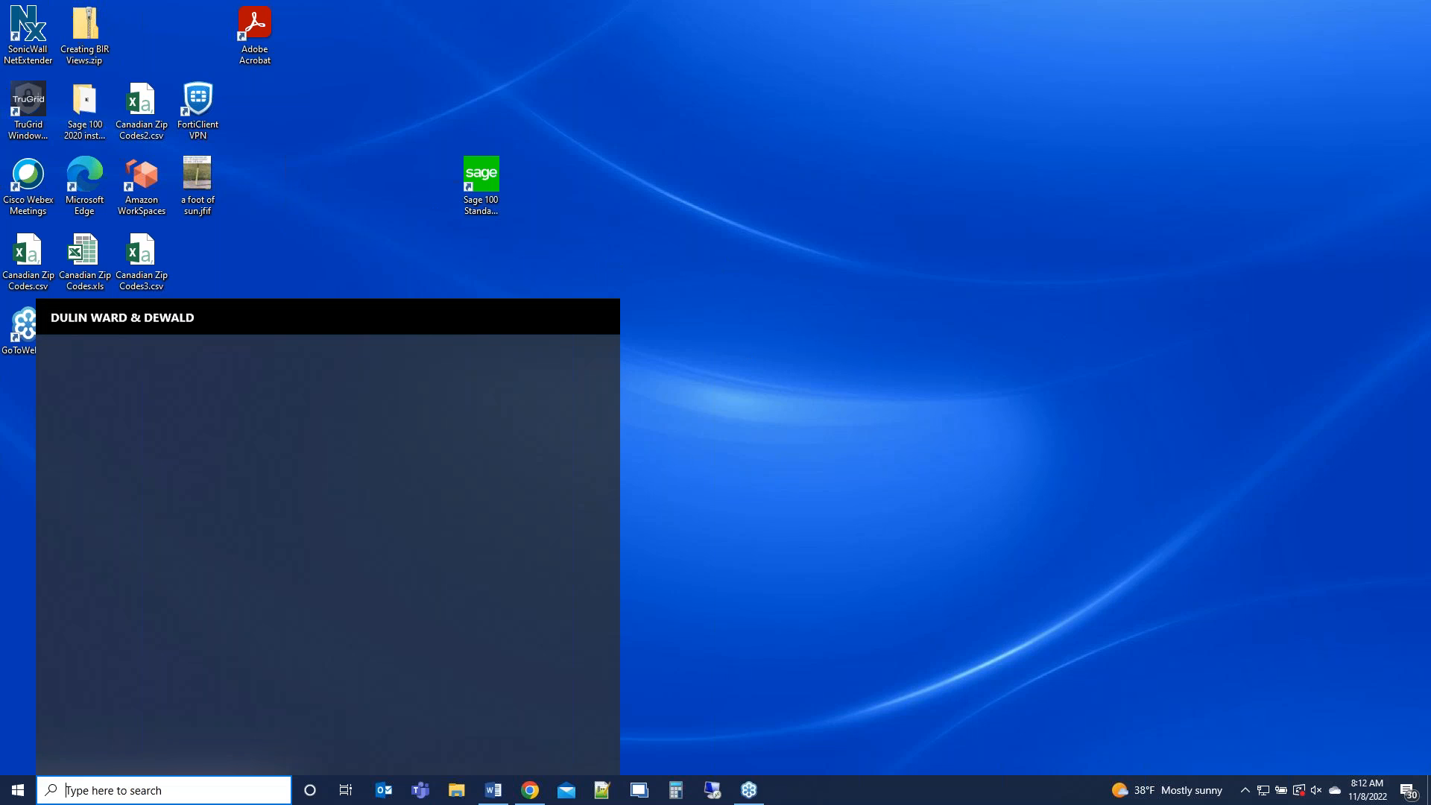
- Find Printers & scanners via search and expand the Multi-Tech FaxFinder printer's actions
type("printers & scanners")
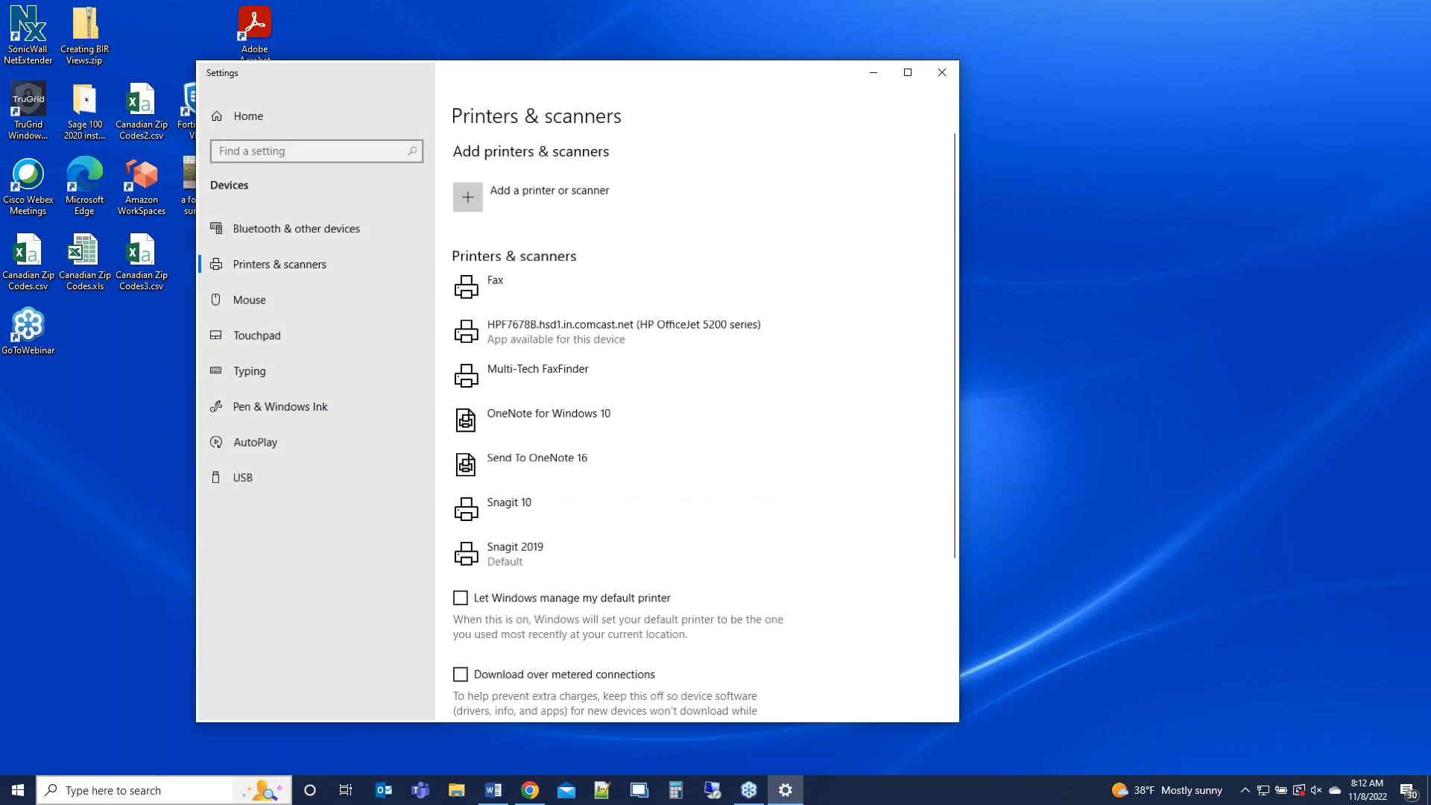
scroll("down", 3)
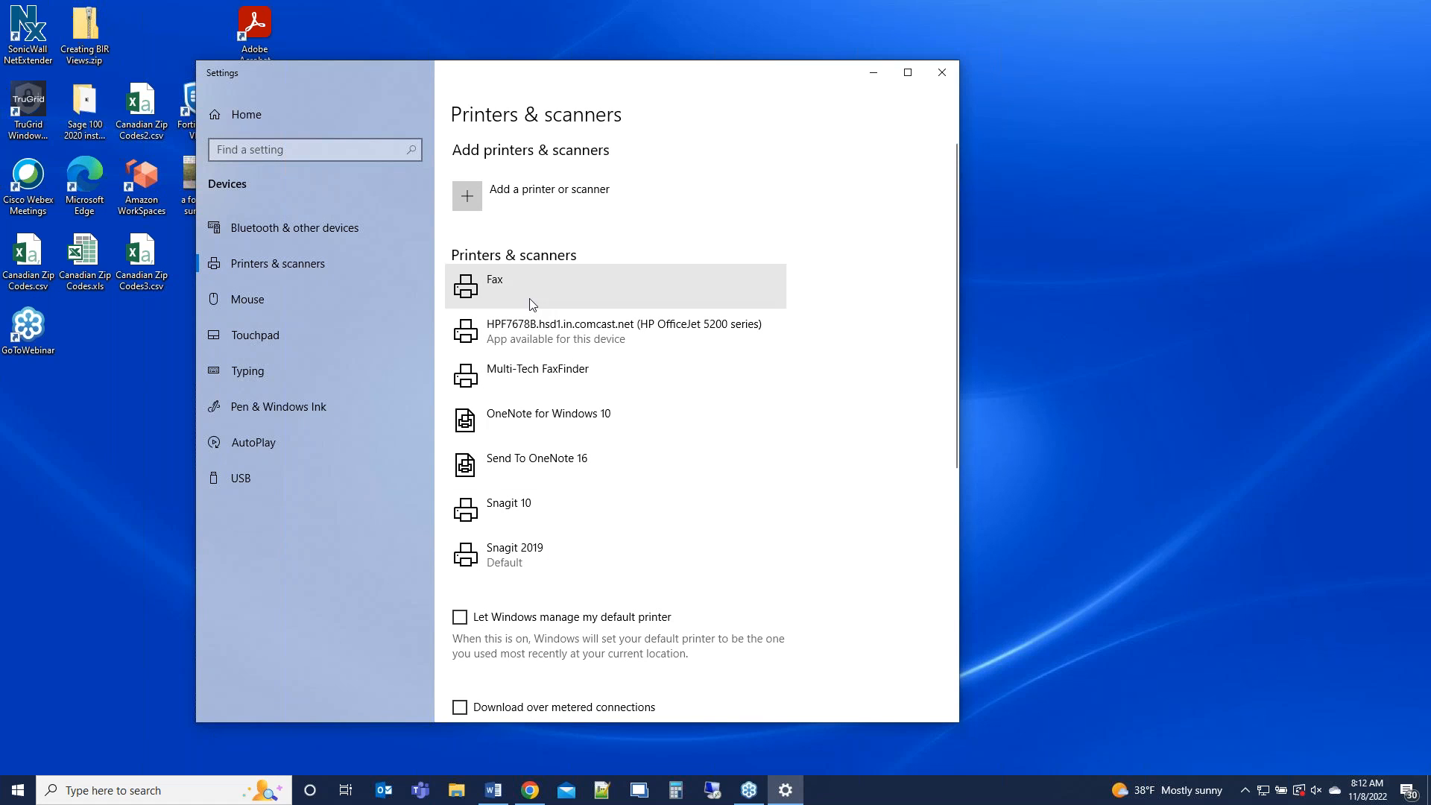
mouse_move(505, 396)
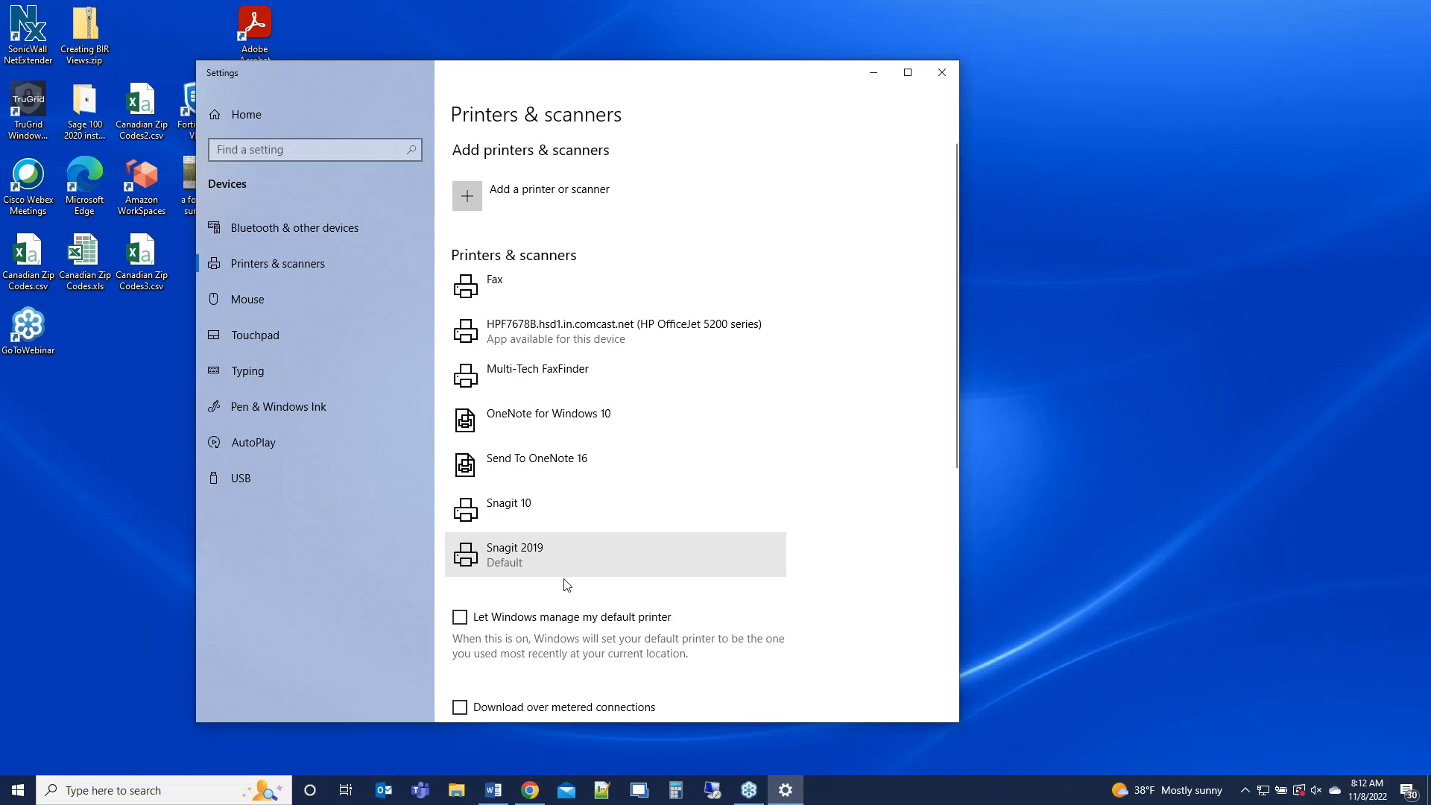
mouse_move(608, 558)
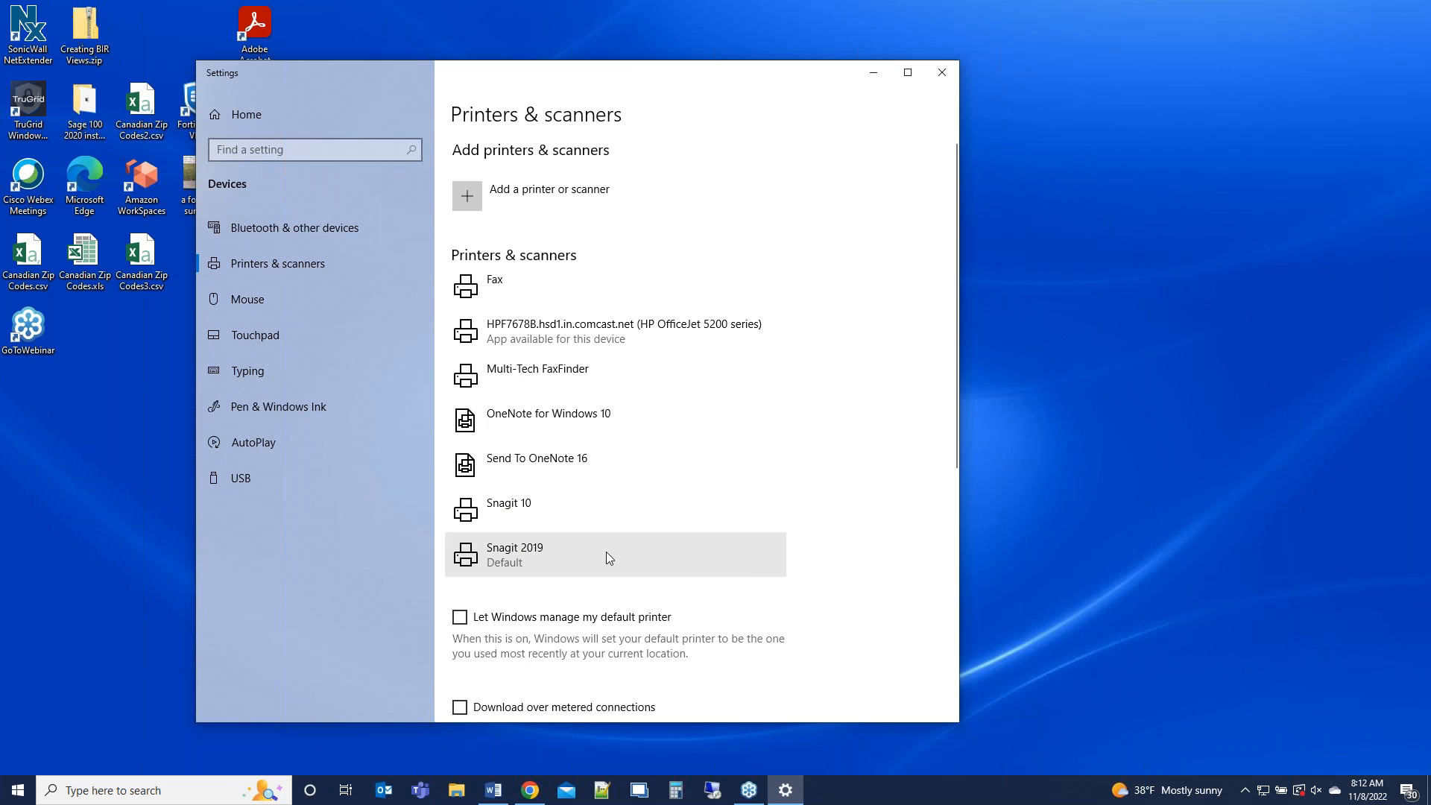
mouse_move(623, 531)
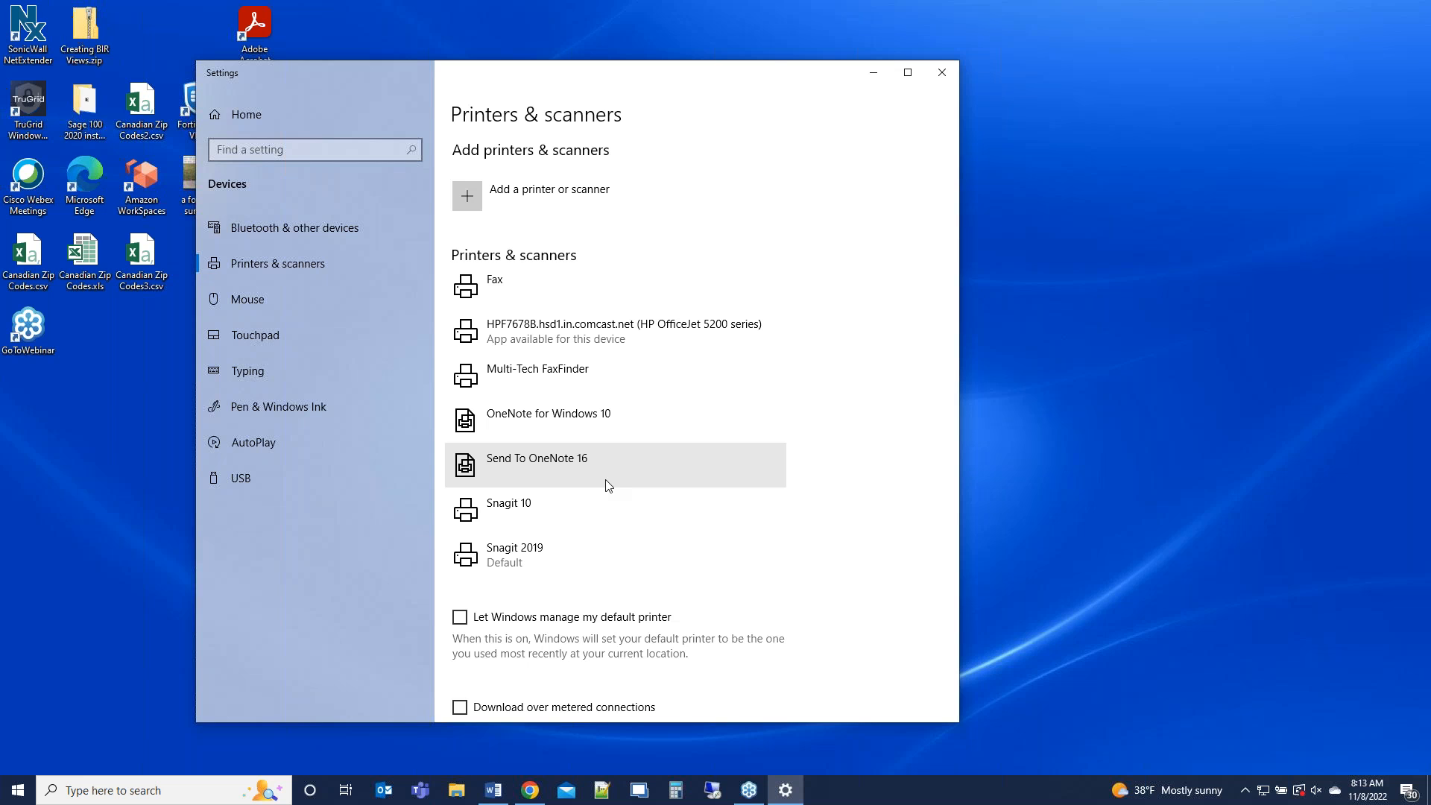
mouse_move(562, 310)
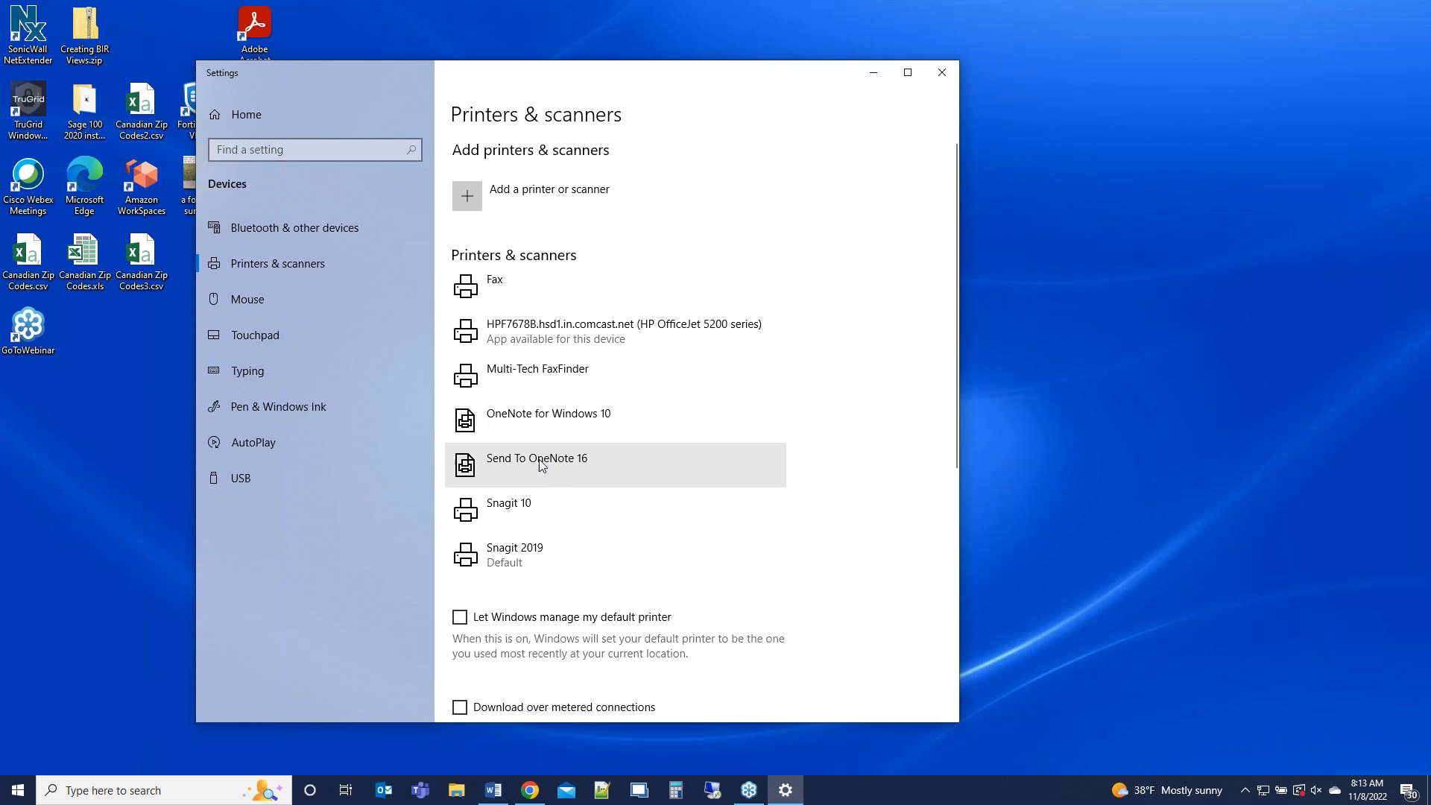
mouse_move(540, 420)
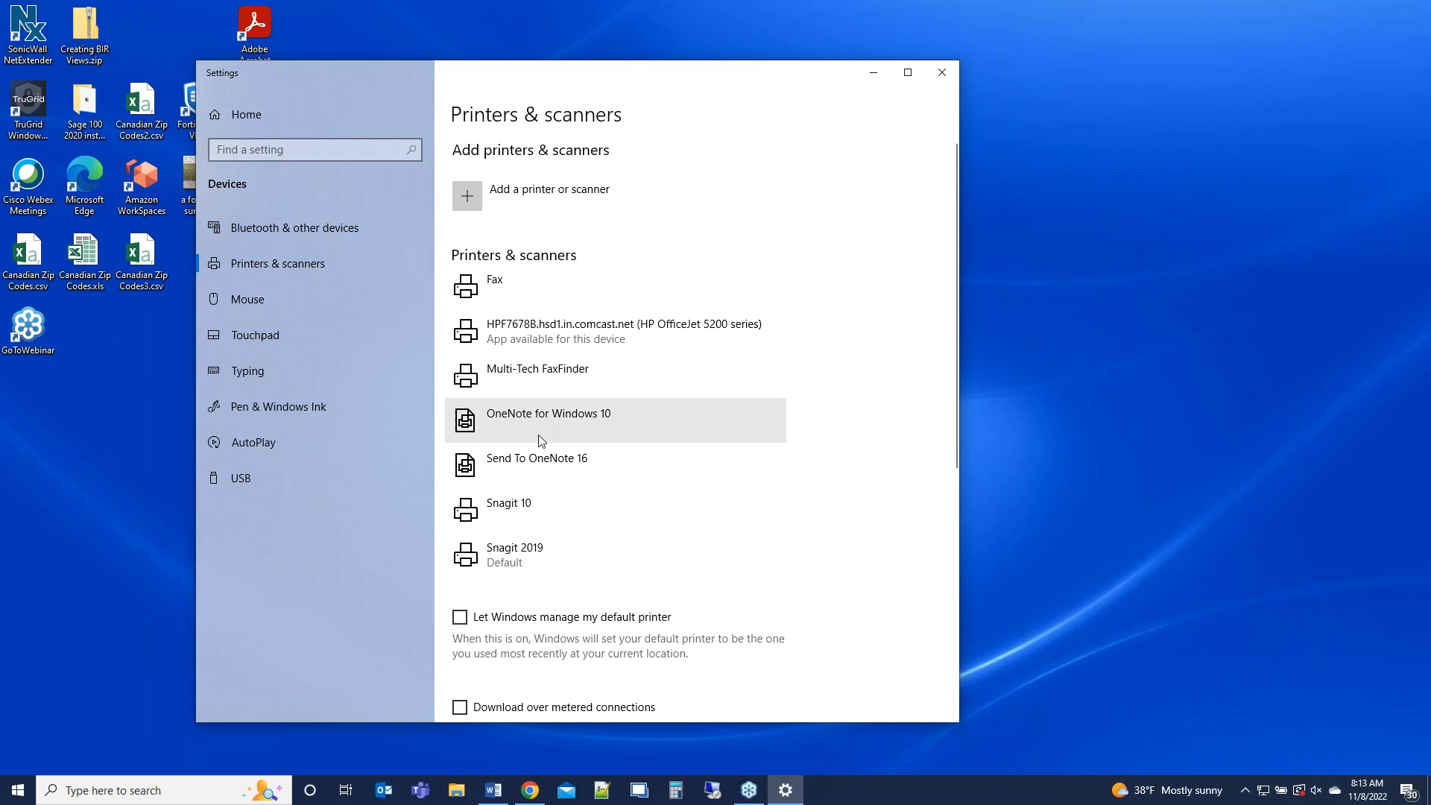
mouse_move(589, 377)
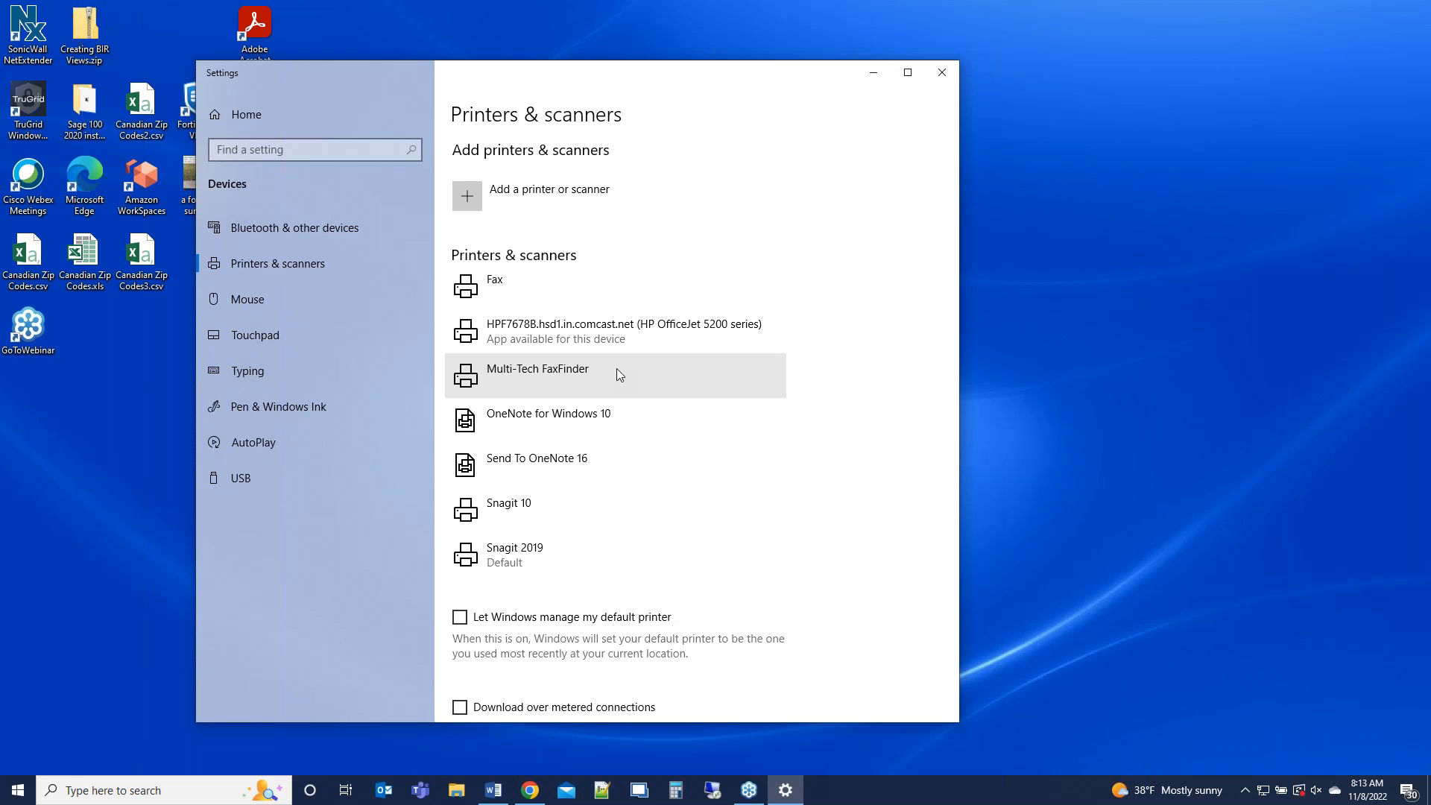
mouse_move(625, 385)
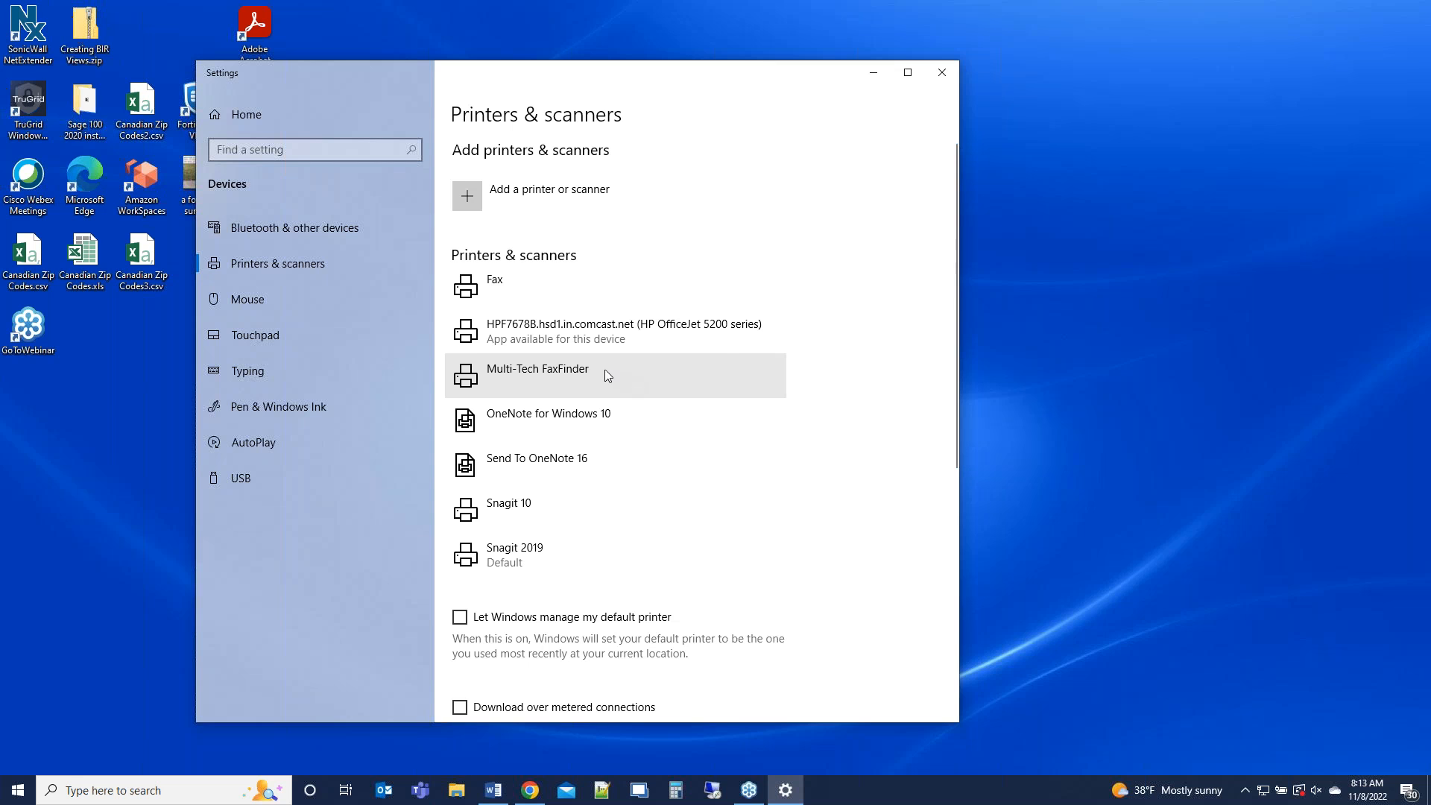
left_click(611, 331)
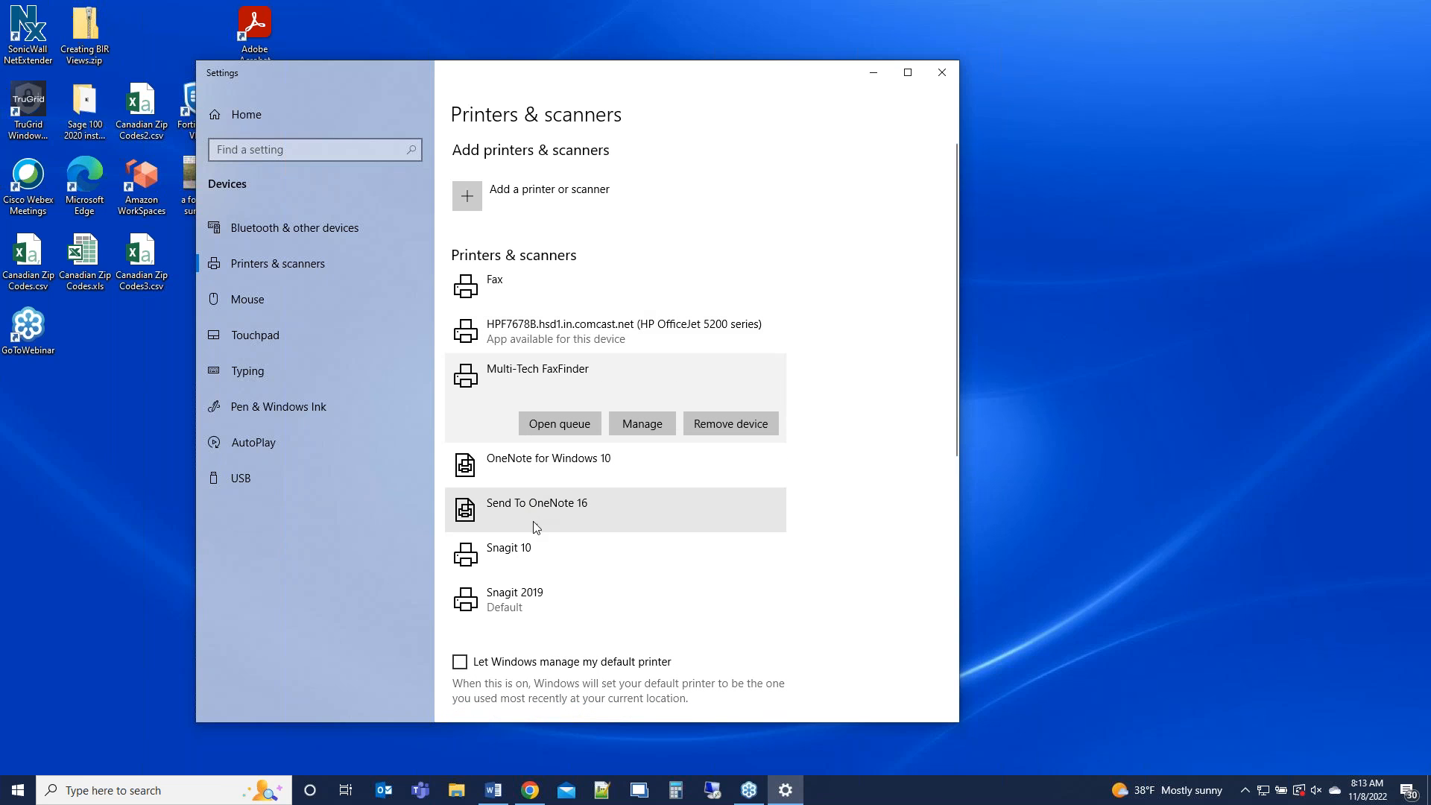
- Expand the HP OfficeJet printer entry to show its queue, manage and remove actions
left_click(547, 421)
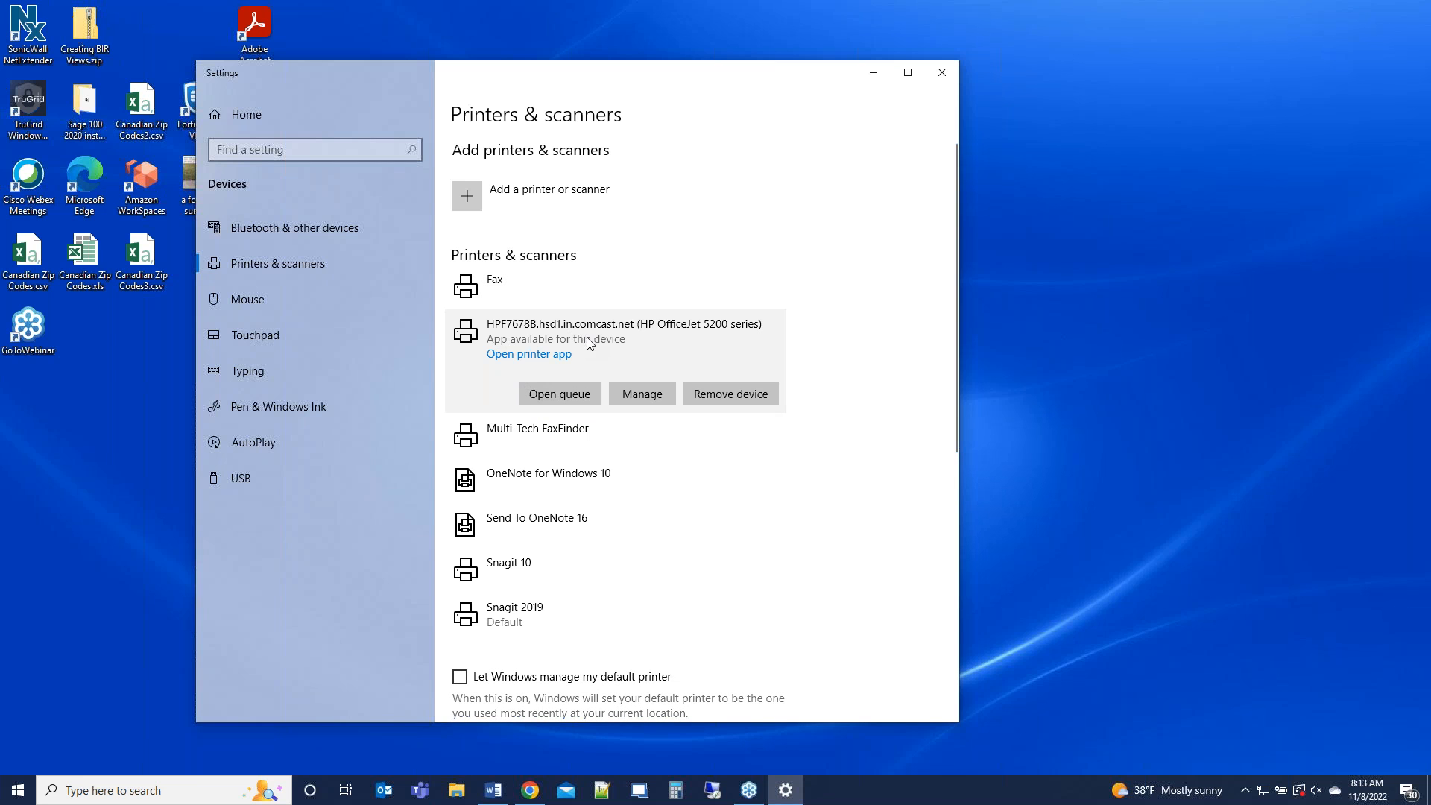
mouse_move(641, 394)
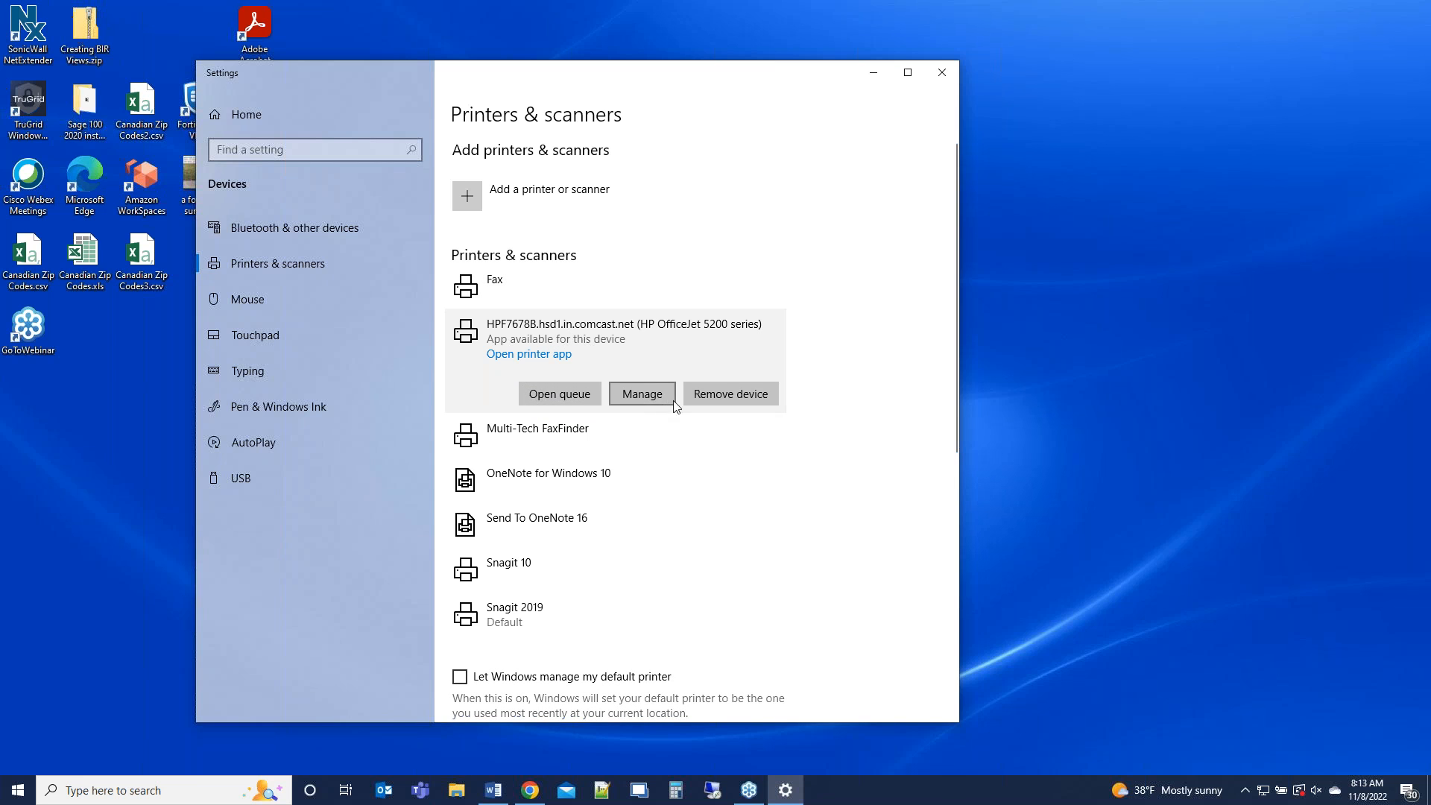
mouse_move(652, 355)
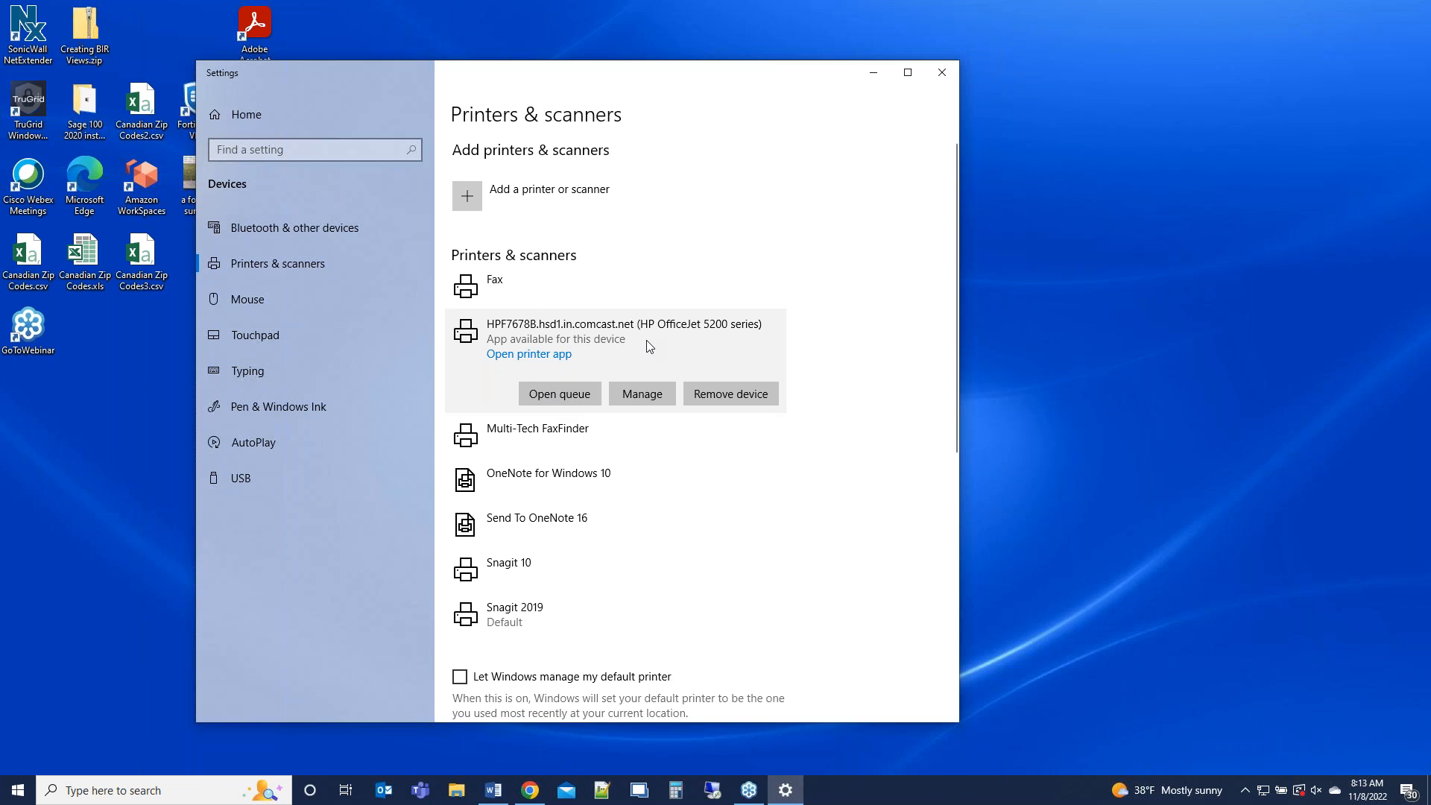
mouse_move(842, 335)
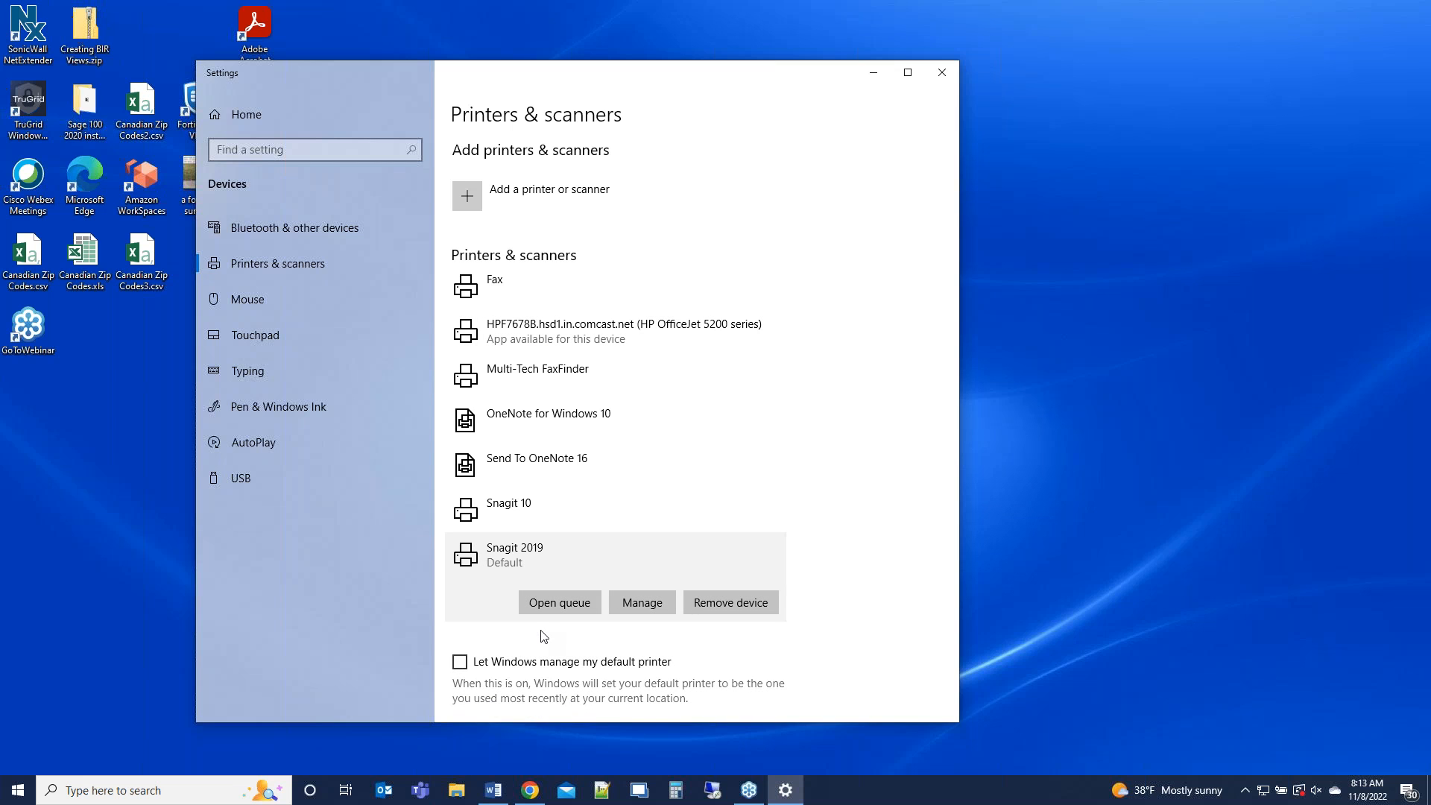
mouse_move(633, 302)
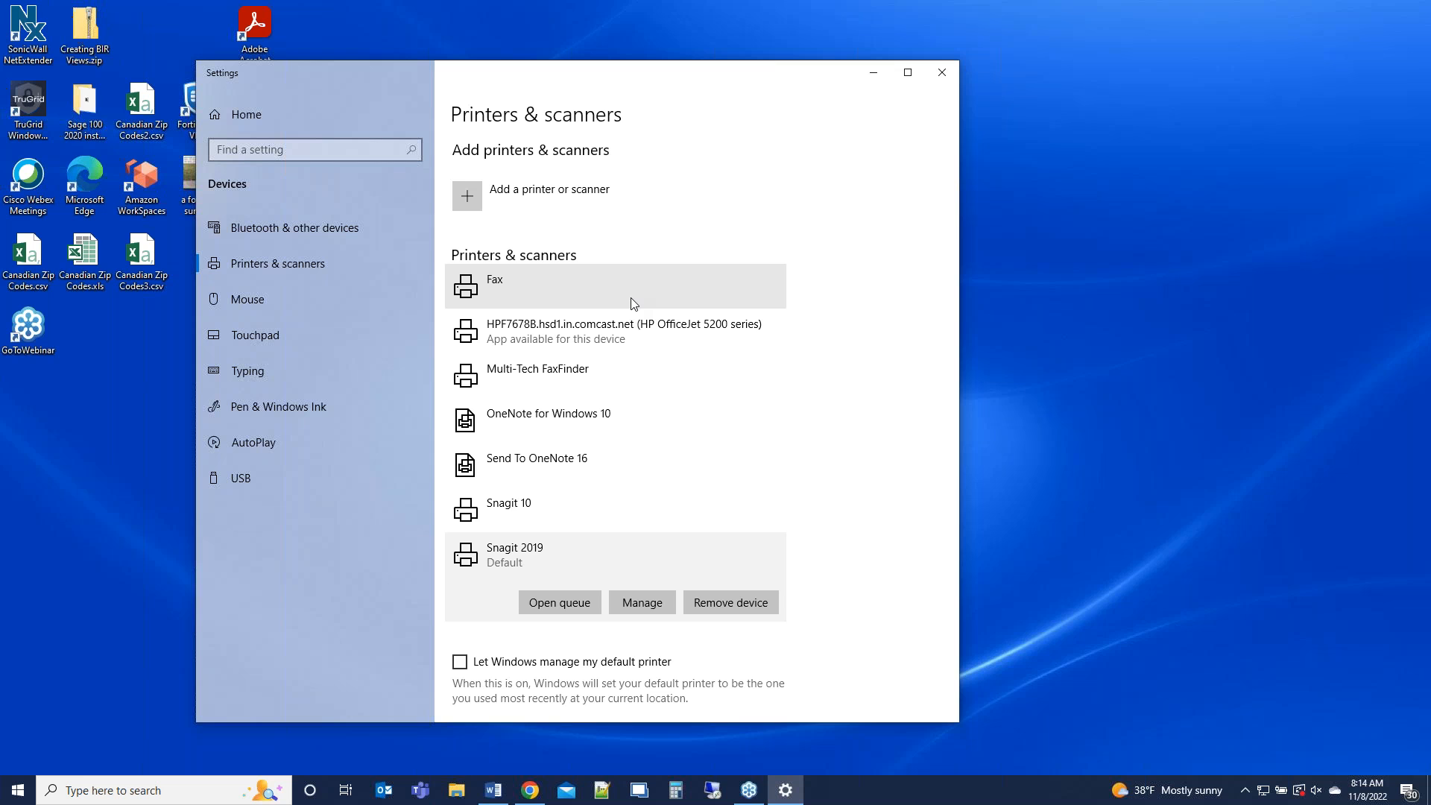
mouse_move(635, 303)
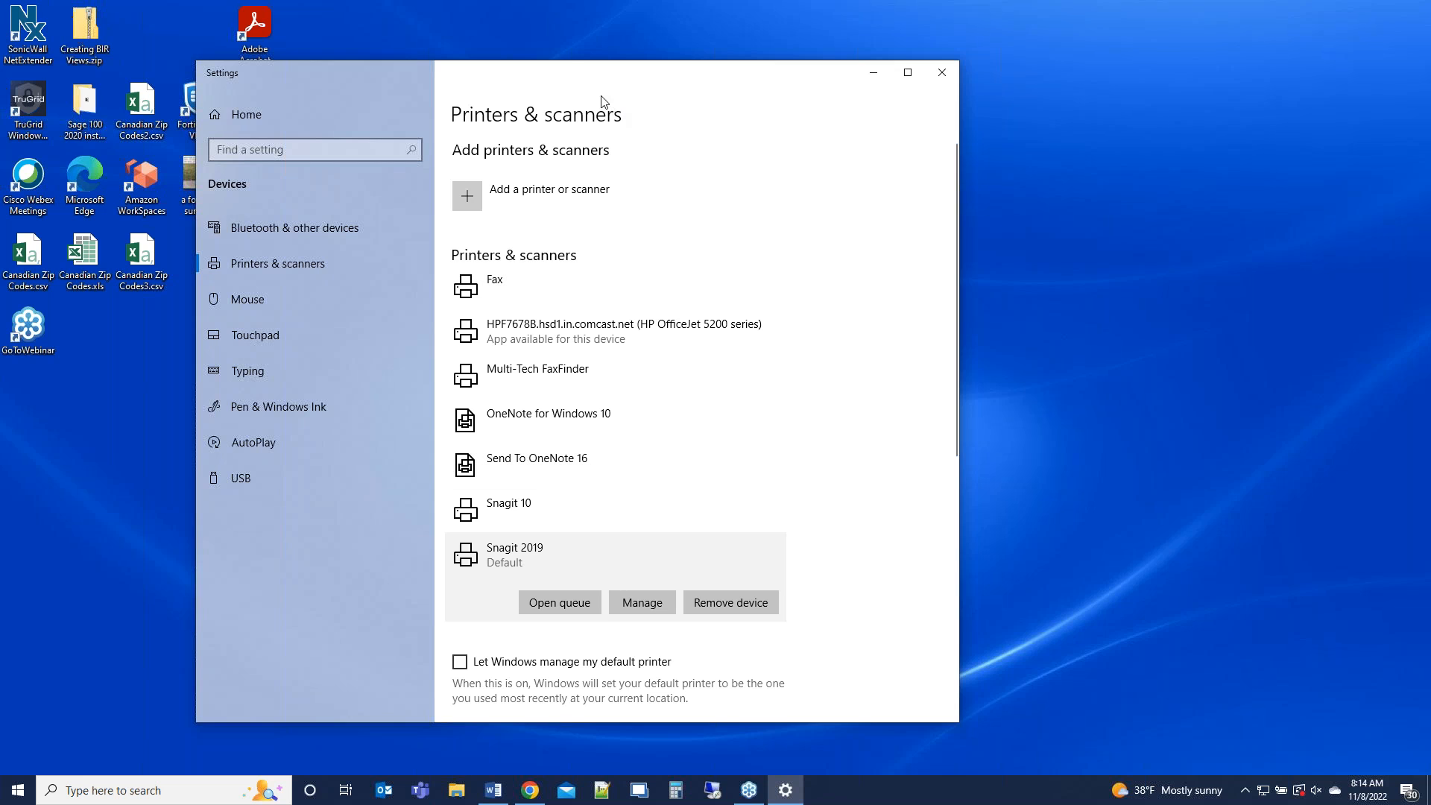
mouse_move(361, 84)
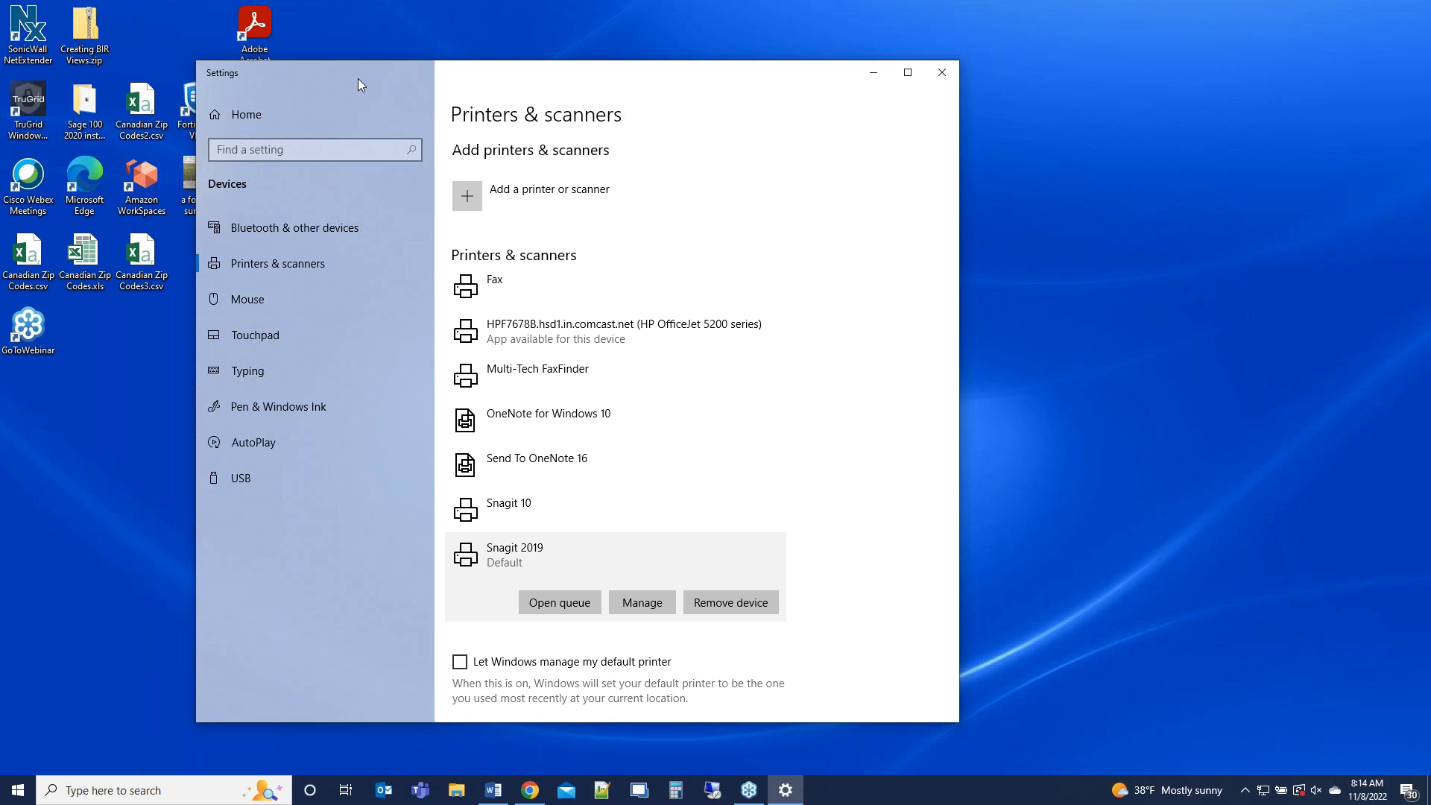
mouse_move(113, 632)
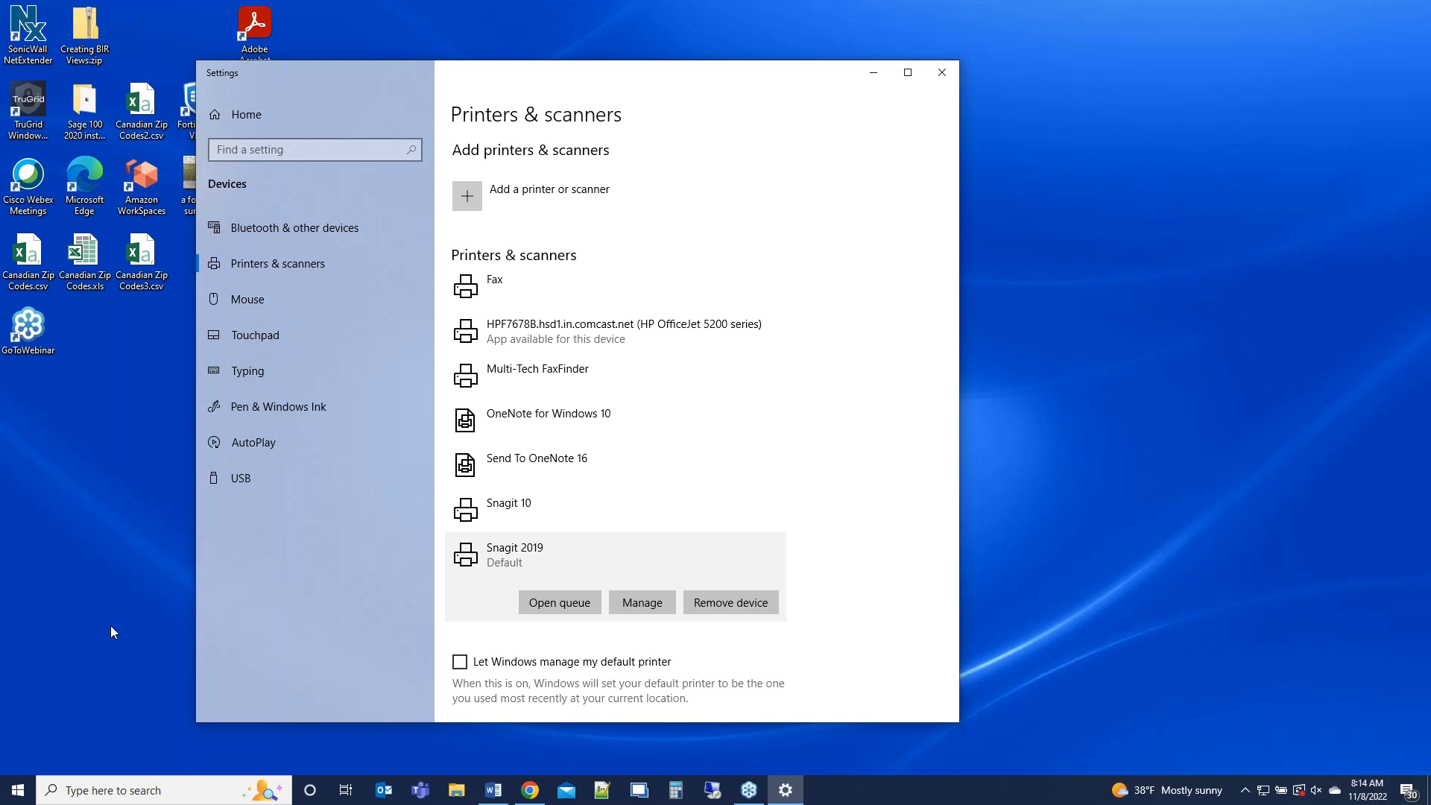
mouse_move(152, 596)
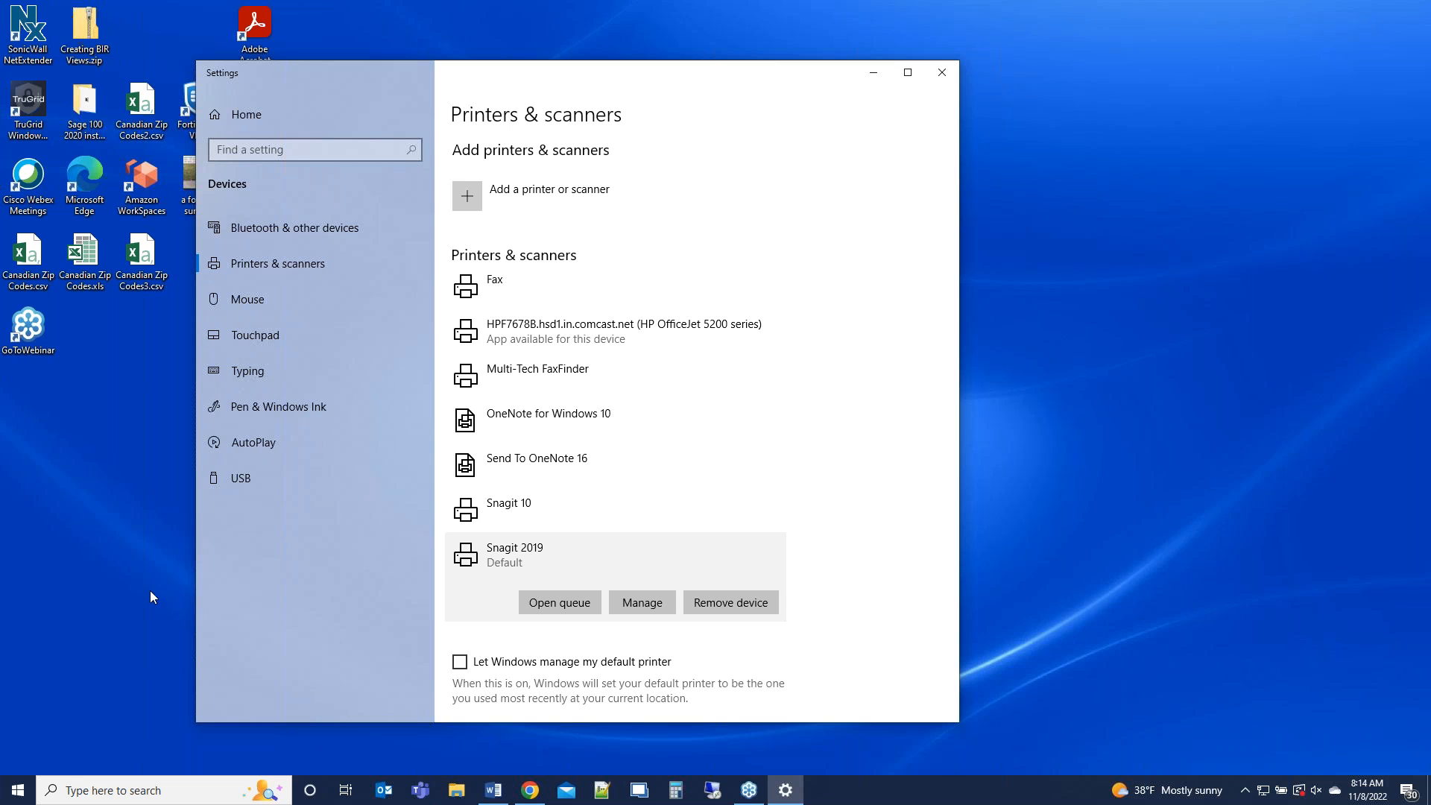
mouse_move(103, 464)
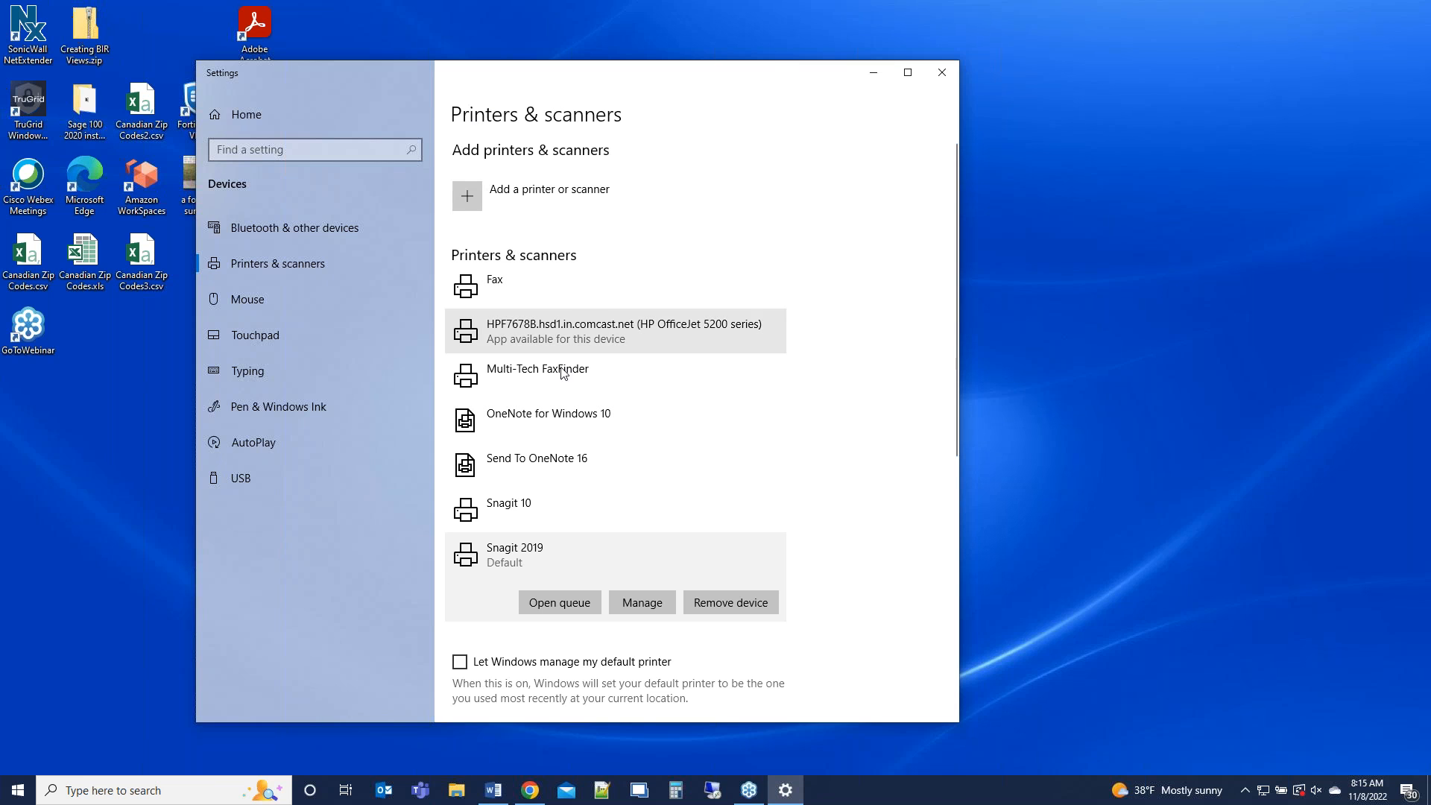
mouse_move(821, 304)
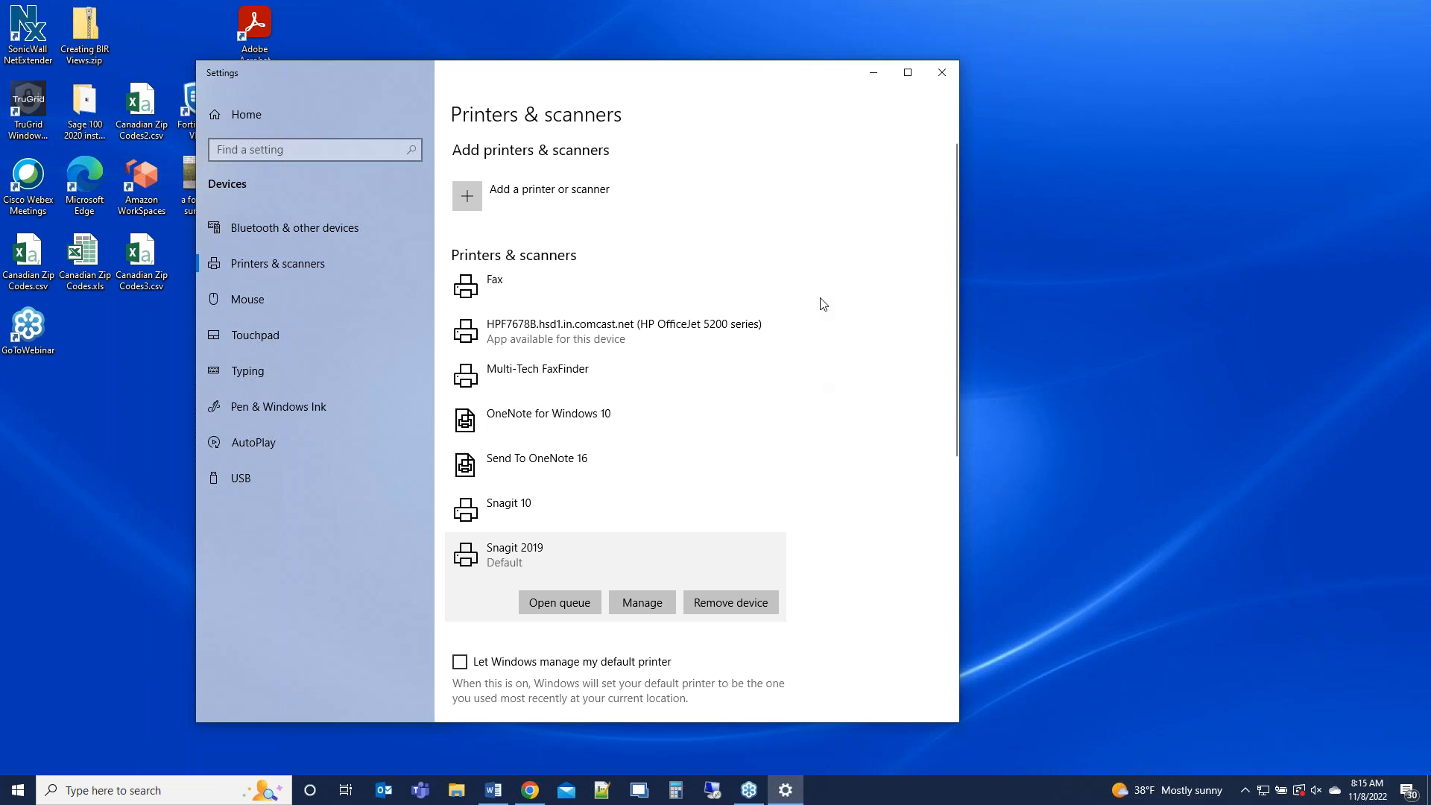
mouse_move(656, 465)
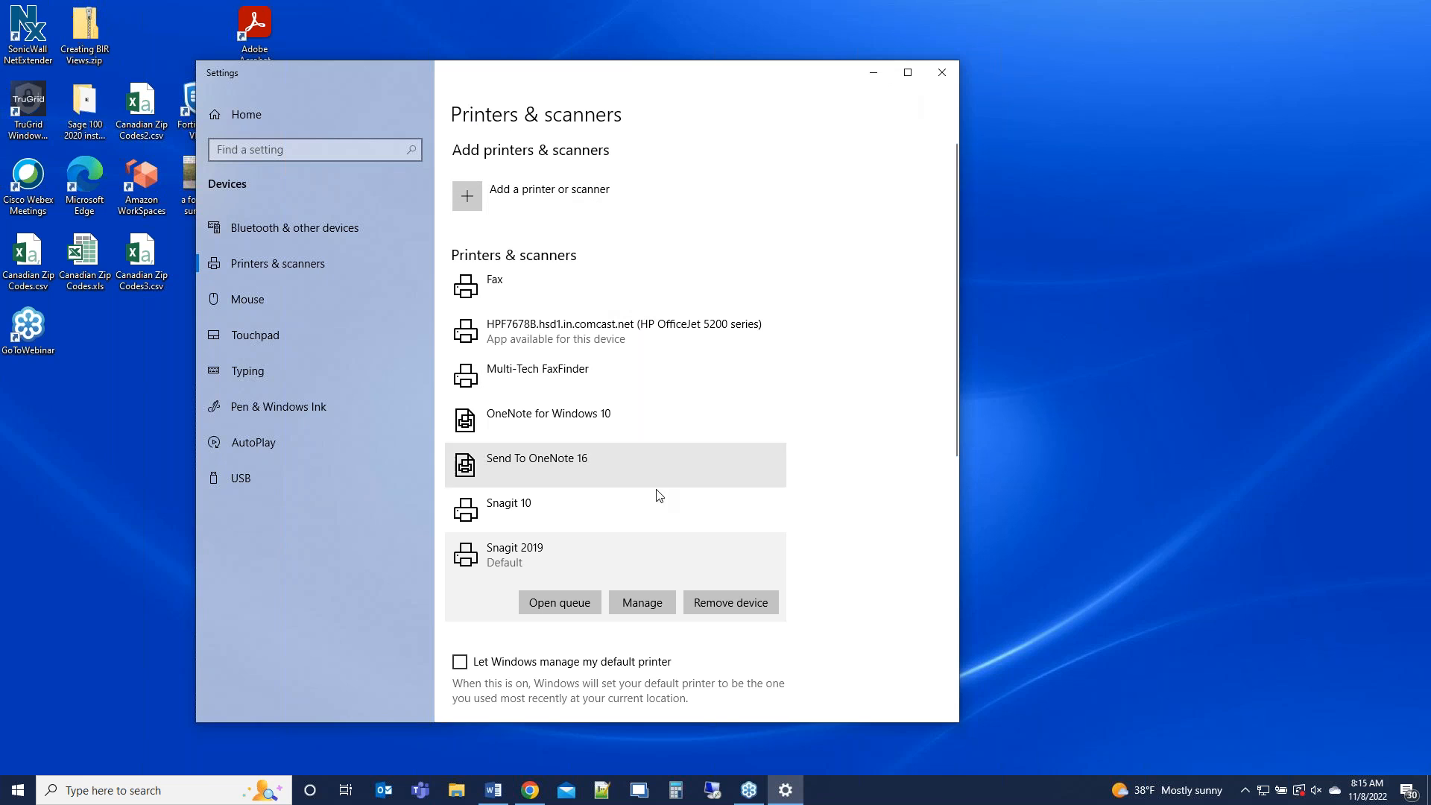
mouse_move(679, 362)
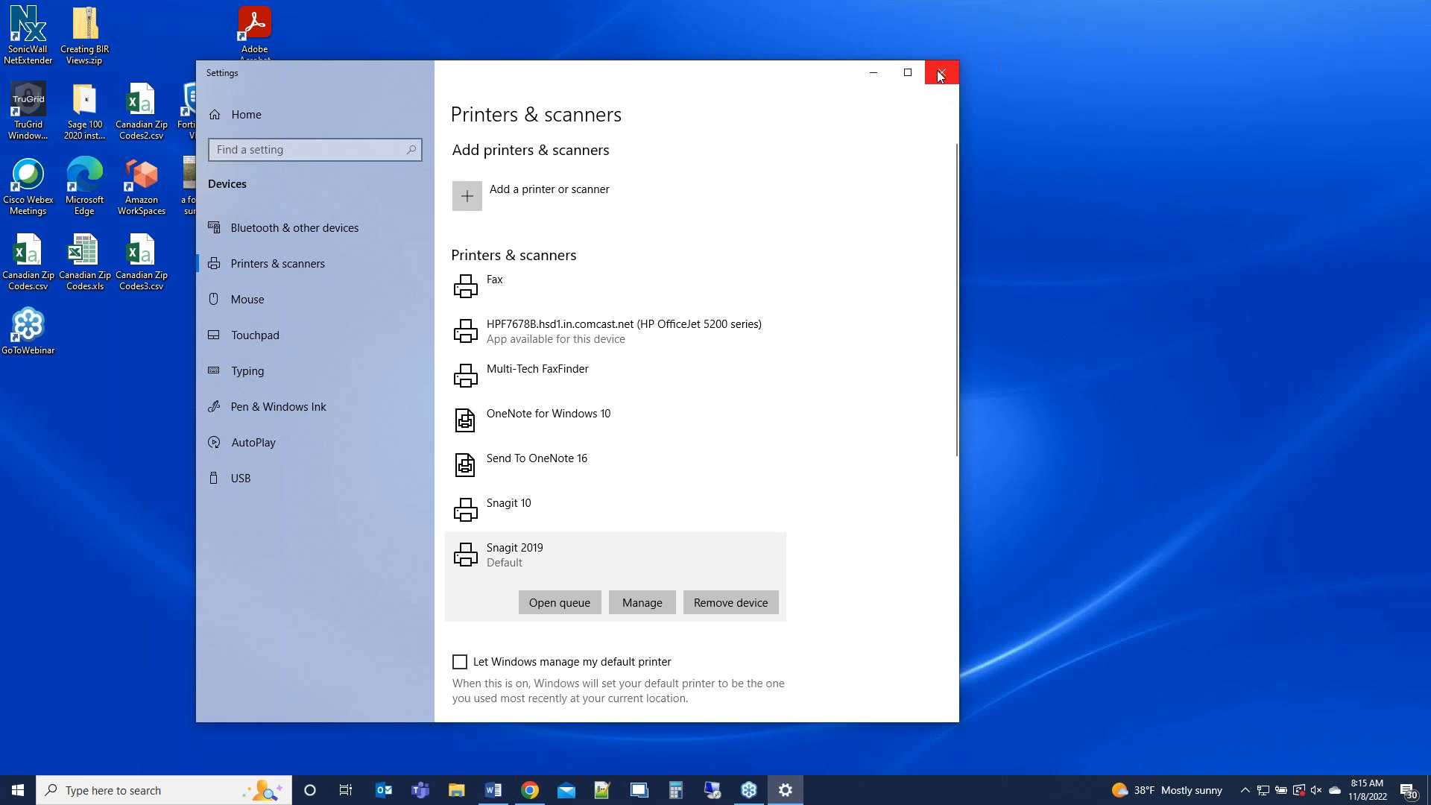
left_click(941, 72)
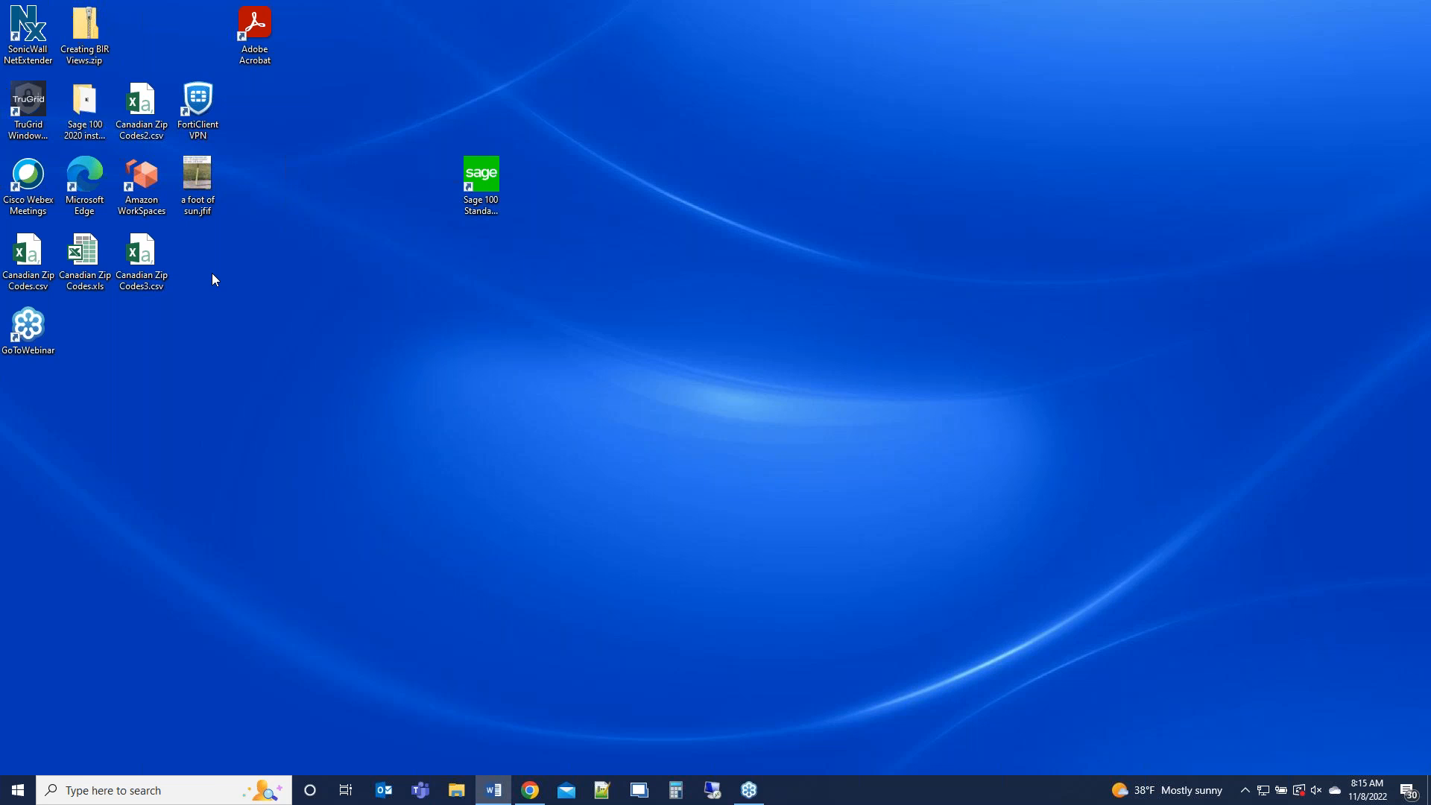
mouse_move(400, 364)
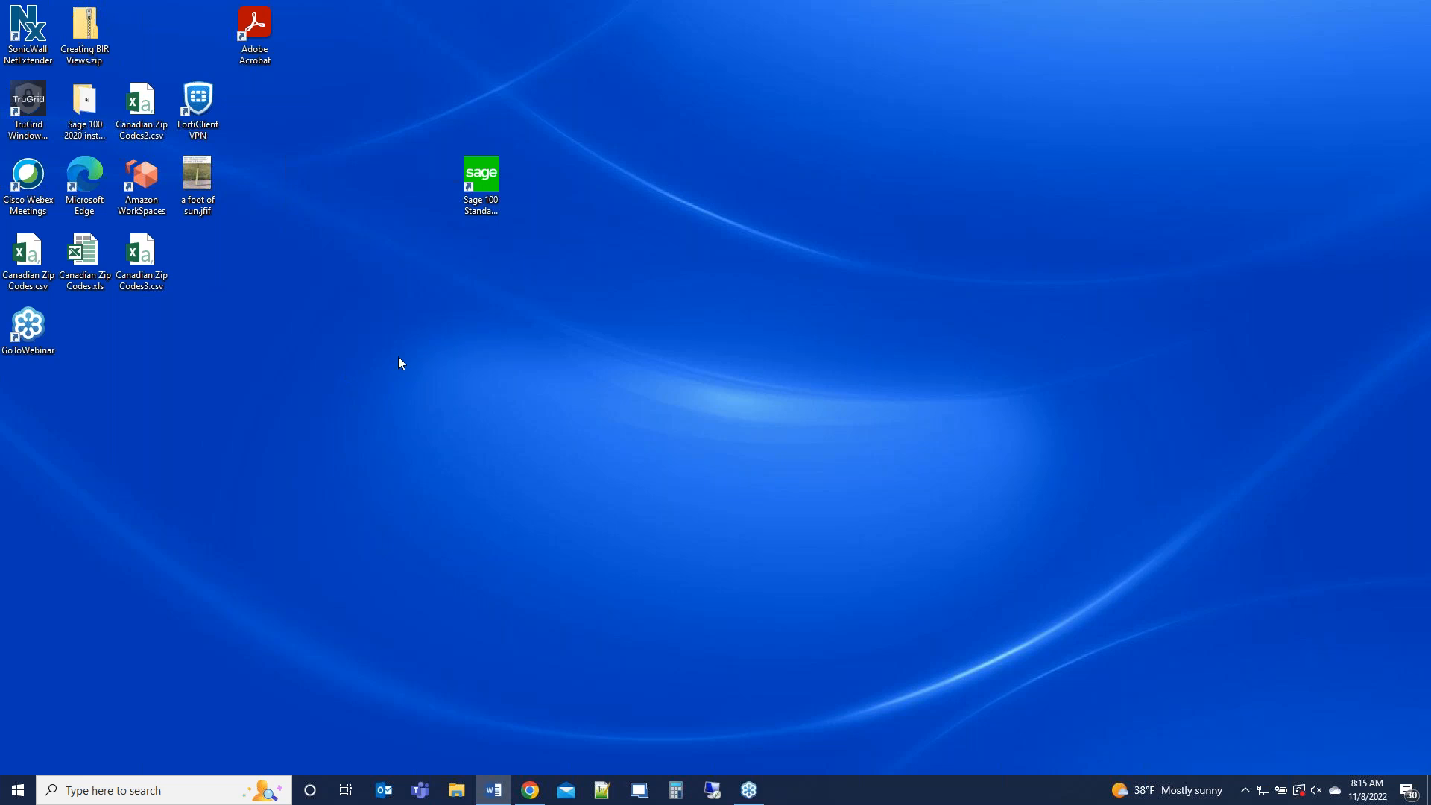
left_click(480, 182)
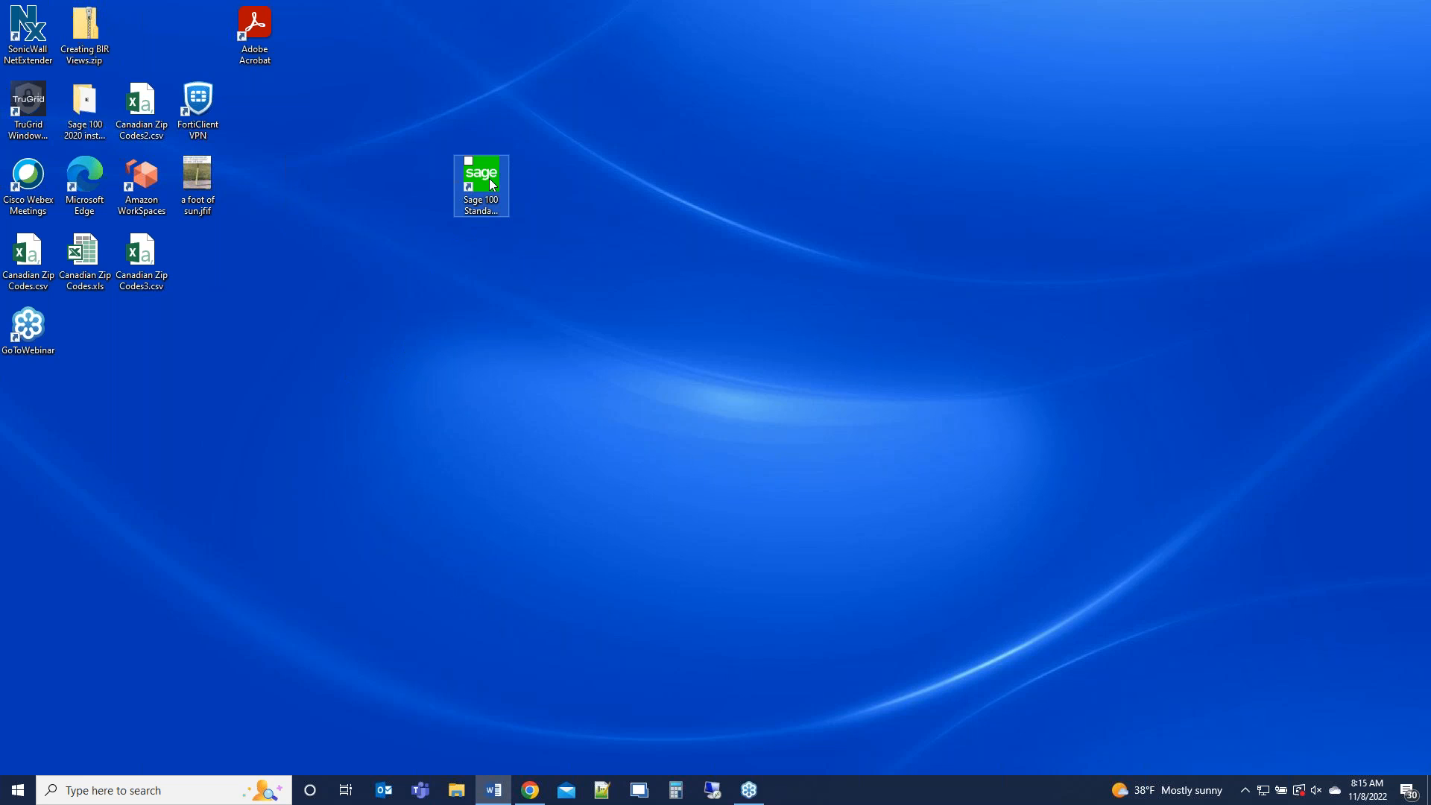
left_click(480, 182)
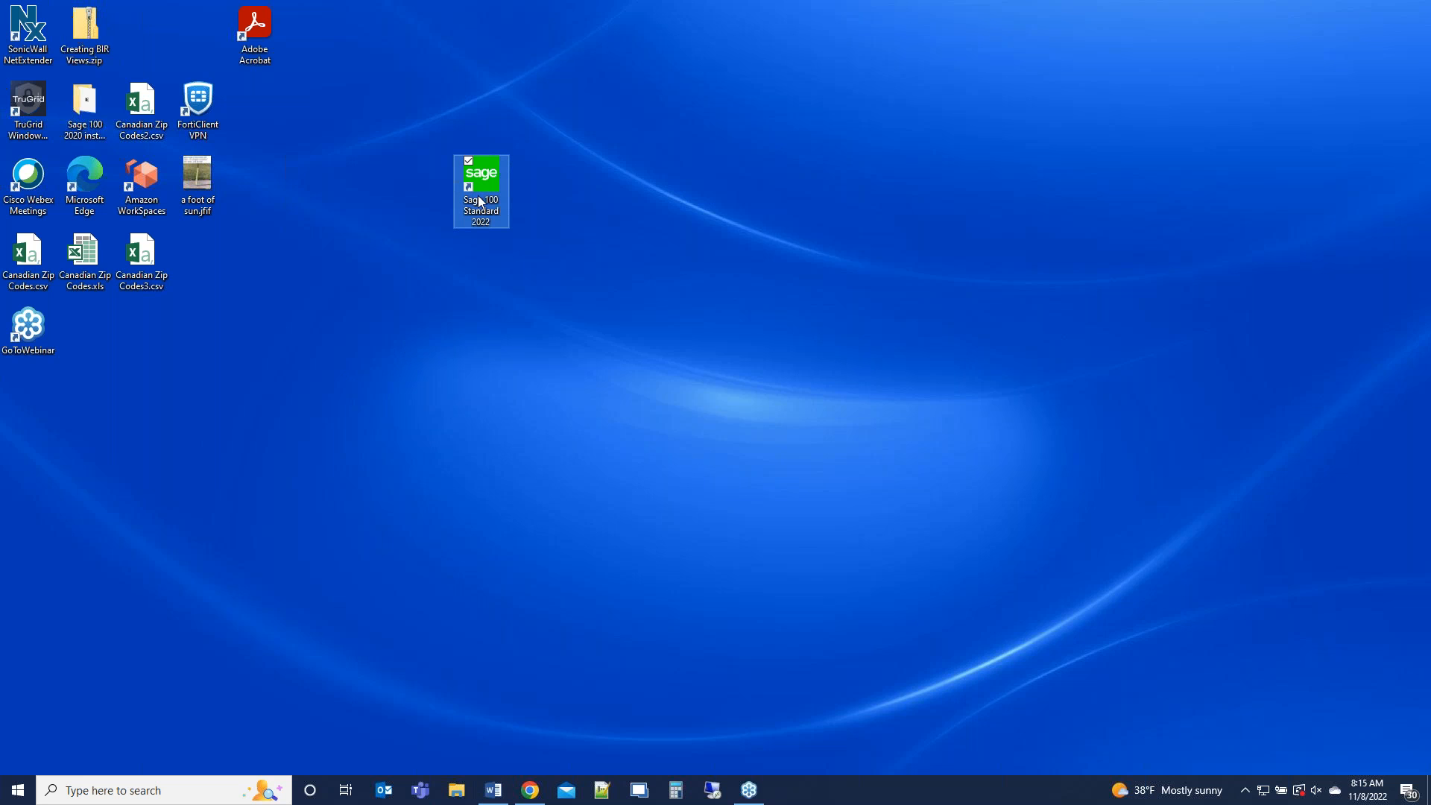
right_click(480, 190)
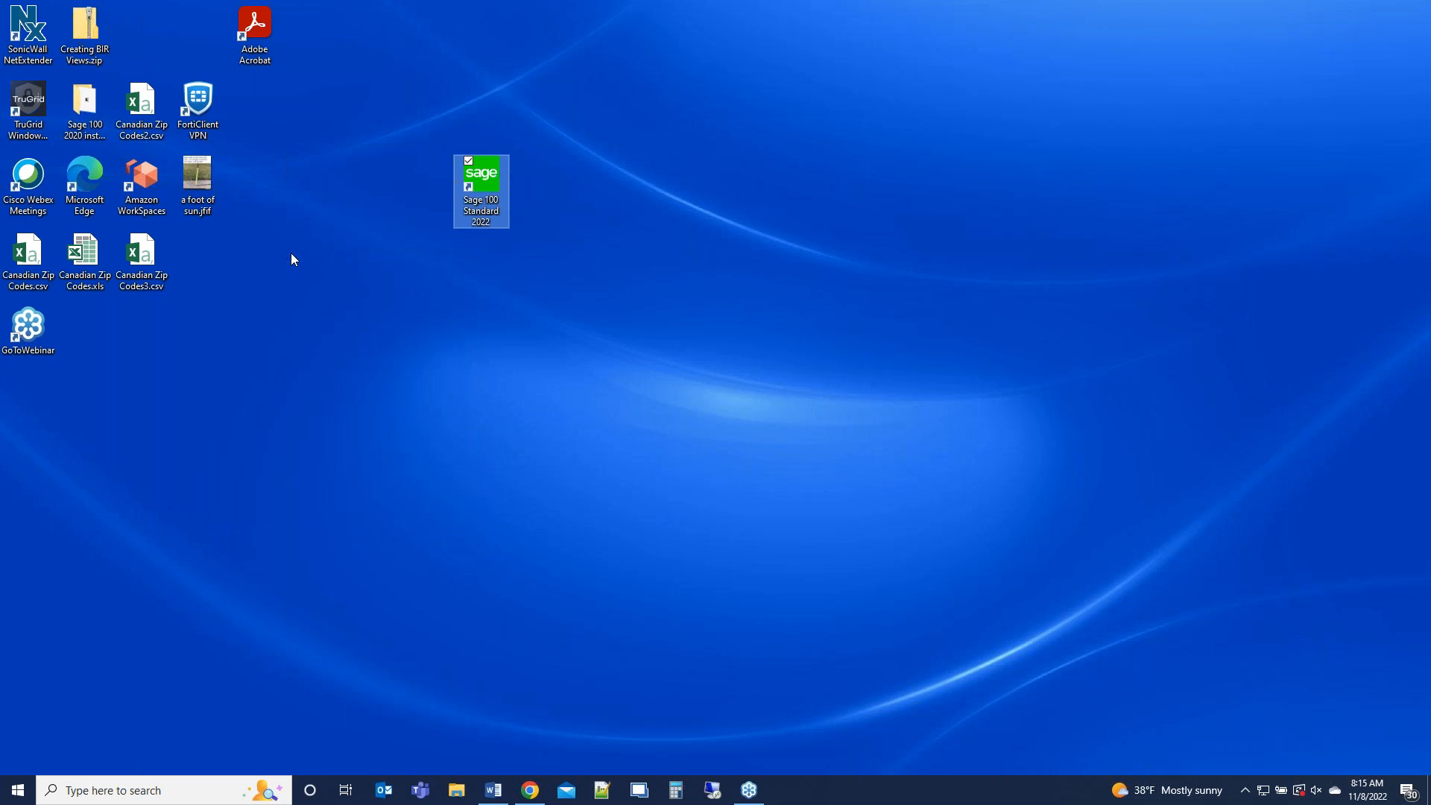
double_click(482, 191)
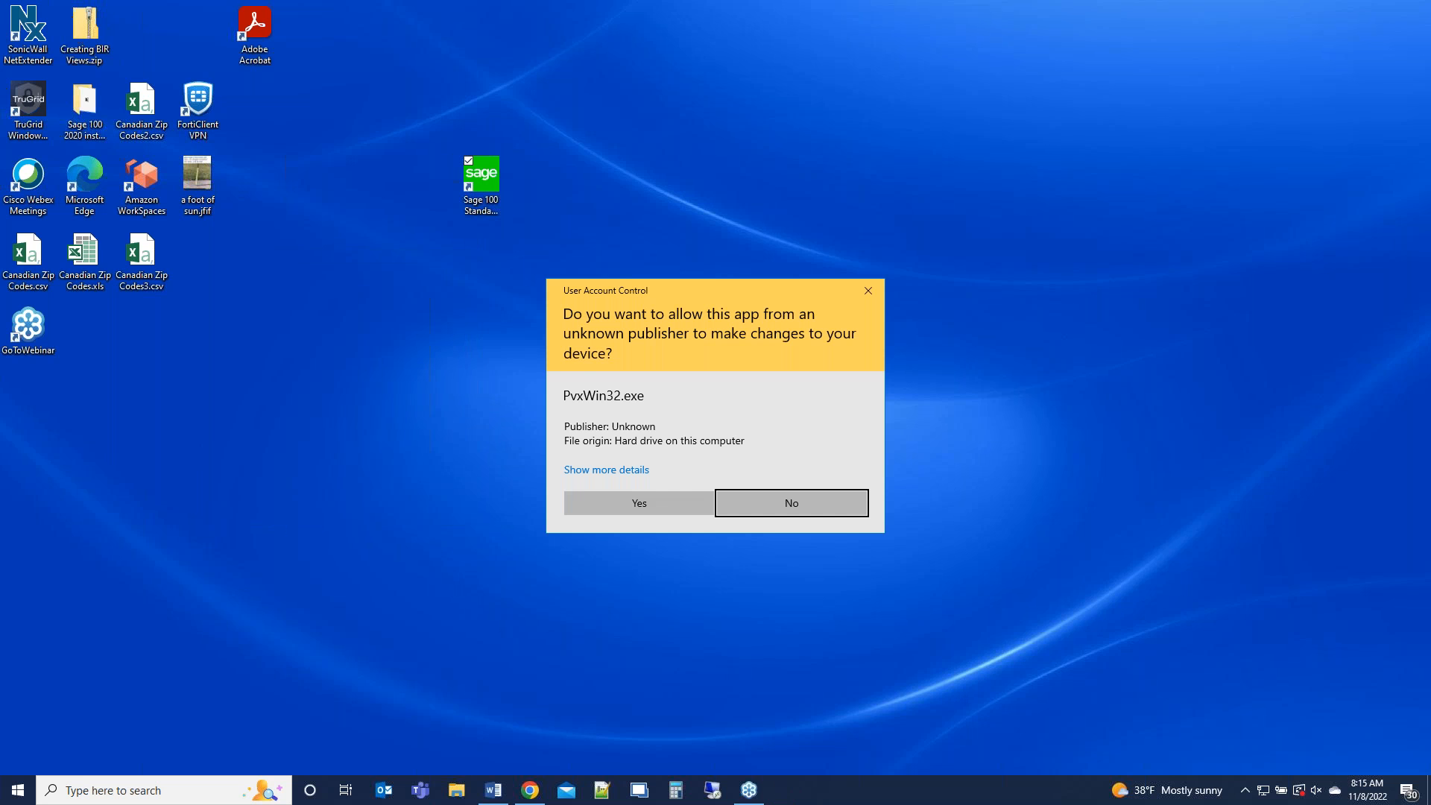
mouse_move(529, 287)
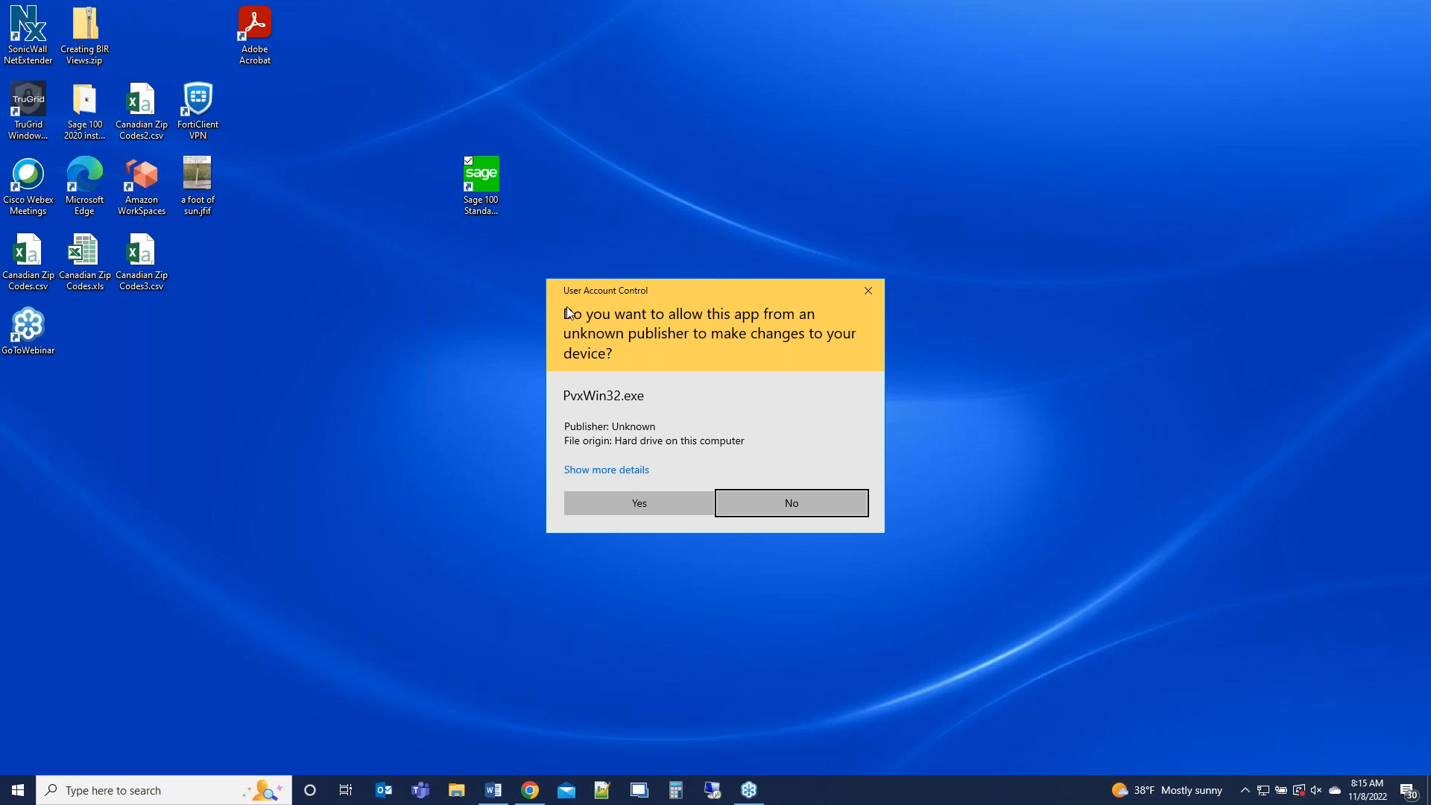
mouse_move(759, 344)
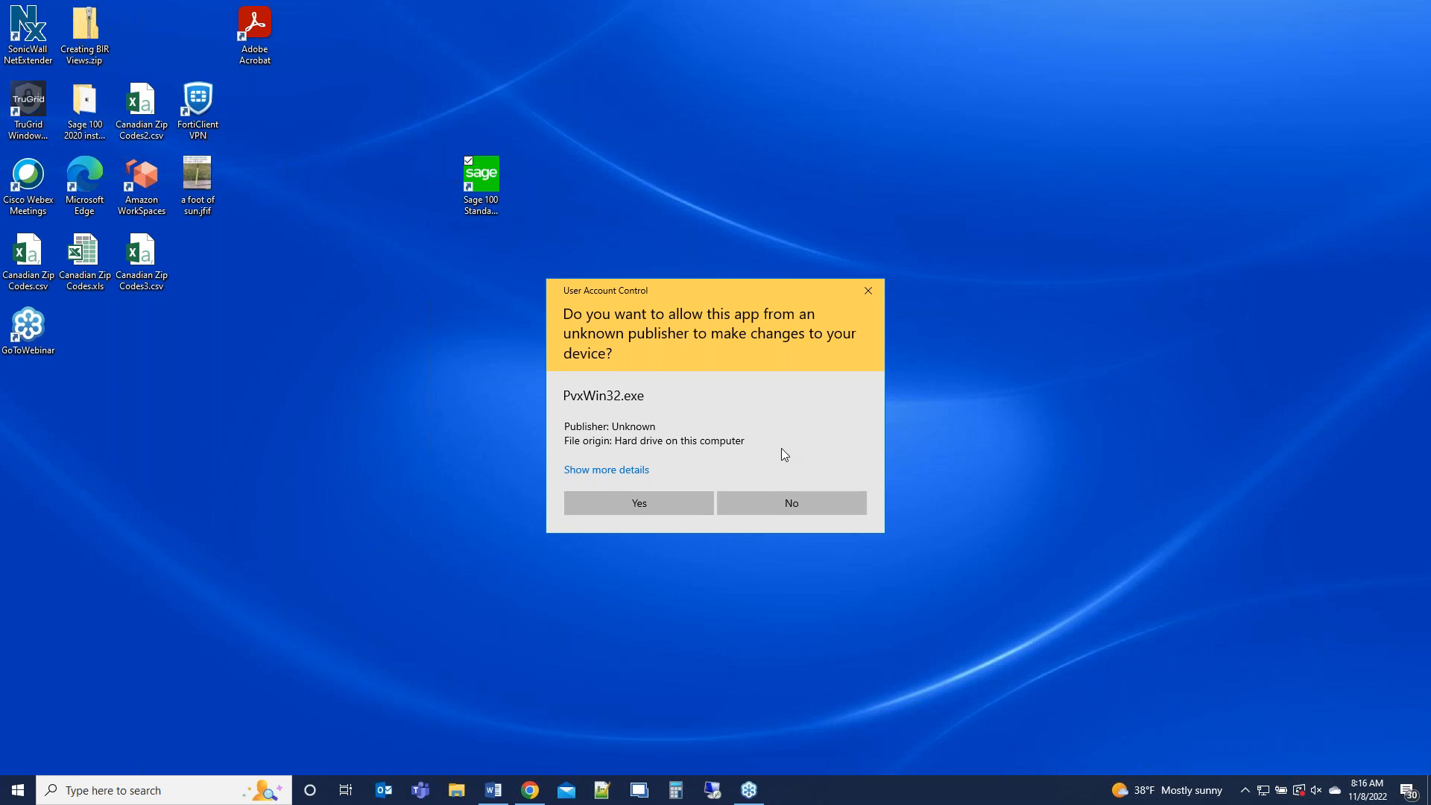
left_click(638, 502)
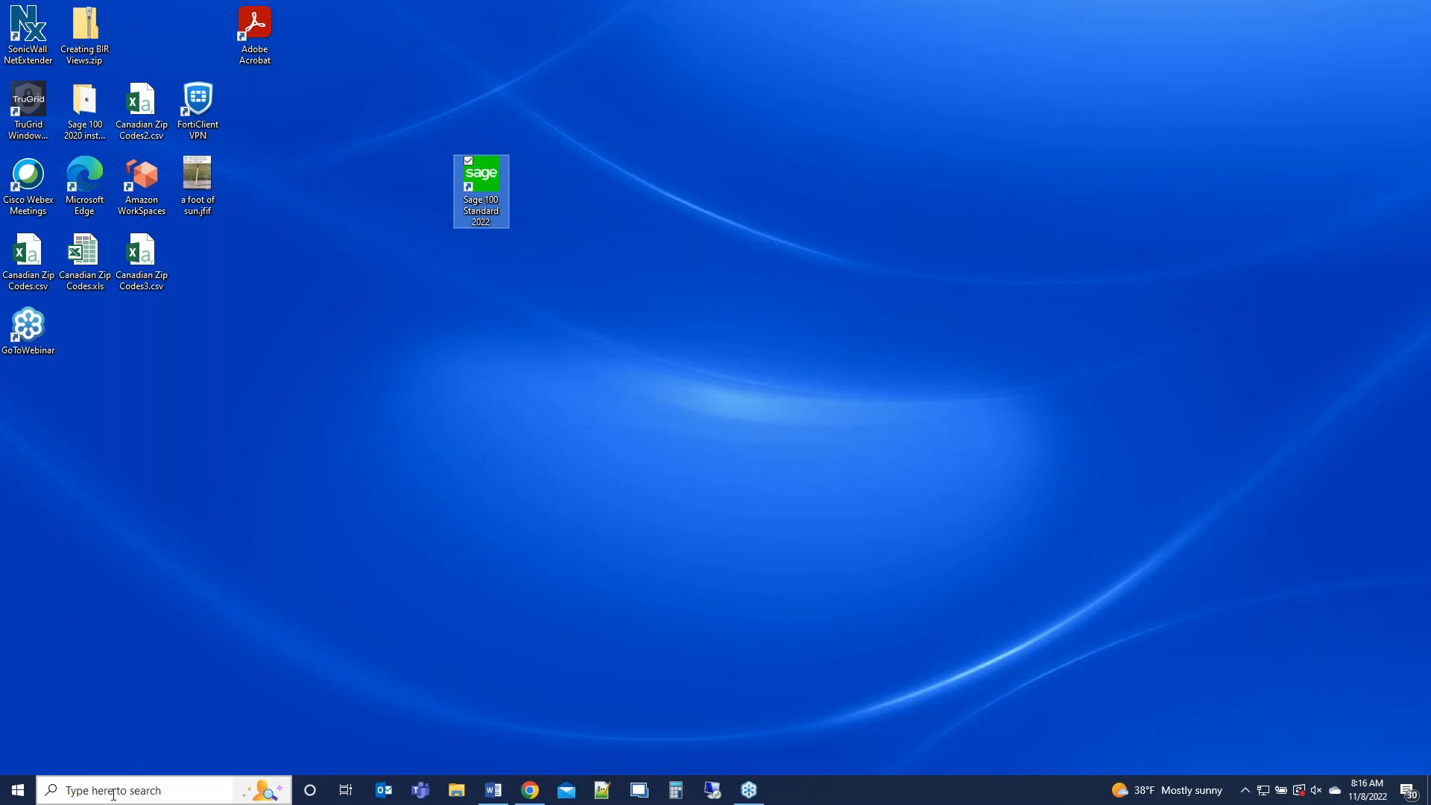
- Set User Account Control to Never notify and approve the change
left_click(137, 790)
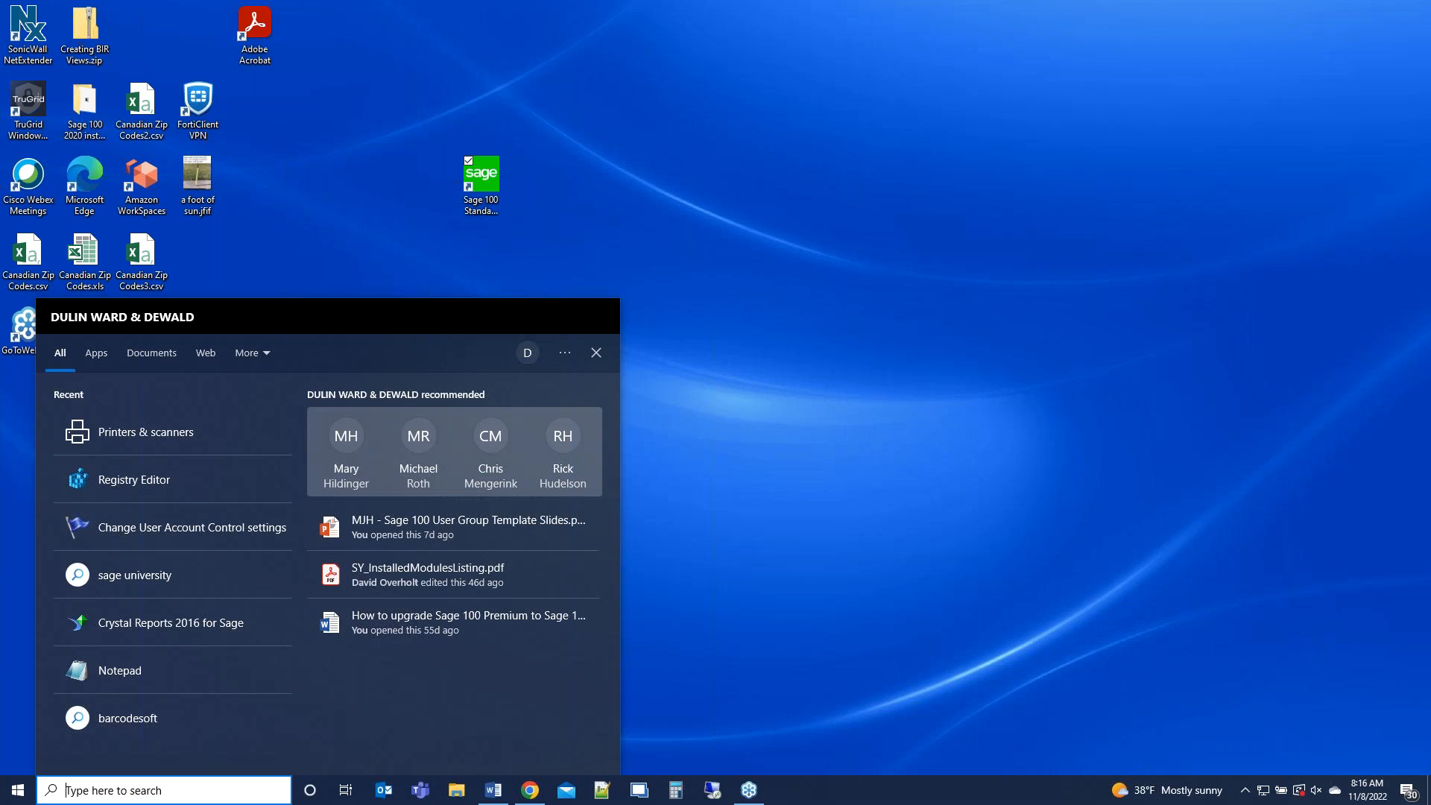
type("user")
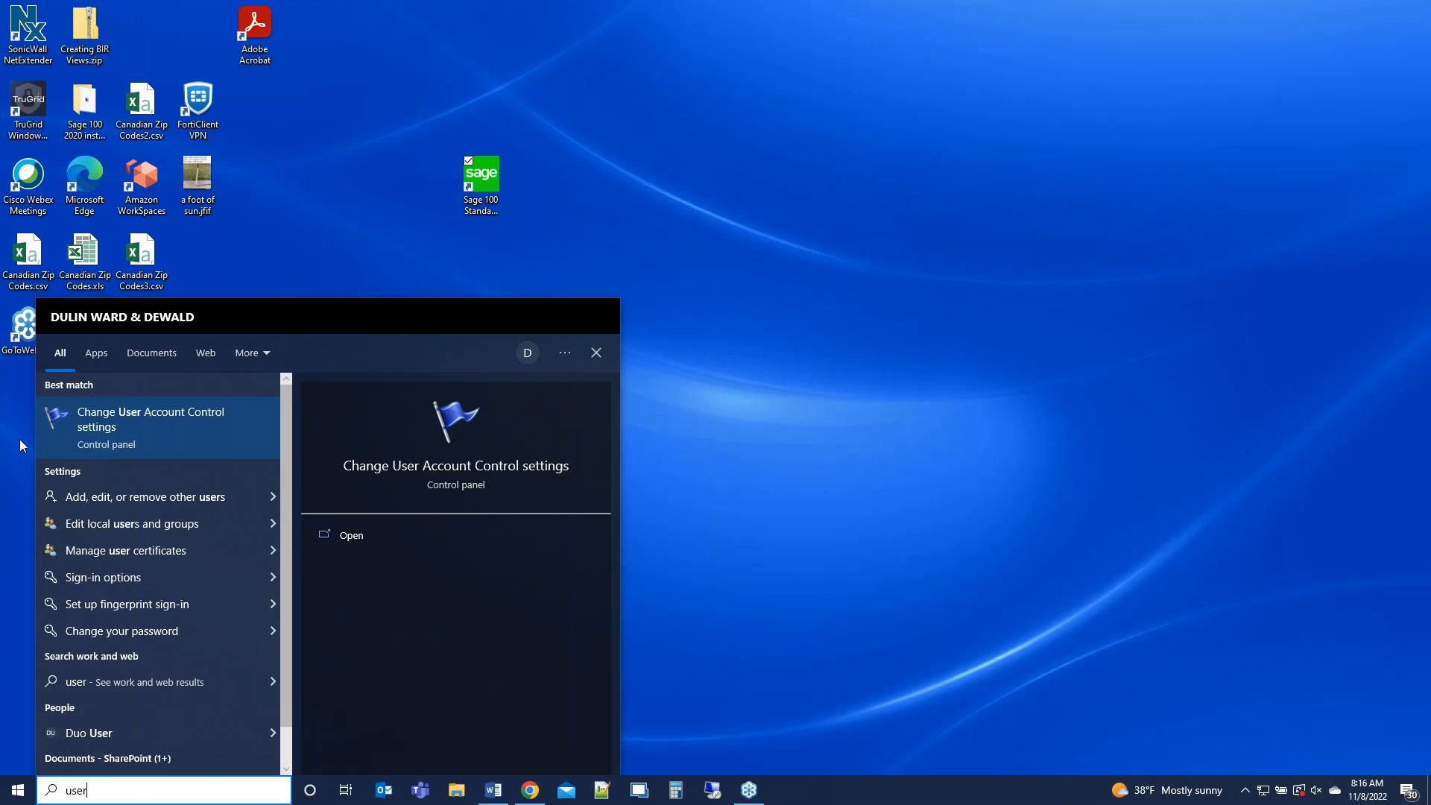
left_click(149, 419)
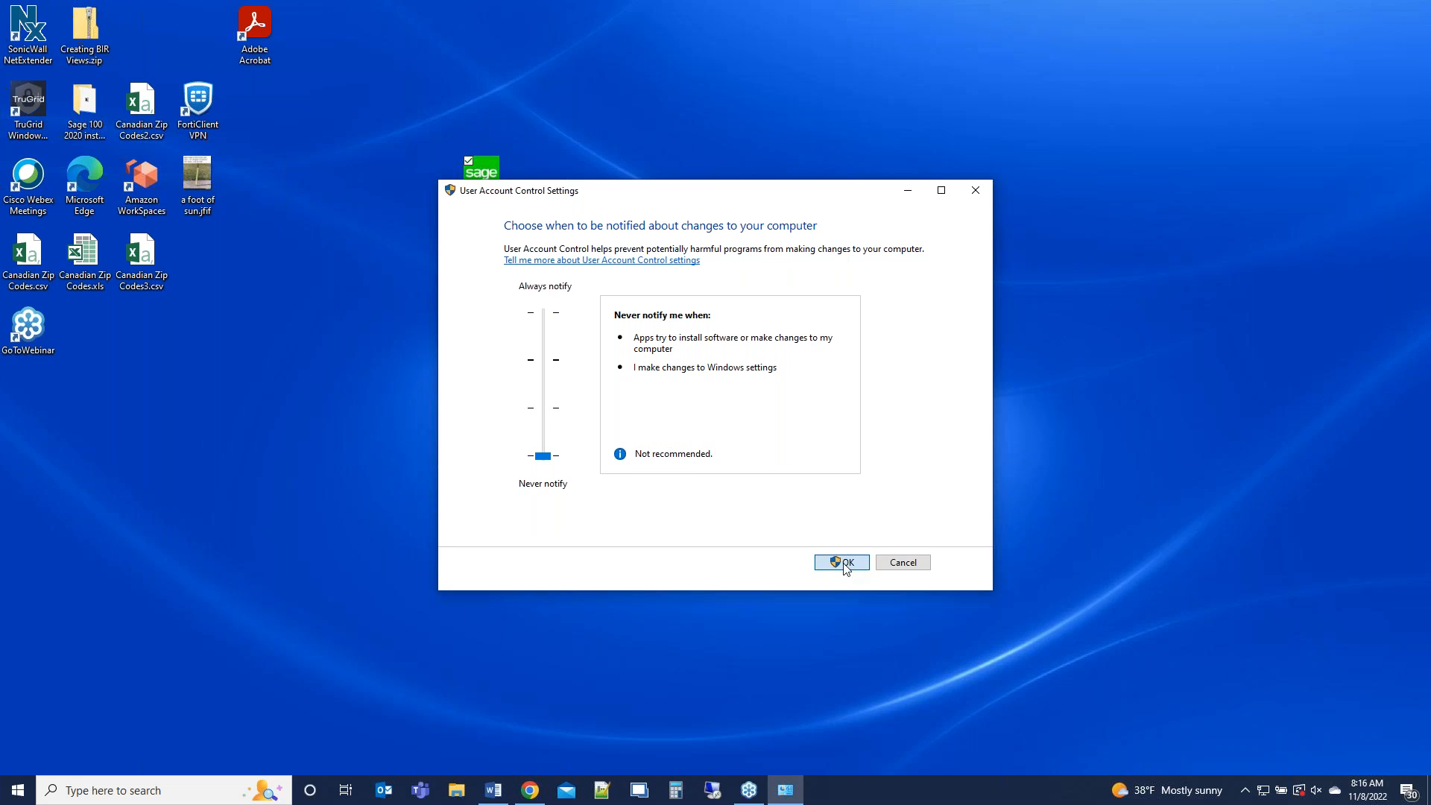
left_click(839, 561)
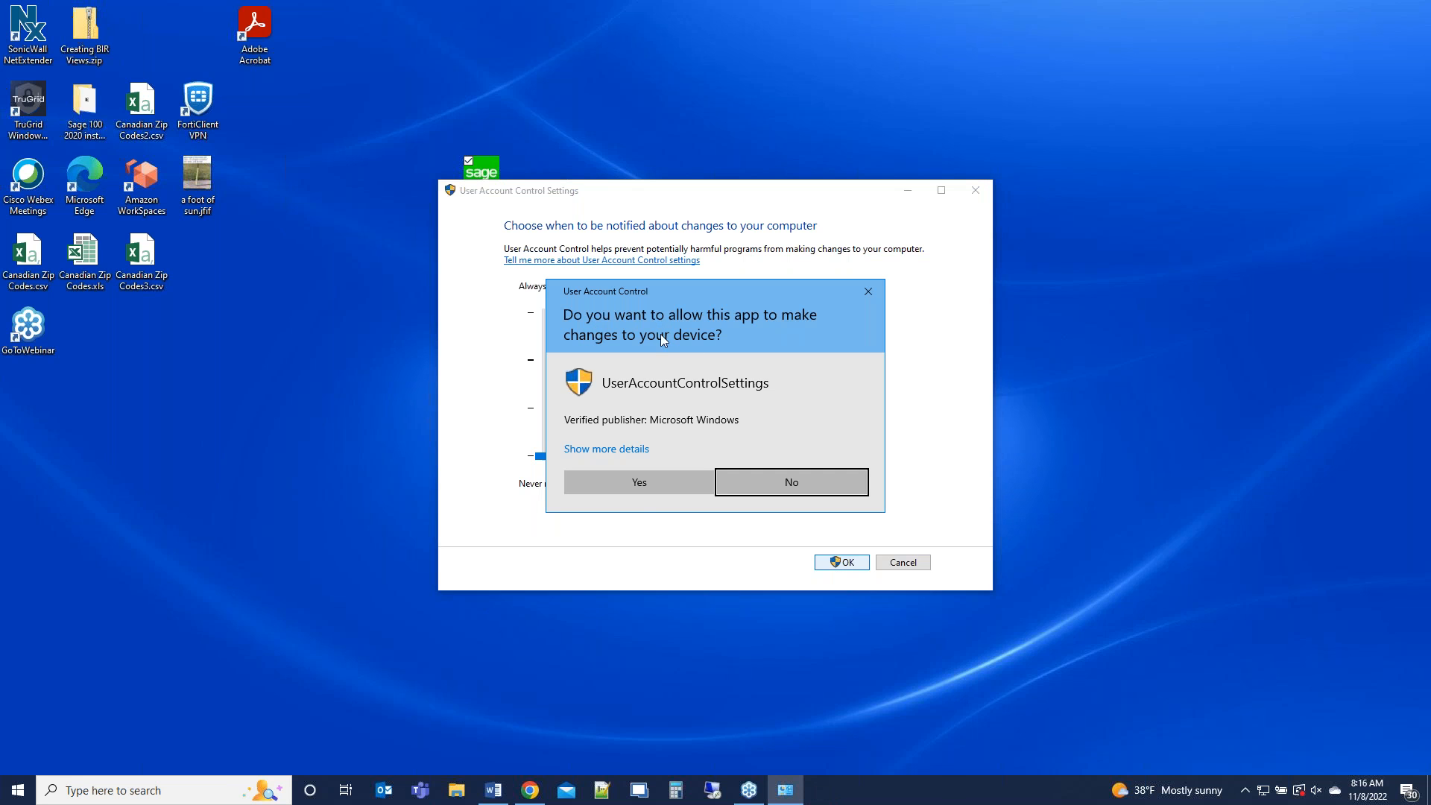
left_click(790, 482)
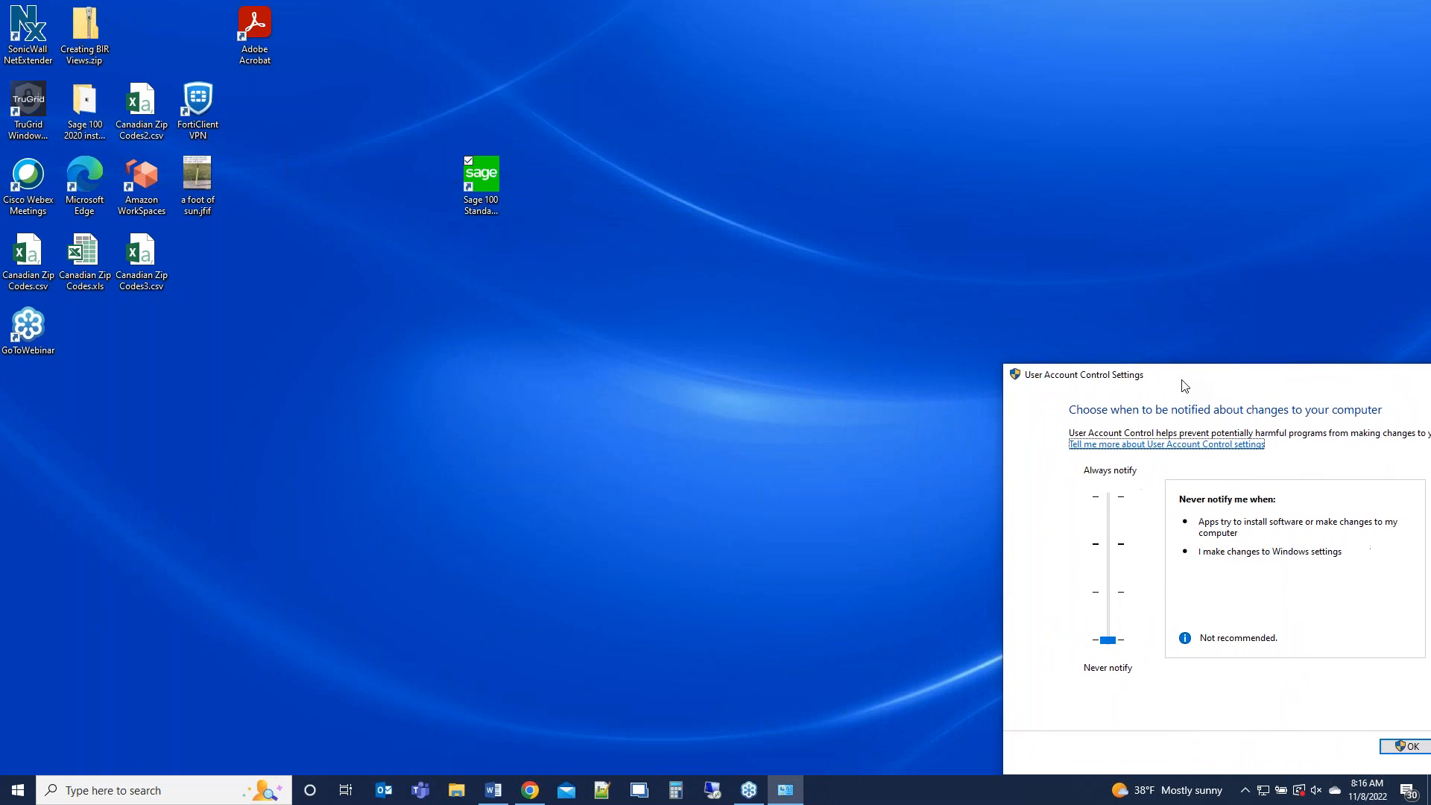
mouse_move(953, 389)
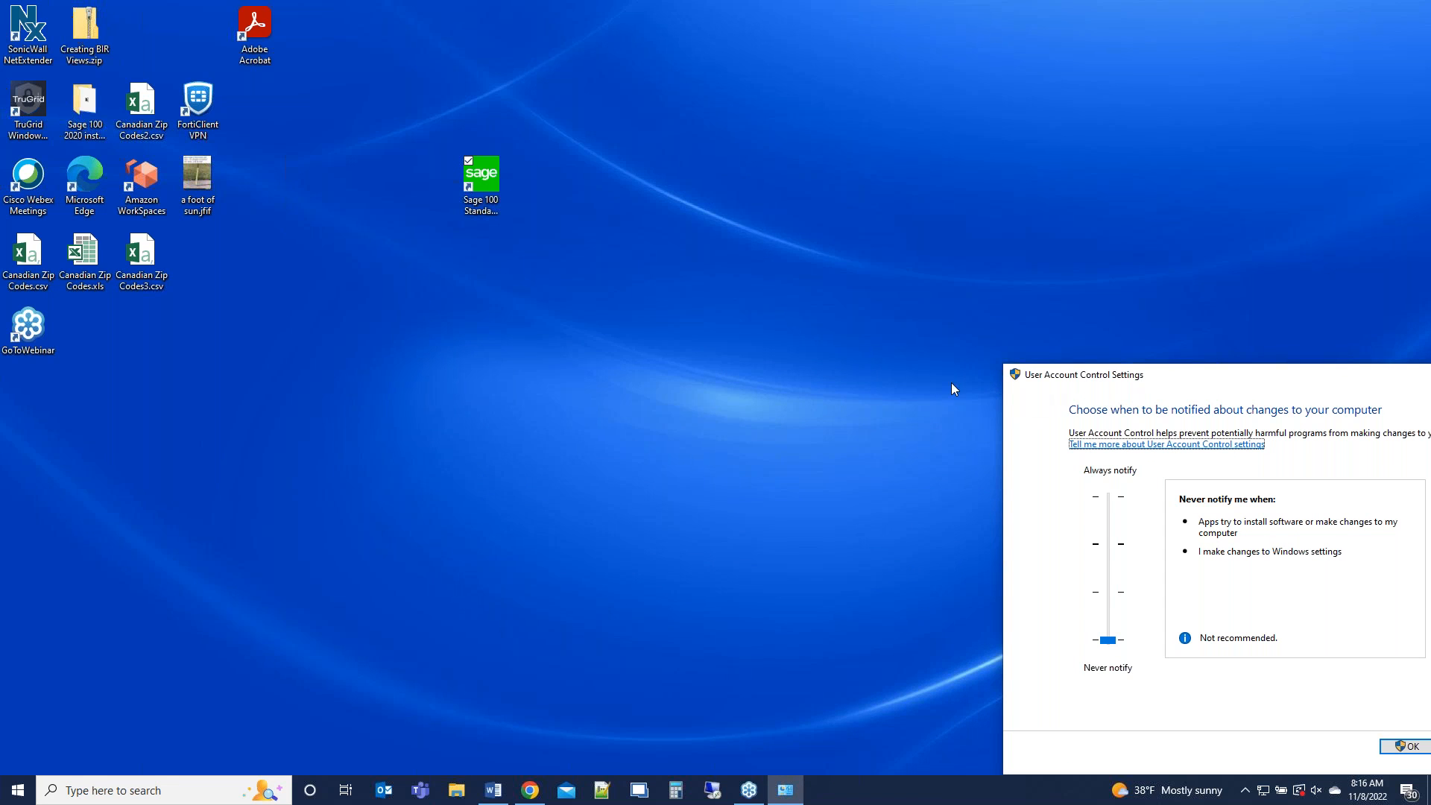
mouse_move(351, 500)
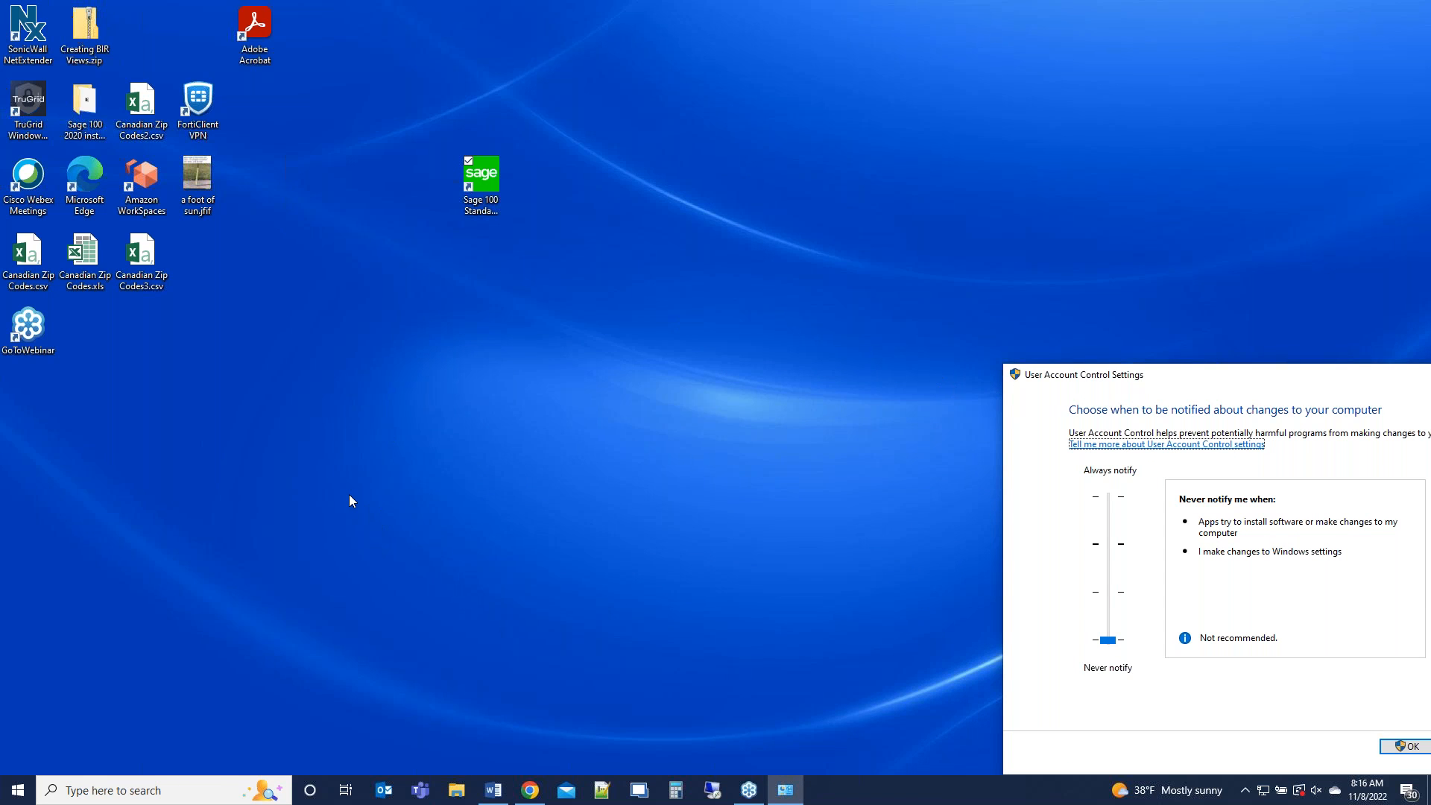
mouse_move(365, 475)
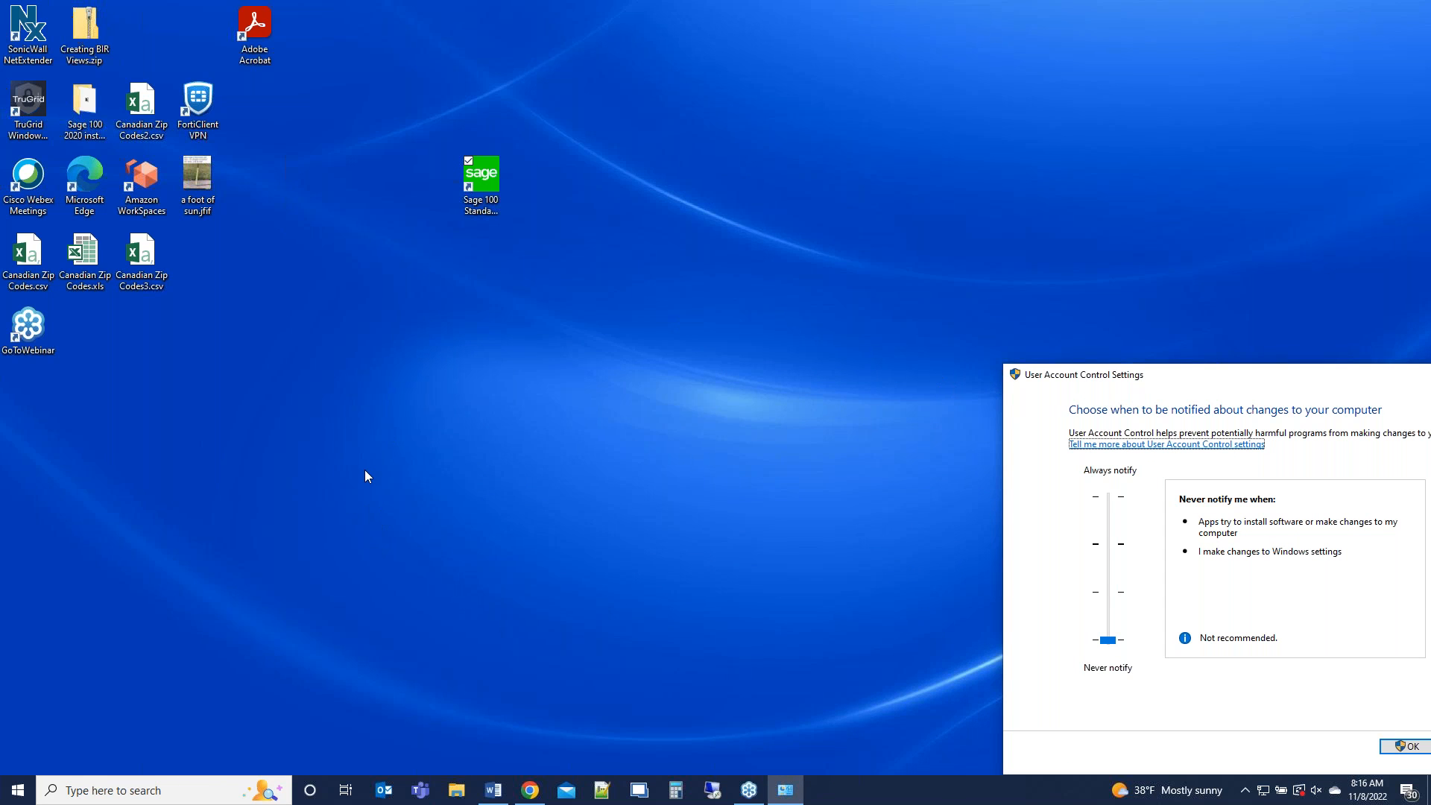
mouse_move(371, 482)
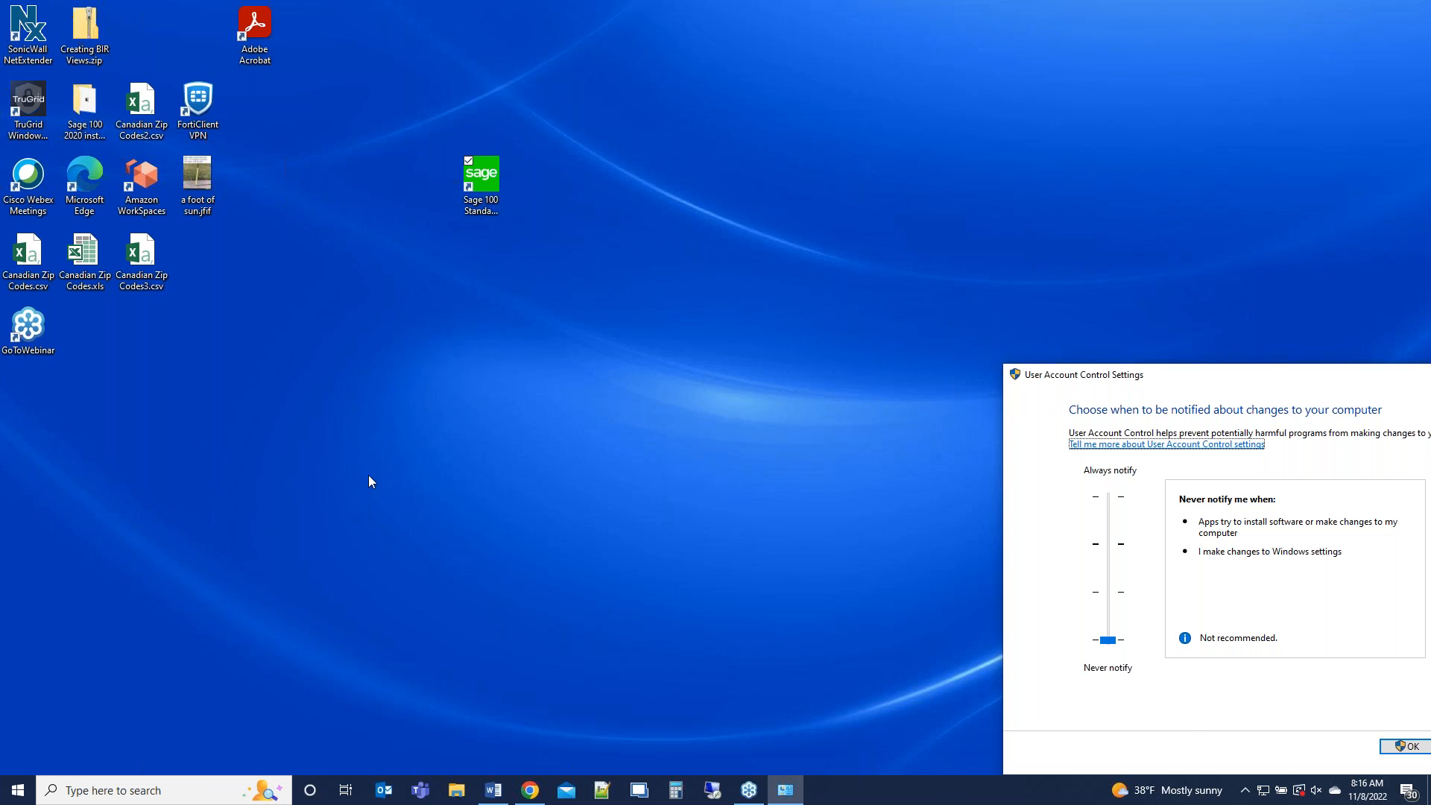
mouse_move(693, 194)
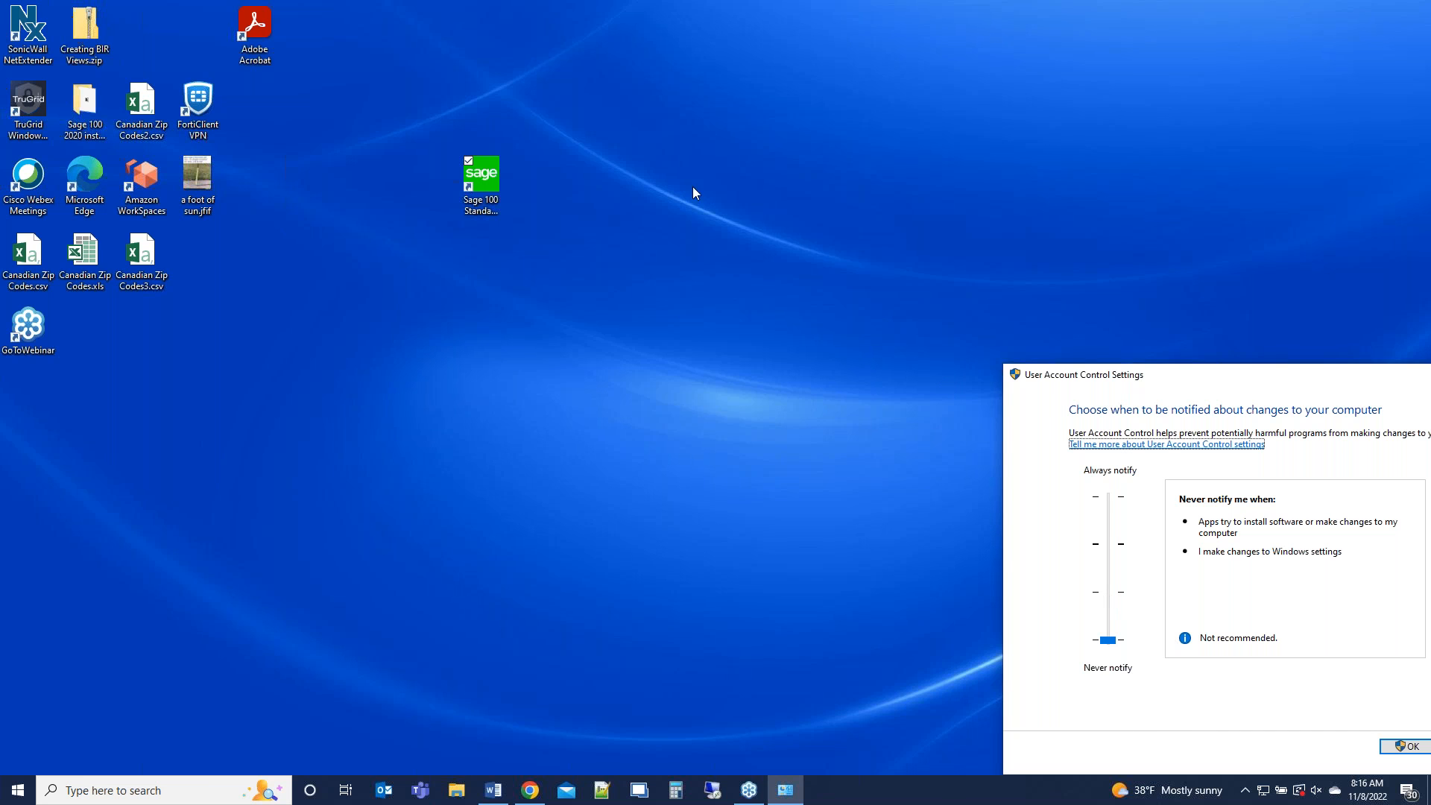
- Launch Sage 100 Standard 2022 from the desktop and select company code ABC
left_click(482, 182)
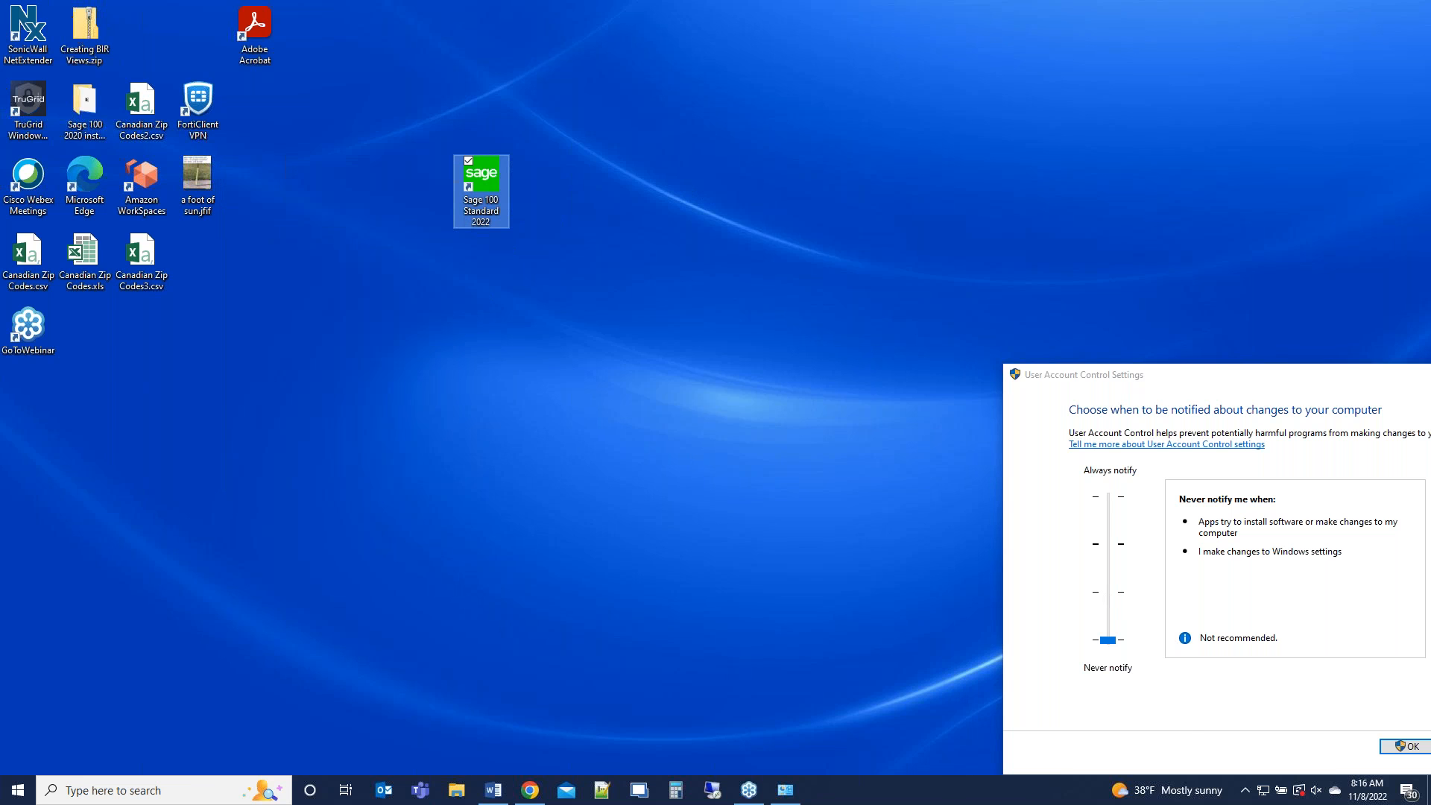
double_click(482, 183)
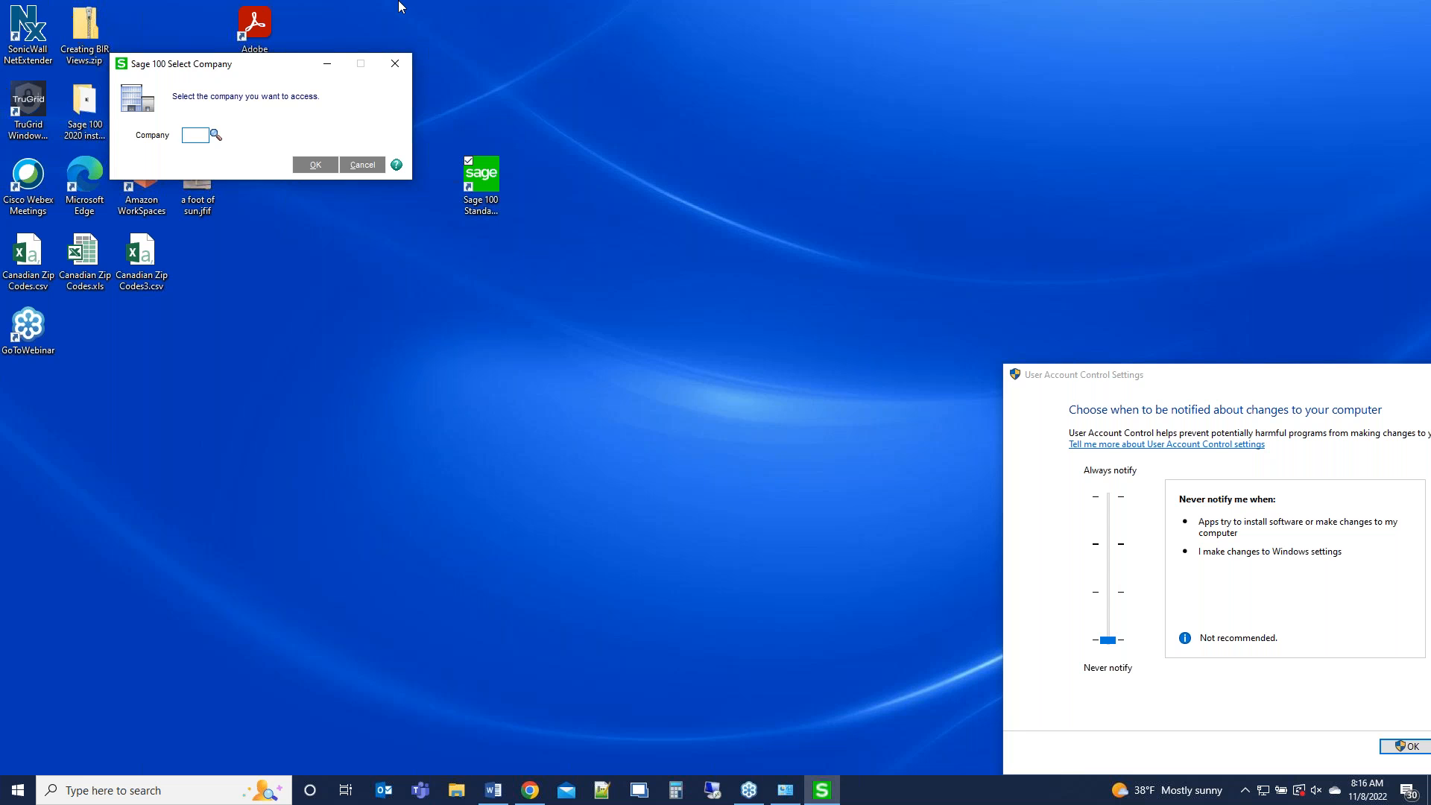
type("ABC")
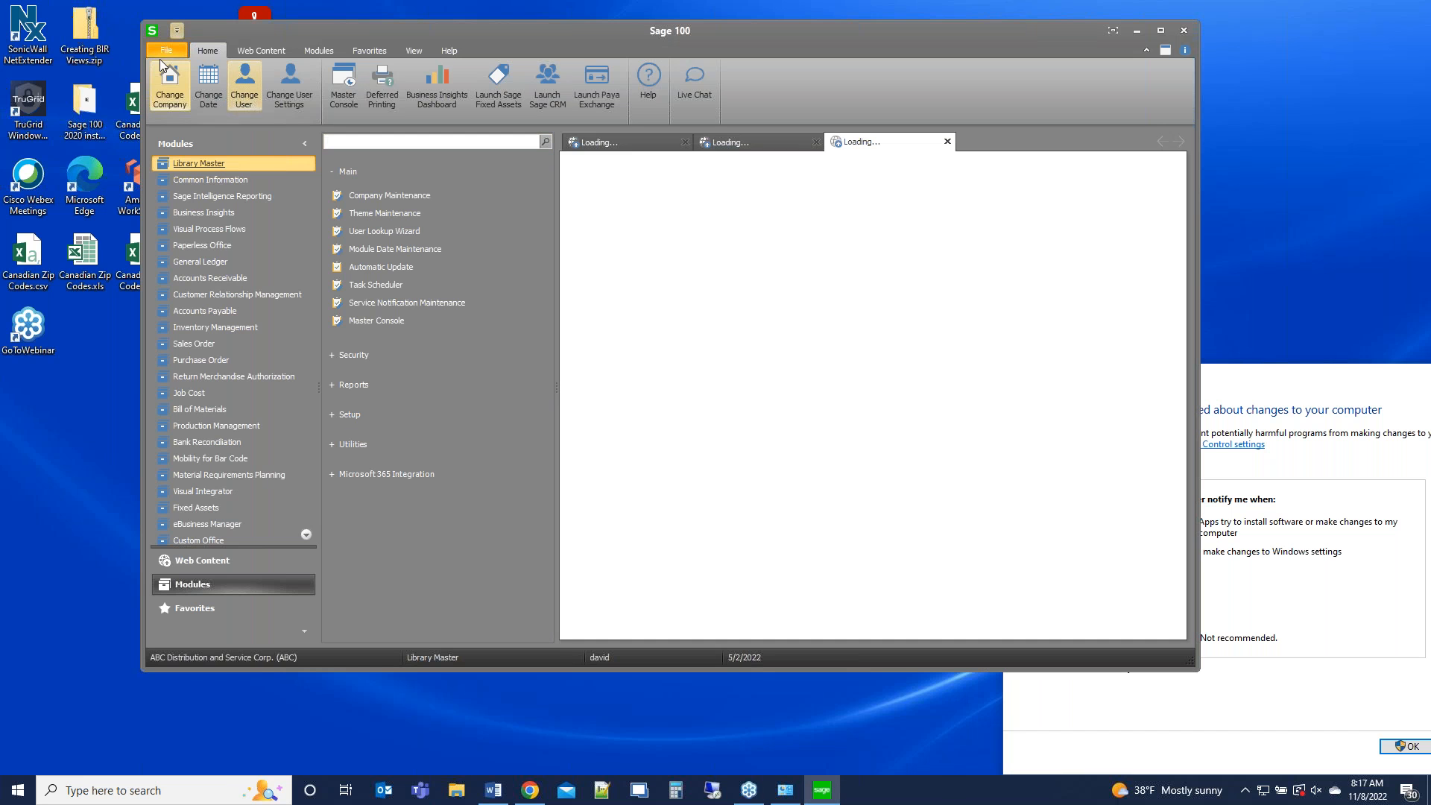
- Run the PL_AdvancedOptions_UI program from File > Run to reach Paperless Office Advanced Options
left_click(165, 51)
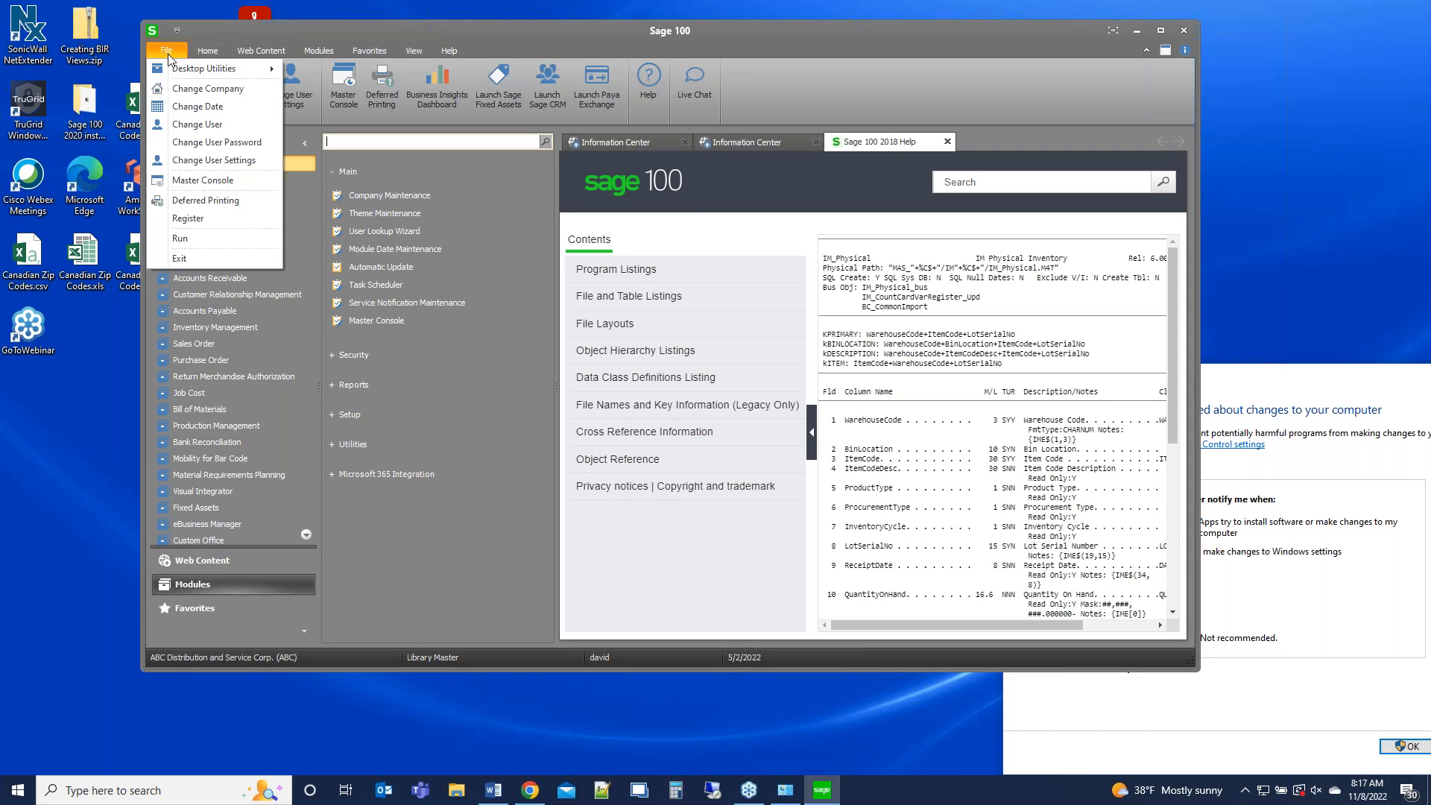
left_click(180, 239)
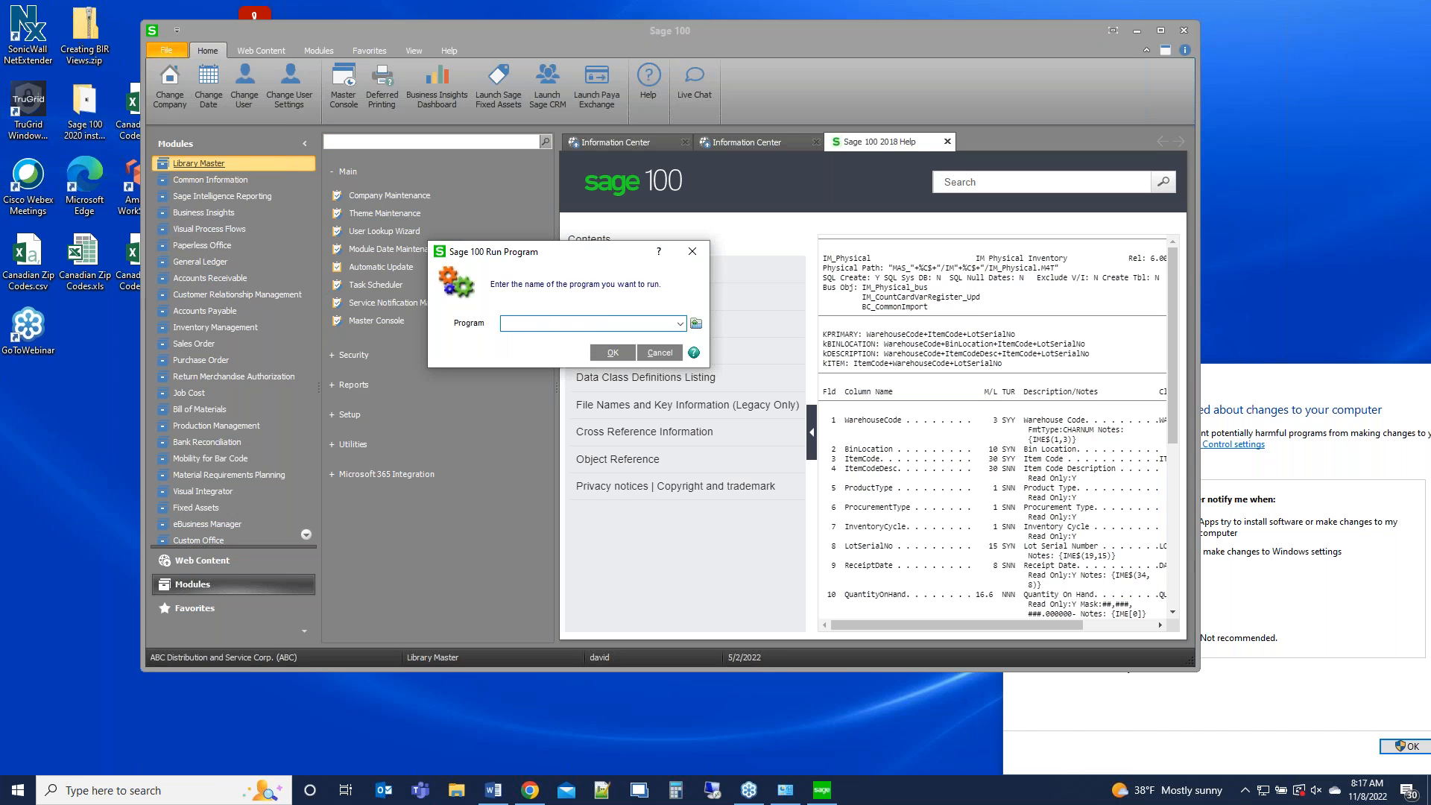
type("PL_Advanced")
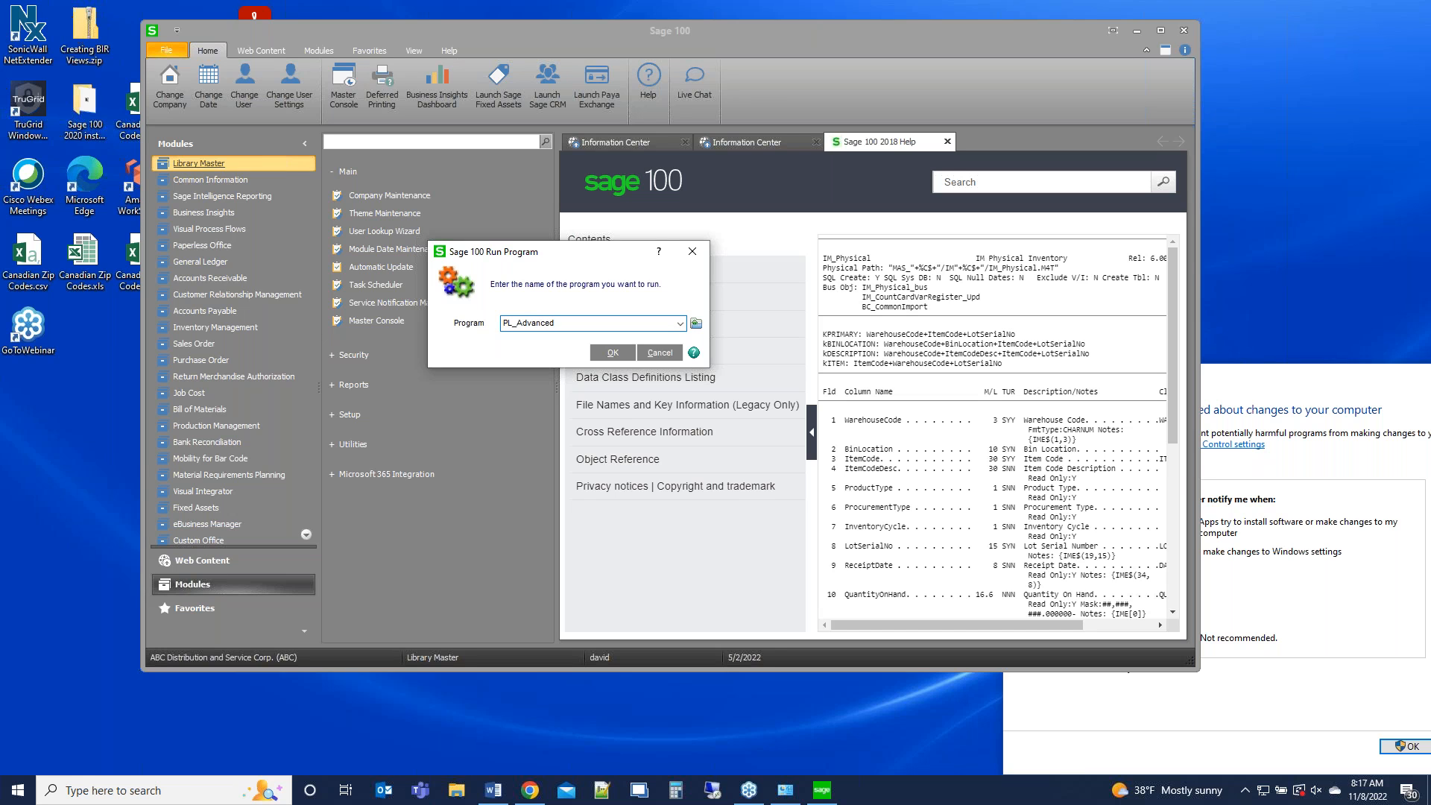
type("Op")
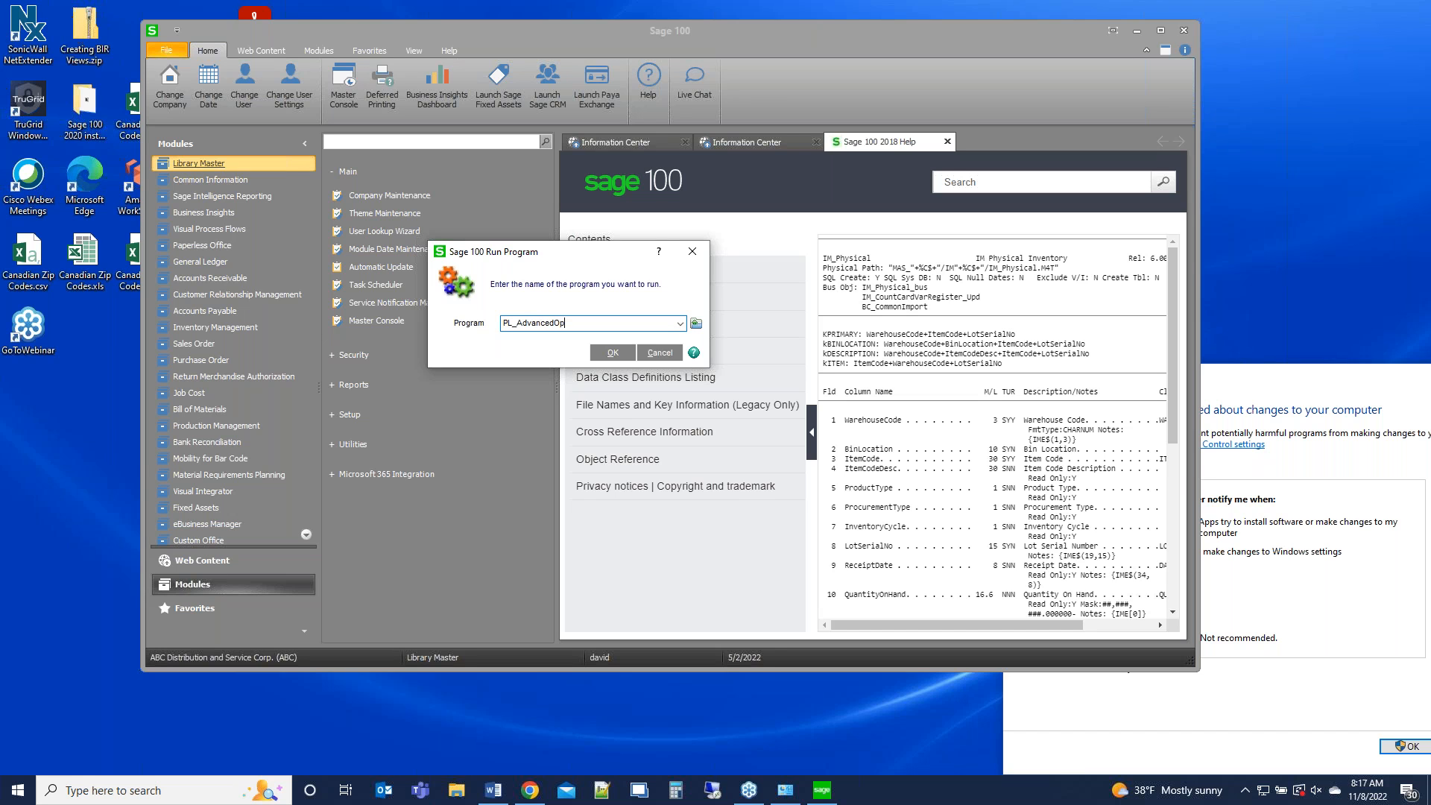
type("tions")
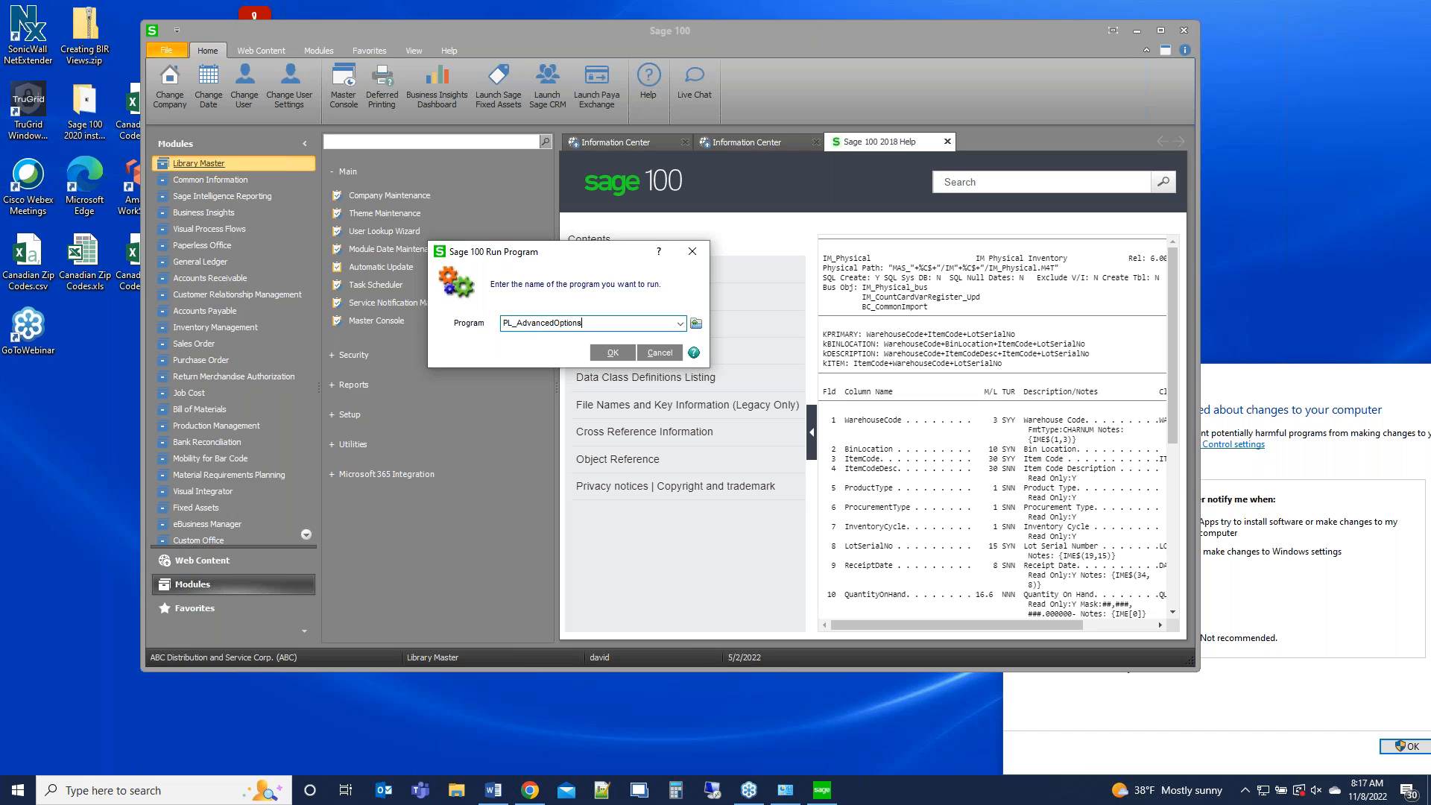
type("_UI")
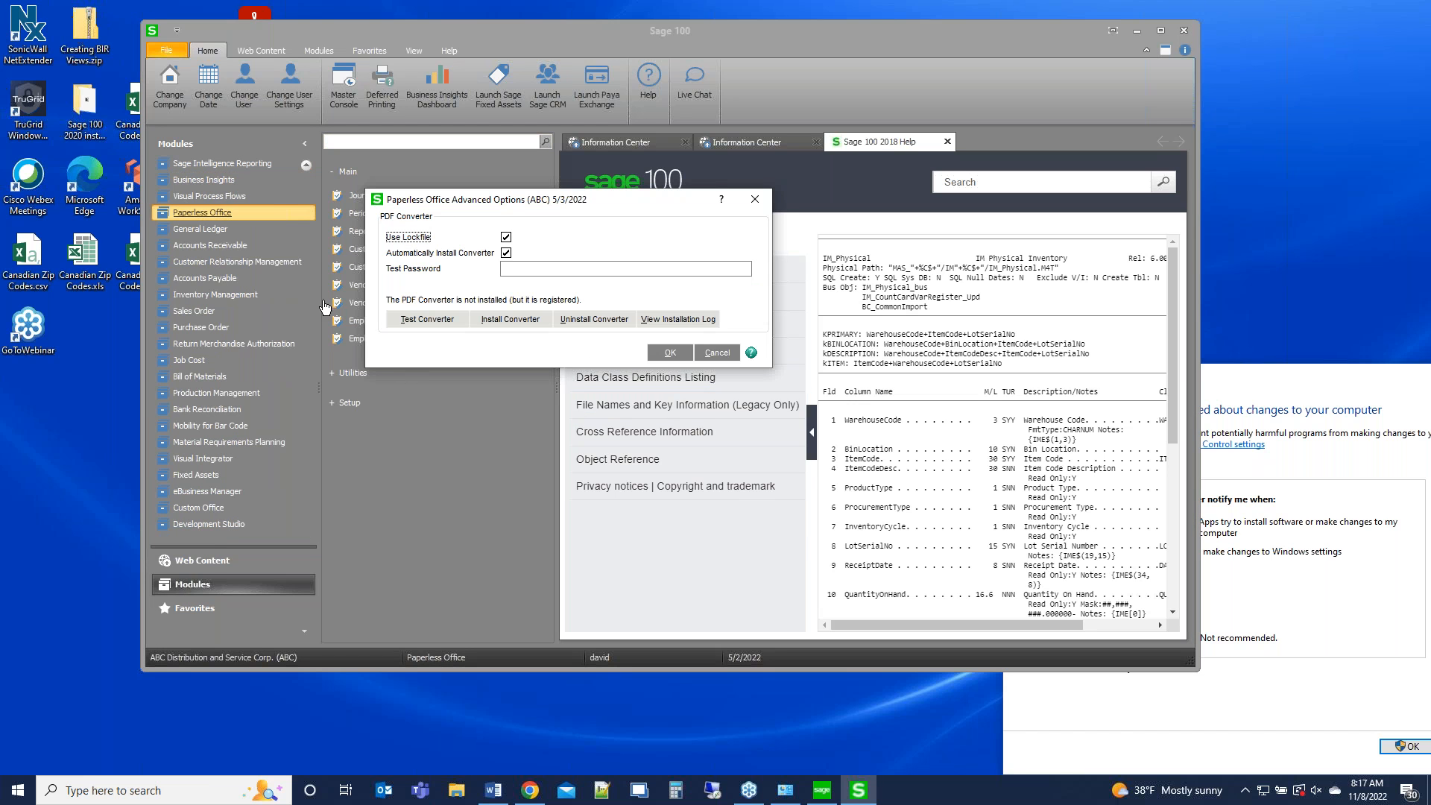
mouse_move(422, 243)
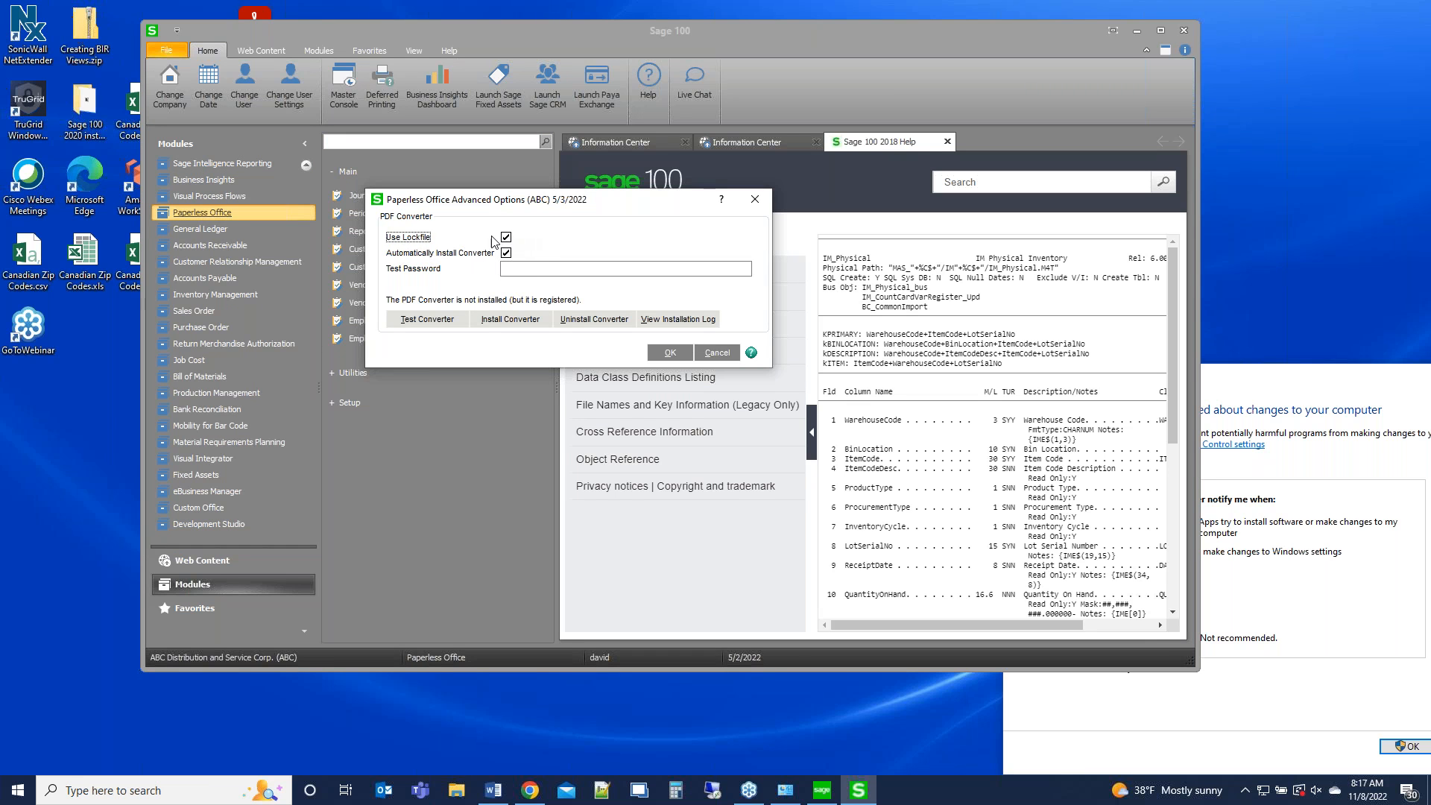
mouse_move(446, 262)
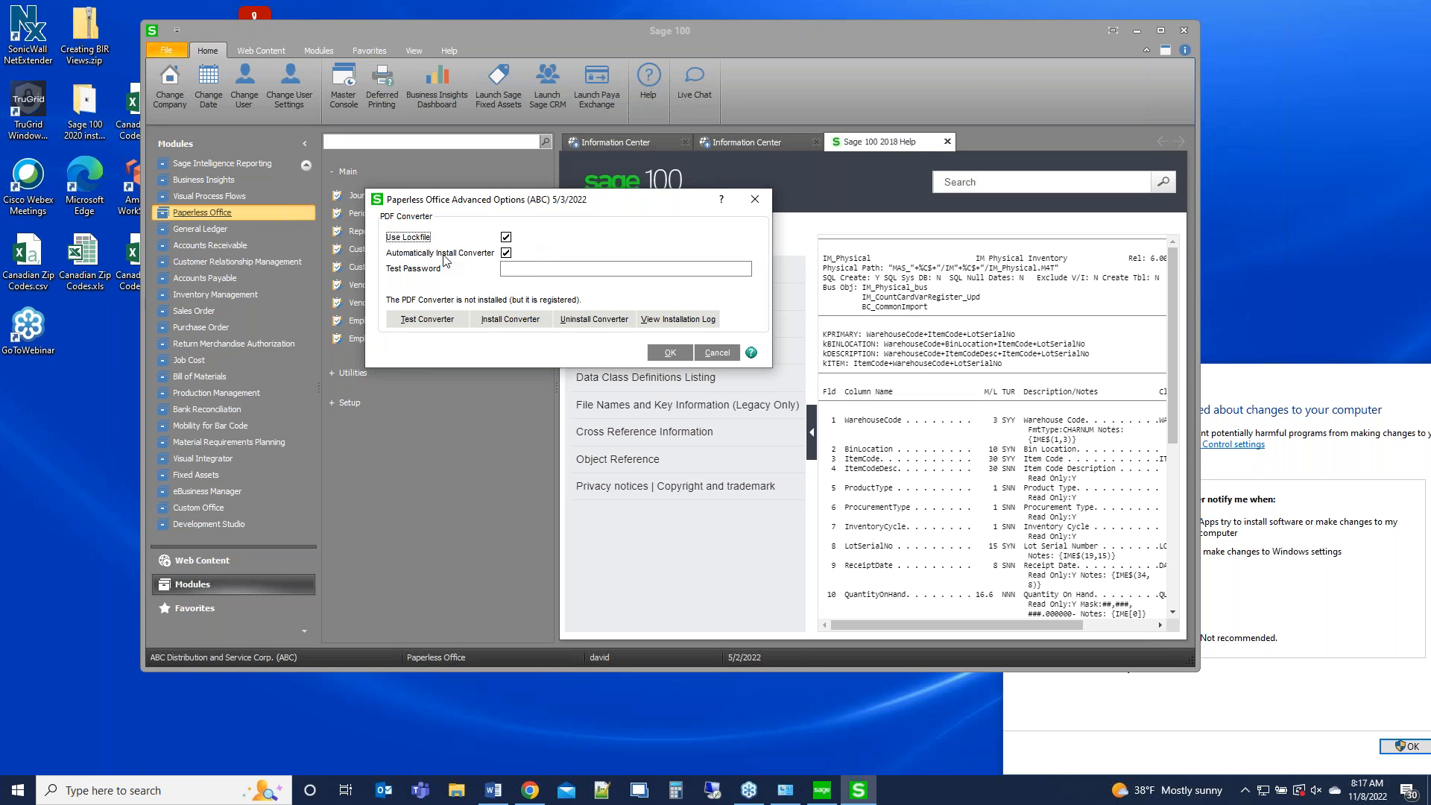
mouse_move(438, 283)
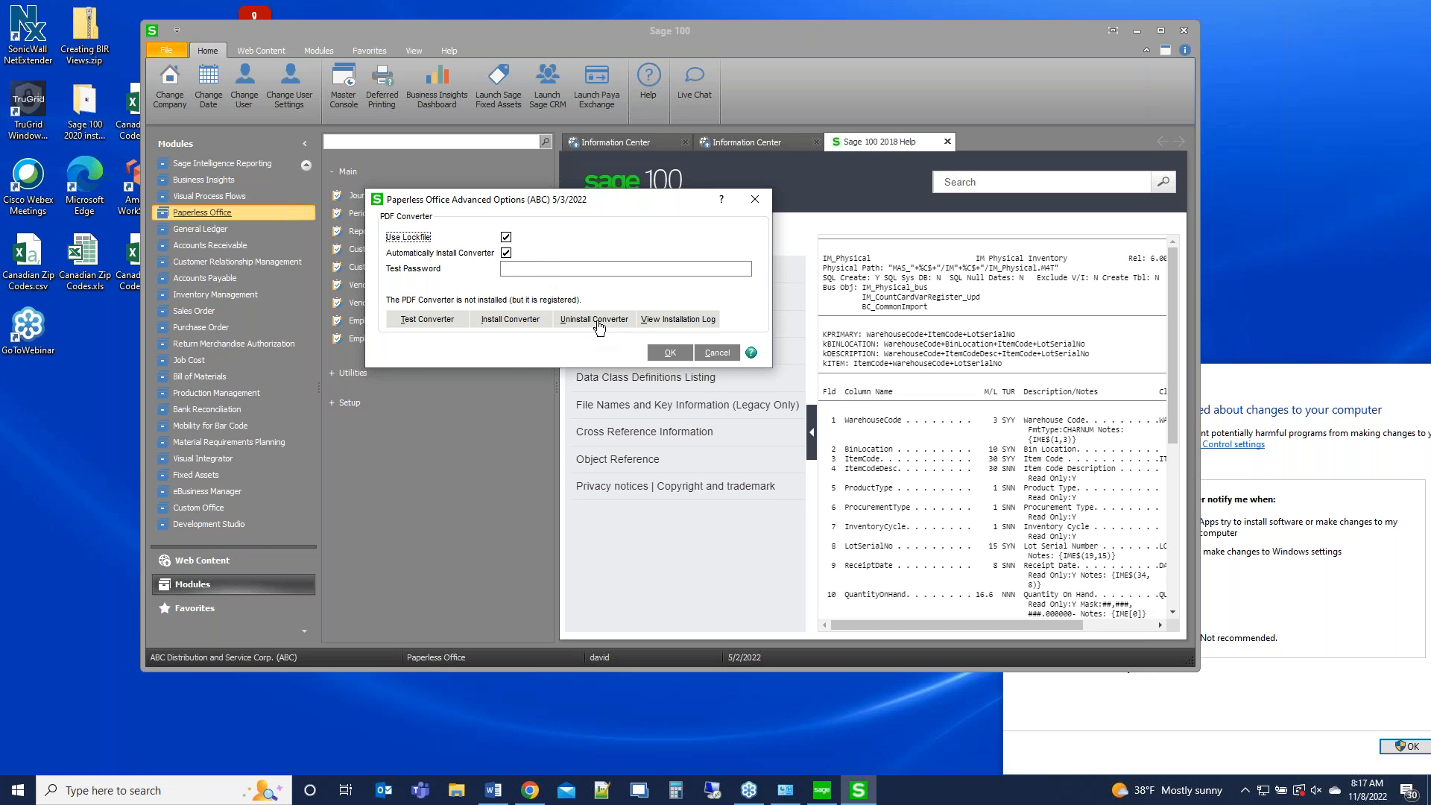
- Uninstall the registered but uninstalled PDF Converter from Advanced Options
left_click(593, 319)
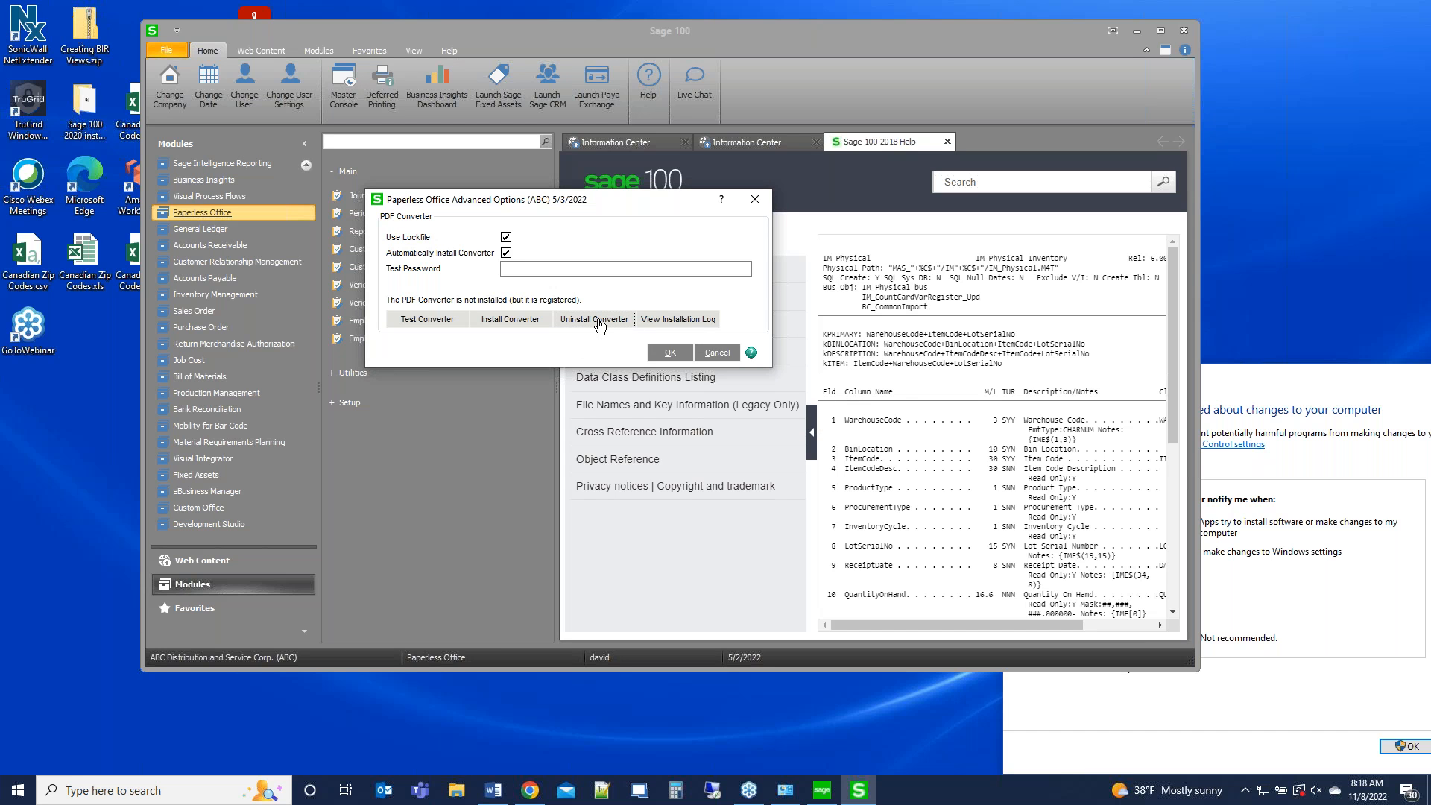
mouse_move(517, 326)
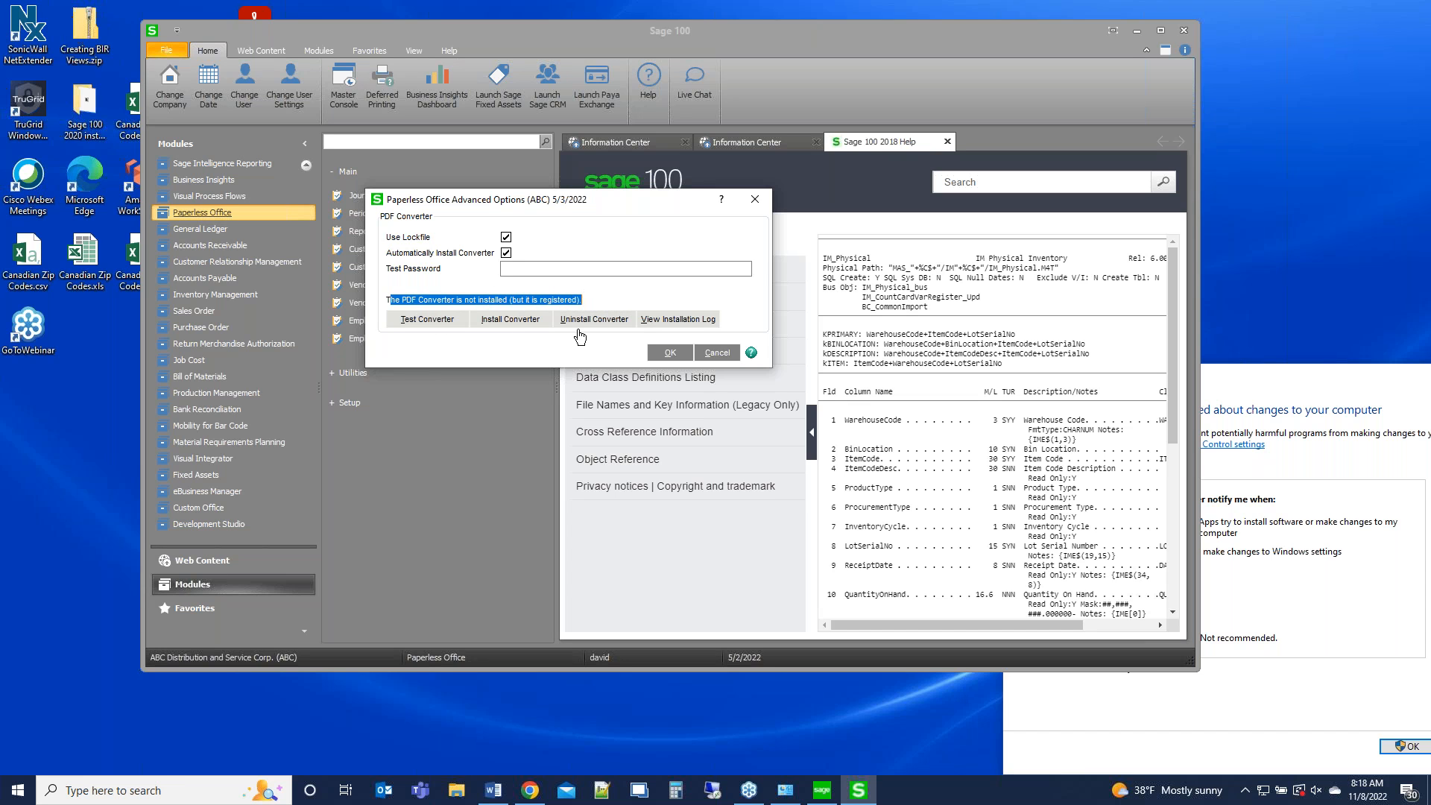
left_click(594, 319)
type("p")
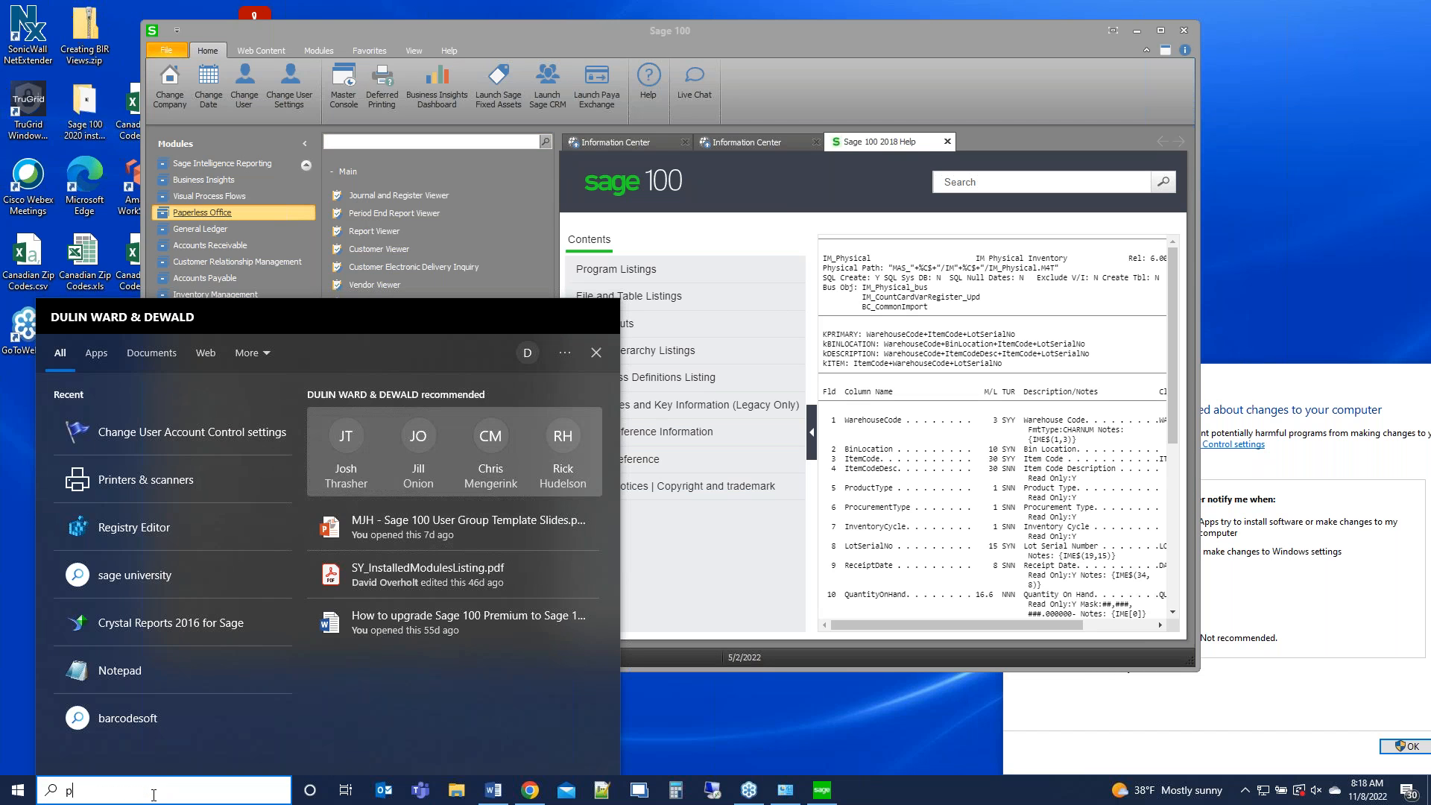
type("rinters & scanners")
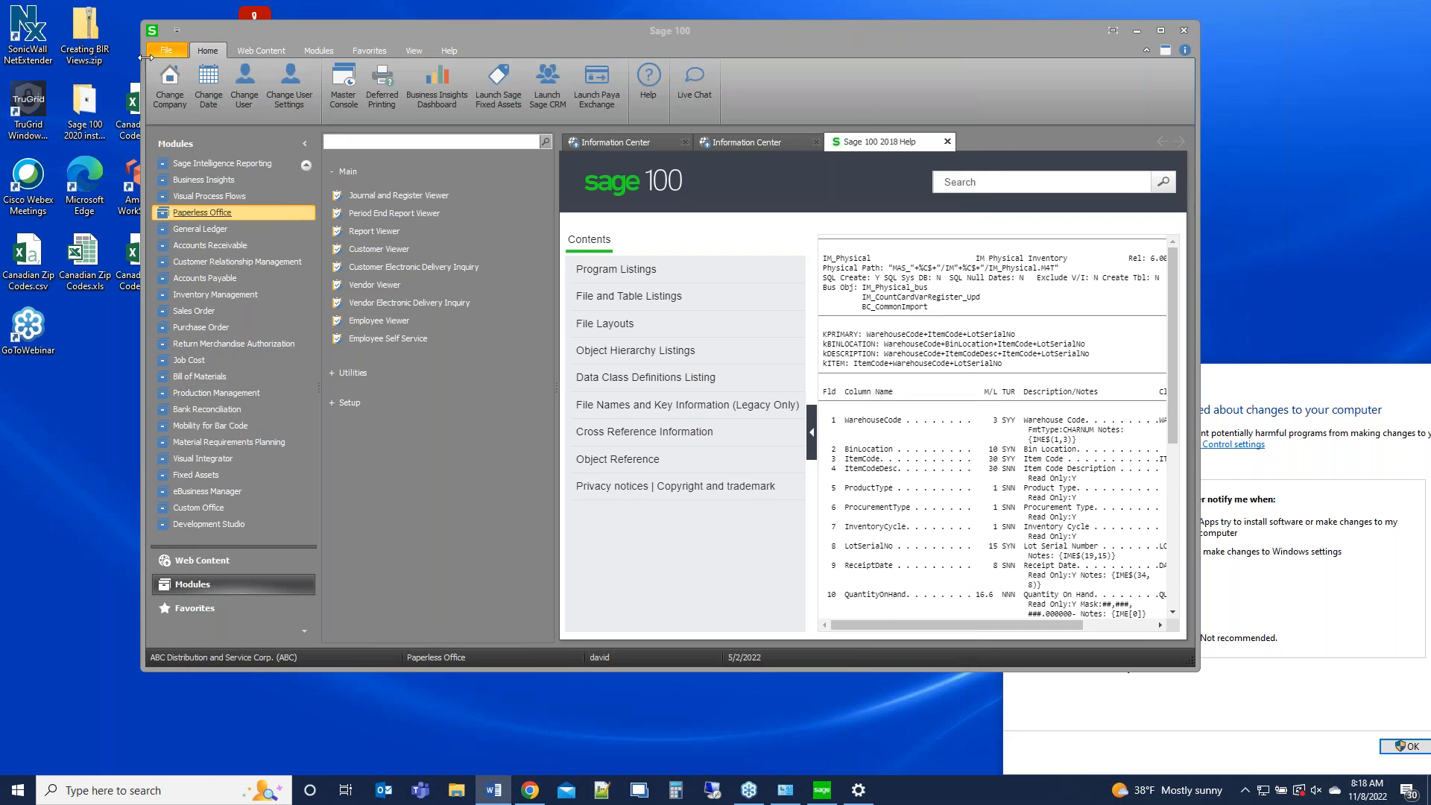
- Rerun PL_AdvancedOptions_UI to reopen Paperless Office Advanced Options
left_click(166, 49)
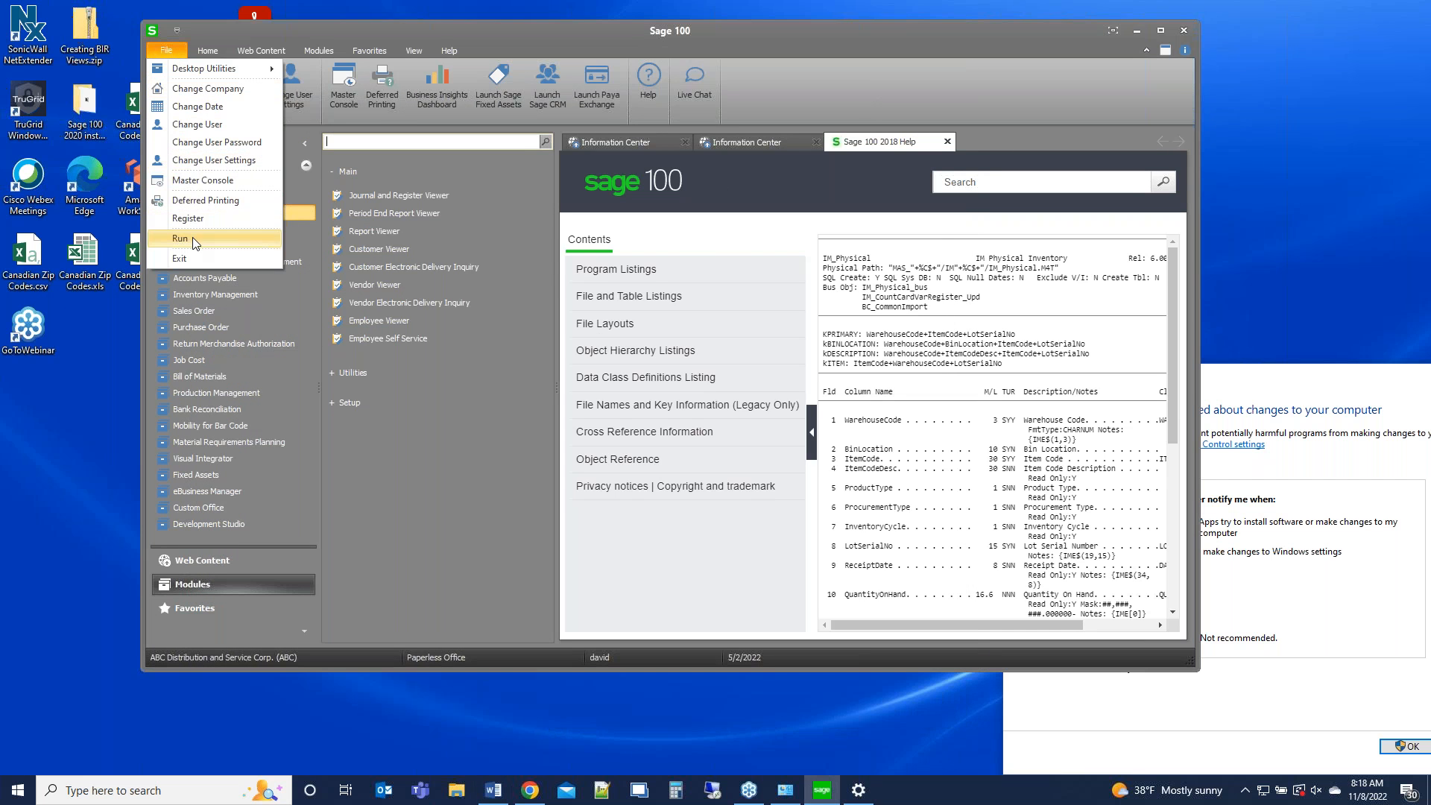
left_click(181, 239)
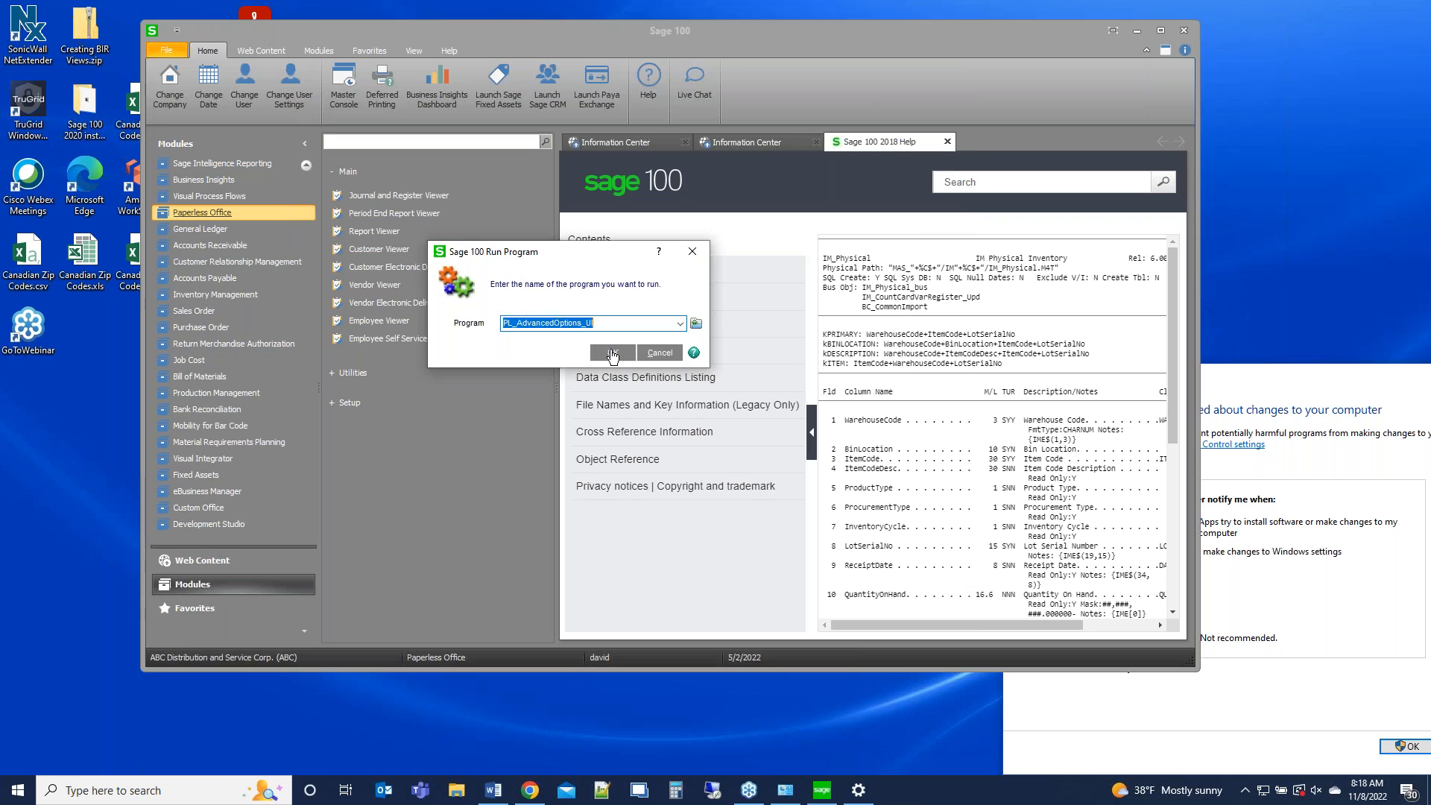
left_click(609, 352)
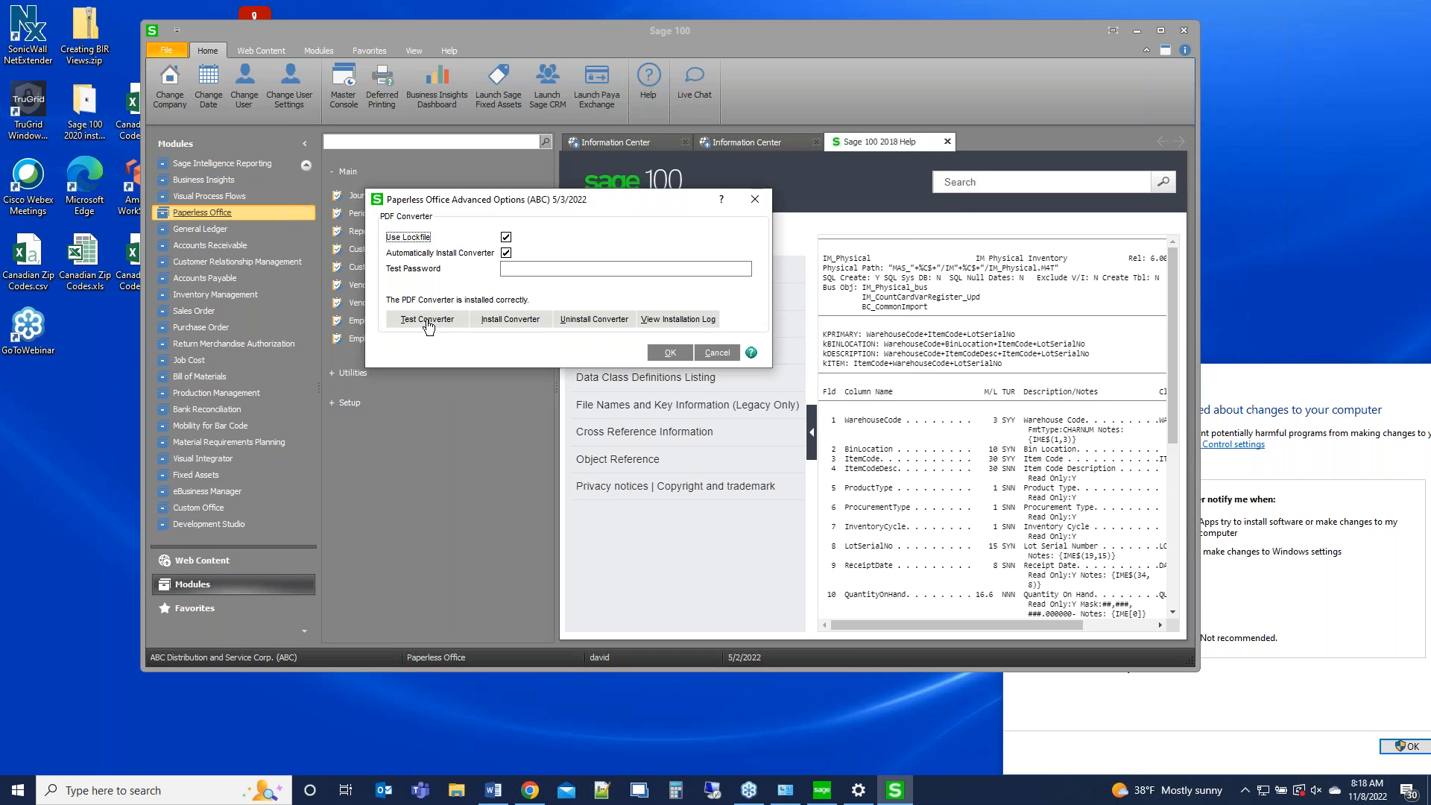
- Start the PDF Converter test, noting the Adobe Acrobat Reader requirement, and acknowledge the notice
left_click(426, 319)
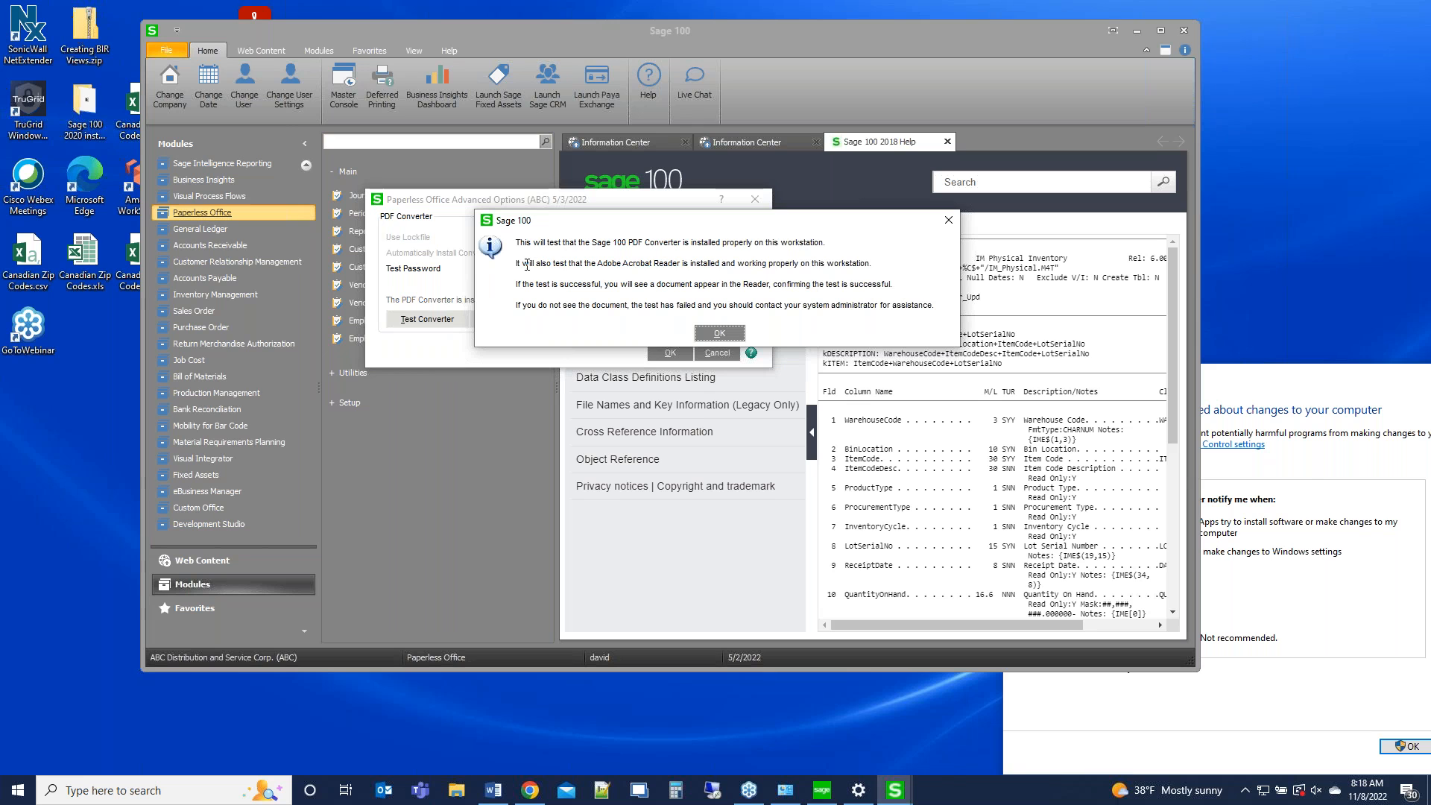
left_click_drag(568, 242, 774, 242)
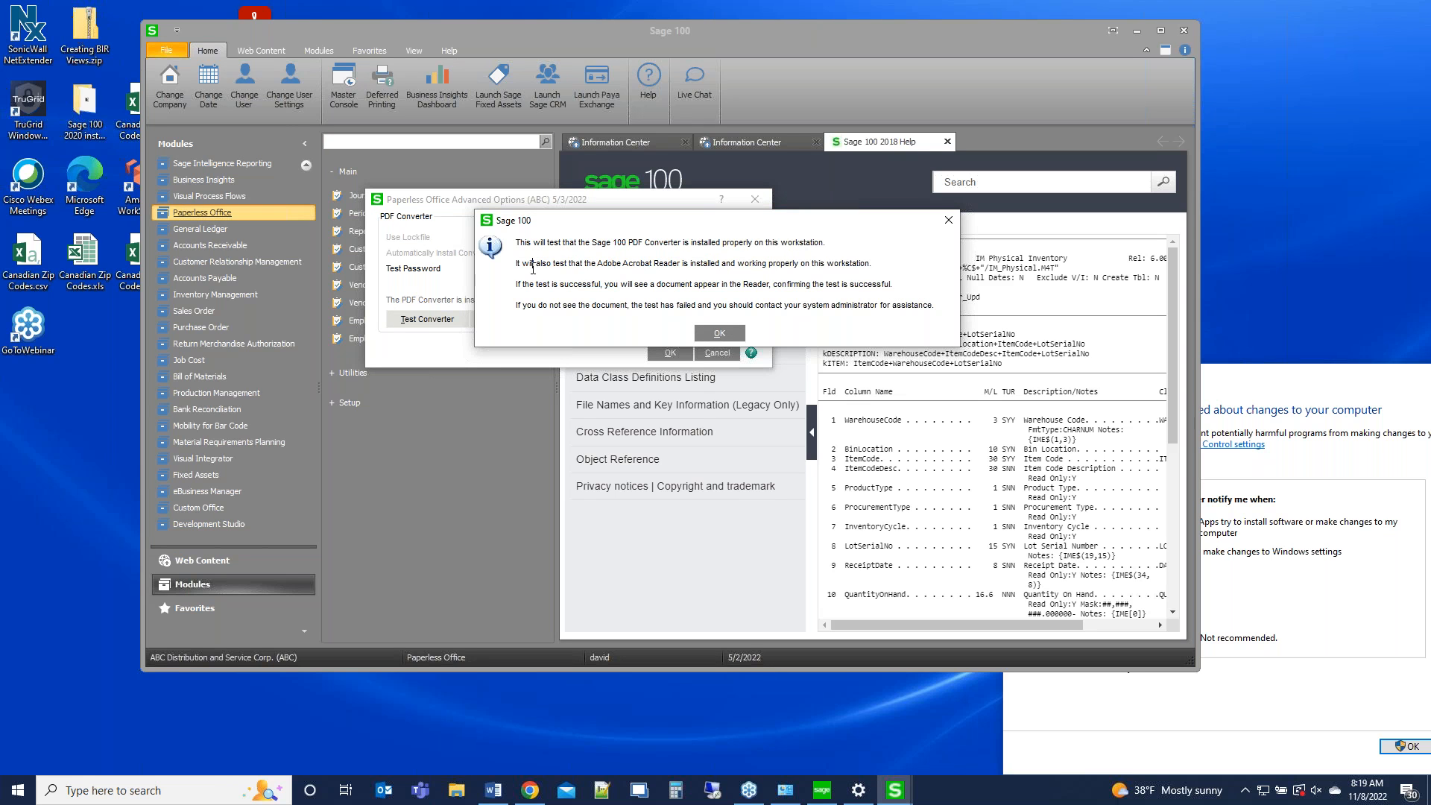
left_click_drag(527, 262, 769, 263)
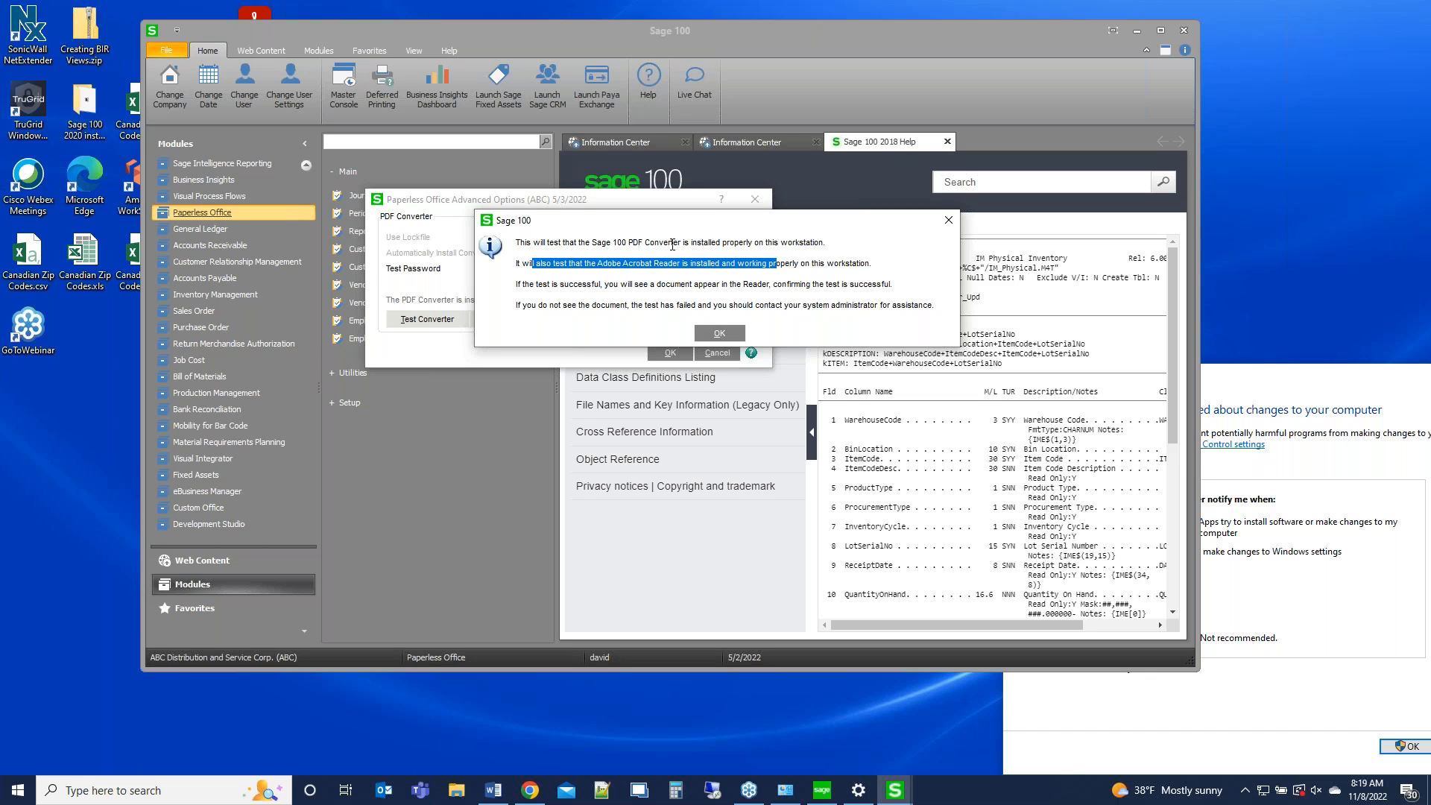
mouse_move(549, 284)
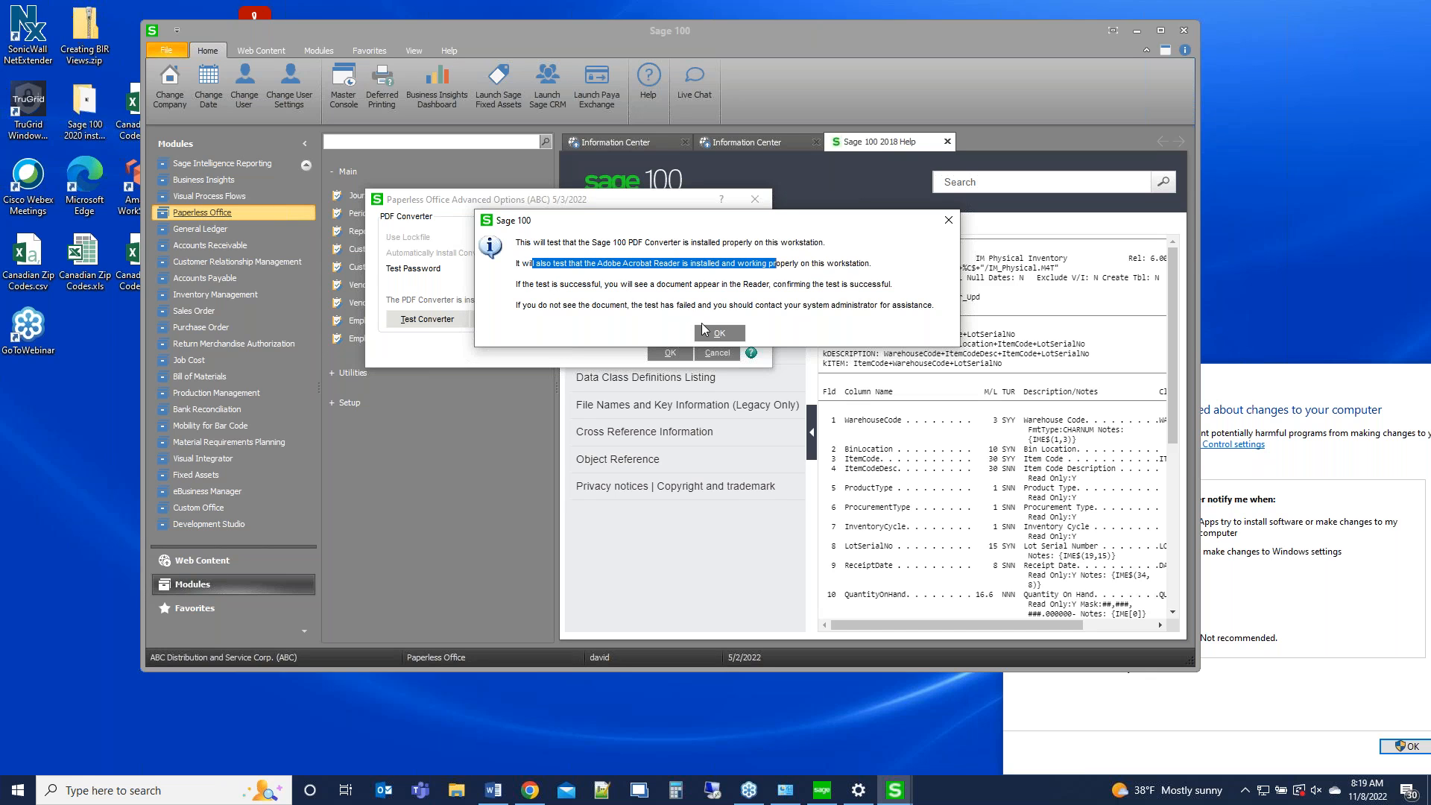
mouse_move(565, 292)
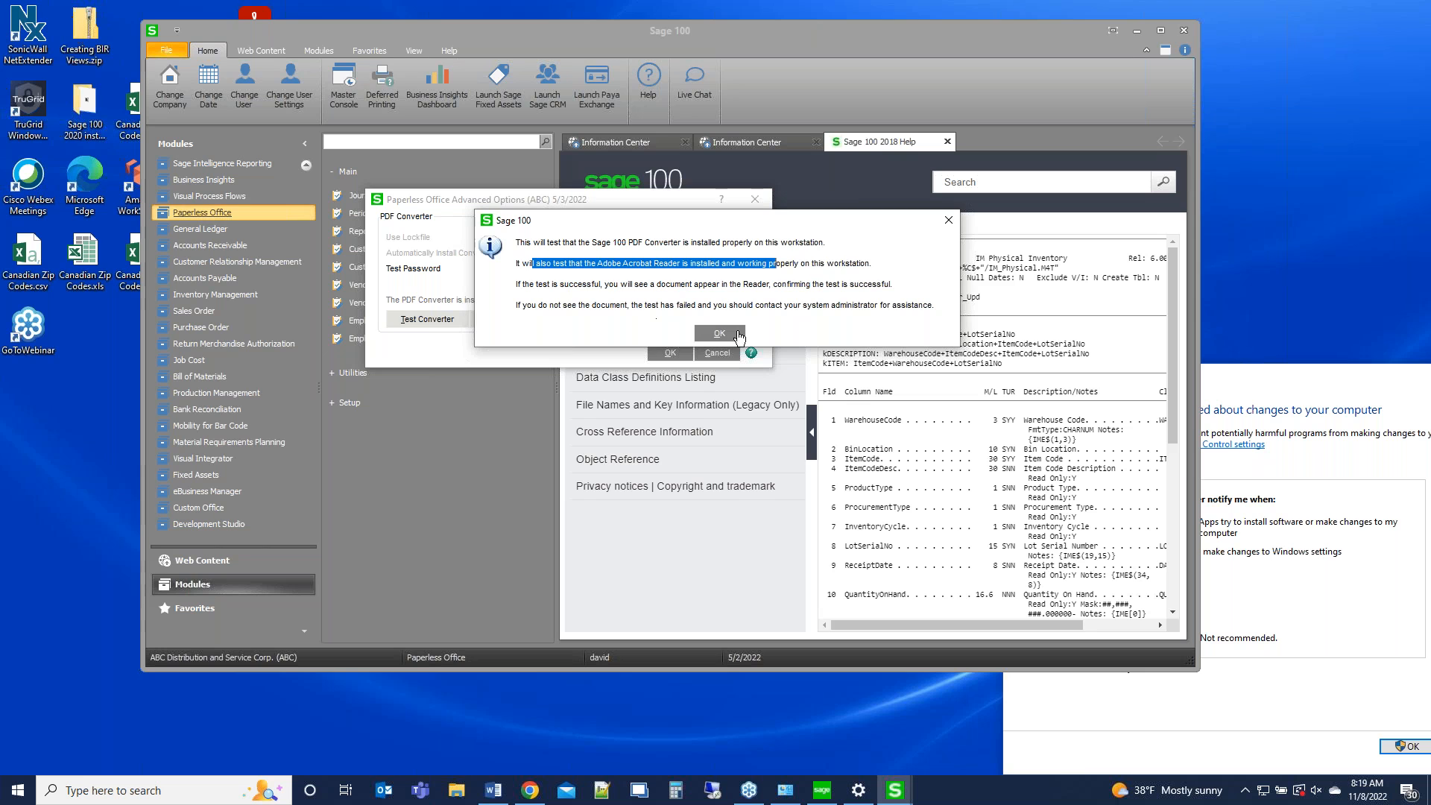
left_click(718, 333)
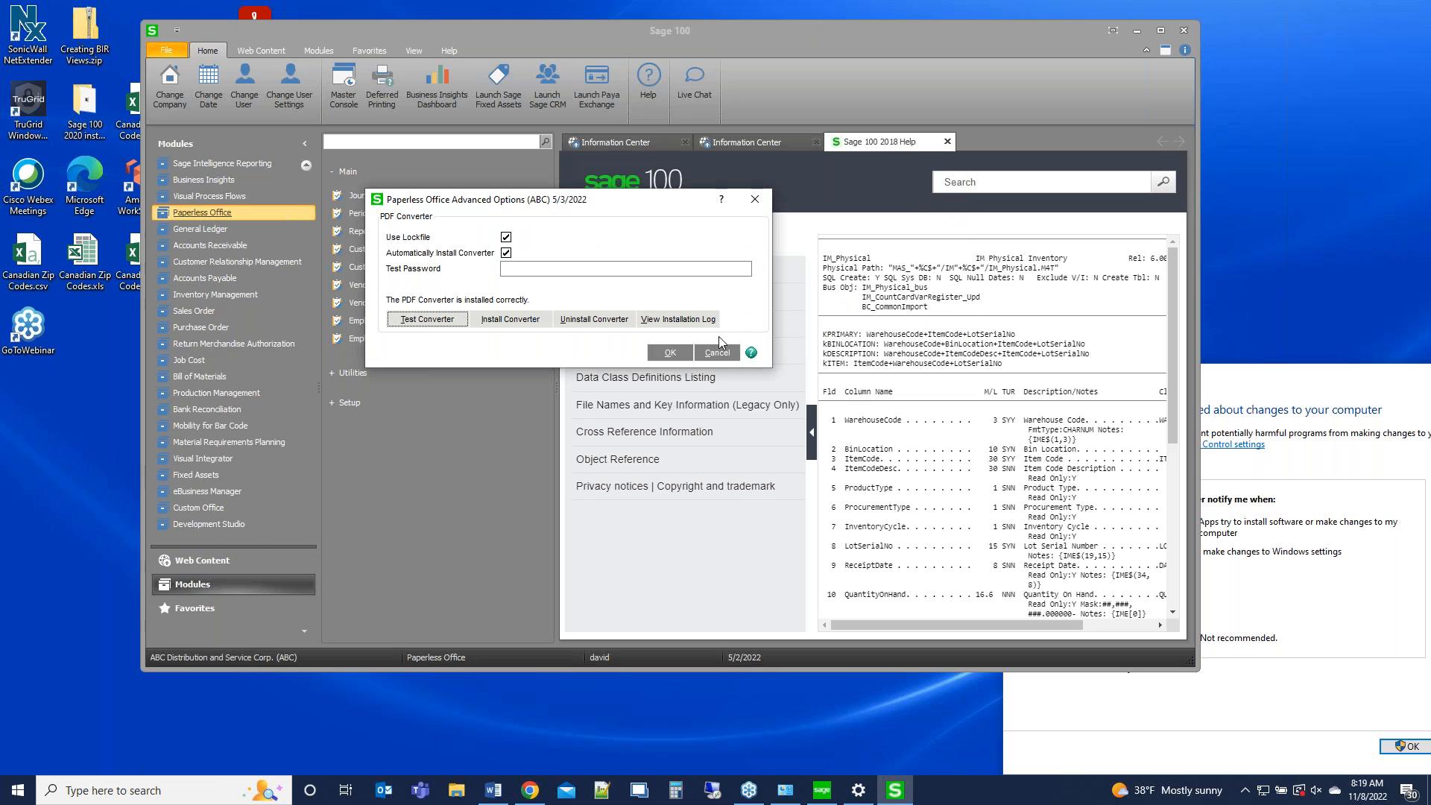
- Close the converter test PDF in Acrobat Reader and cancel the Advanced Options dialog
left_click(426, 319)
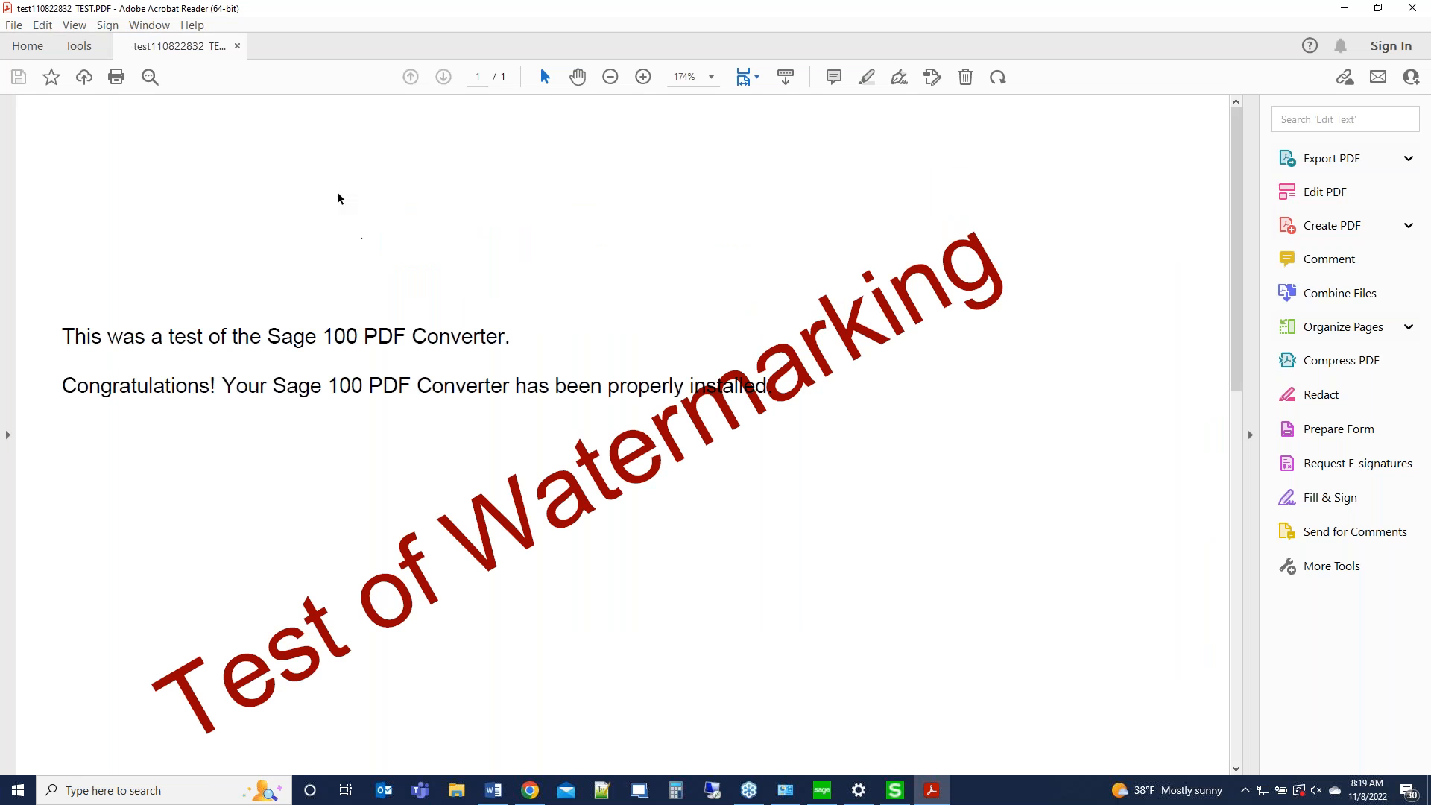
left_click(1334, 158)
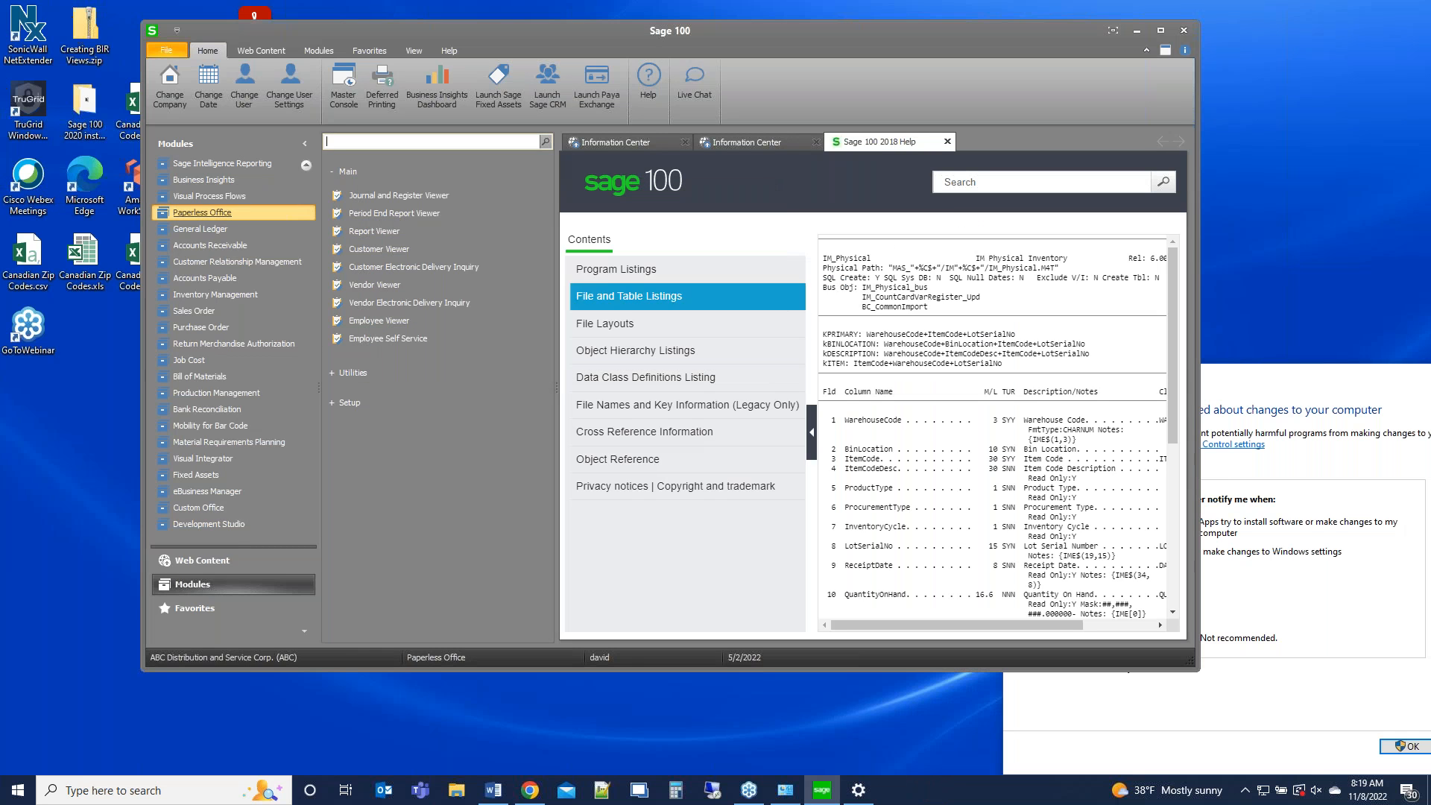
mouse_move(1184, 30)
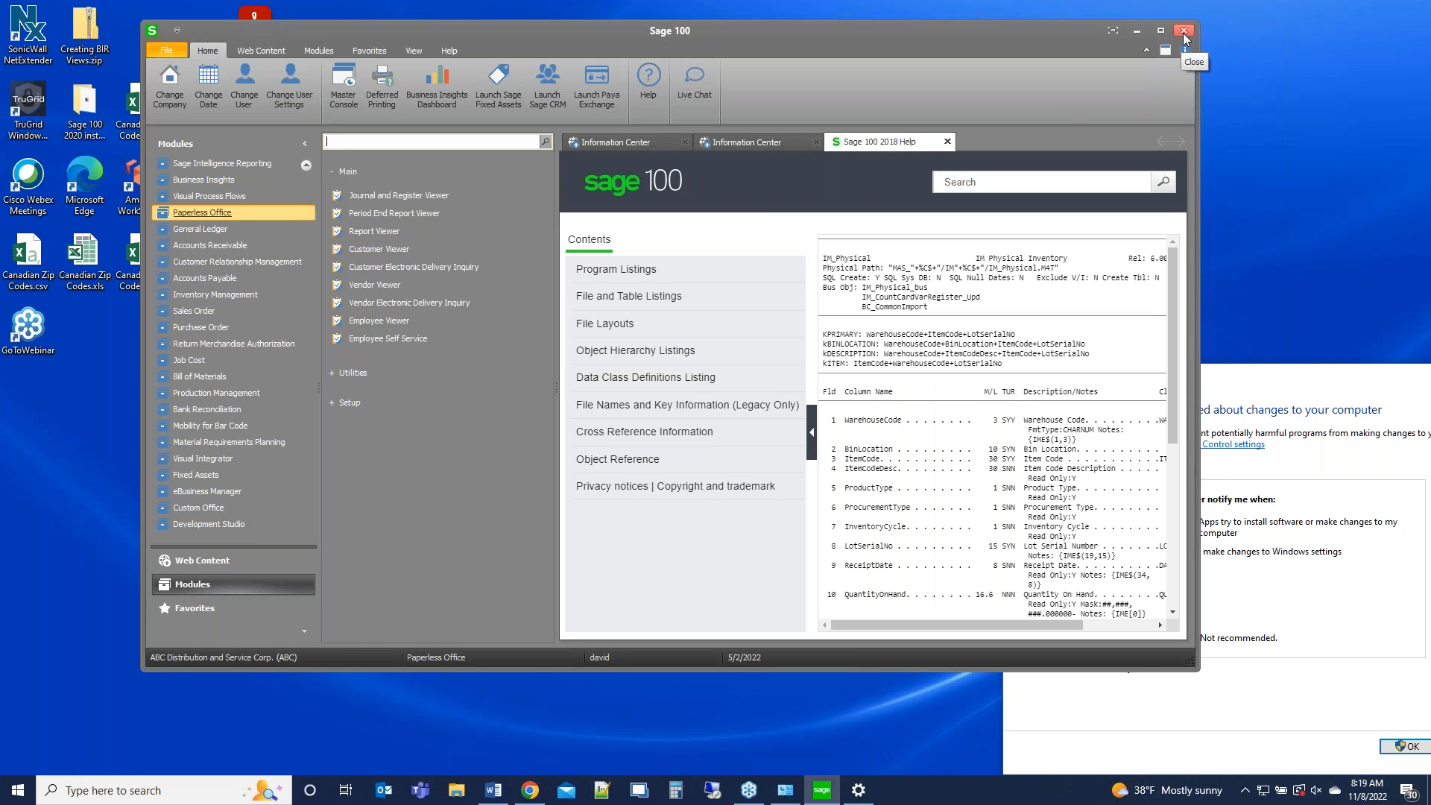
- Exit Sage 100 and relaunch Sage 100 Standard 2022 from the desktop shortcut
left_click(1185, 30)
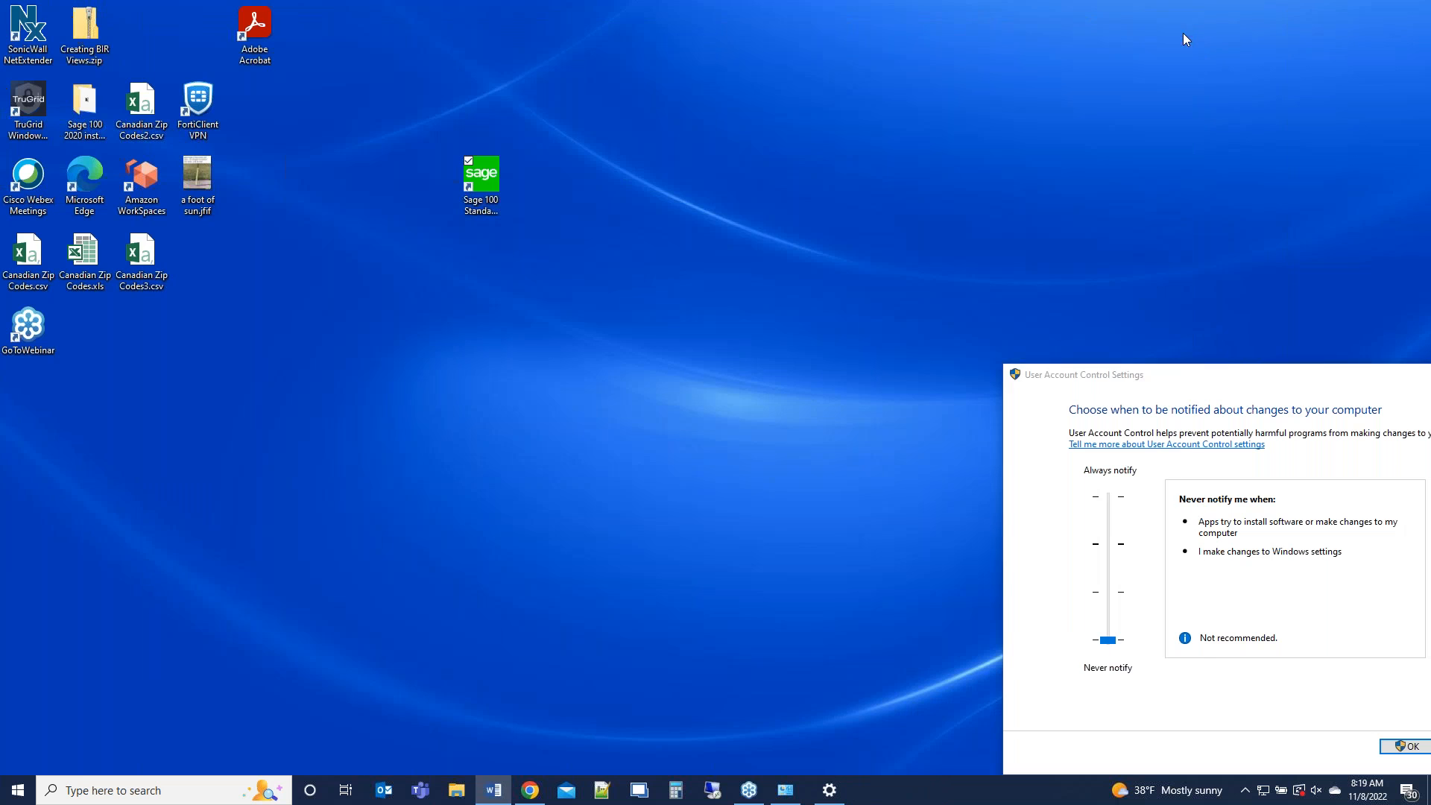
mouse_move(493, 357)
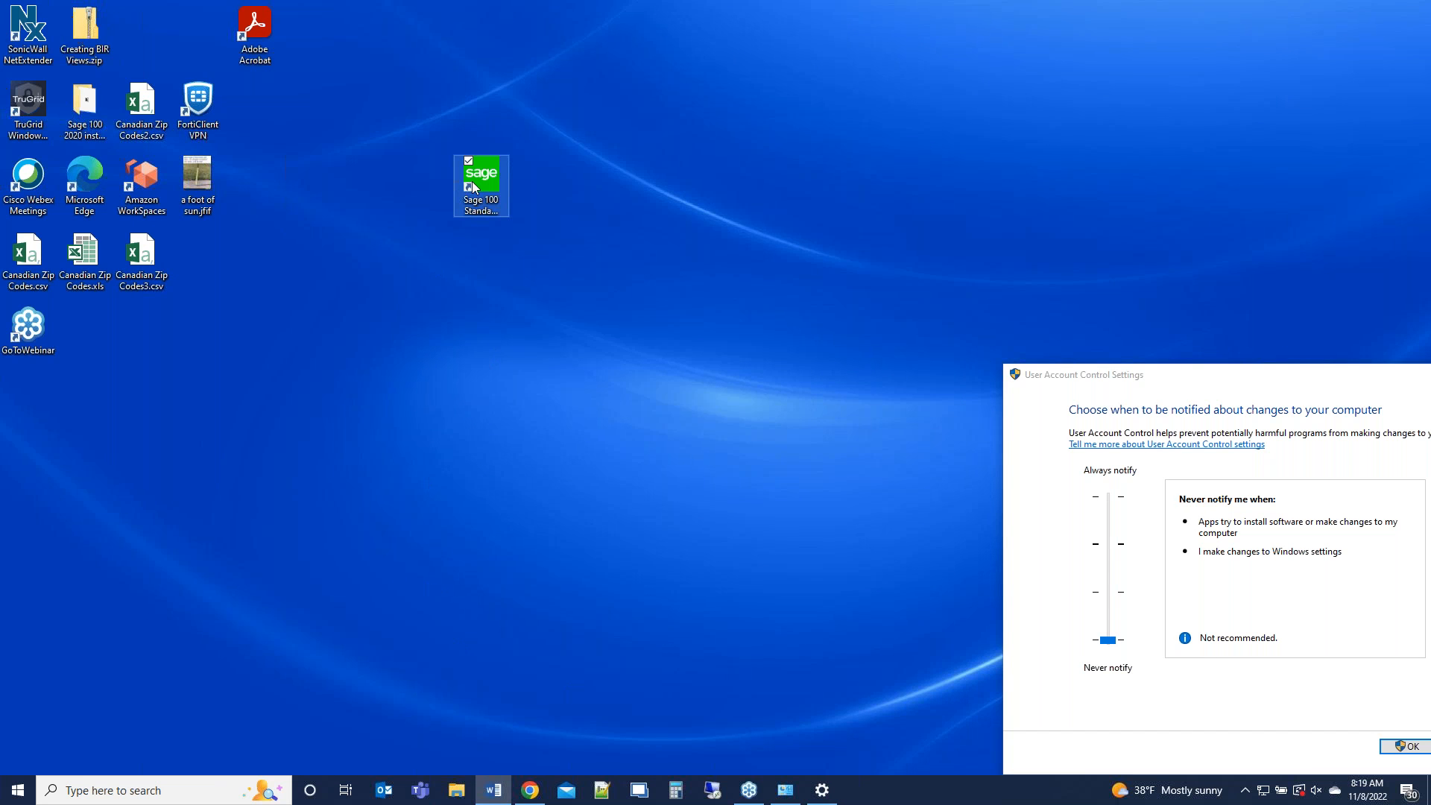
mouse_move(475, 342)
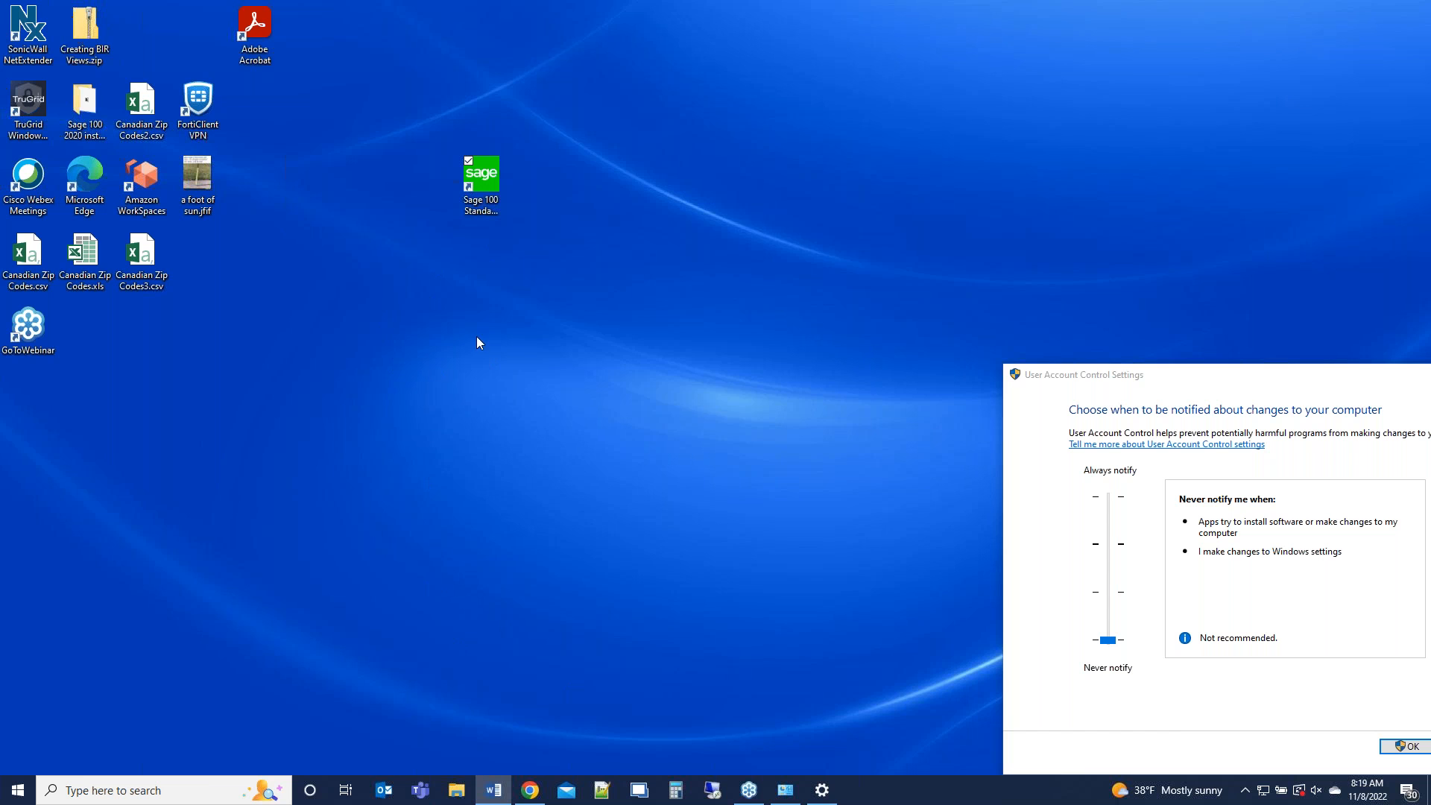
left_click(480, 181)
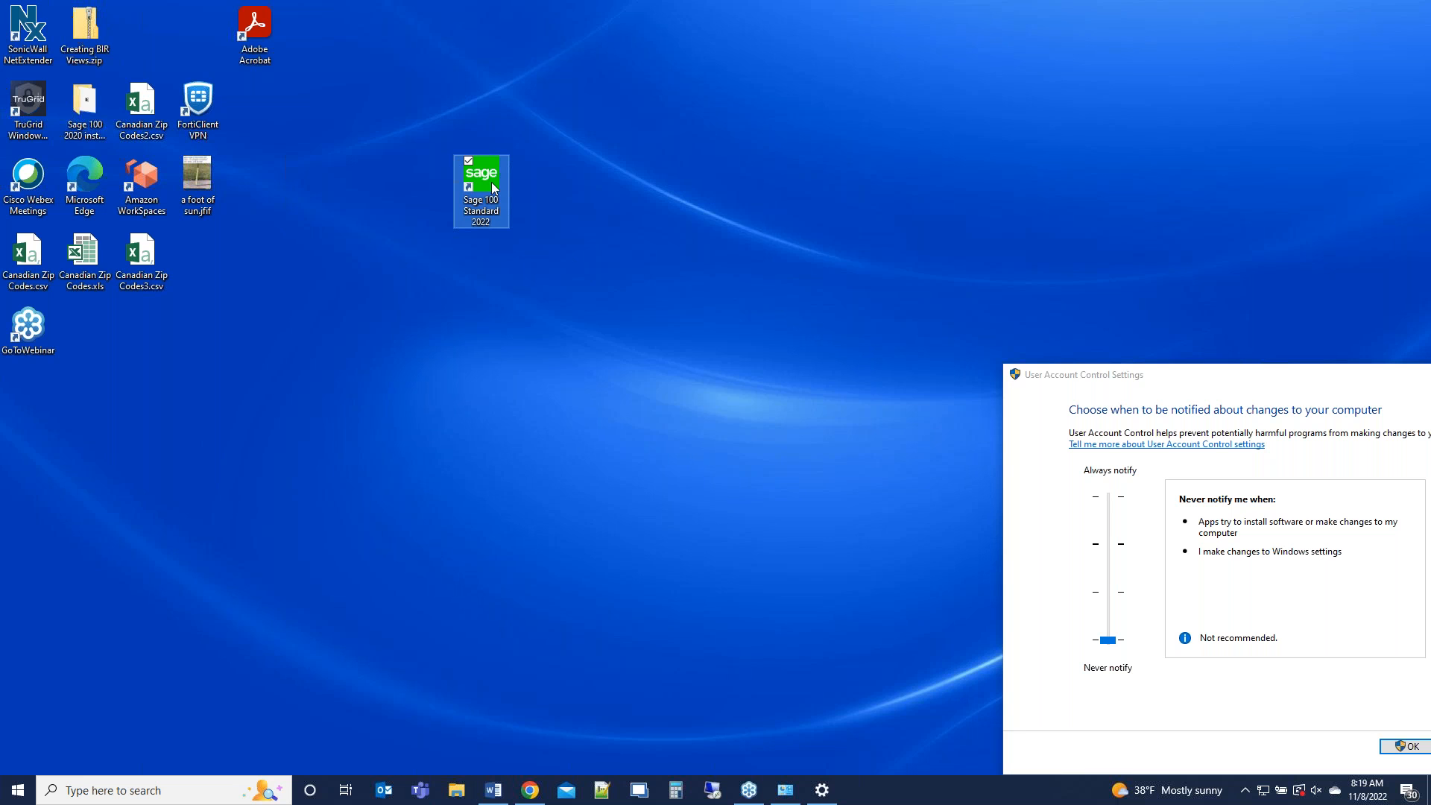
double_click(479, 173)
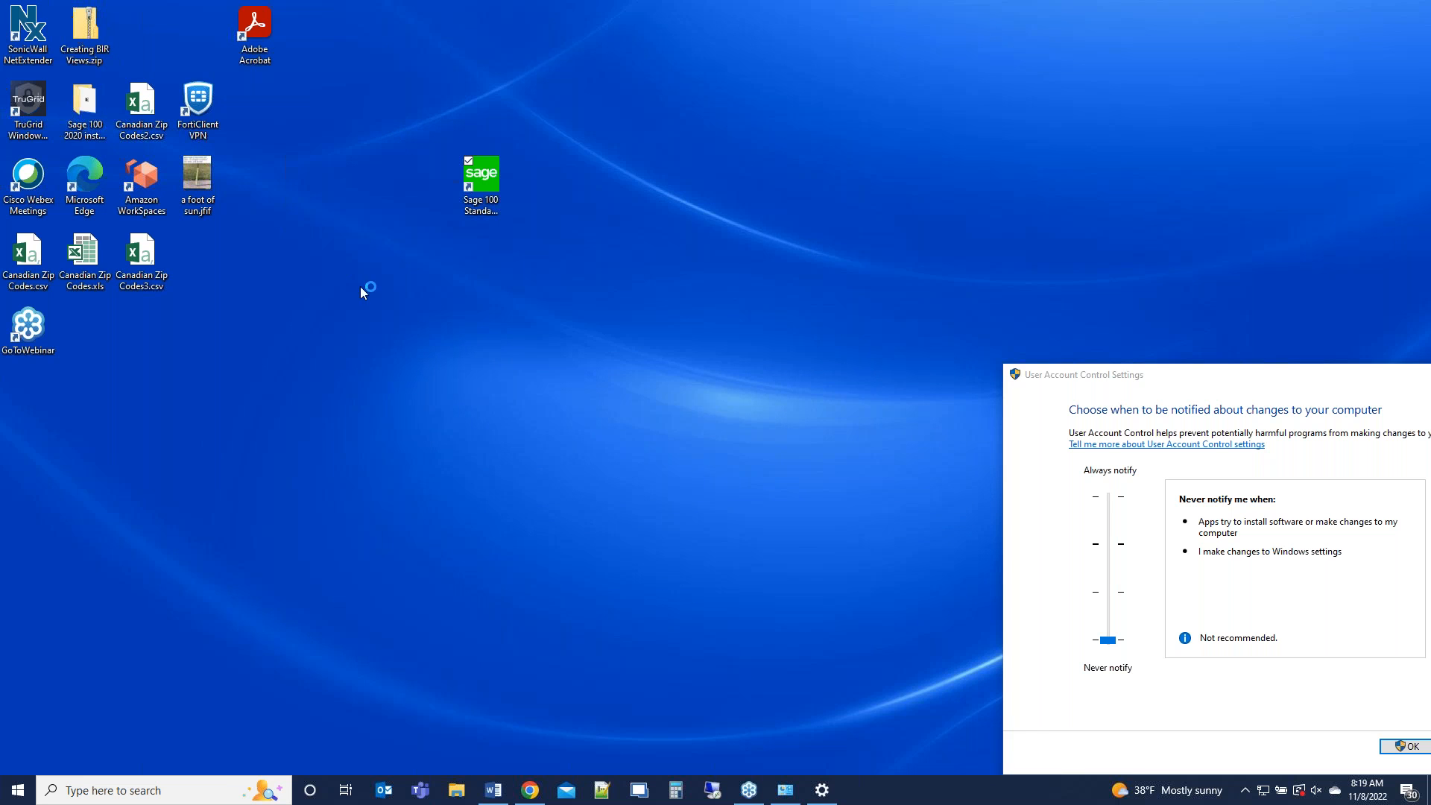
mouse_move(719, 350)
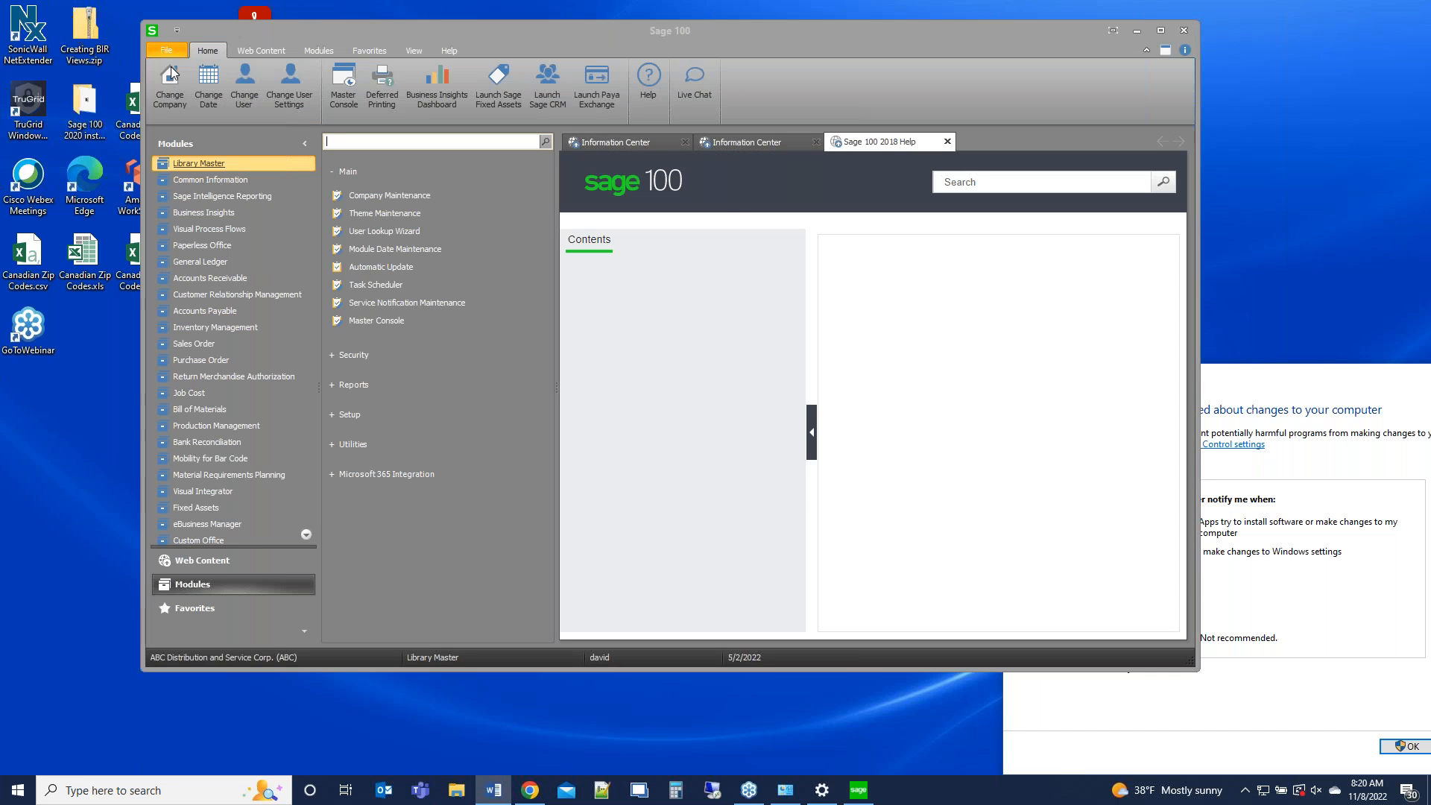
- Rerun the PDF Converter test, close the resulting test PDF, and accept the Advanced Options
left_click(166, 51)
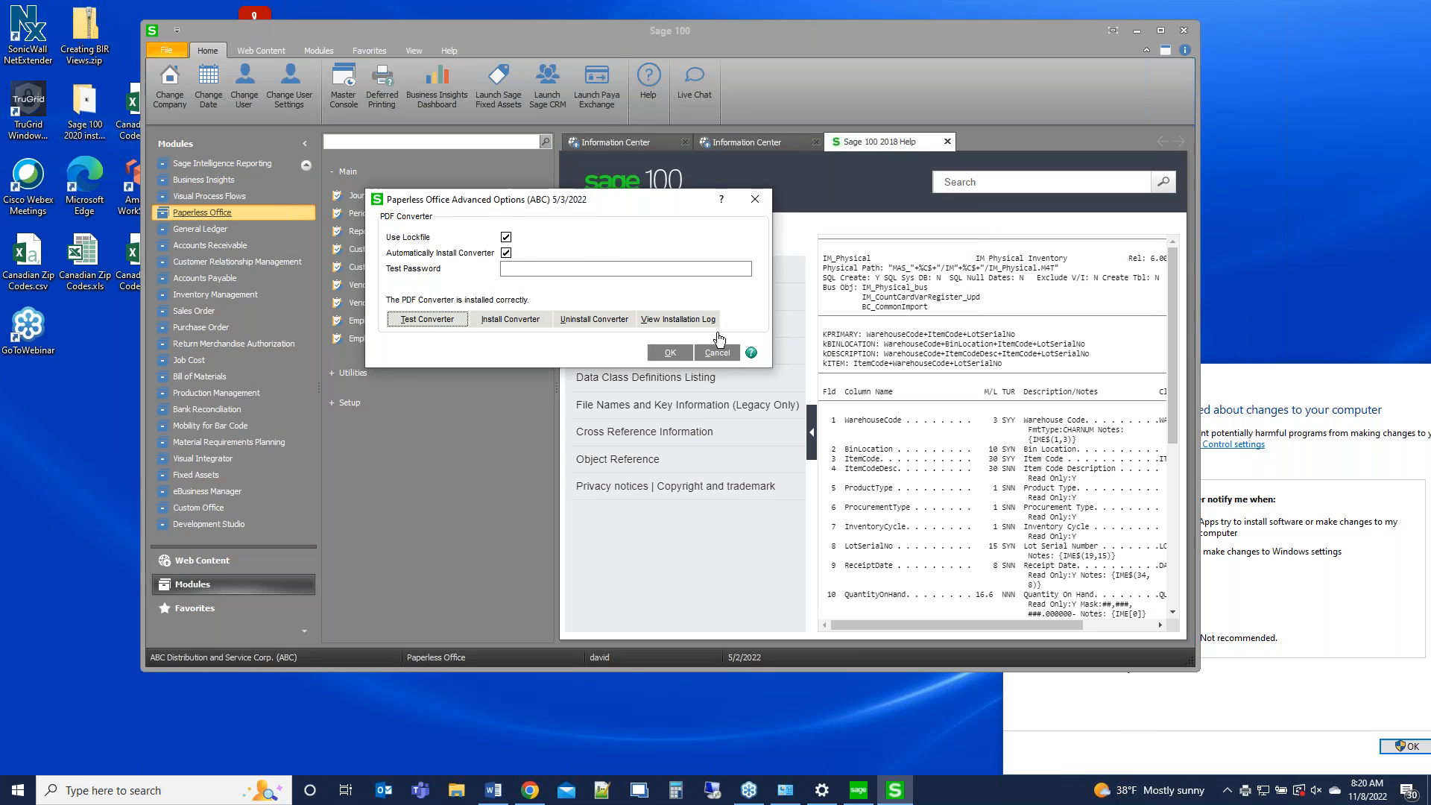
left_click(426, 319)
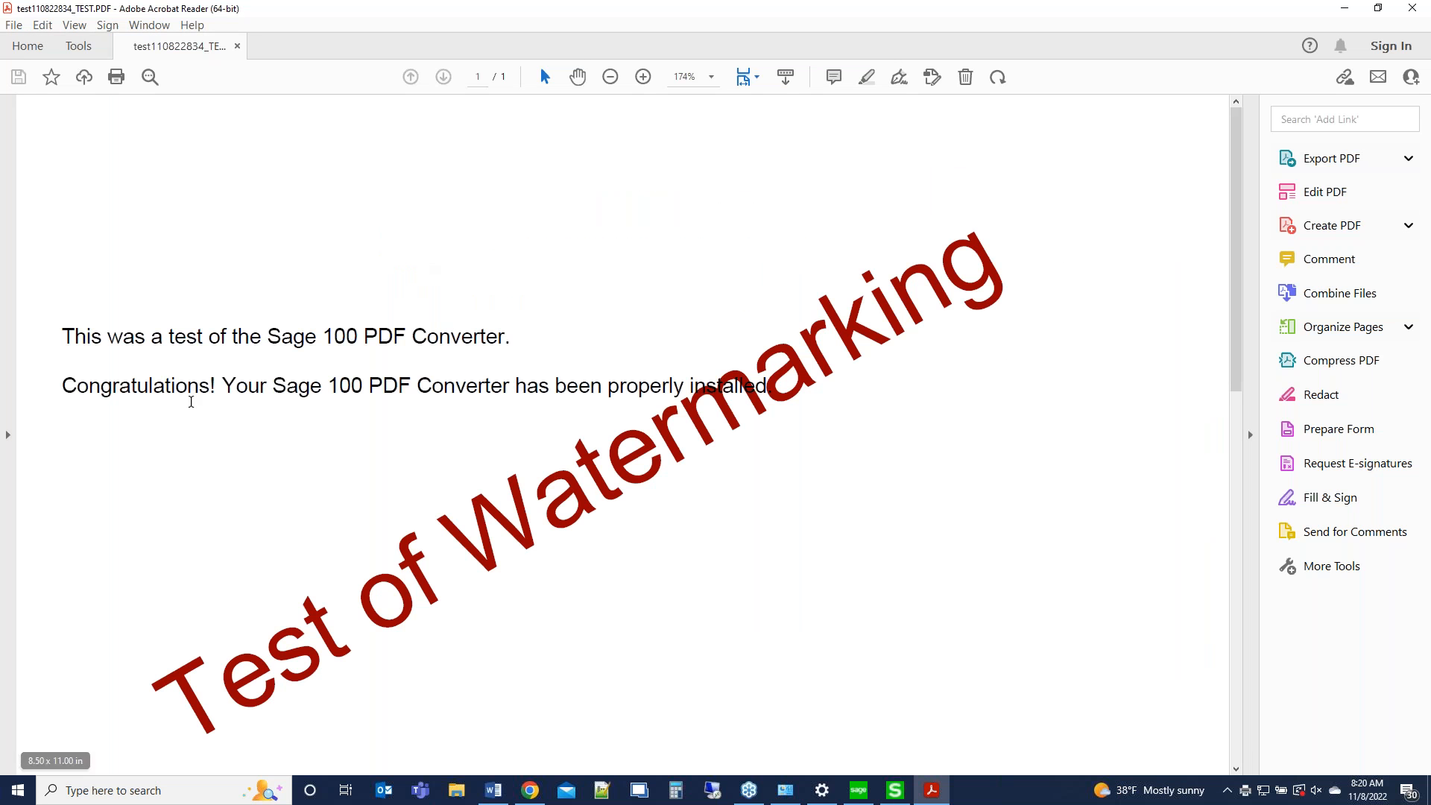
left_click(1333, 158)
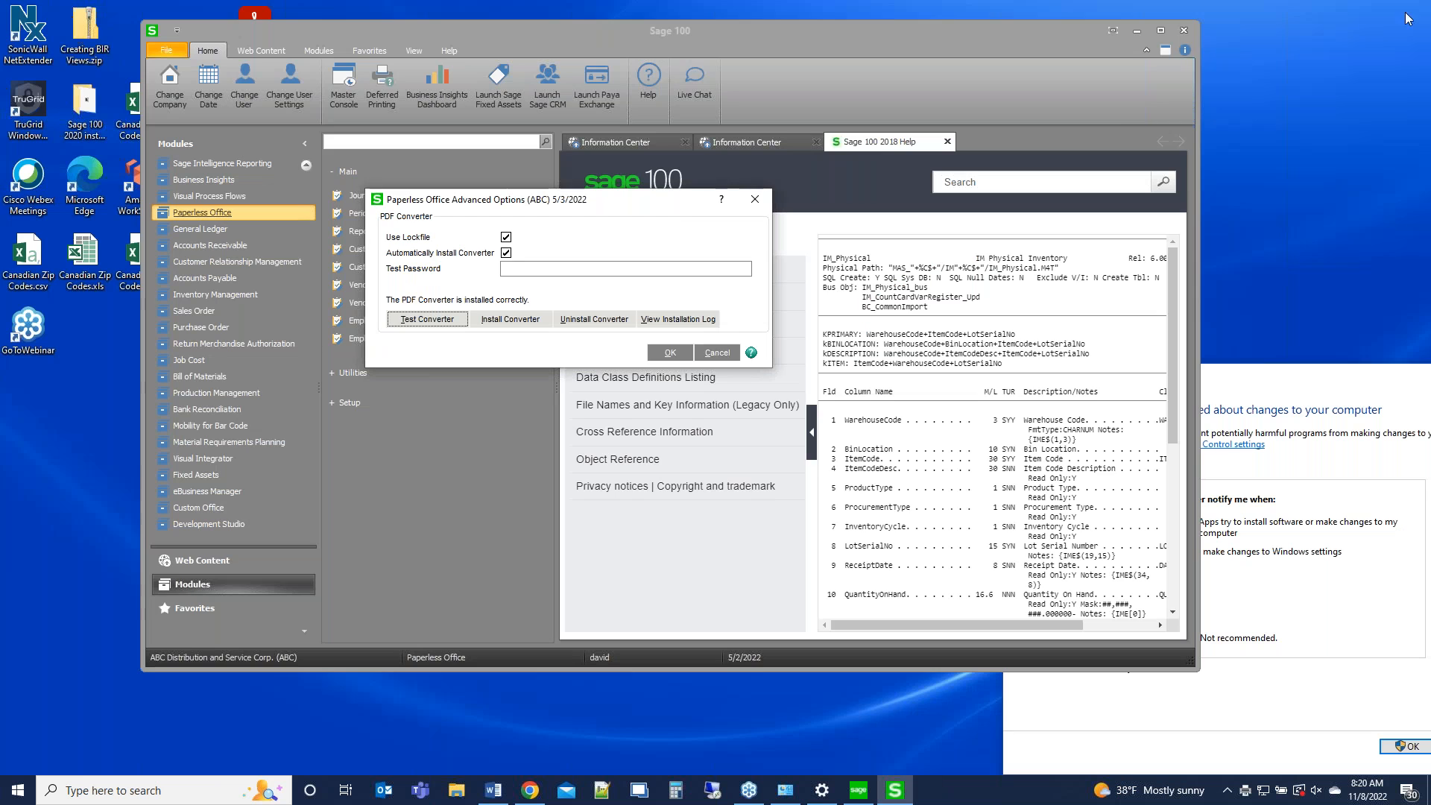
mouse_move(691, 377)
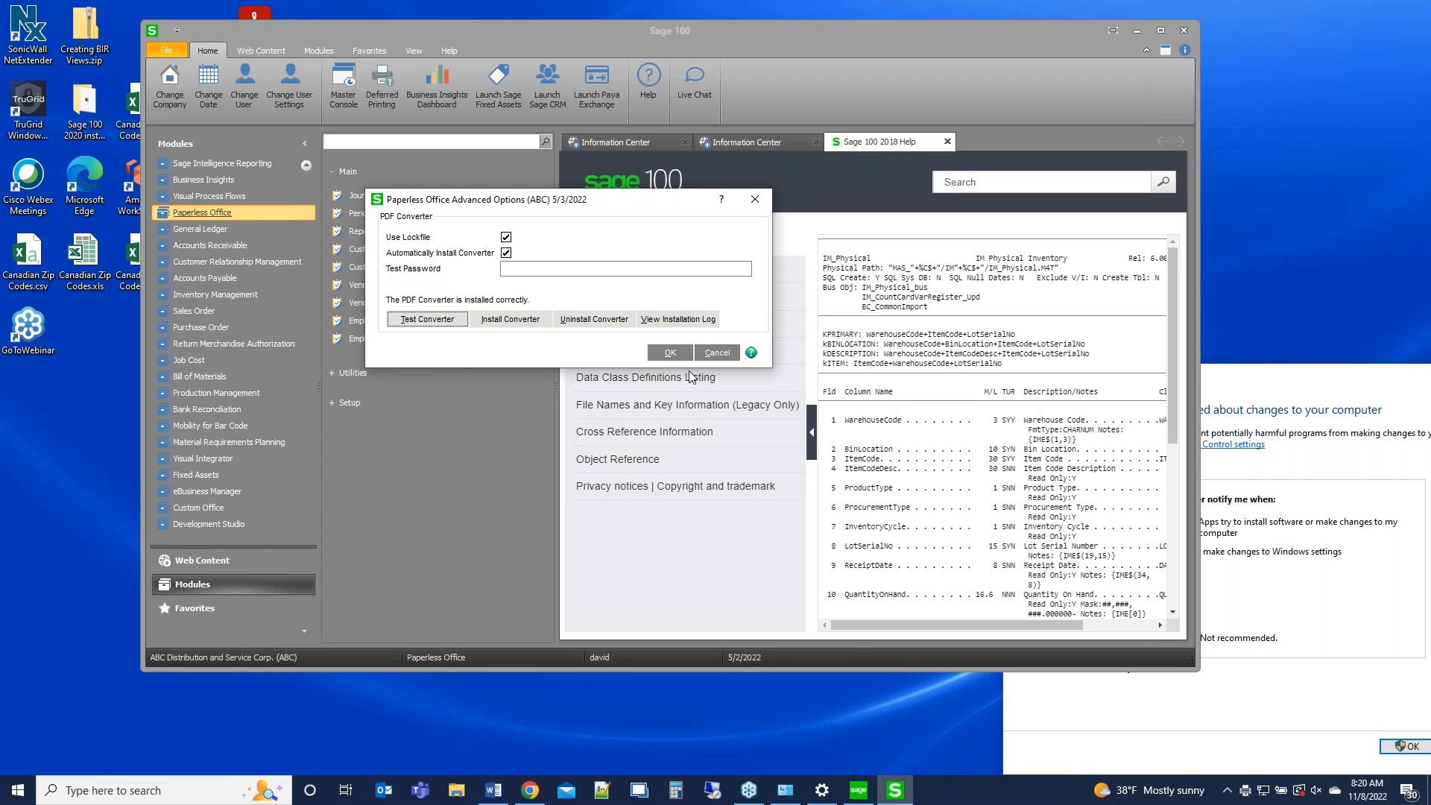
mouse_move(443, 272)
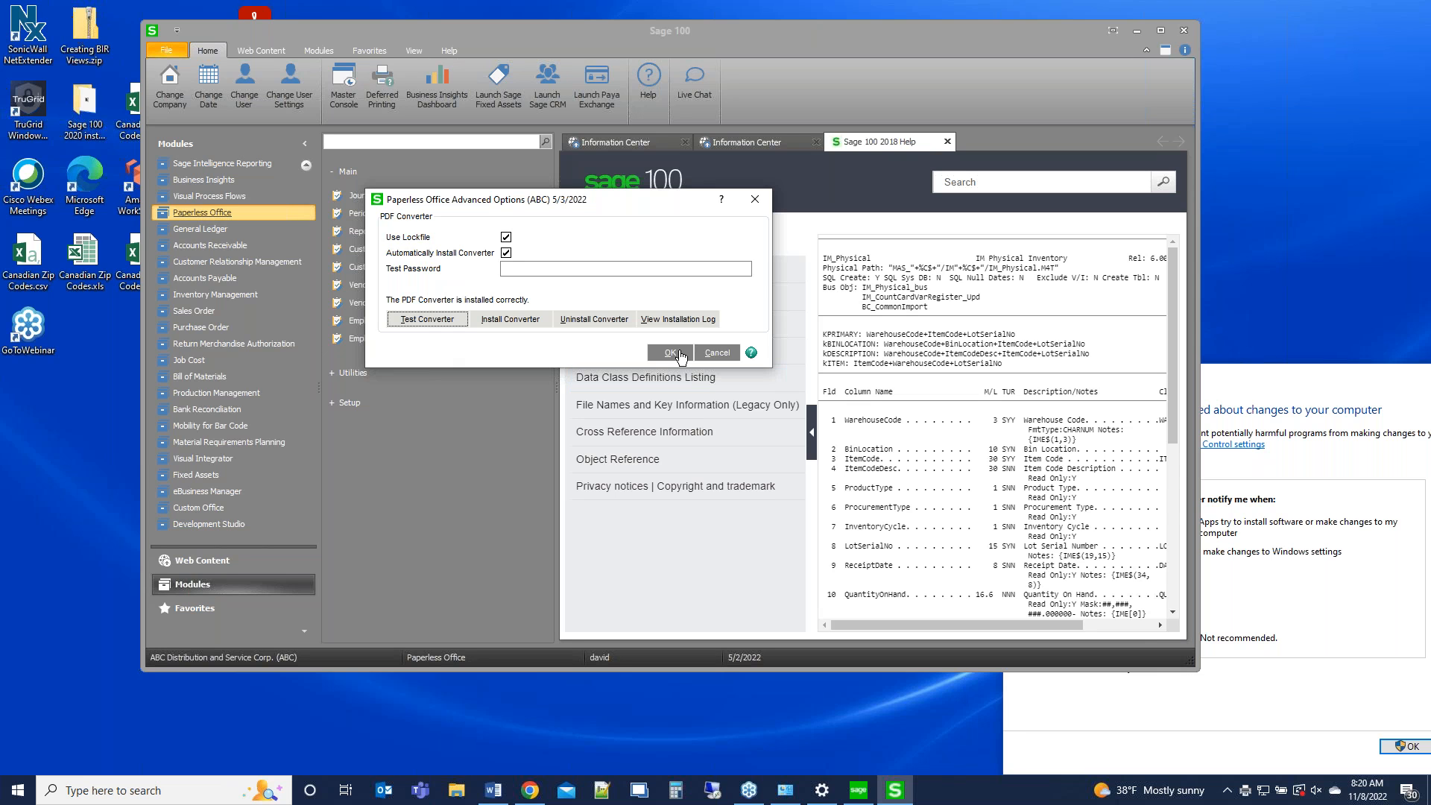
left_click(668, 351)
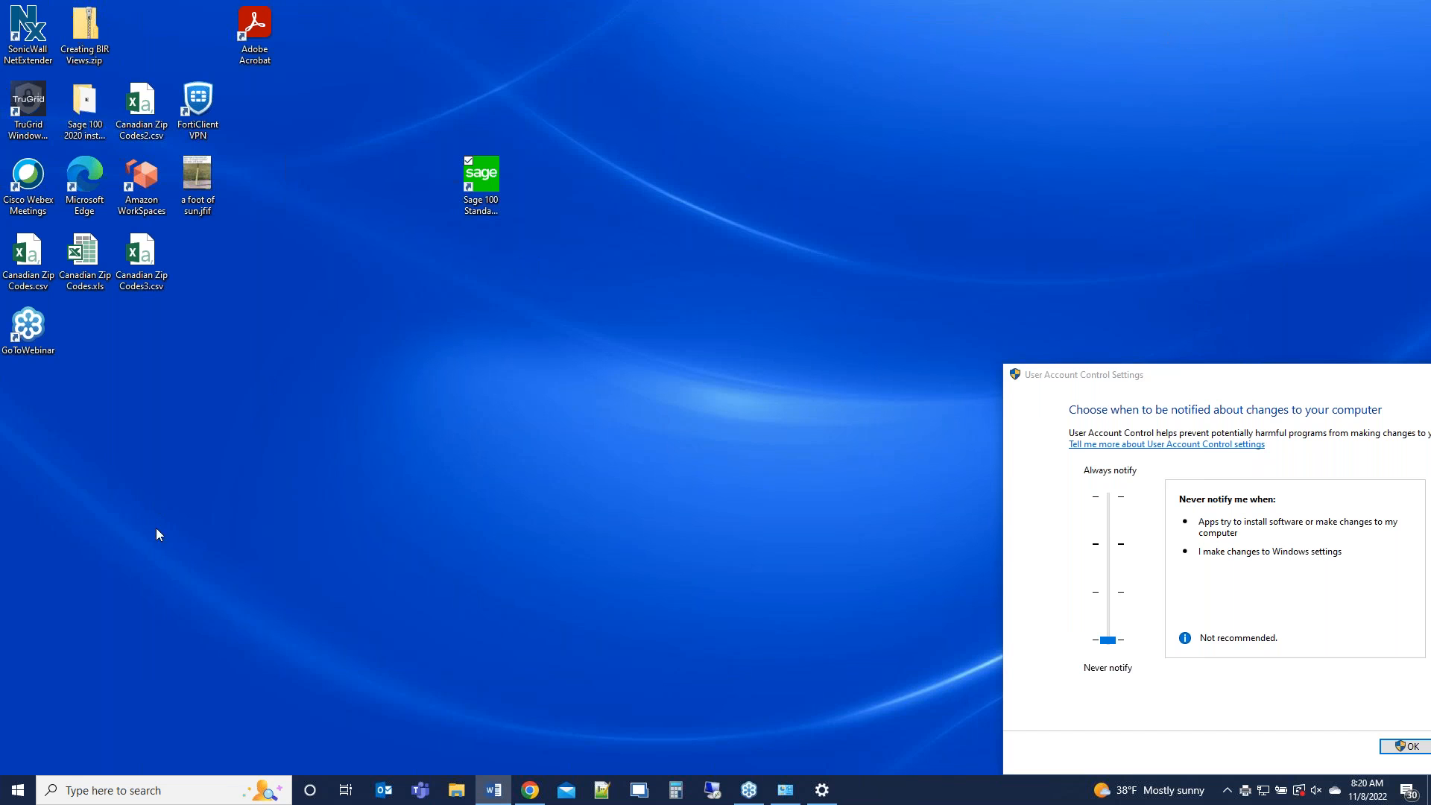
mouse_move(1288, 380)
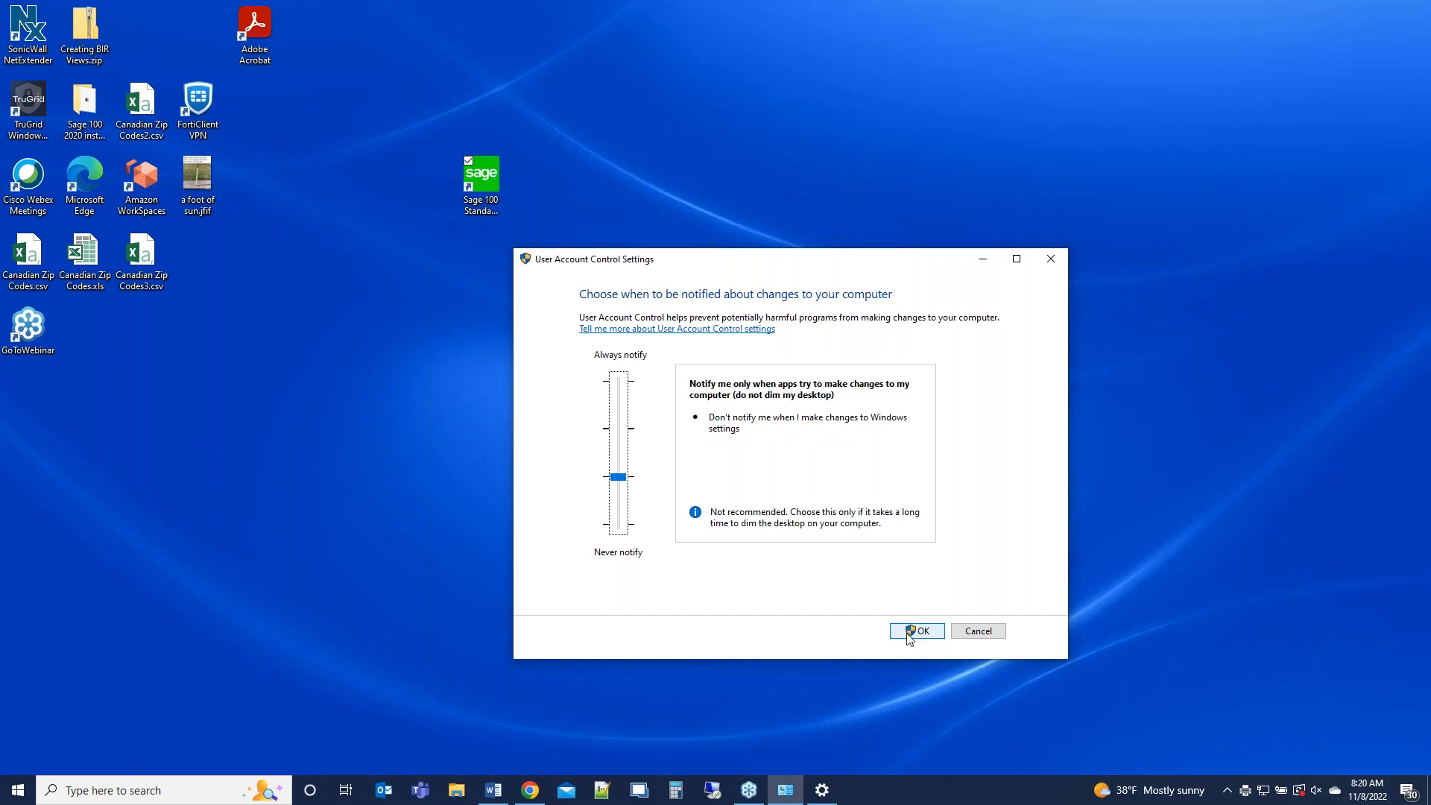
- Save the UAC notification level and start a Windows search for printers
left_click(917, 631)
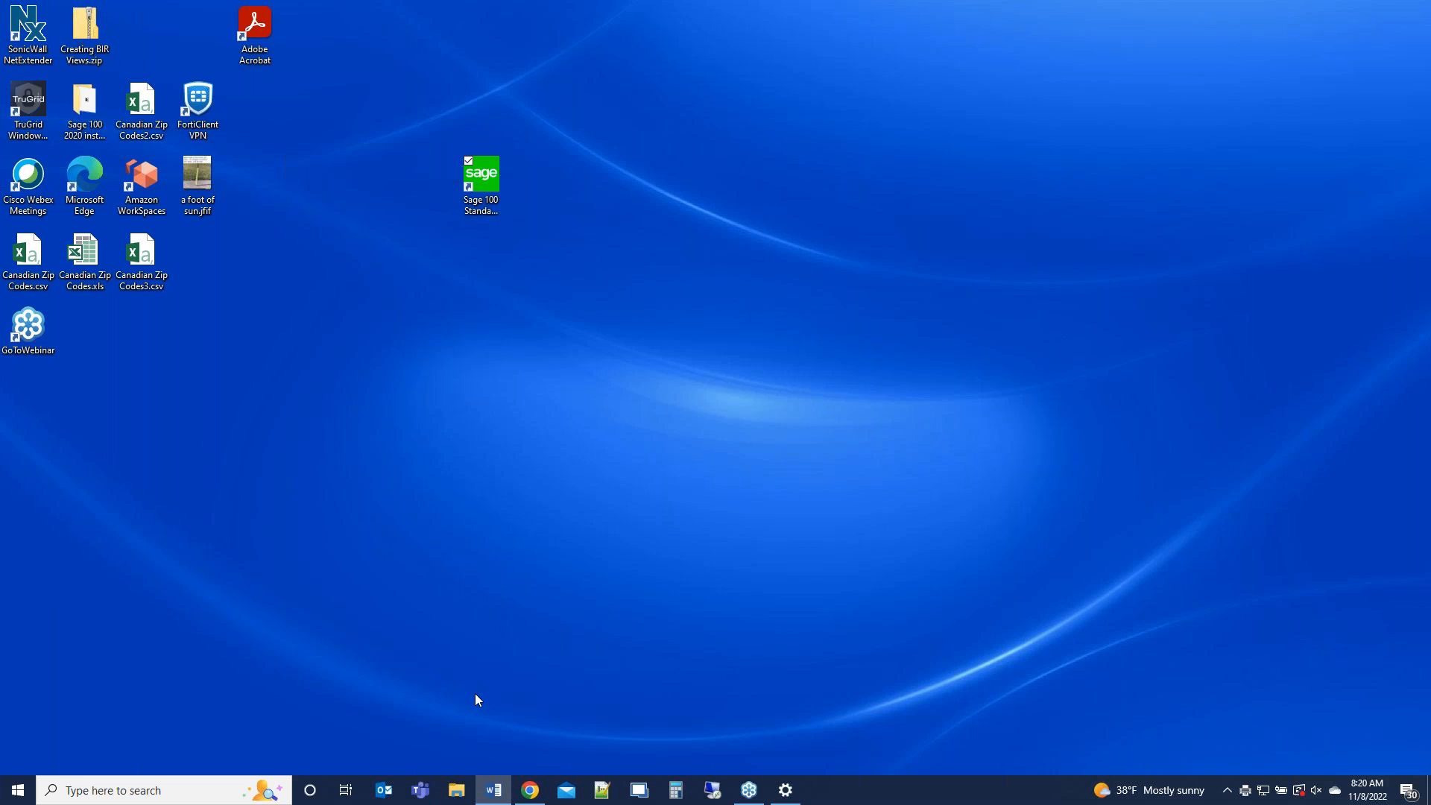
mouse_move(266, 748)
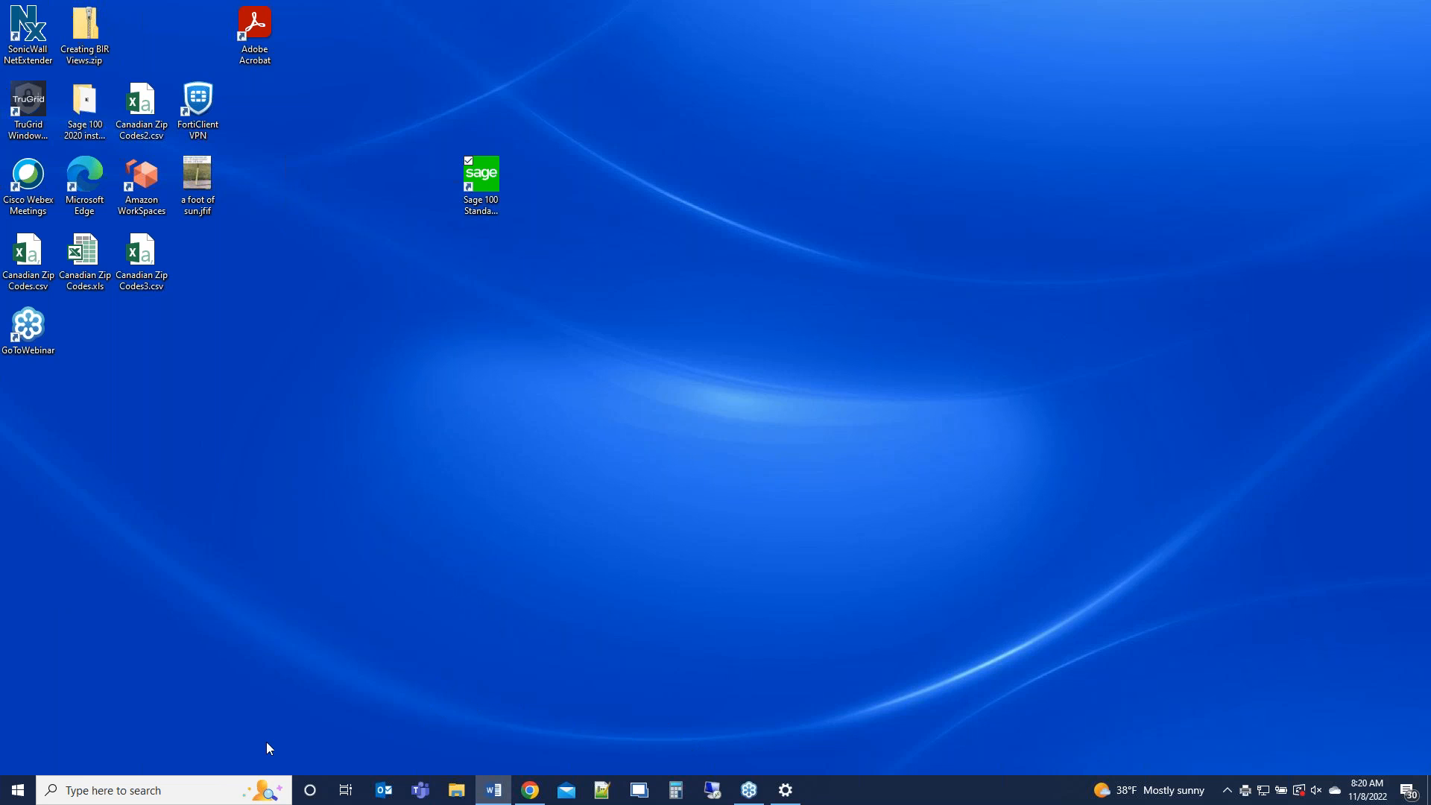
type("prin")
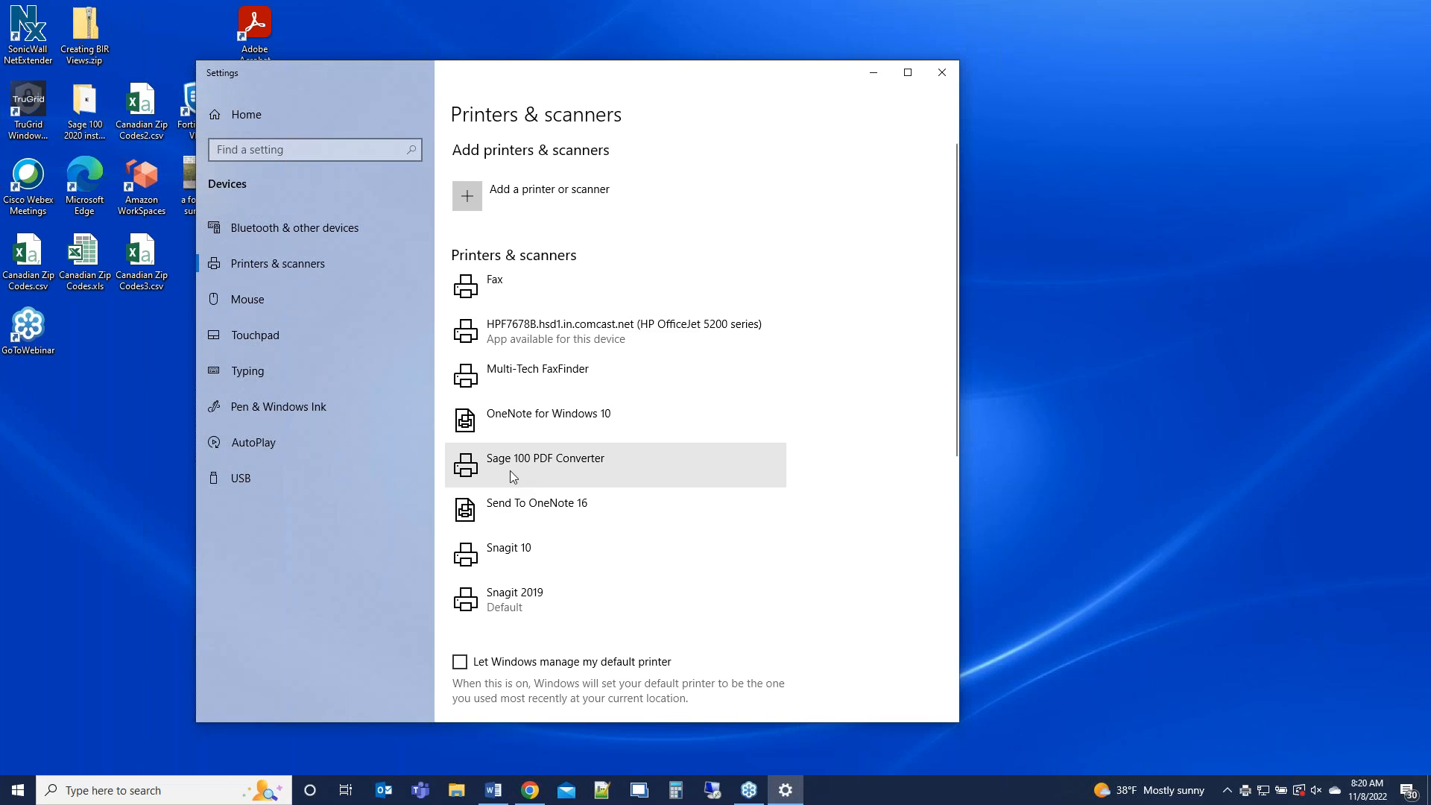
- Reach the Security permissions of the Sage 100 PDF Converter printer via Manage > Printer properties
left_click(546, 458)
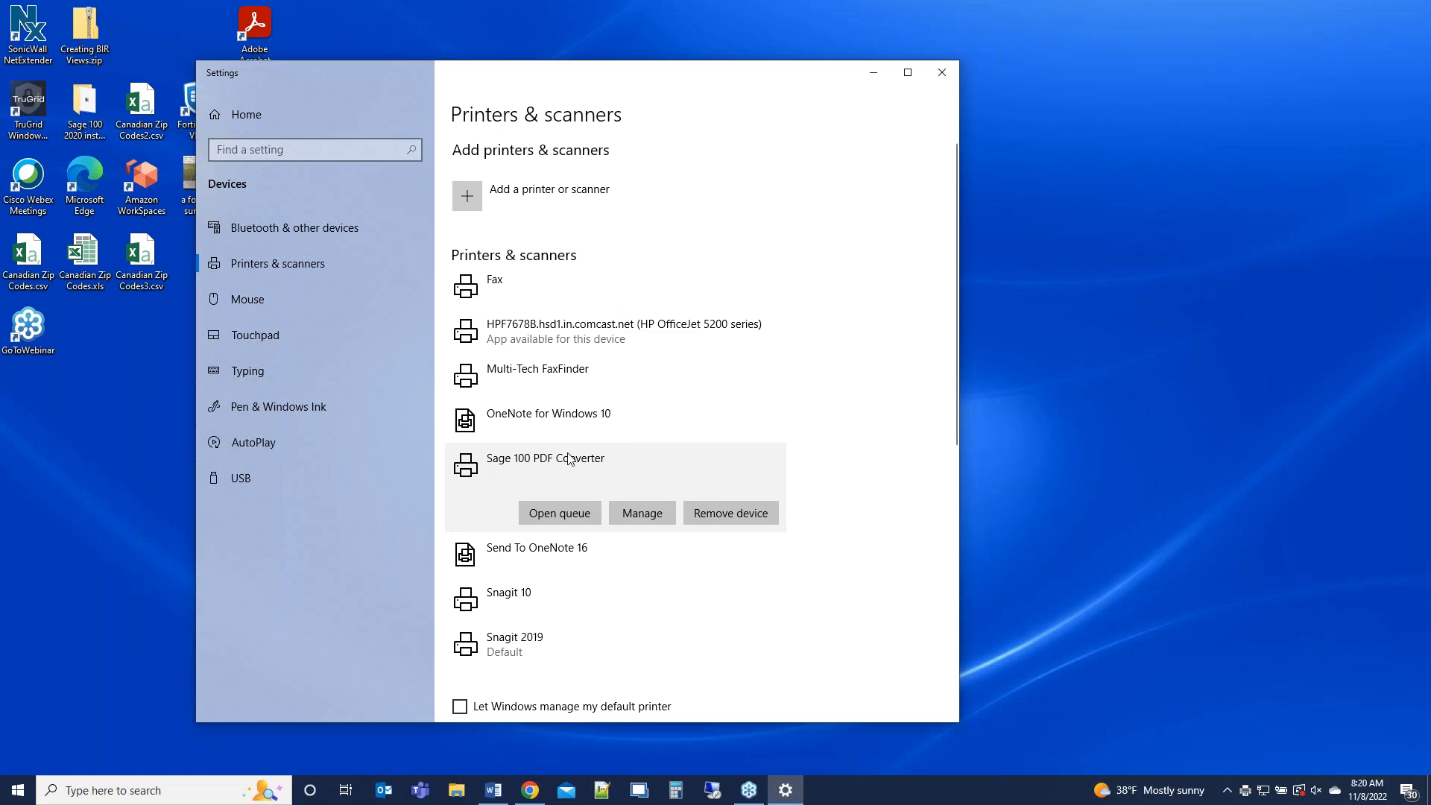
mouse_move(640, 495)
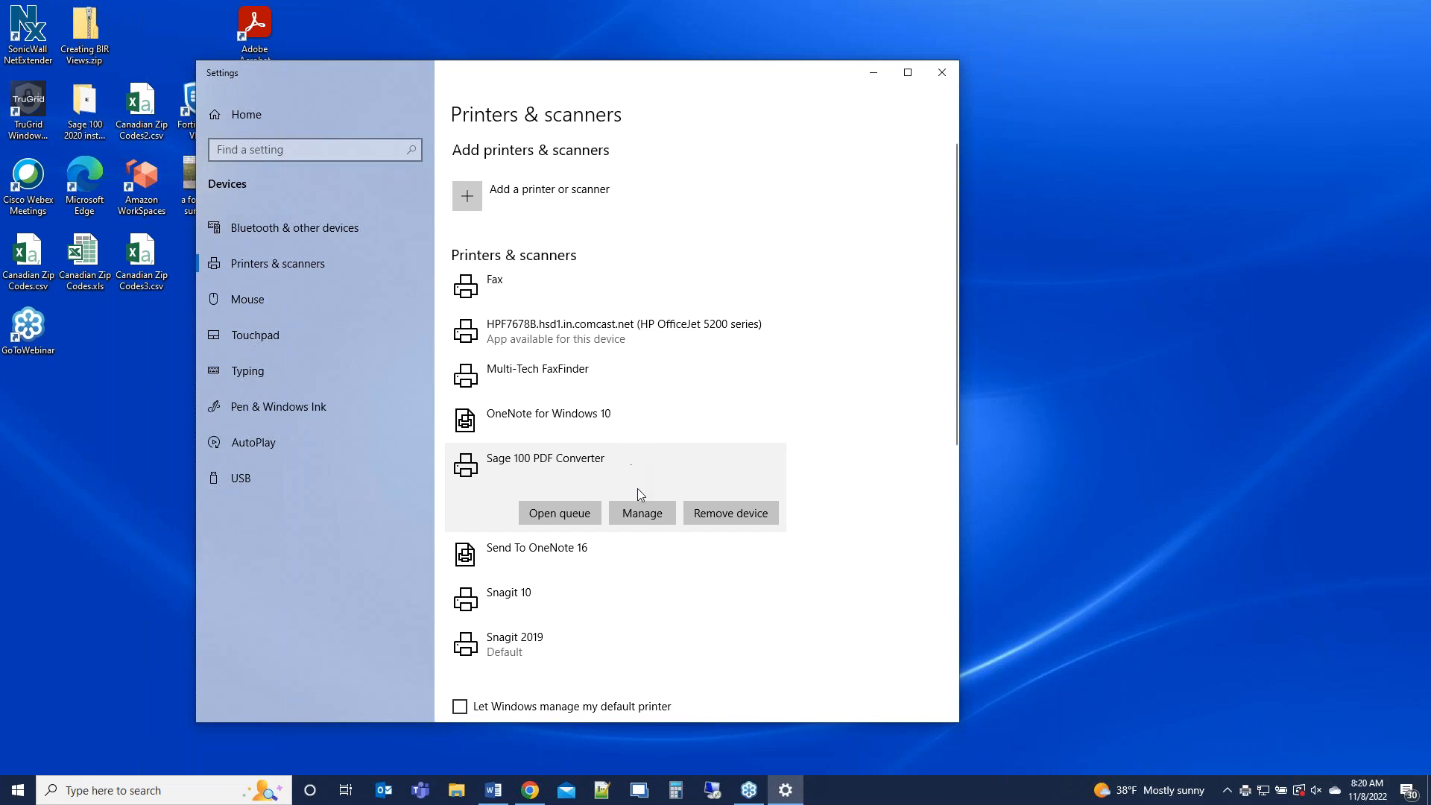
left_click(641, 511)
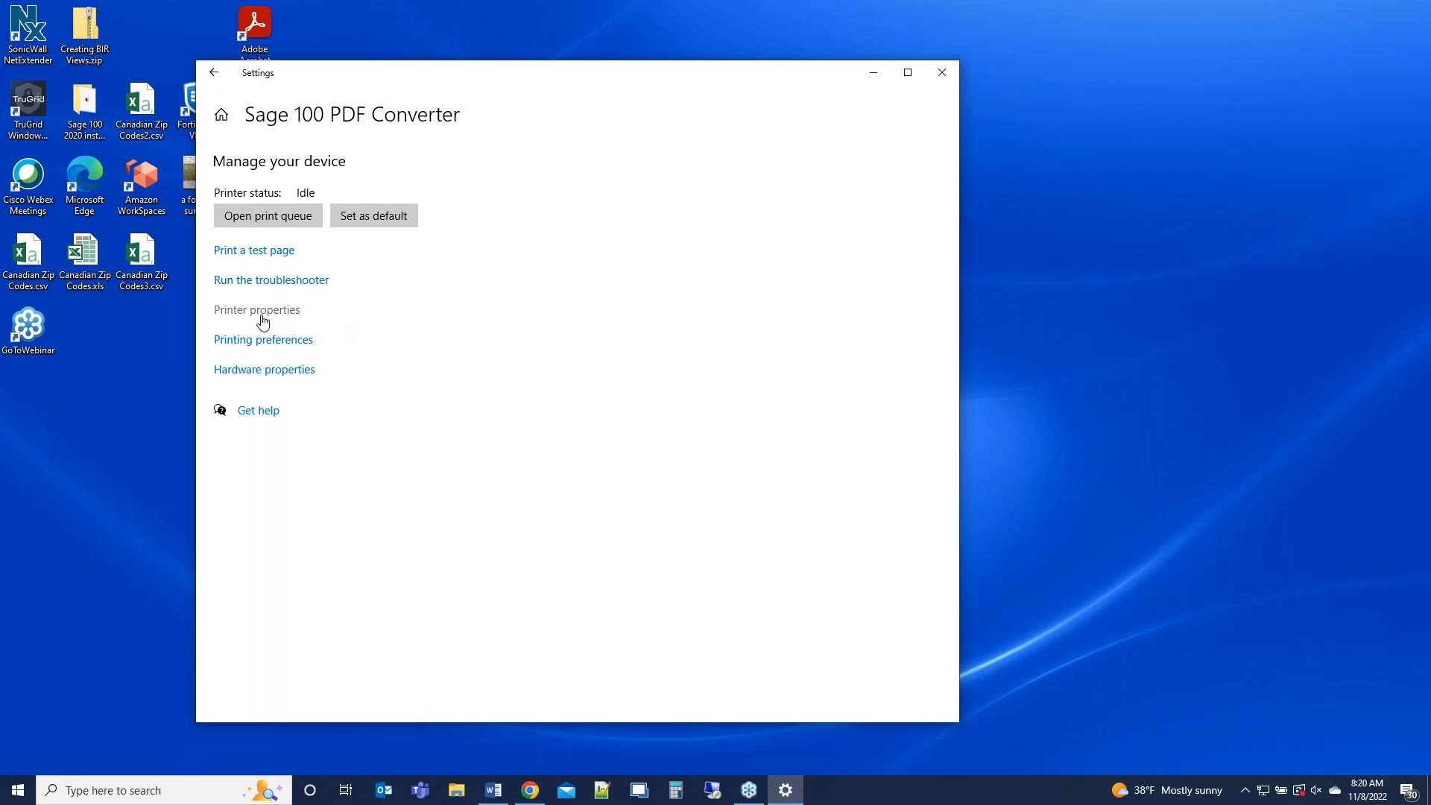
left_click(256, 310)
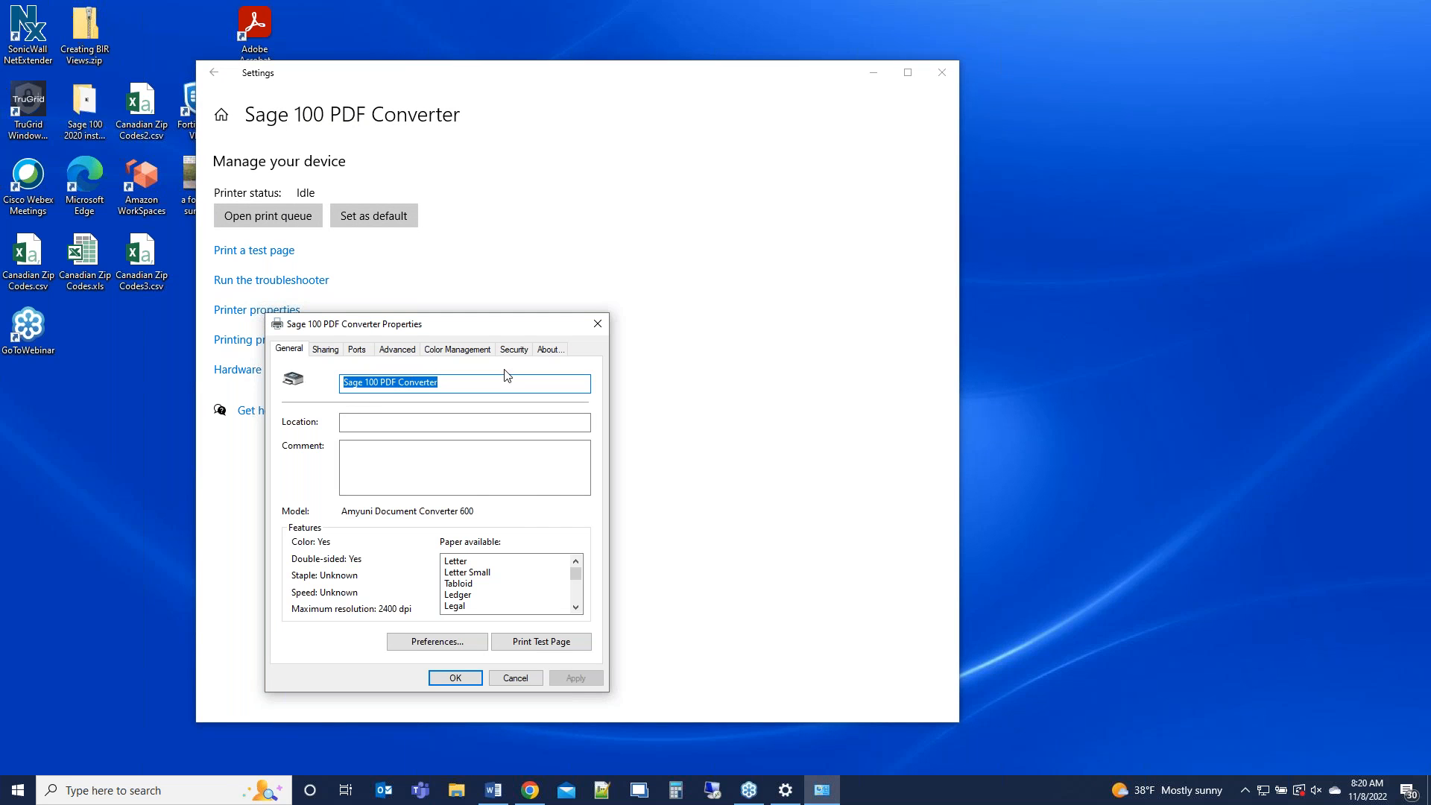
left_click(513, 349)
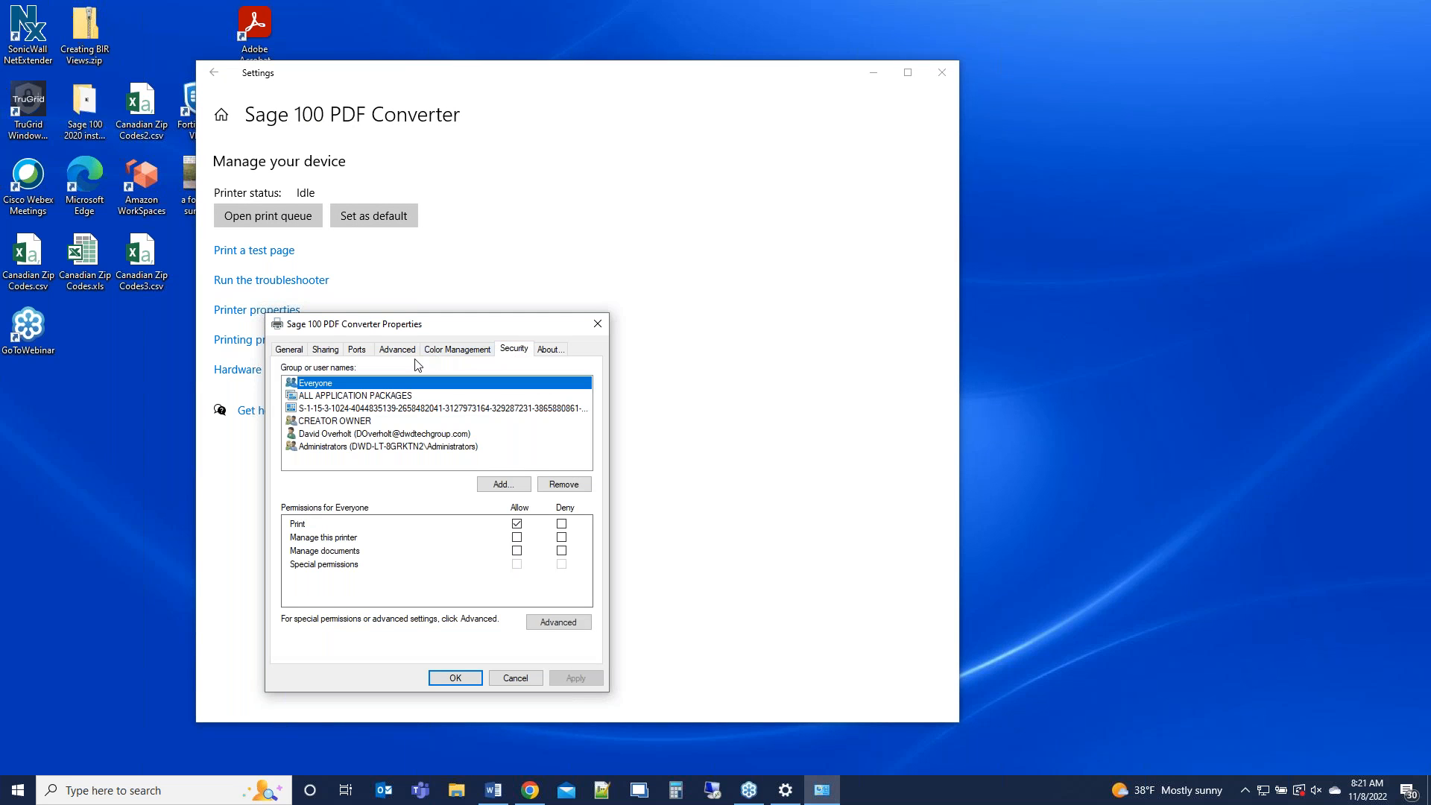
- Allow Everyone to manage the printer and manage its documents
left_click(383, 432)
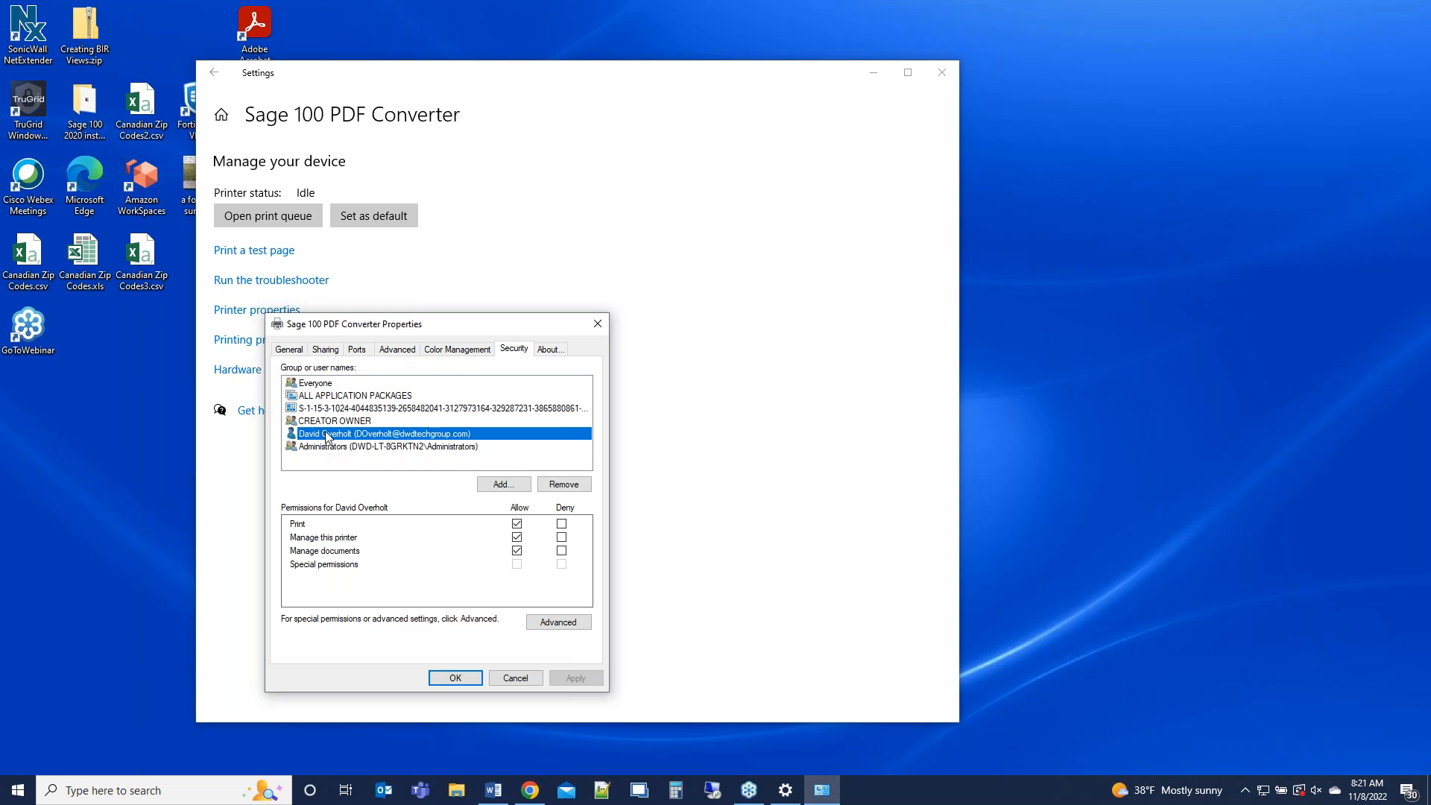
left_click(314, 383)
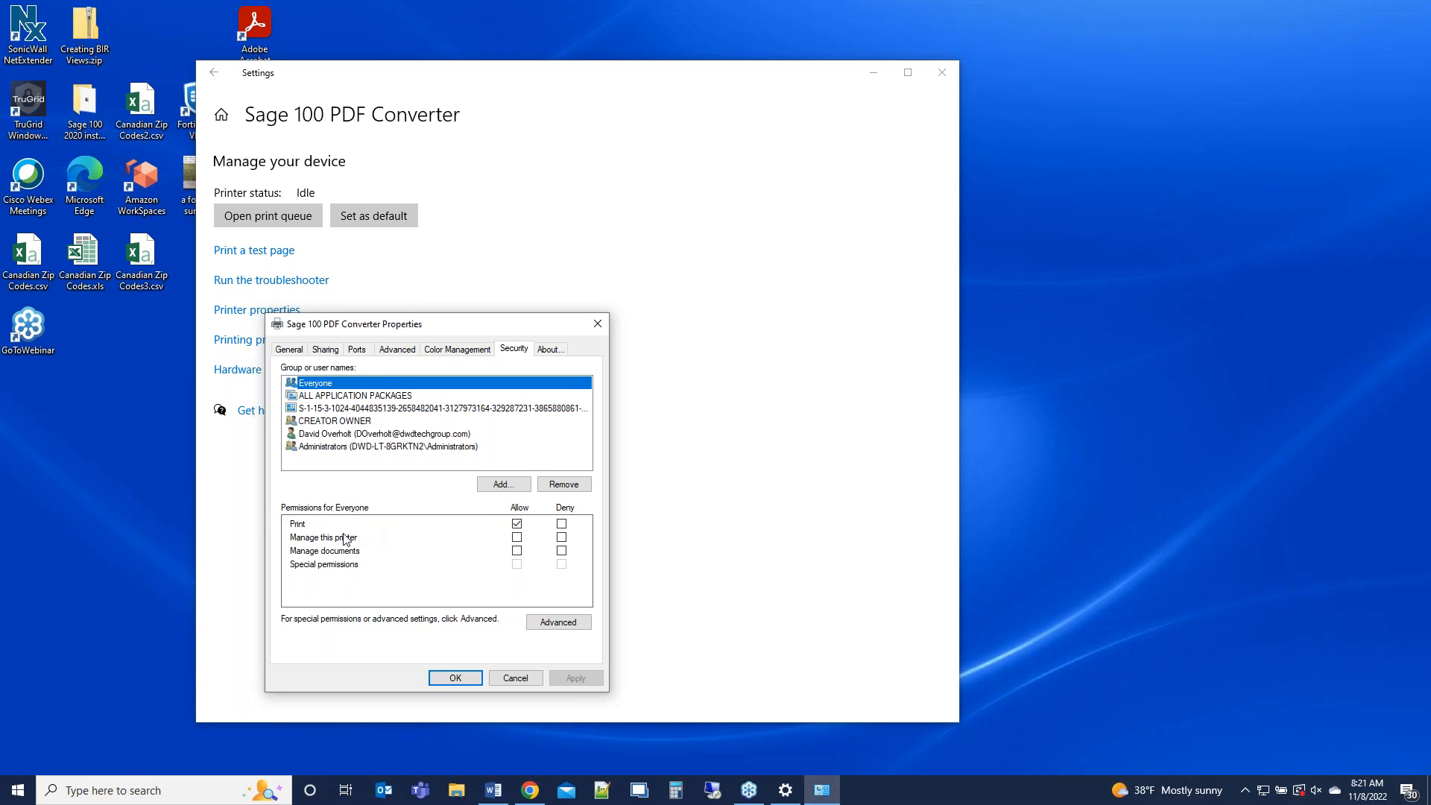
left_click(518, 537)
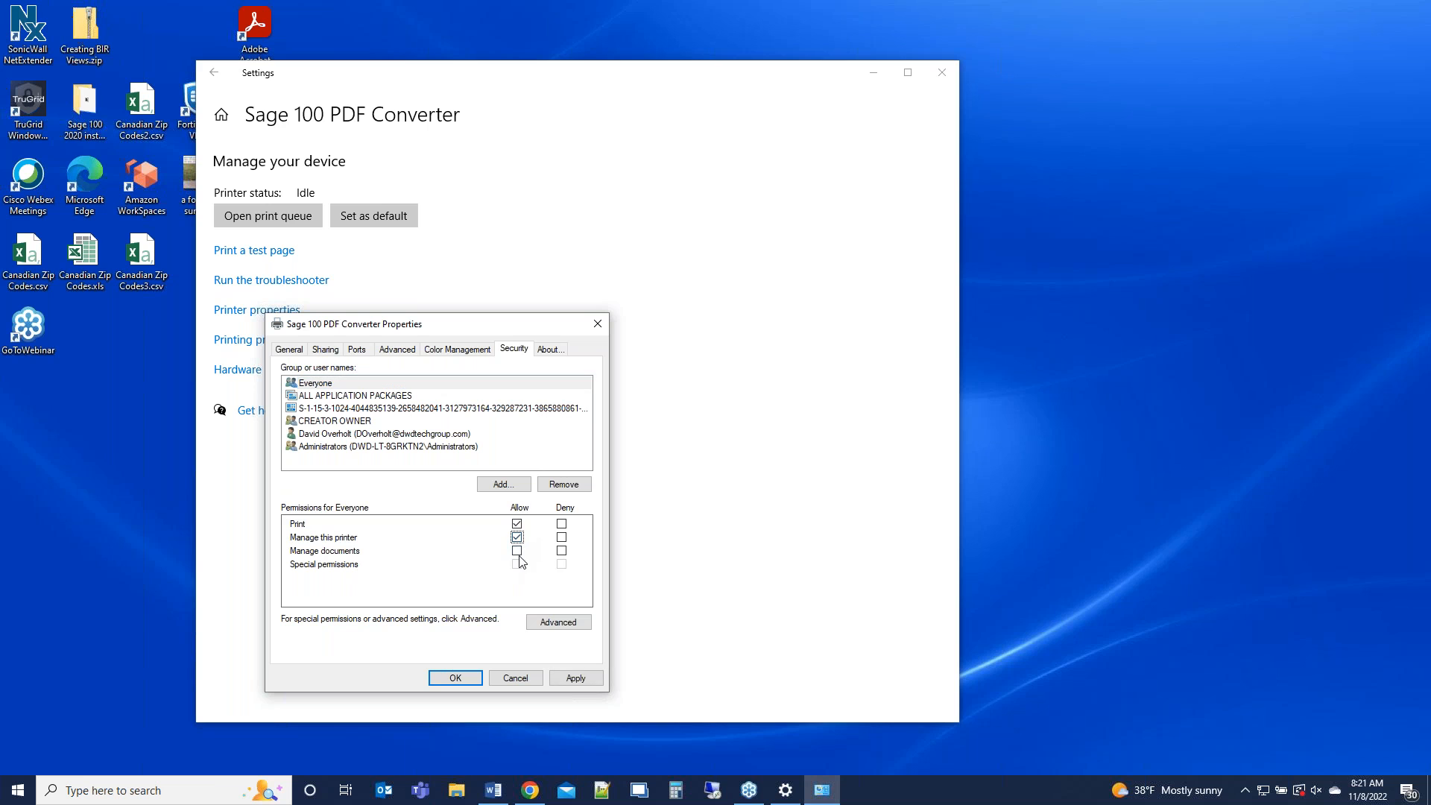
left_click(518, 550)
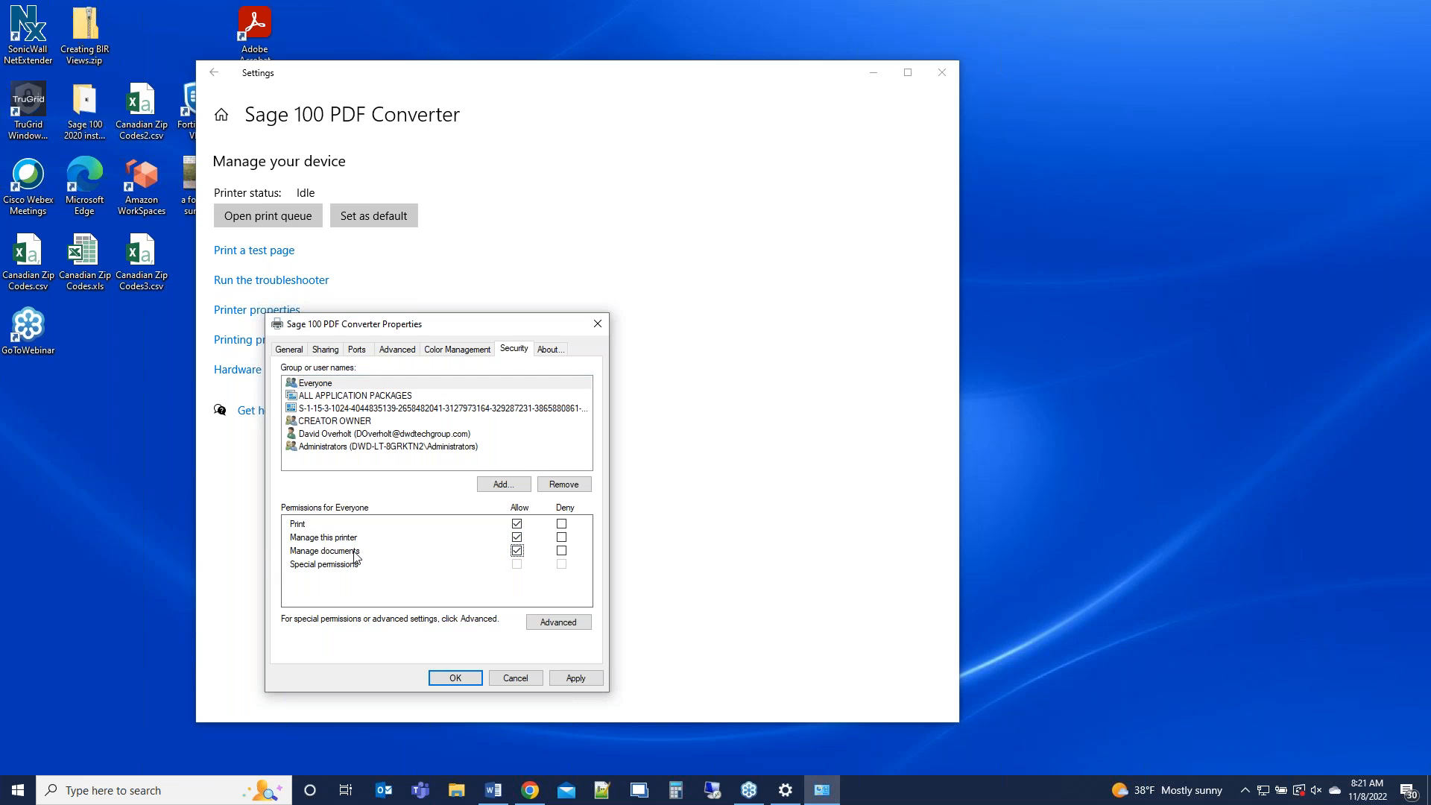
- Review ALL APPLICATION PACKAGES and the security ID entry, and allow CREATOR OWNER to print
left_click(357, 395)
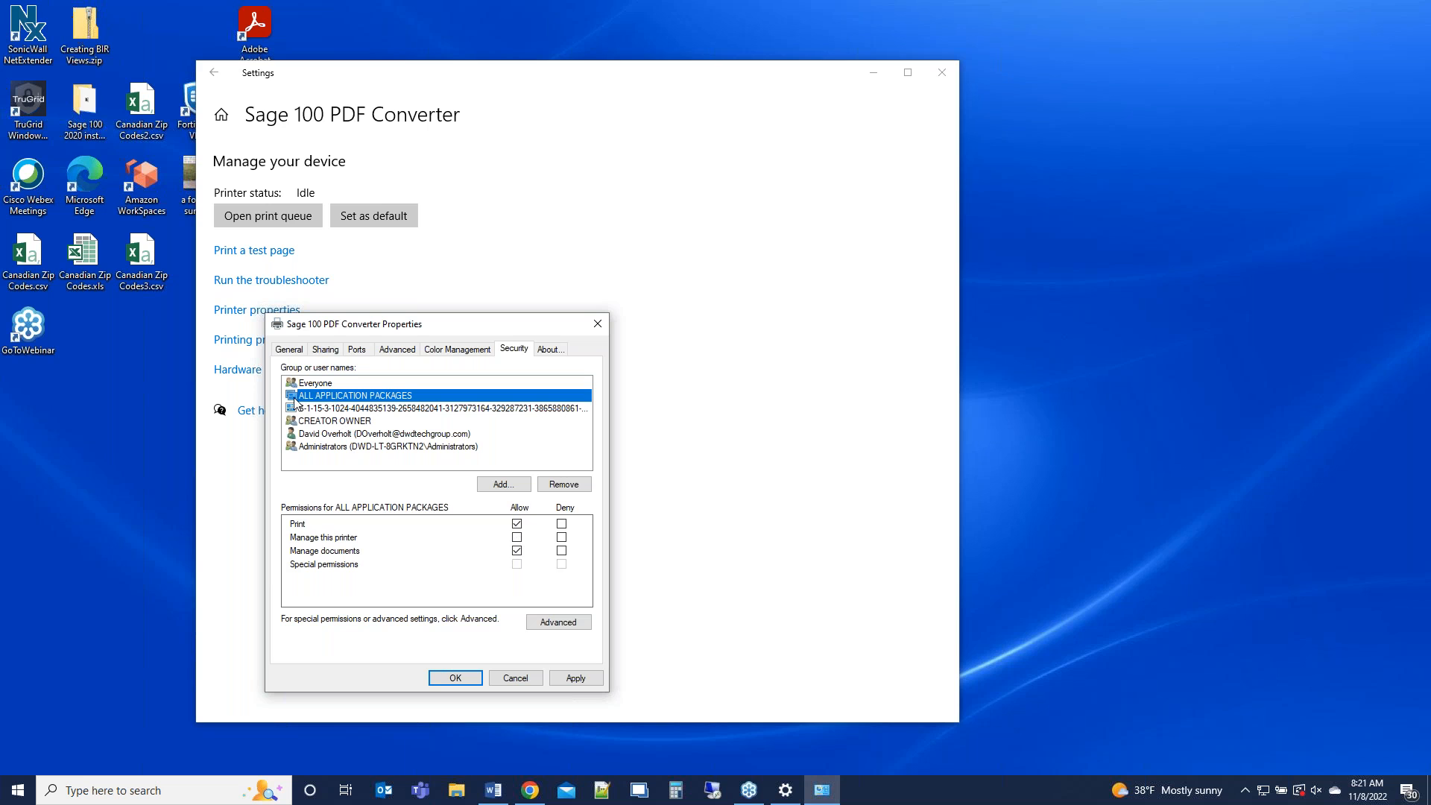
mouse_move(291, 406)
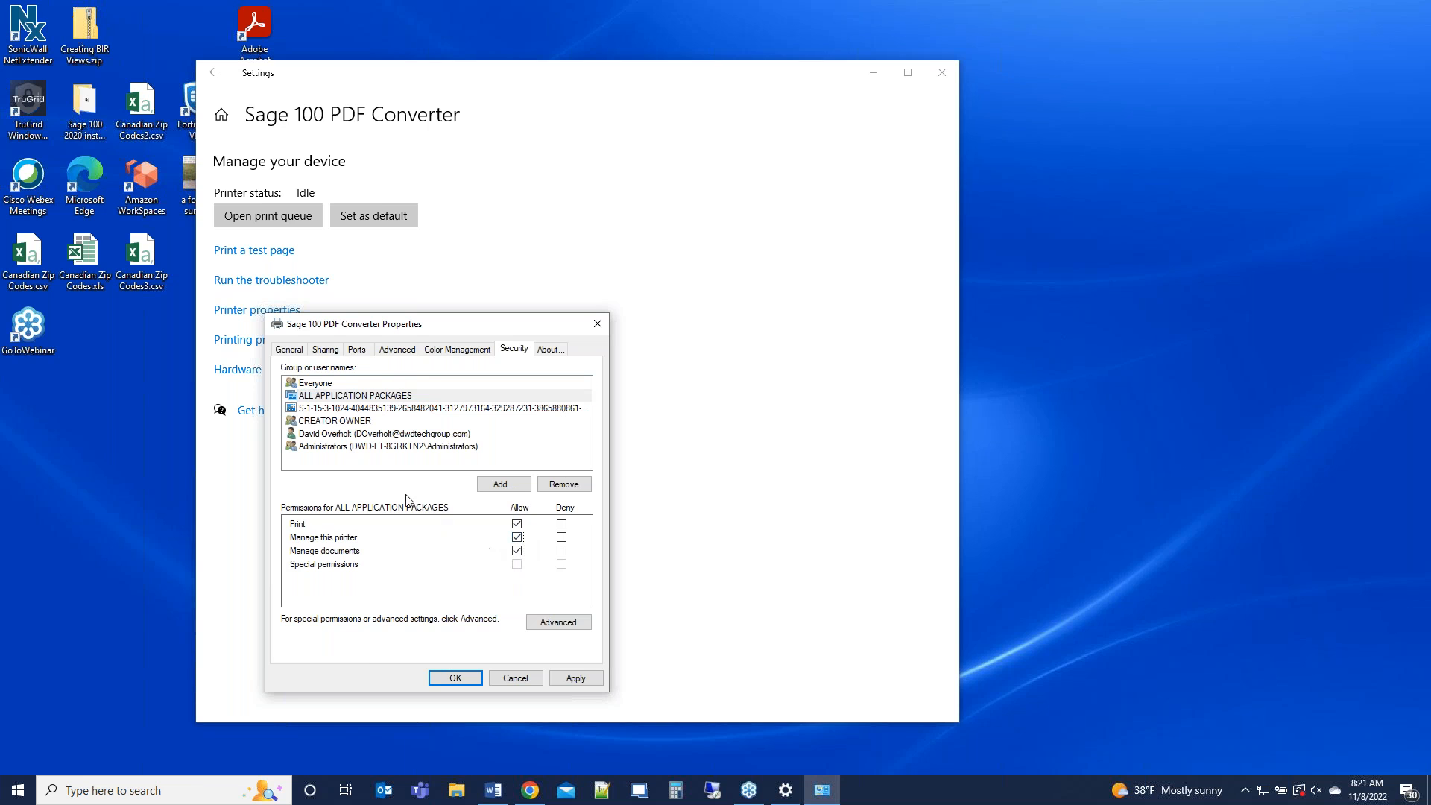
mouse_move(331, 420)
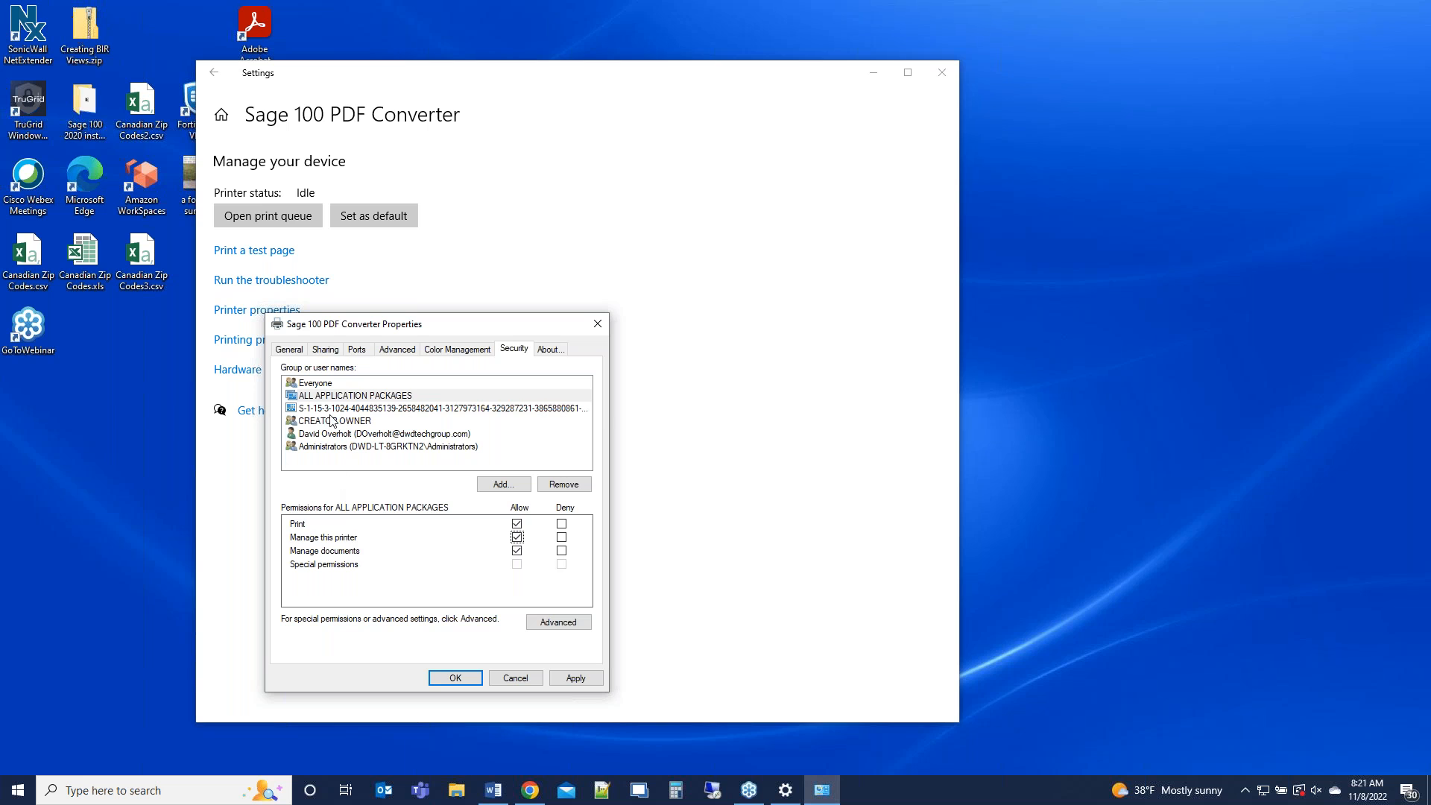
left_click(438, 408)
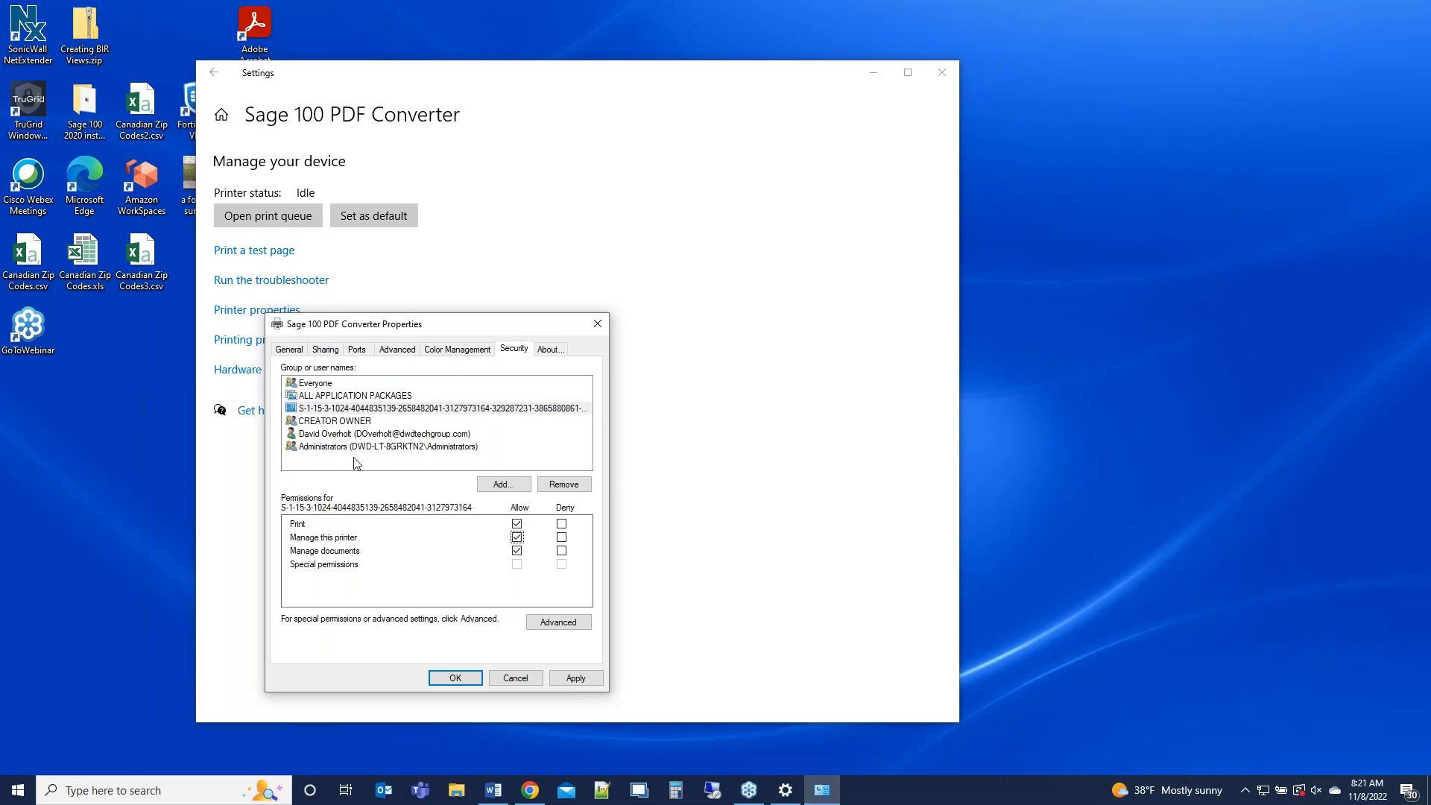
left_click(335, 420)
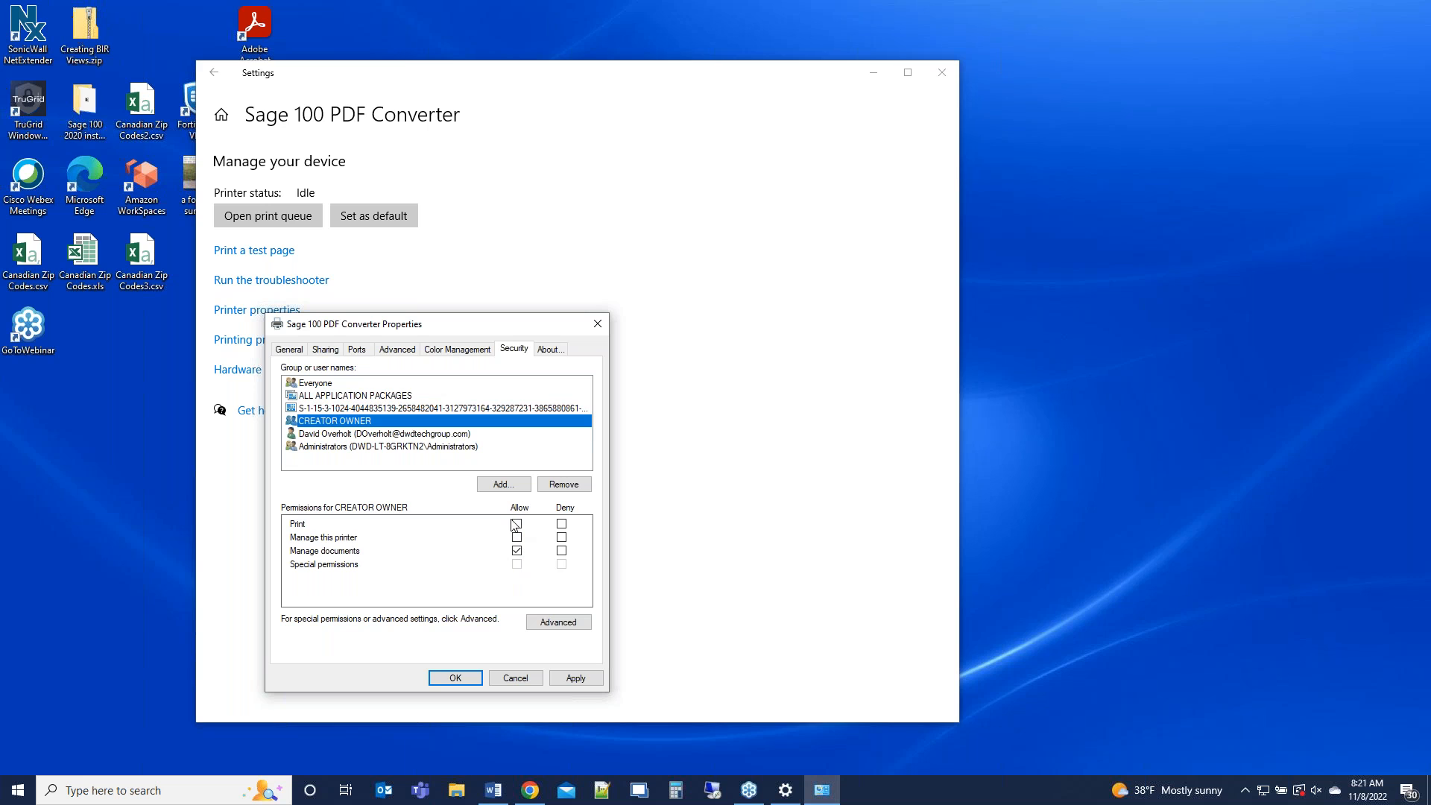
left_click(518, 523)
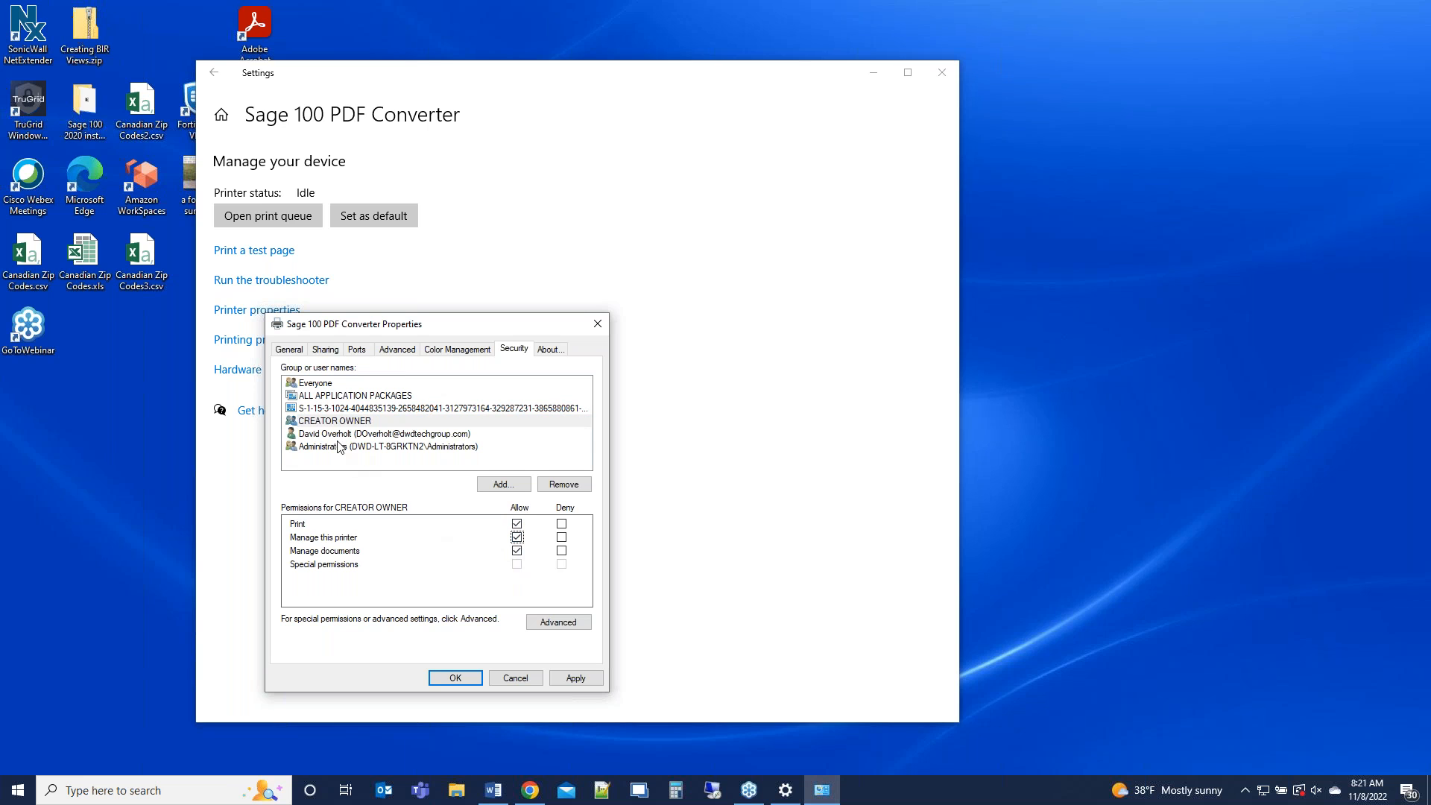
- Recheck each group's permissions, apply the changes and close the printer properties
left_click(383, 434)
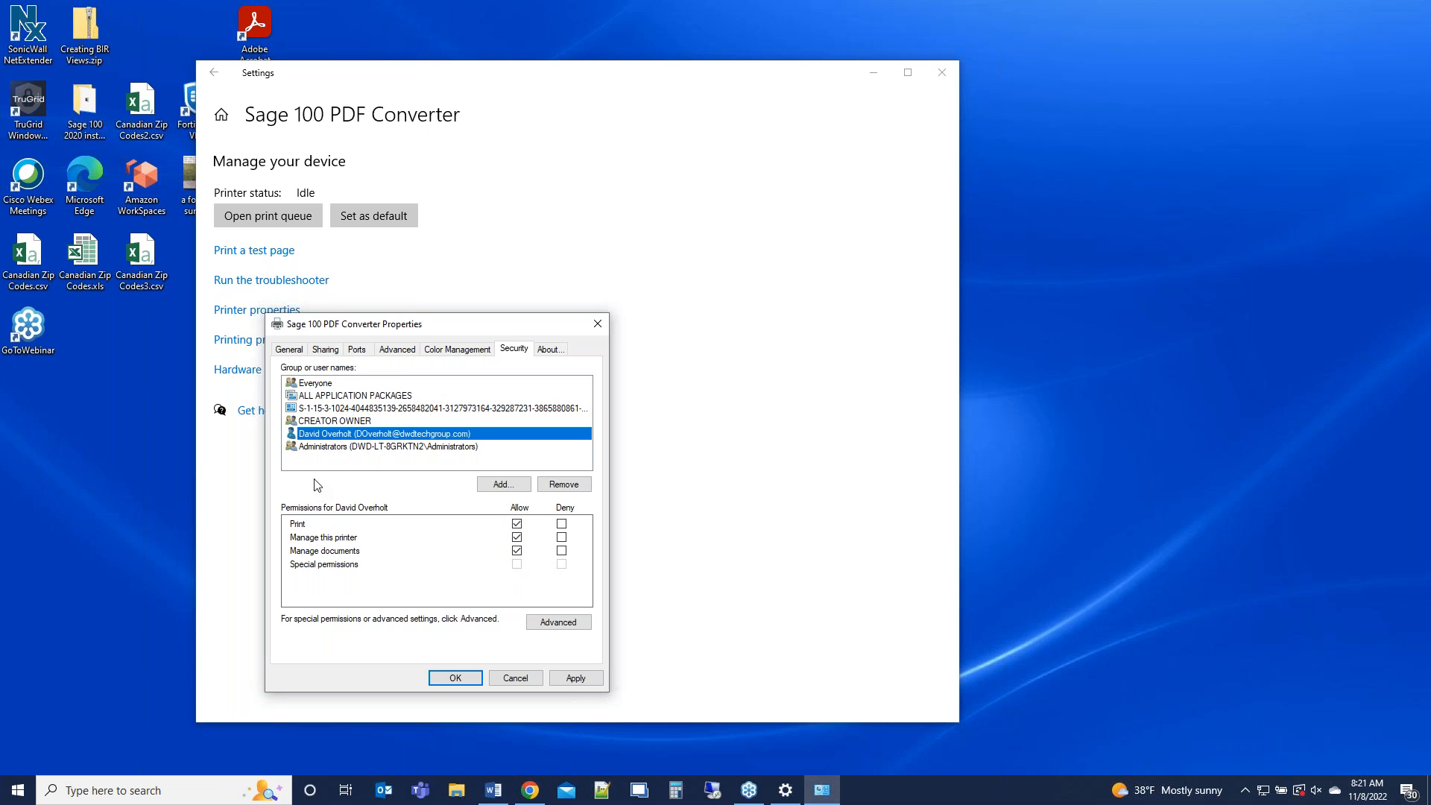
mouse_move(315, 447)
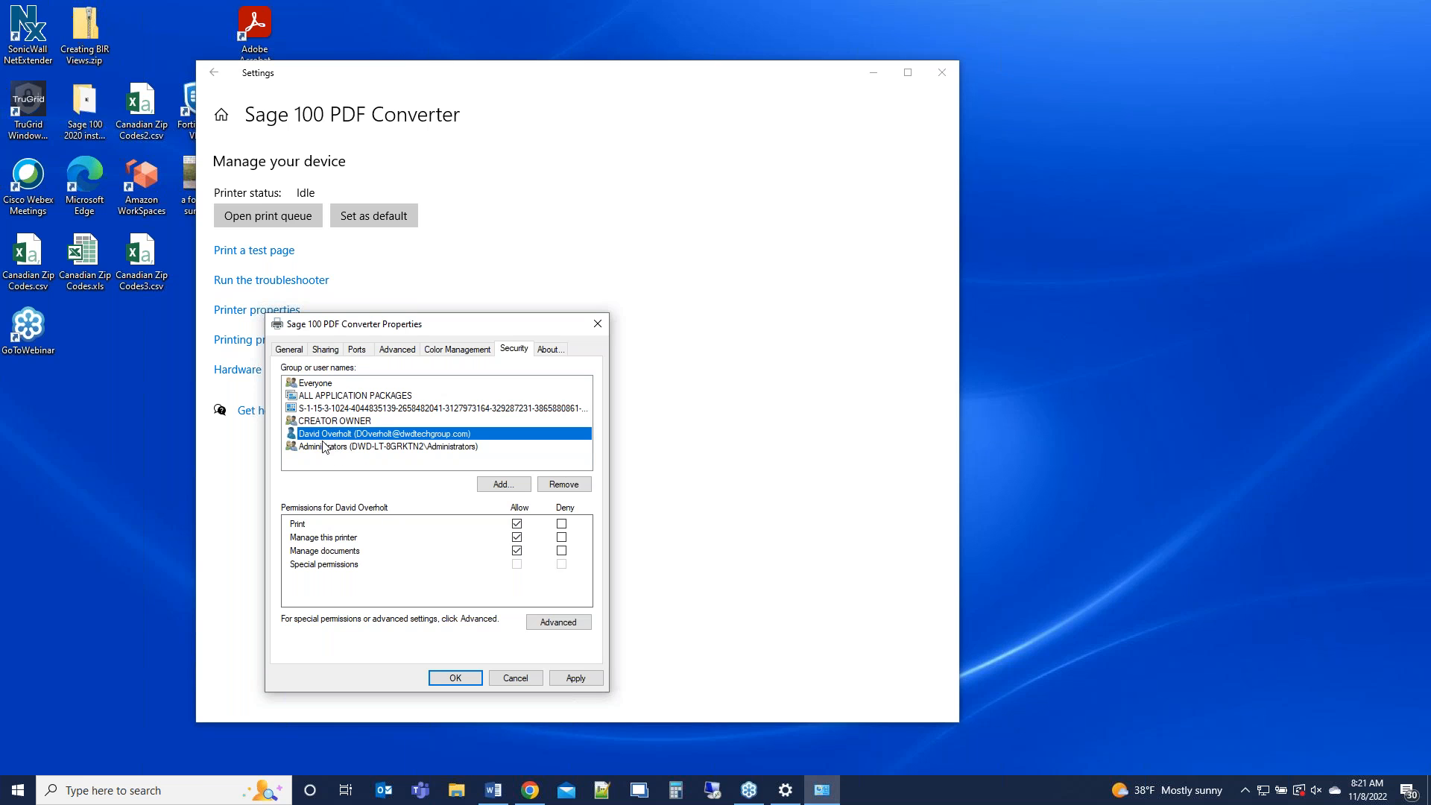
left_click(354, 395)
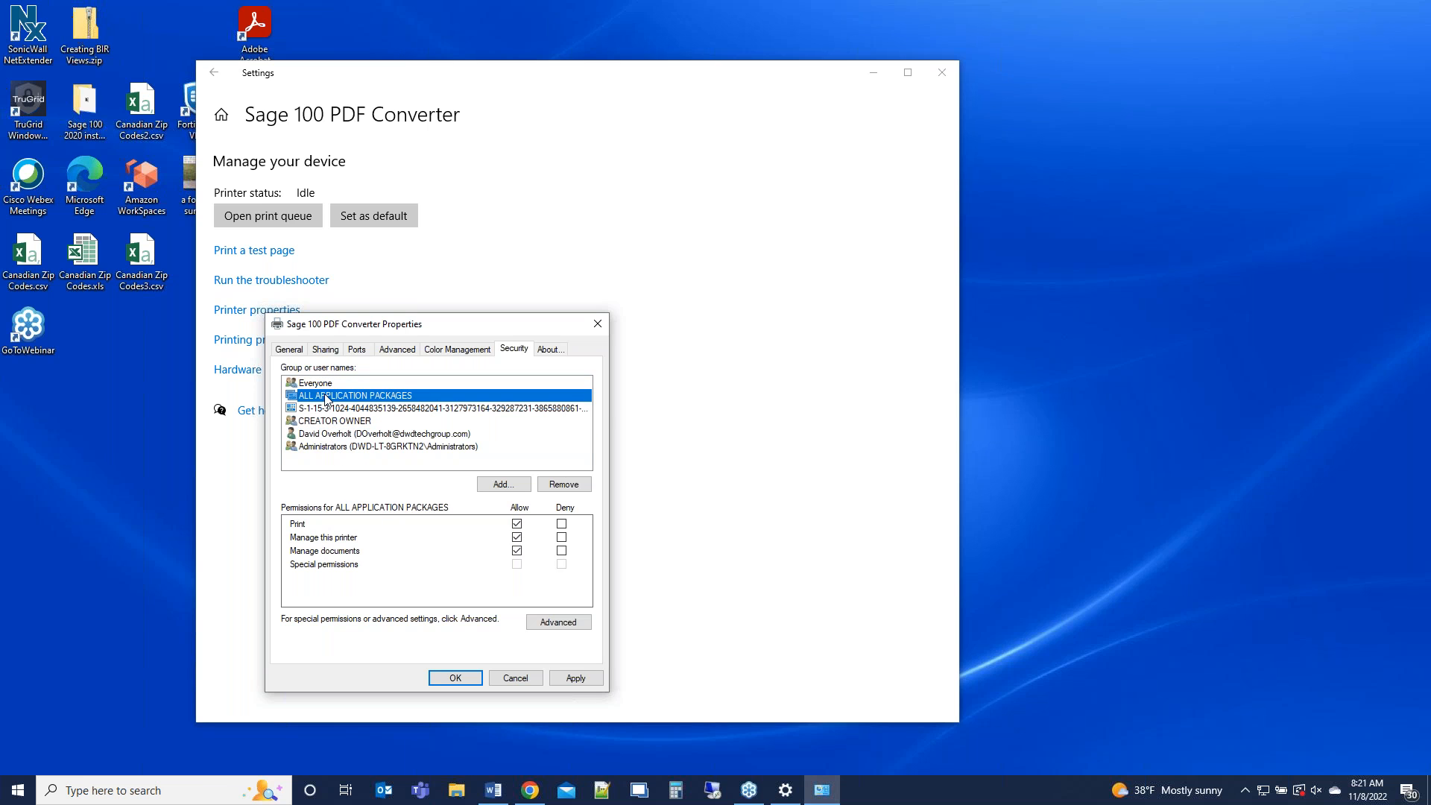
left_click(437, 409)
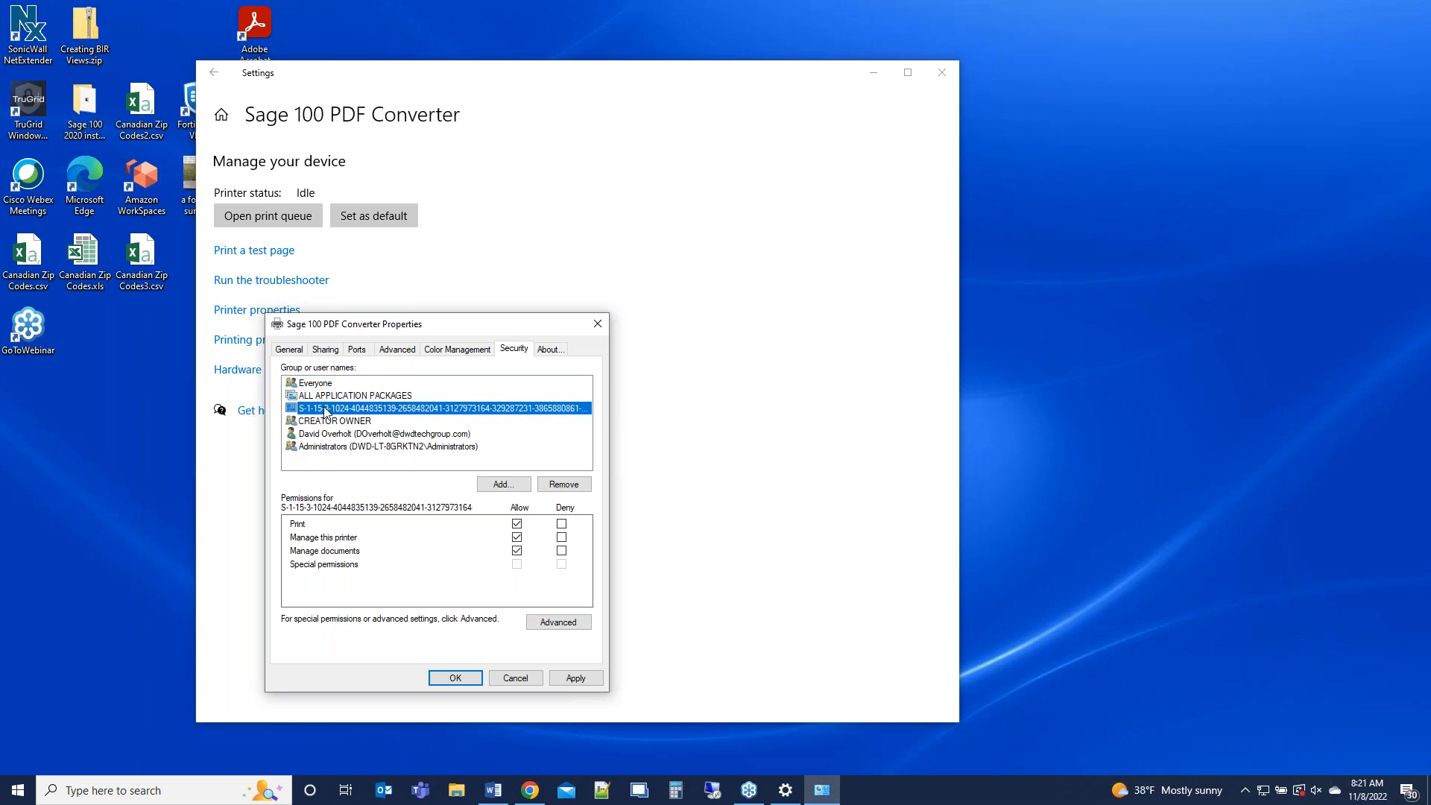
left_click(383, 445)
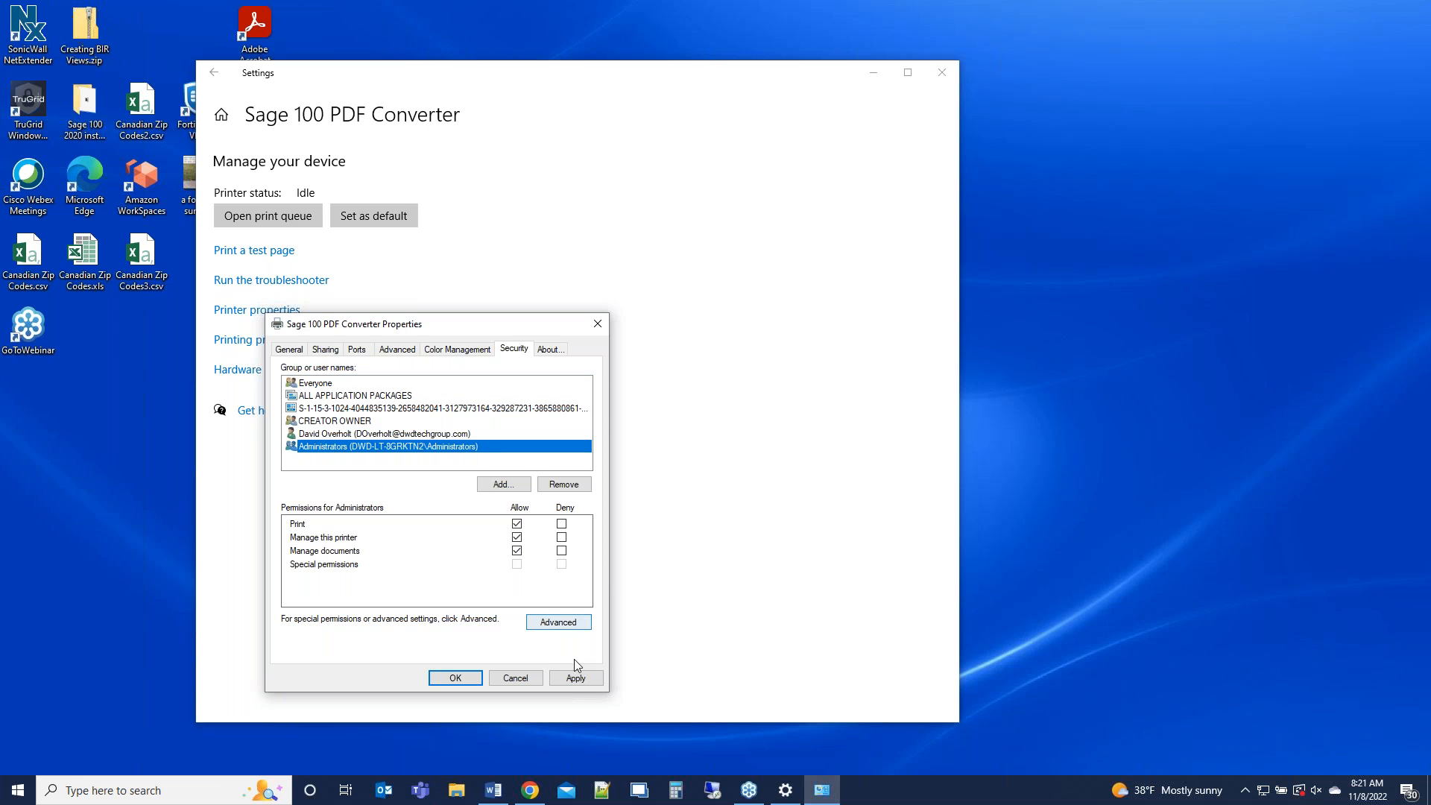
left_click(576, 677)
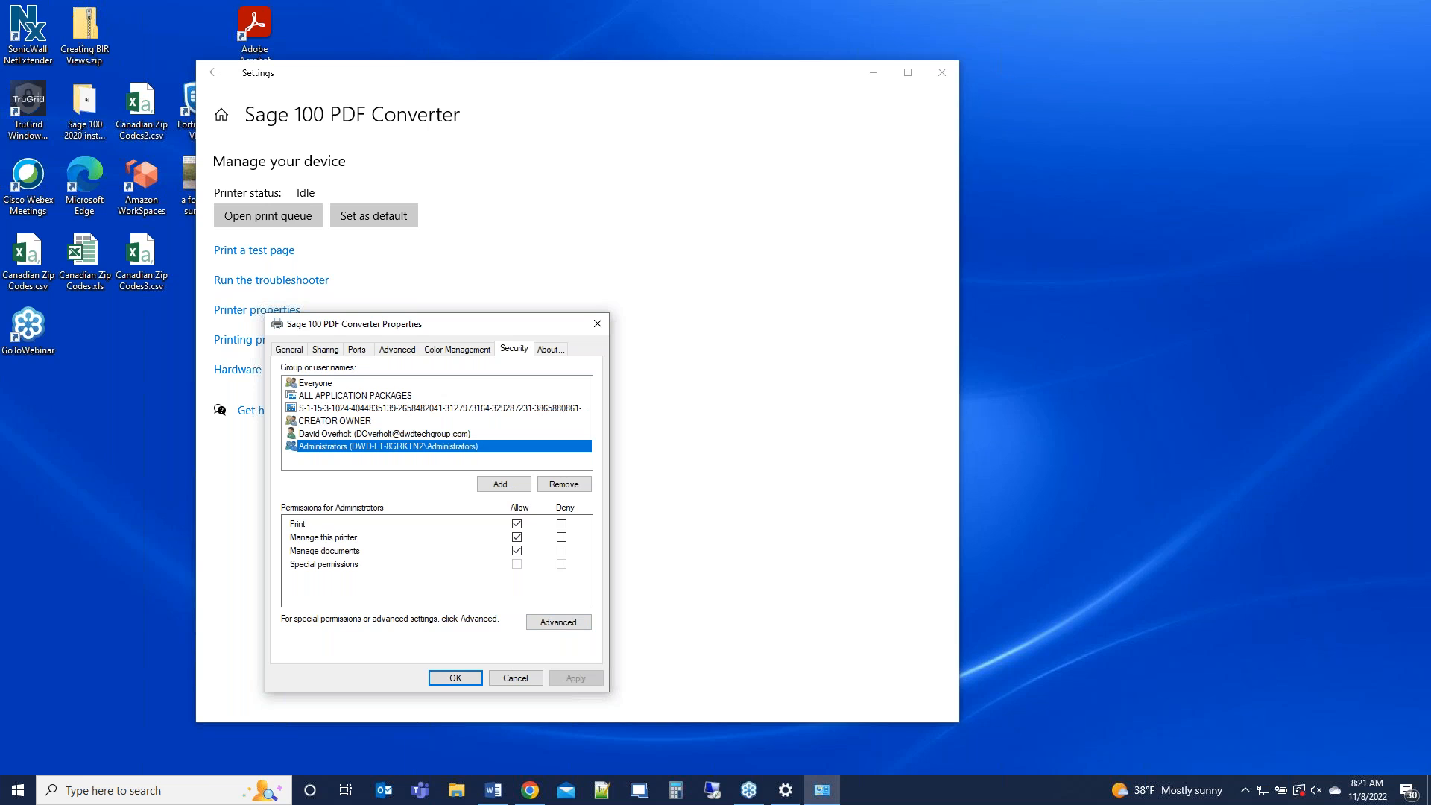
left_click(454, 677)
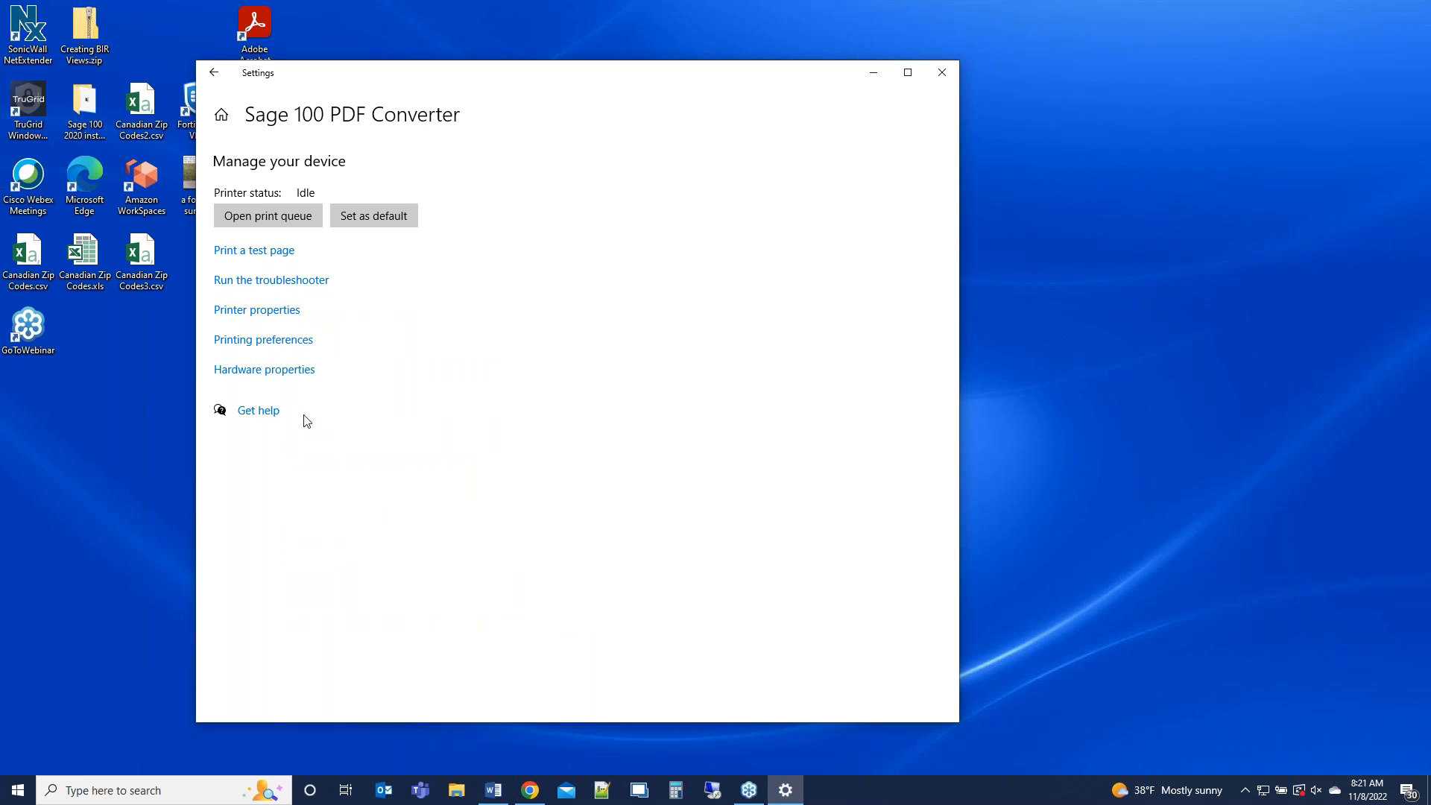
mouse_move(945, 372)
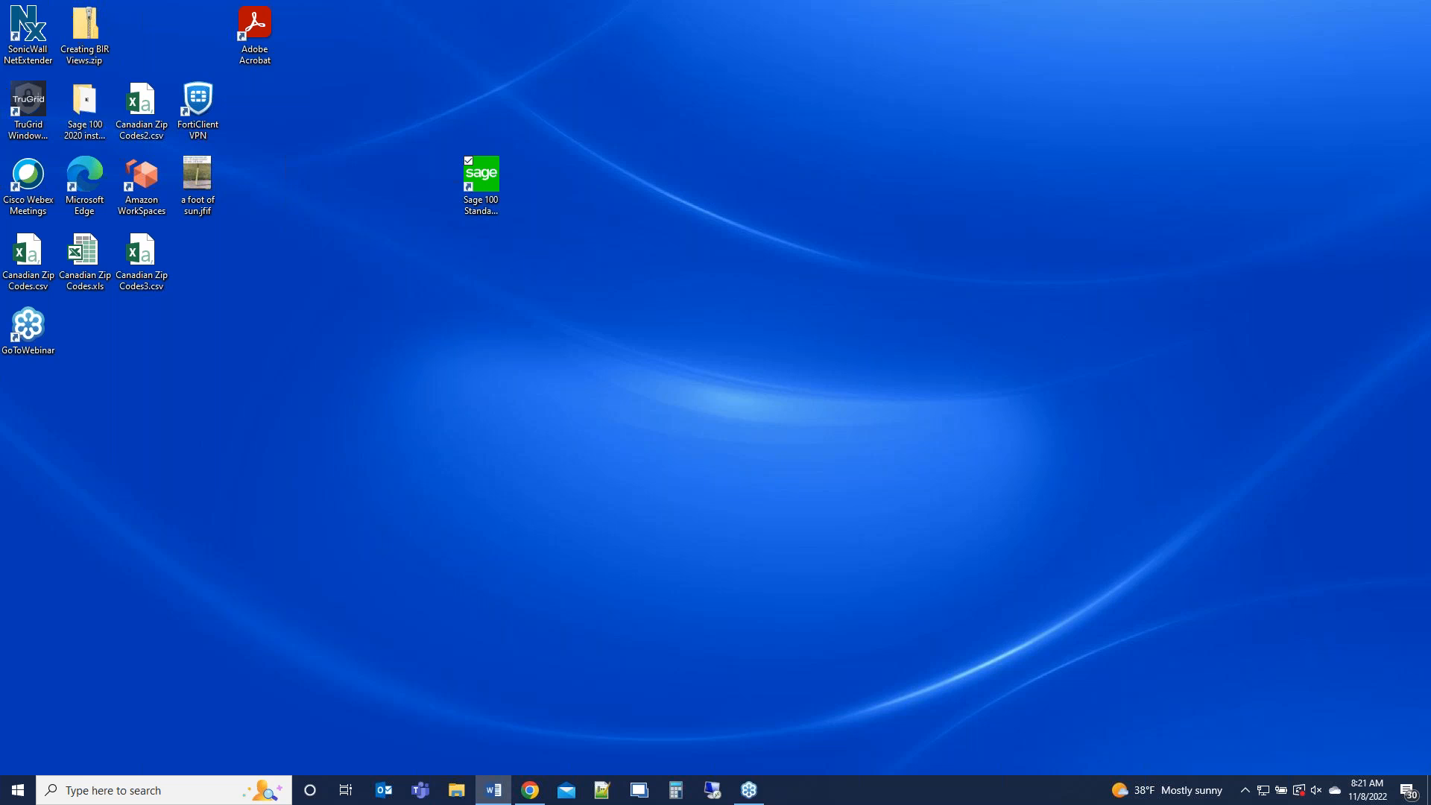
mouse_move(407, 545)
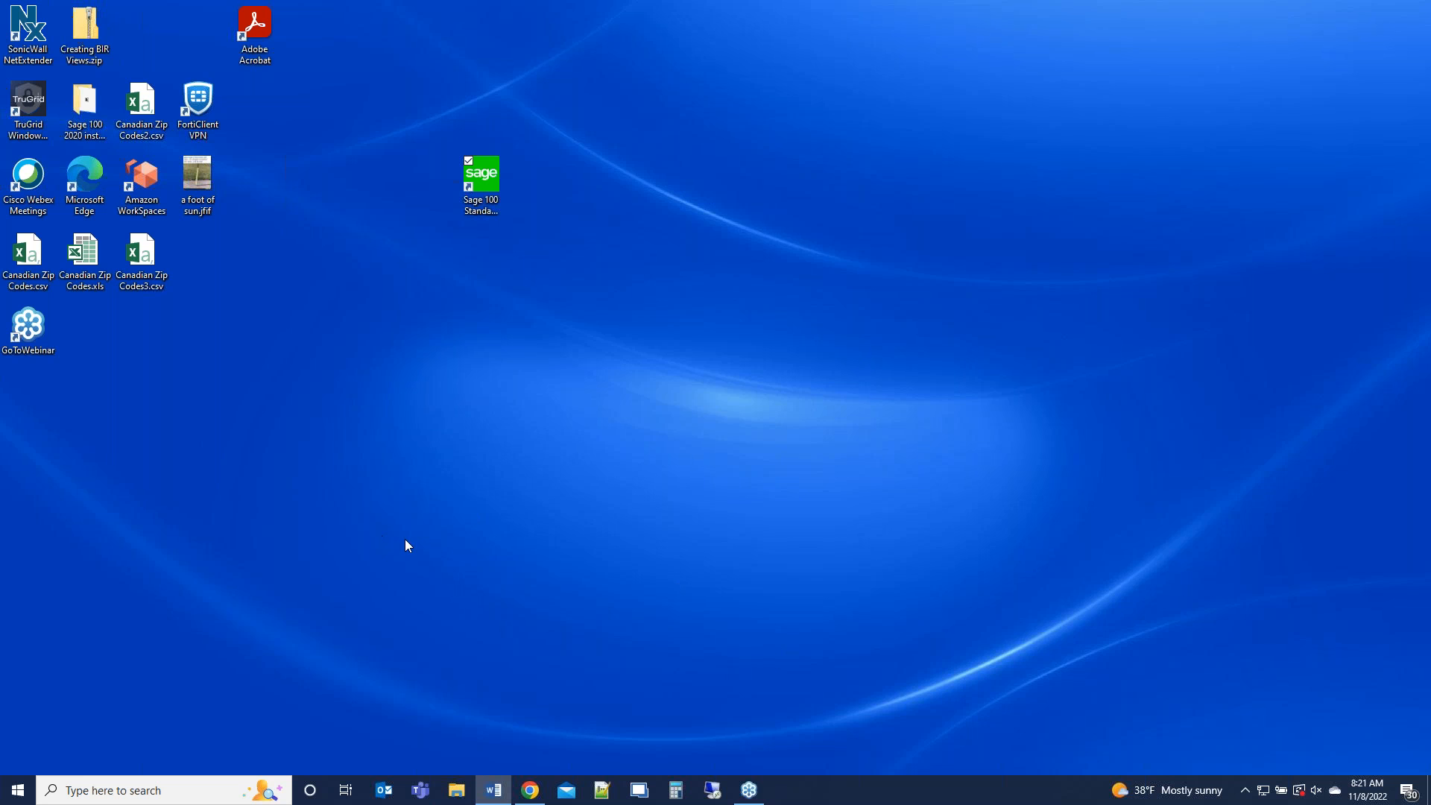
- Launch Registry Editor with elevated rights and collapse the HKEY_CLASSES_ROOT branch
left_click(137, 790)
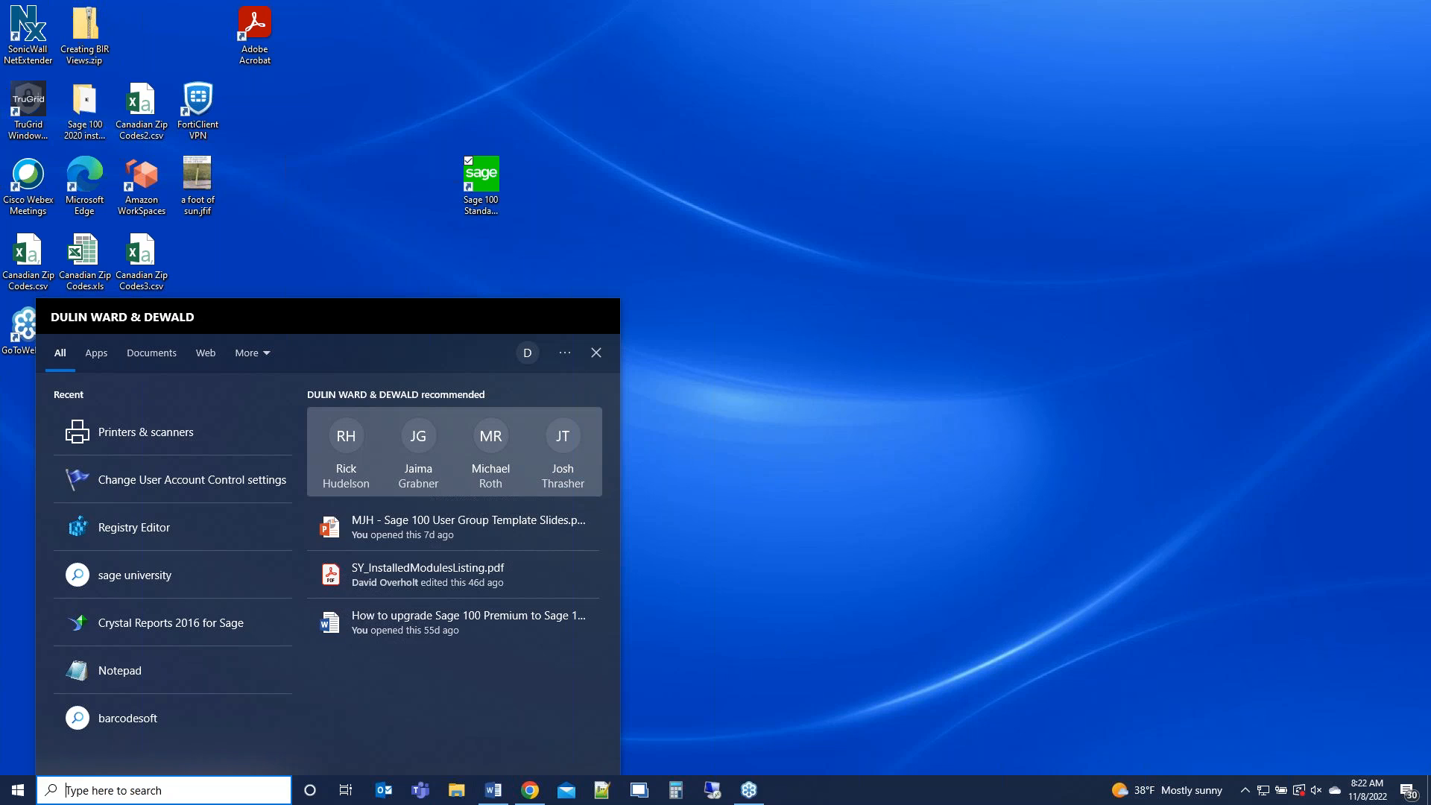
type("re")
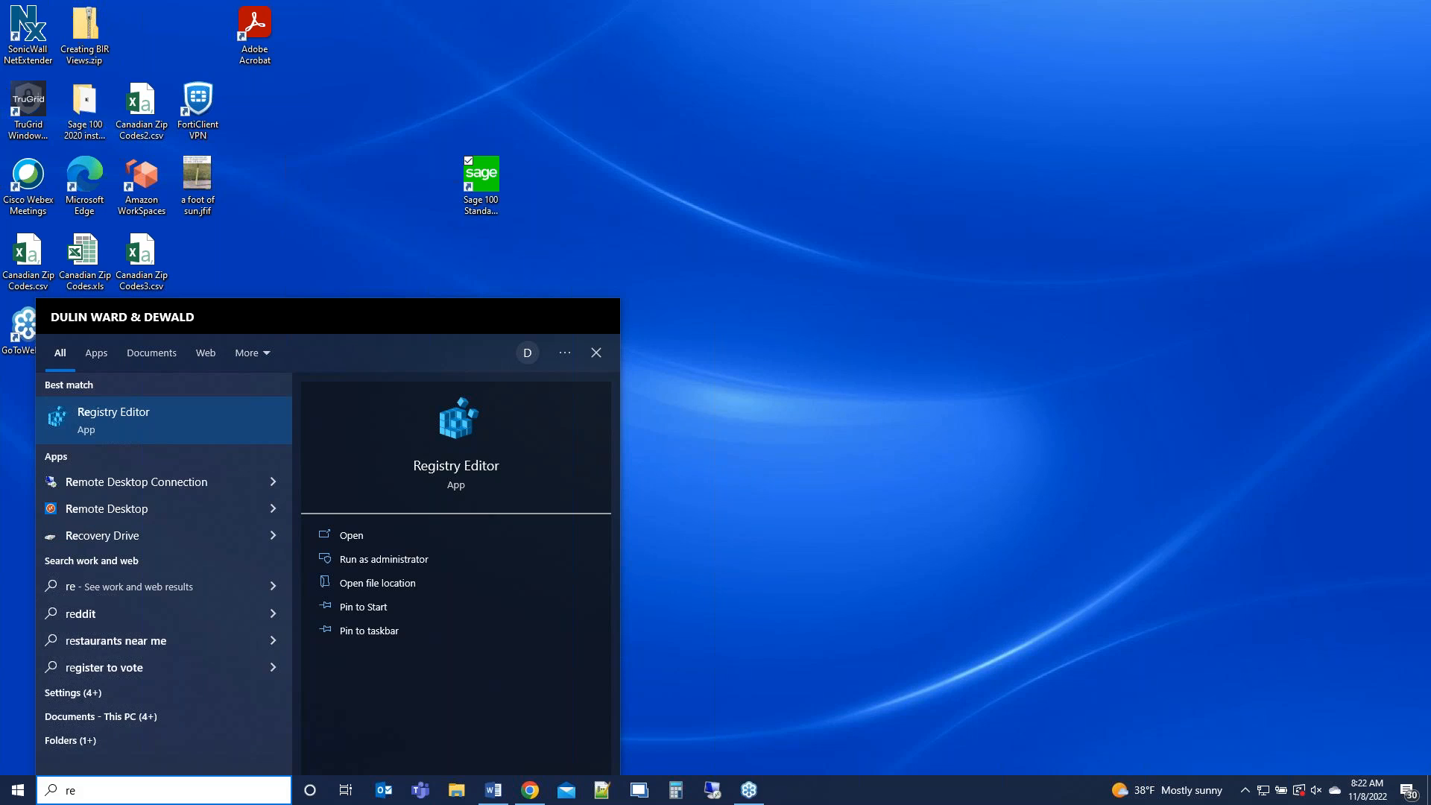
left_click(383, 558)
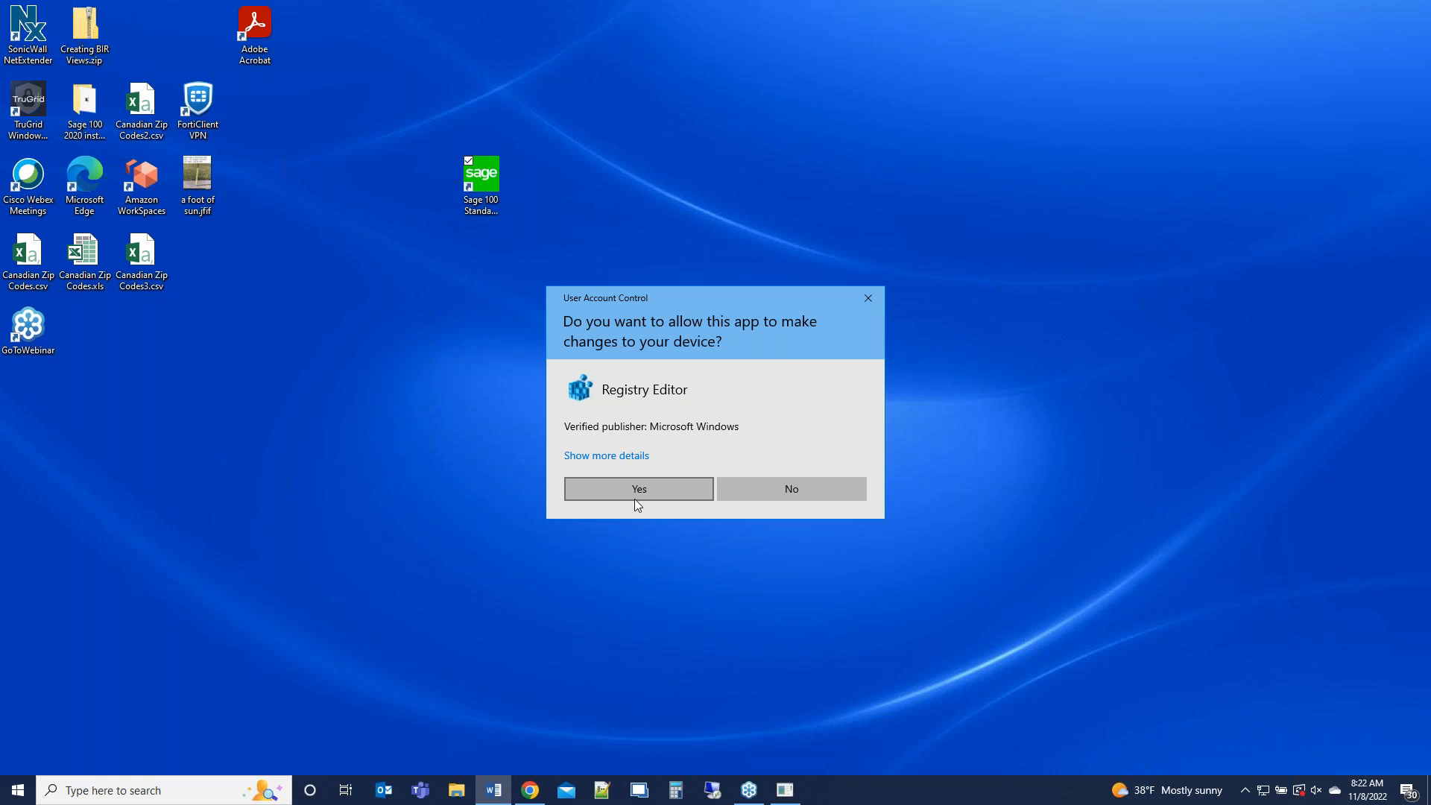
left_click(638, 489)
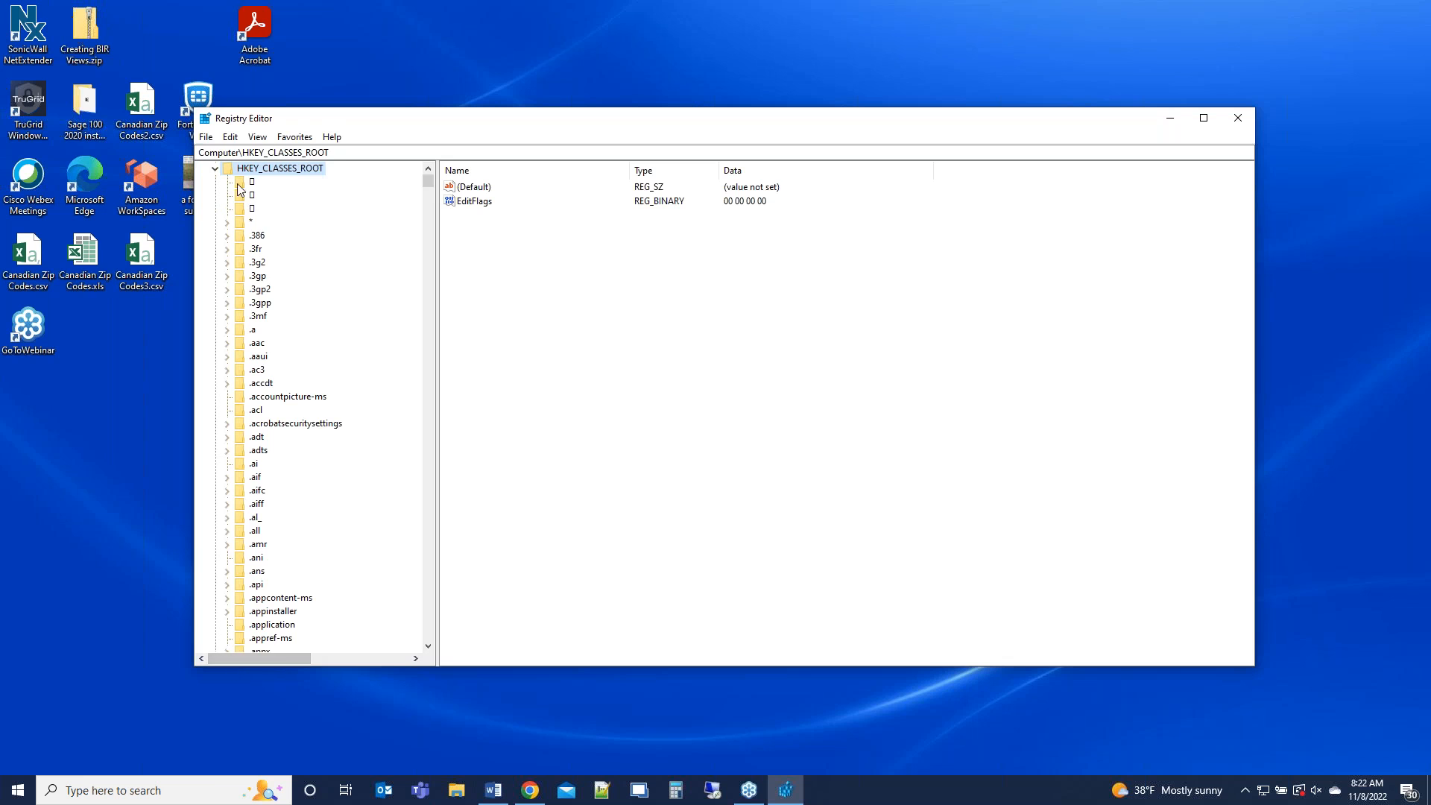
left_click(215, 169)
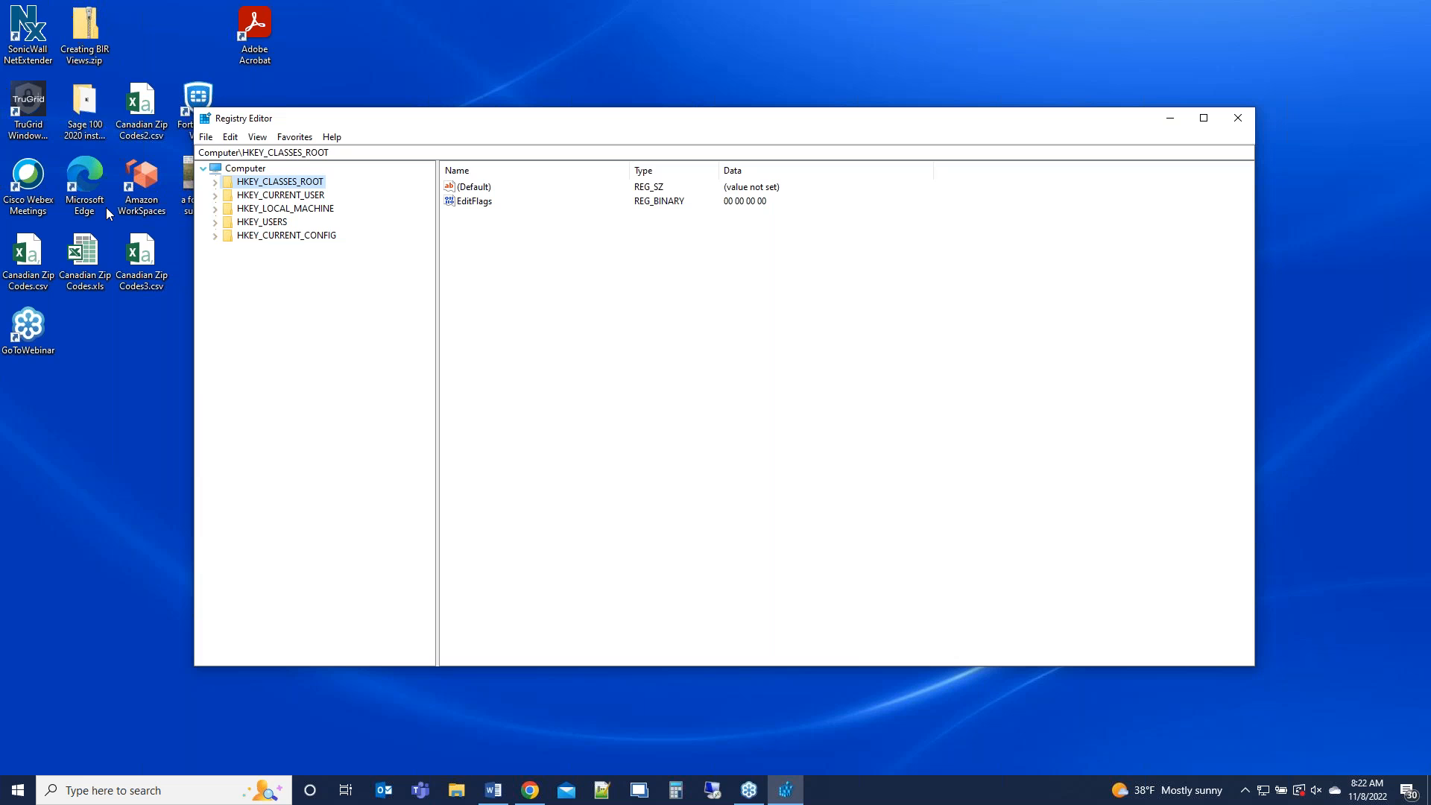
mouse_move(592, 315)
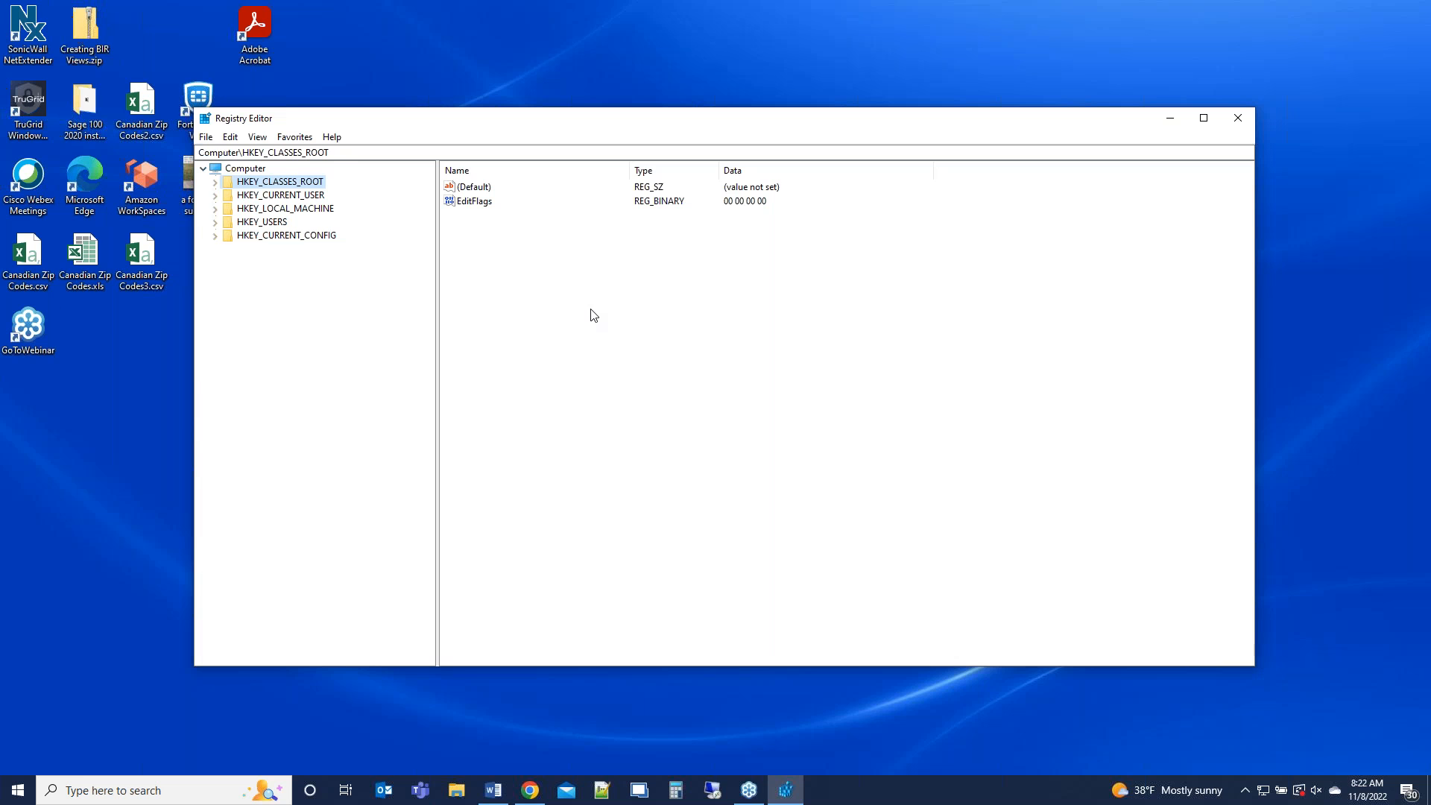
mouse_move(241, 323)
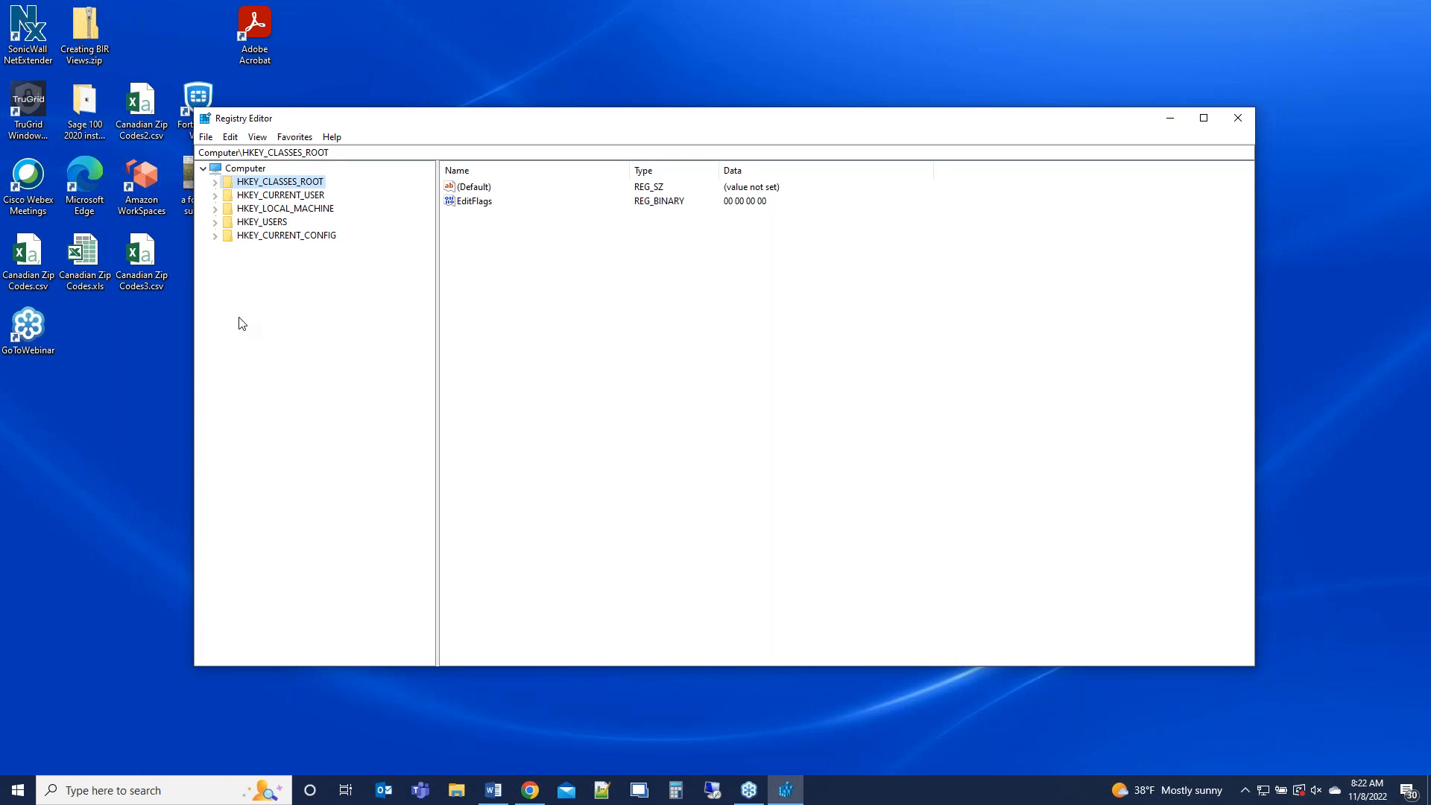
mouse_move(241, 295)
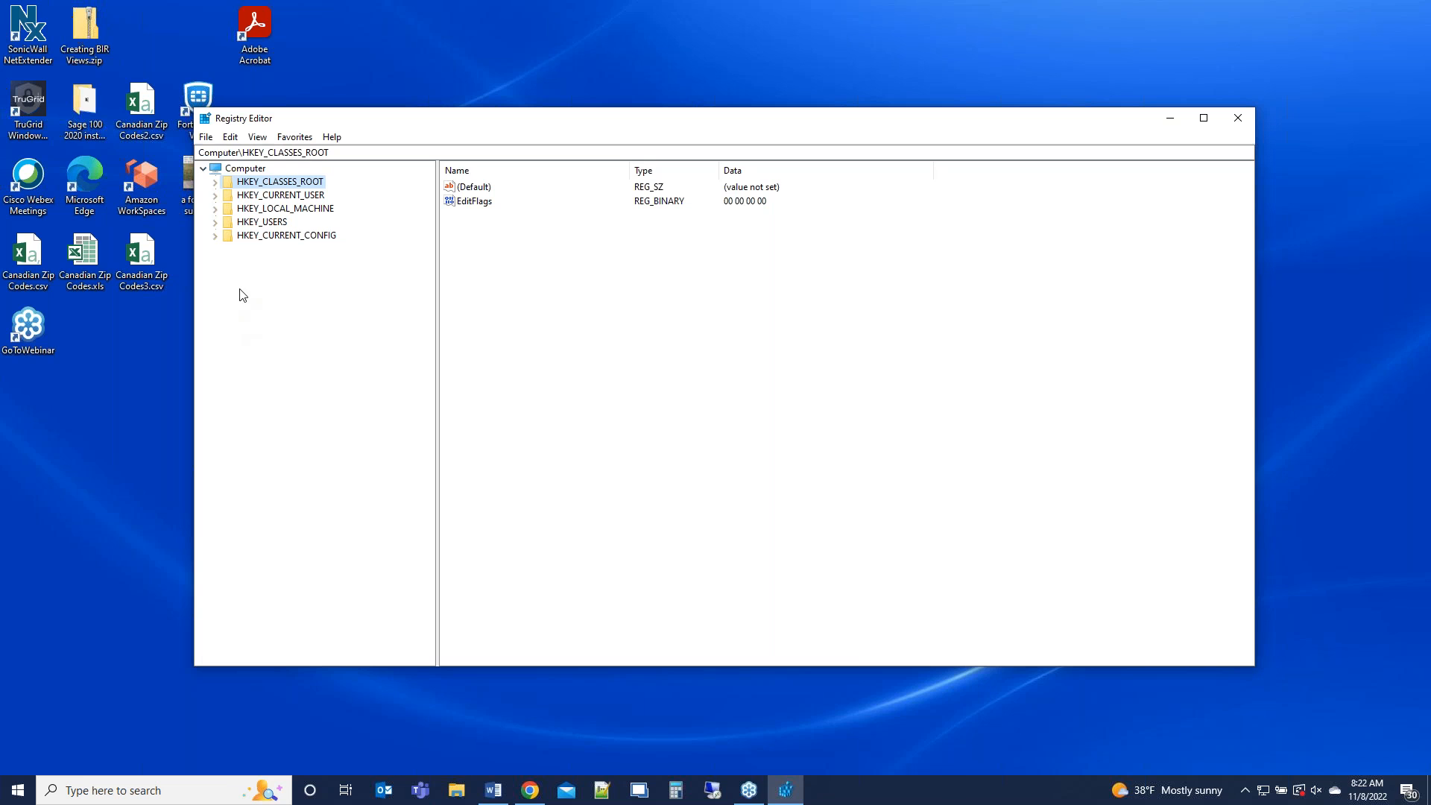
mouse_move(230, 137)
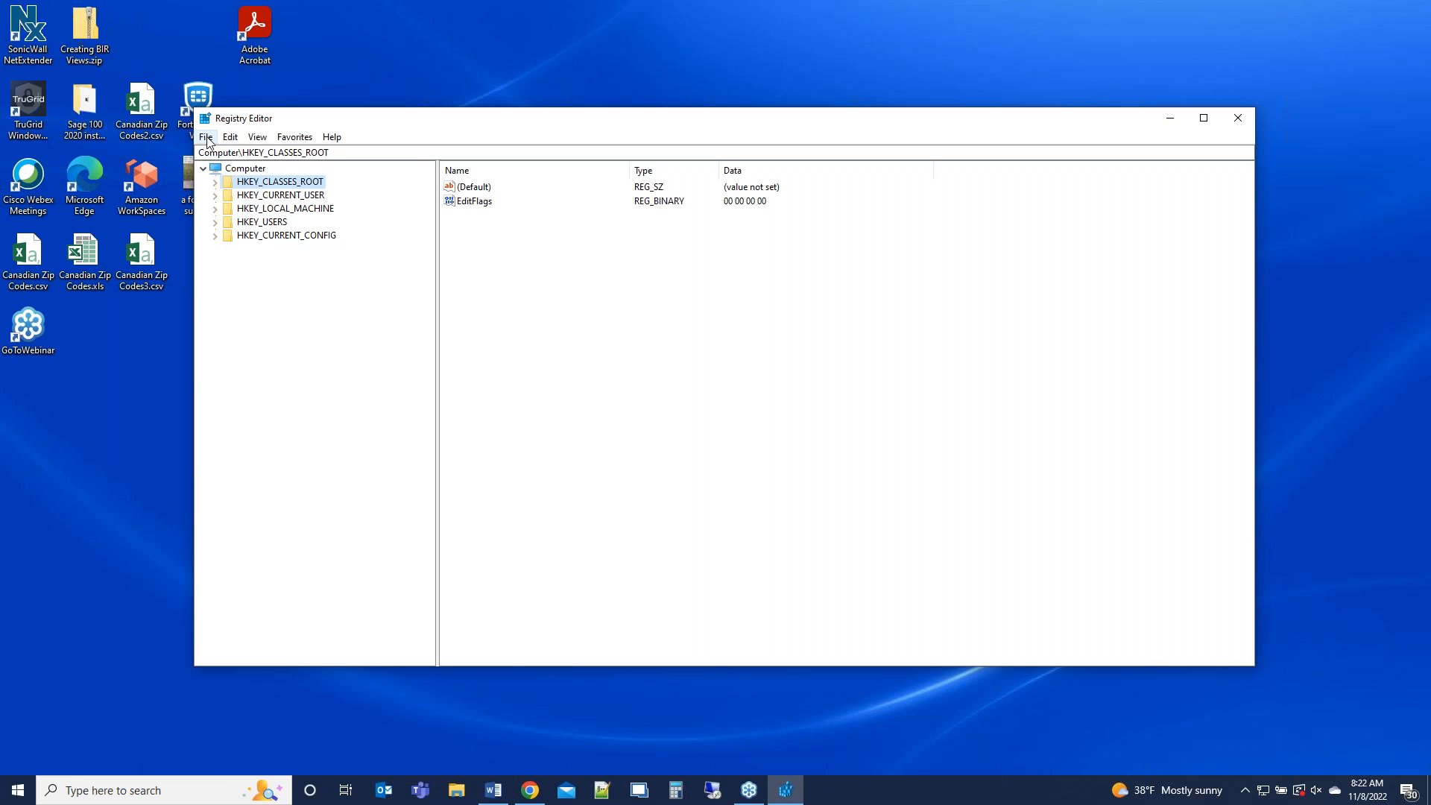
- Export the selected branch as backup-11-8-2022.reg in Documents
left_click(206, 135)
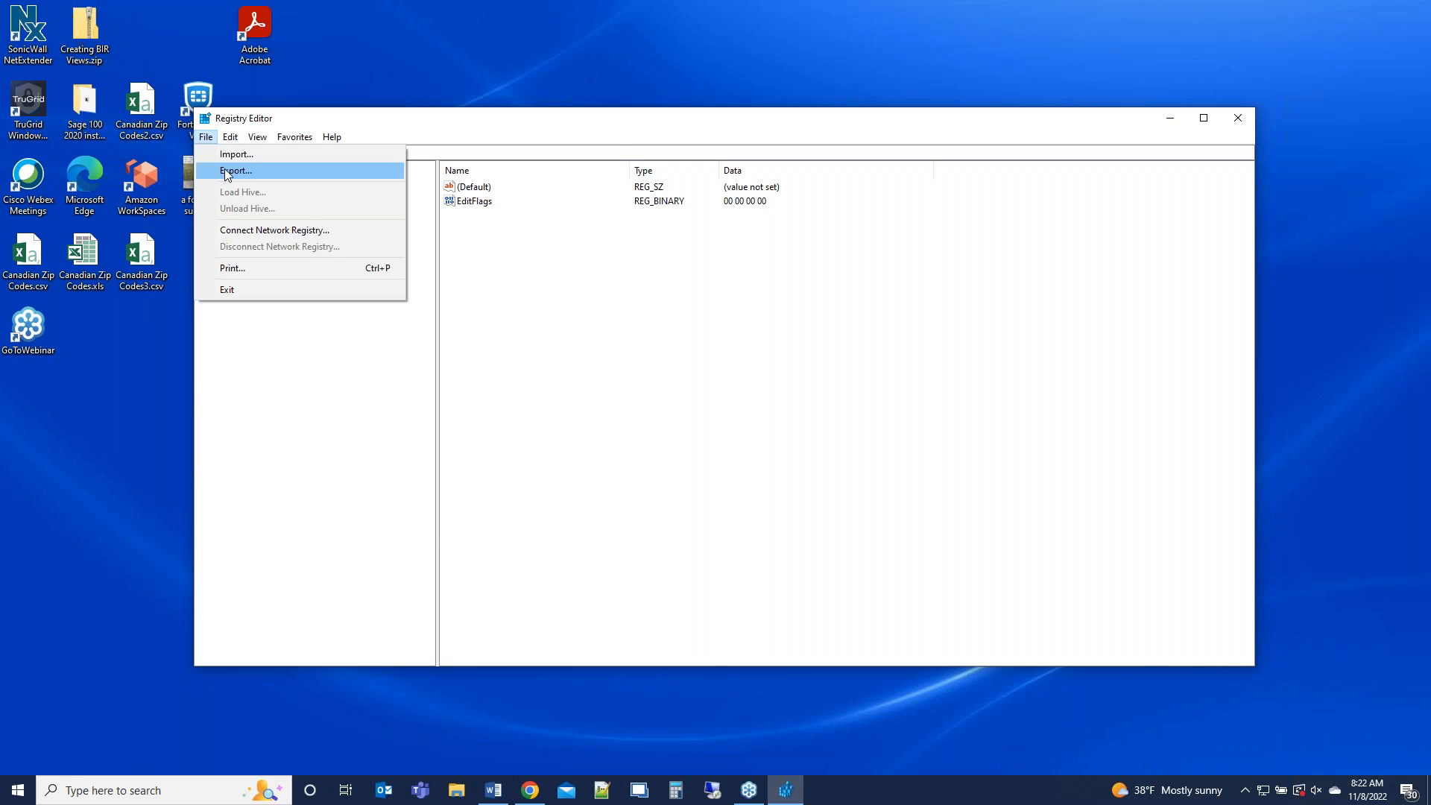
left_click(236, 170)
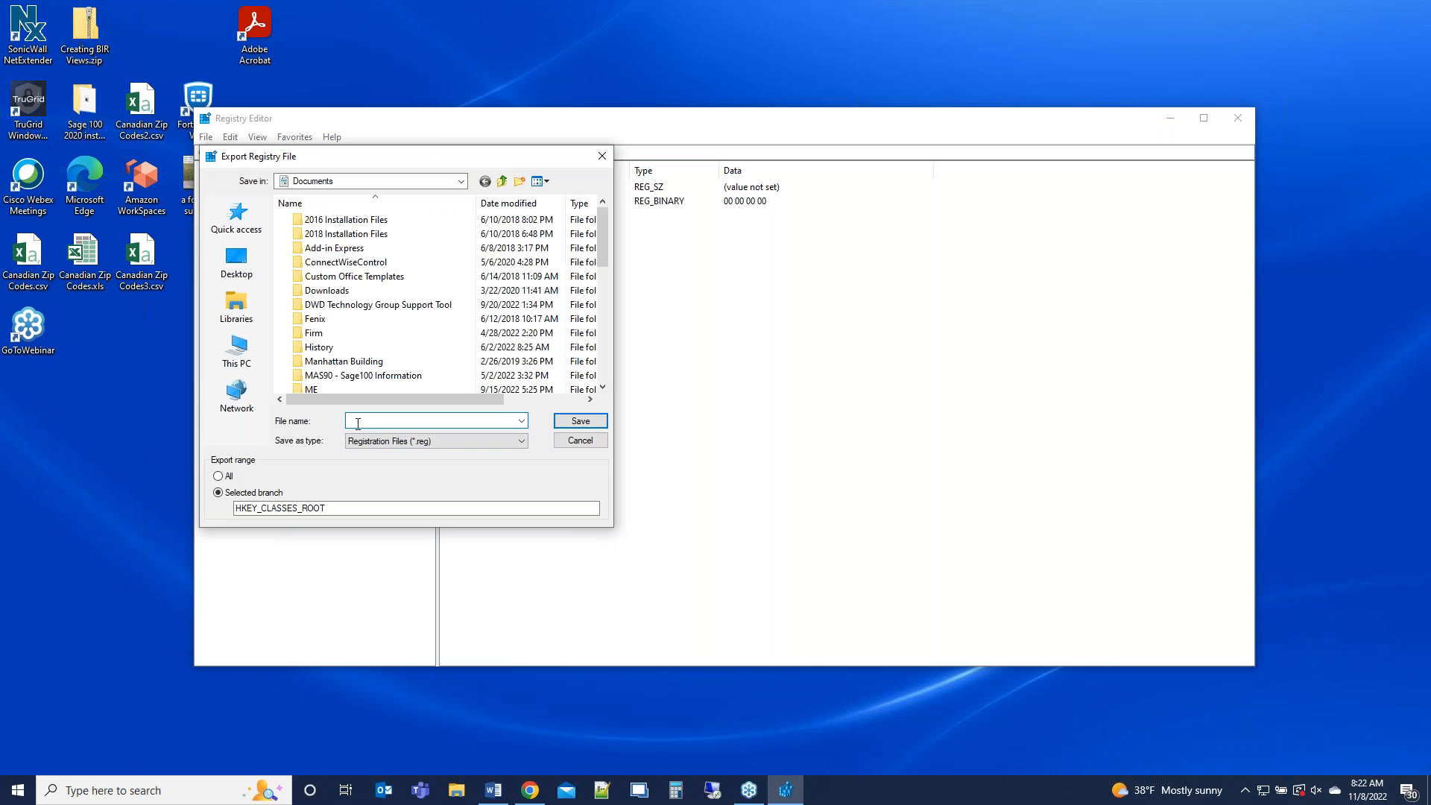
type("backup")
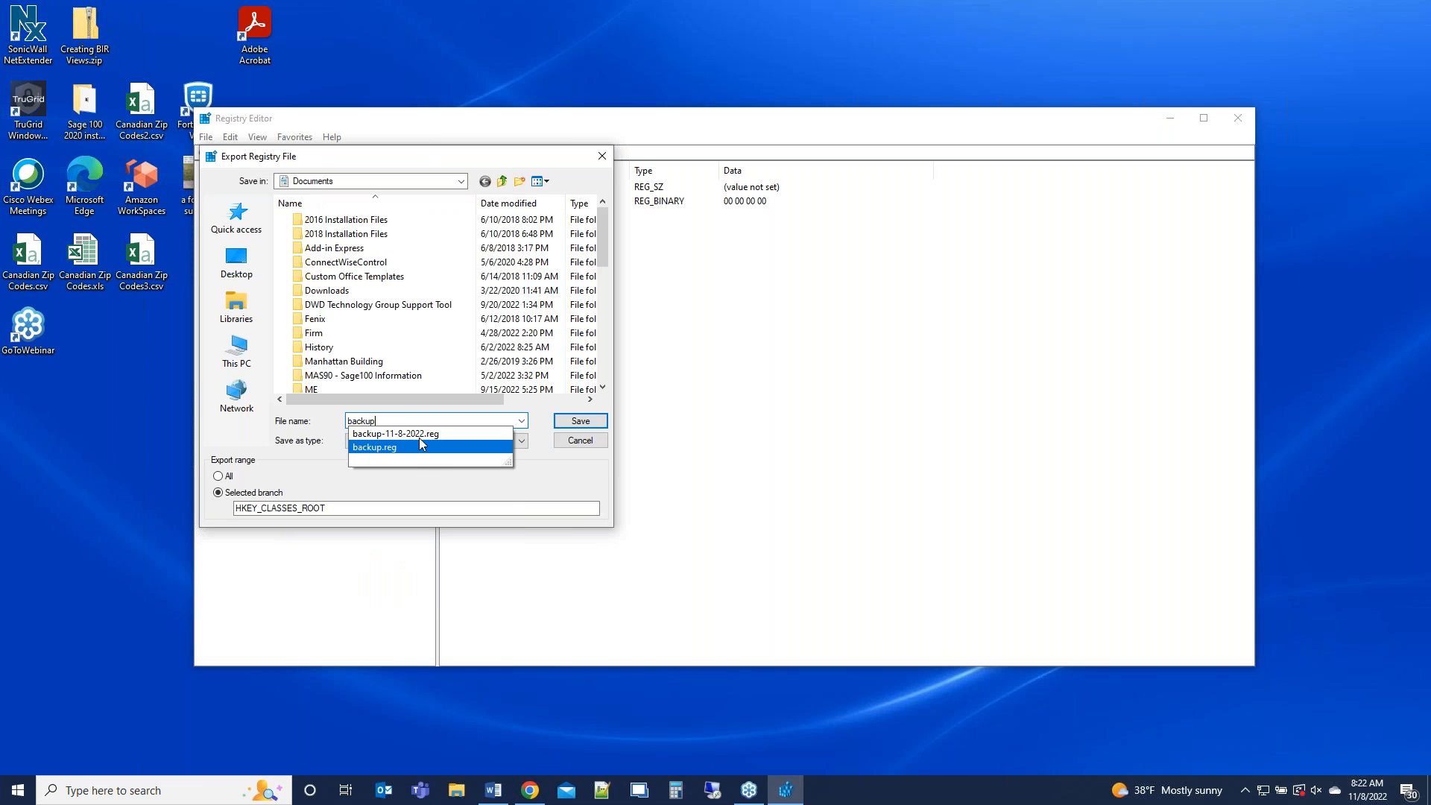
left_click(395, 433)
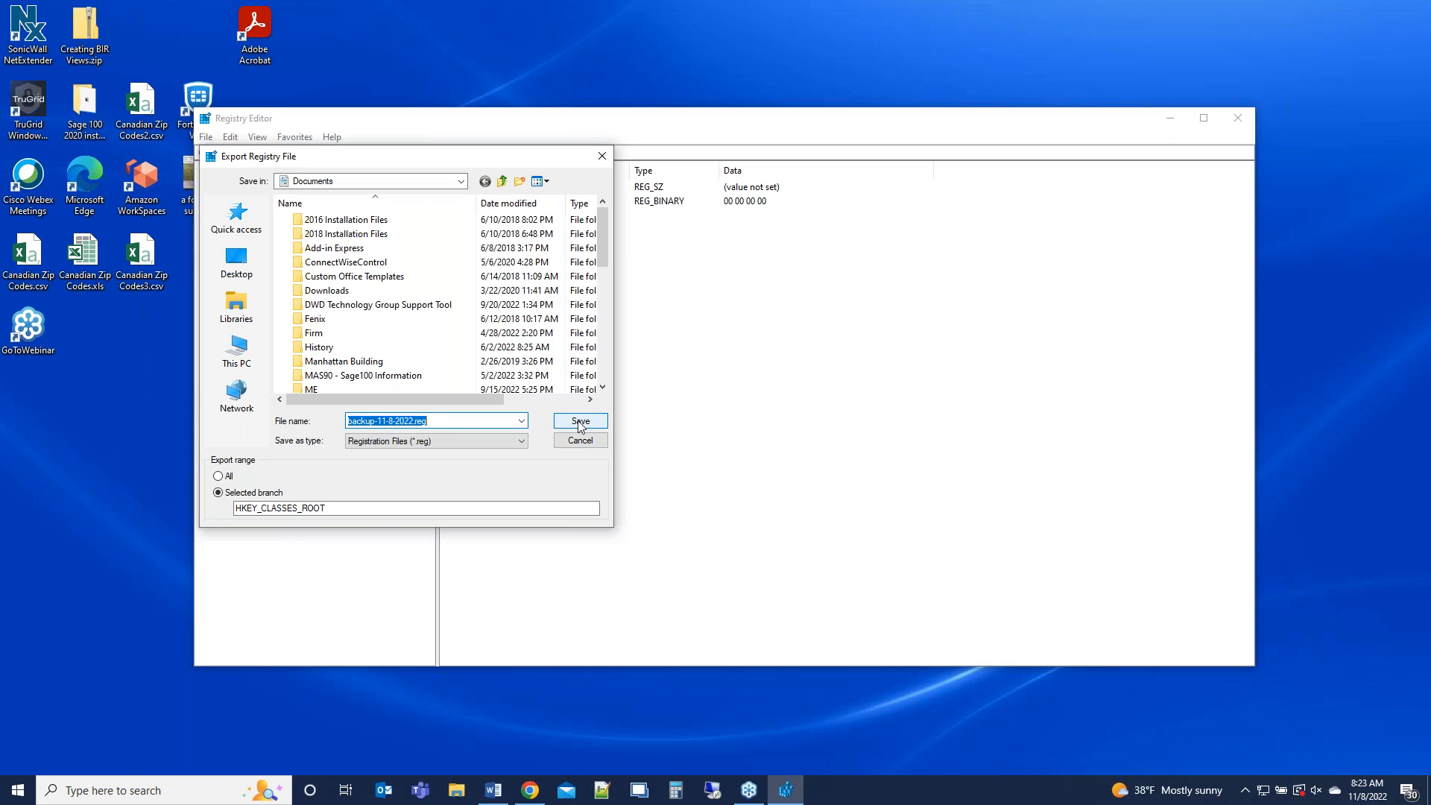
left_click(580, 421)
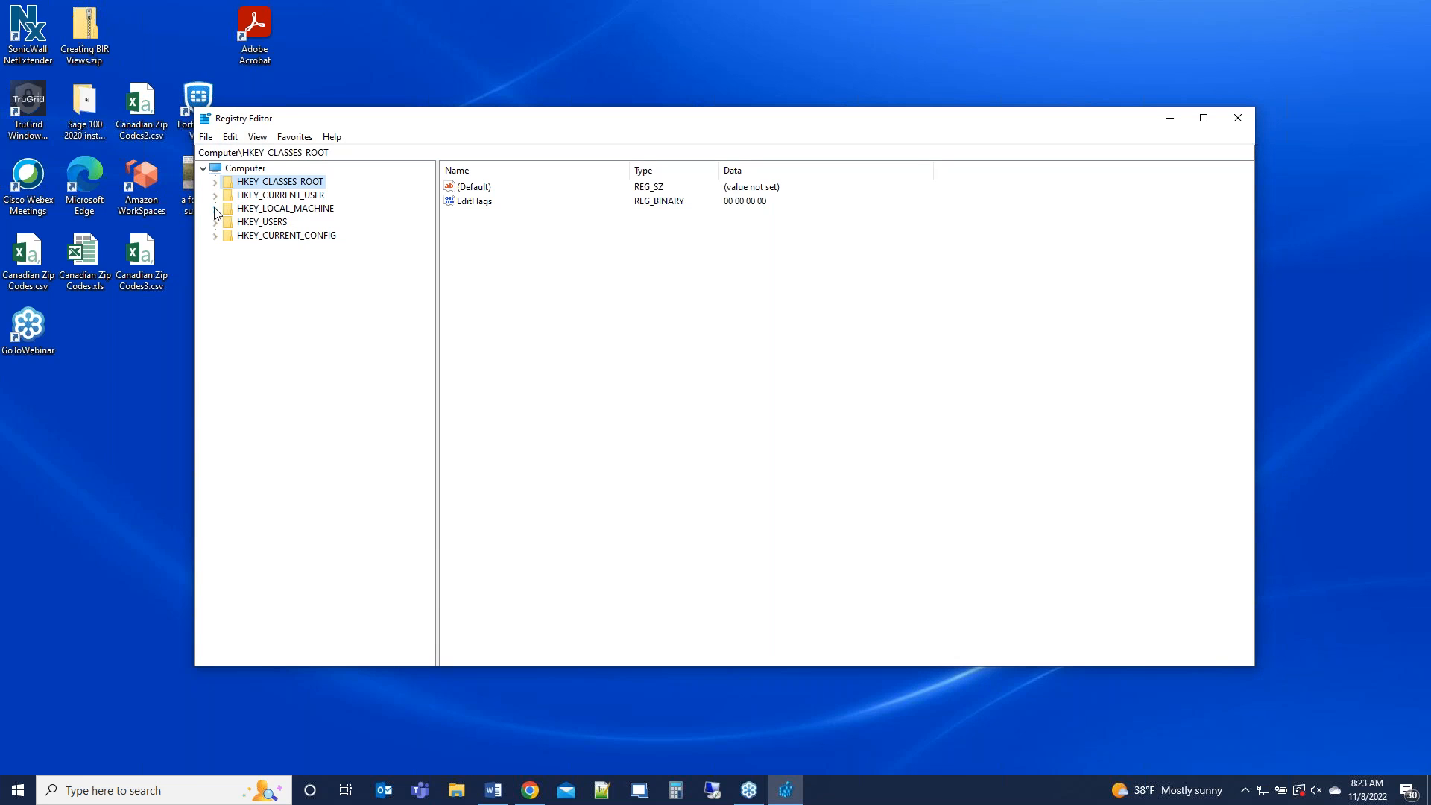
- Expand HKEY_LOCAL_MACHINE\SOFTWARE\Sage 100 PDF Converter to show its Configurations, Jobs and Locks subkeys
left_click(285, 207)
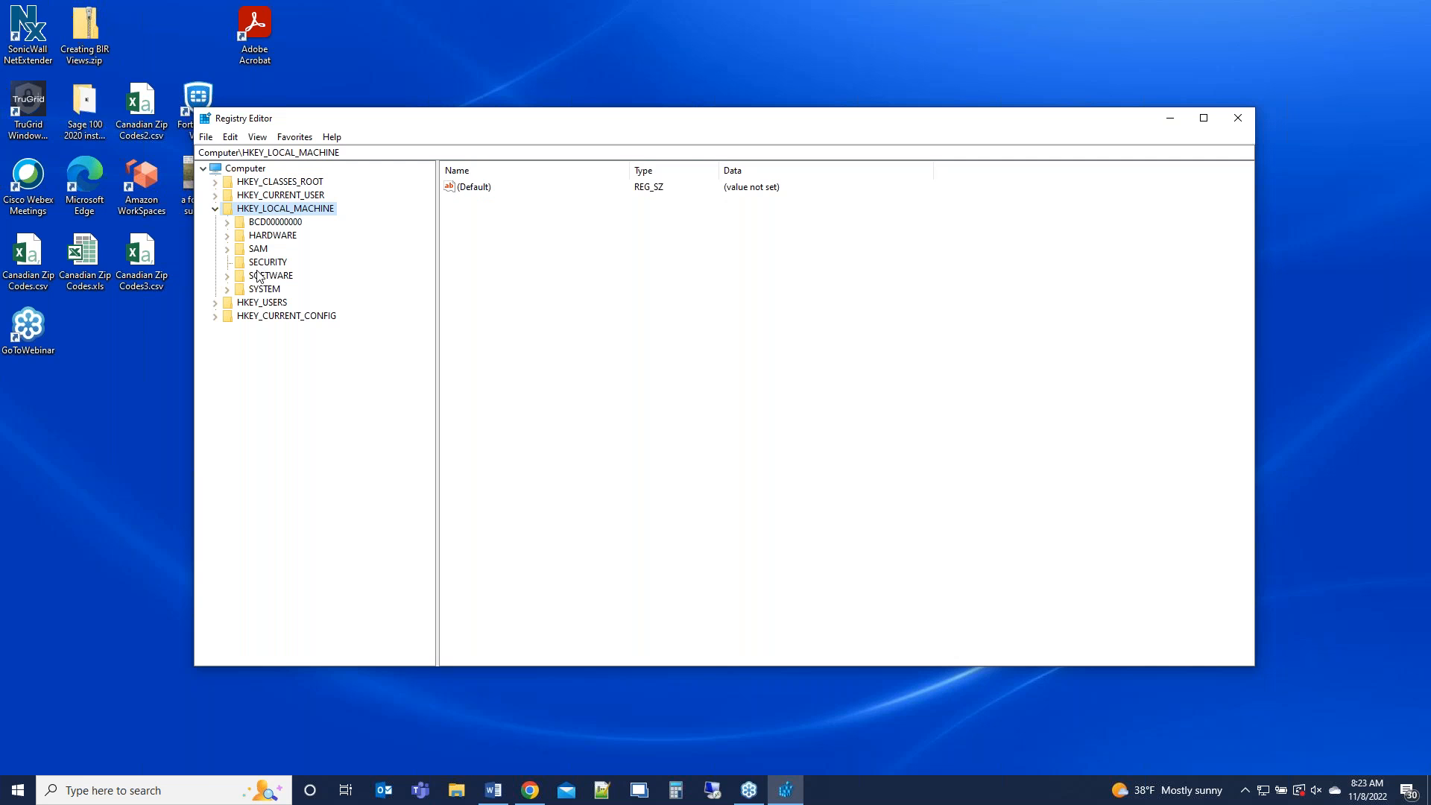
left_click(269, 275)
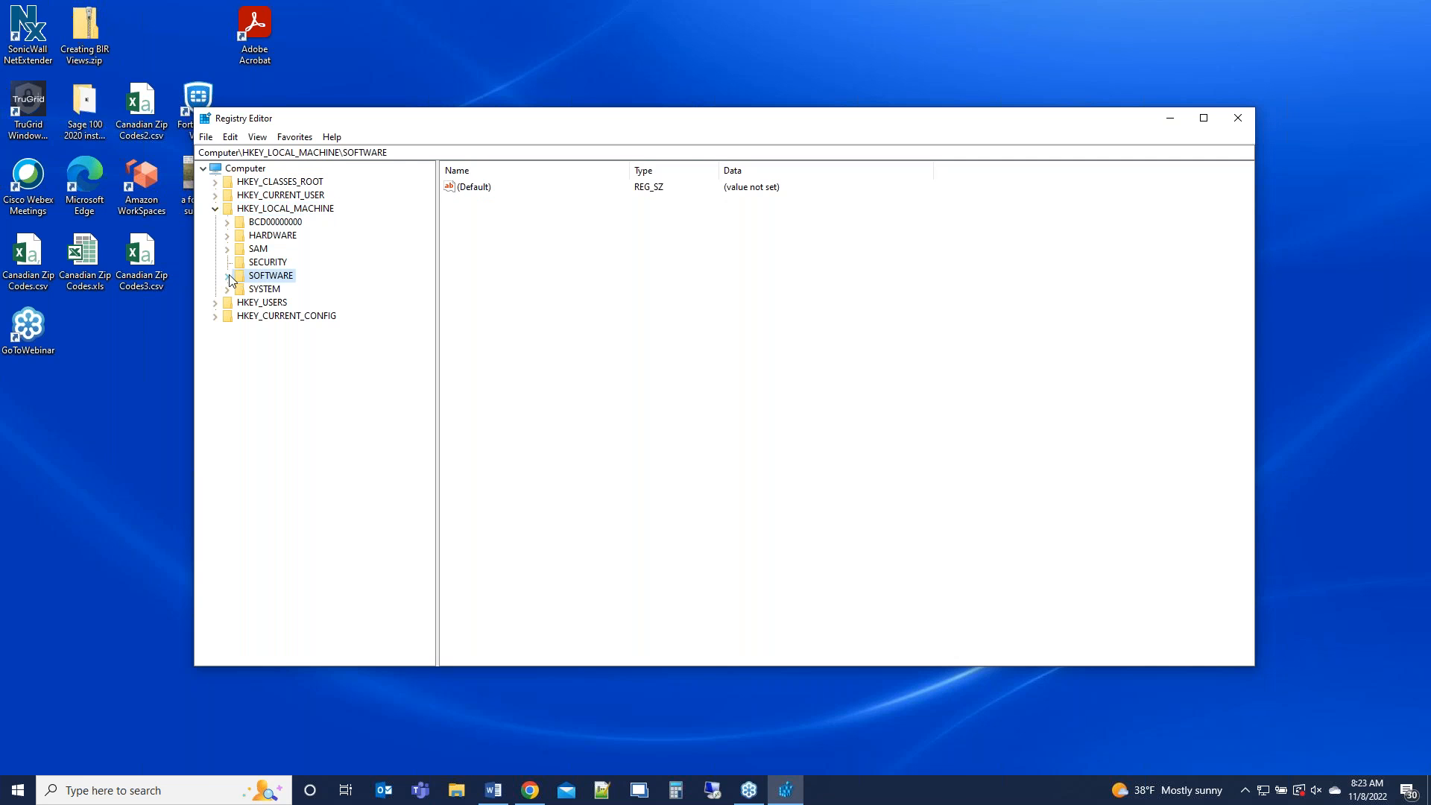
left_click(227, 274)
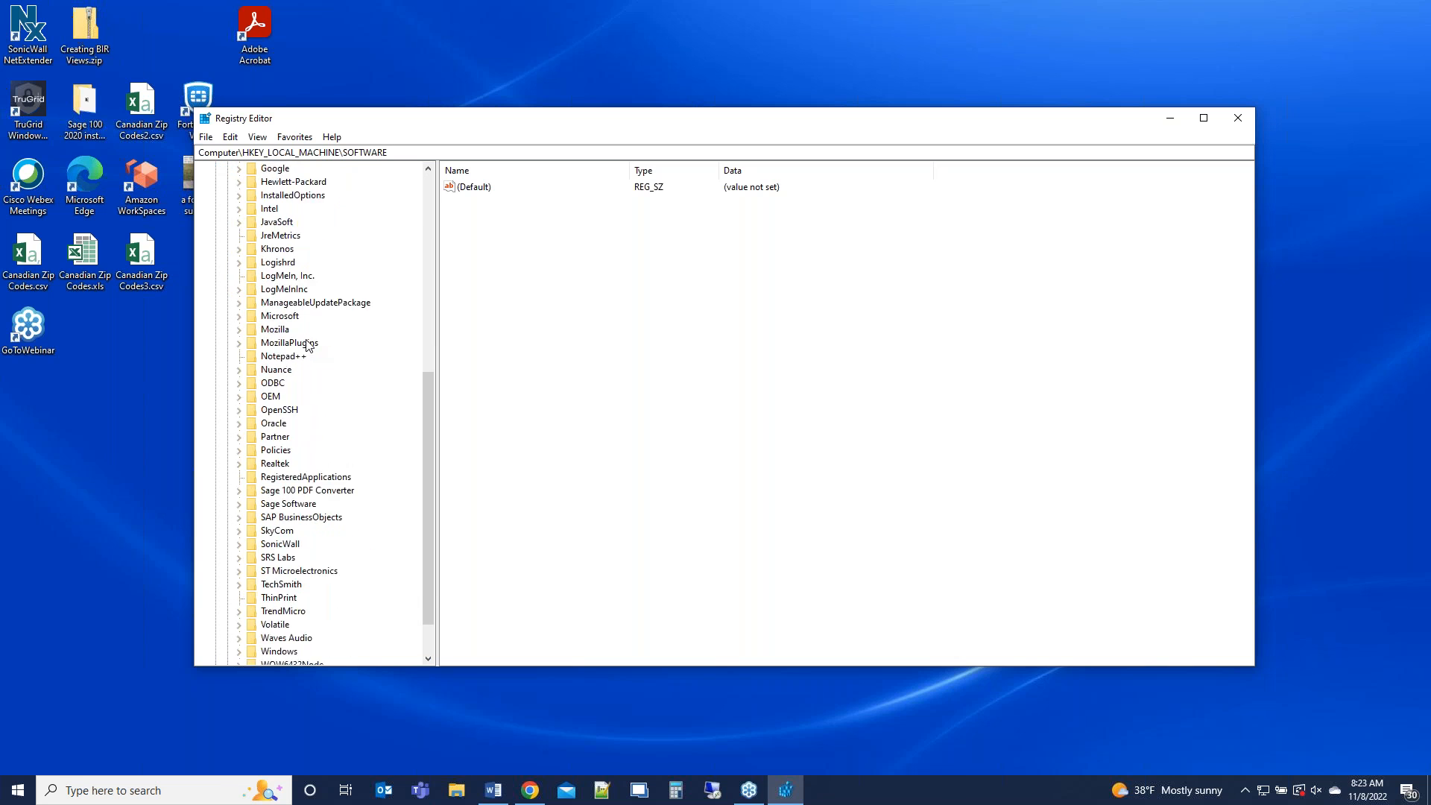
scroll("down", 3)
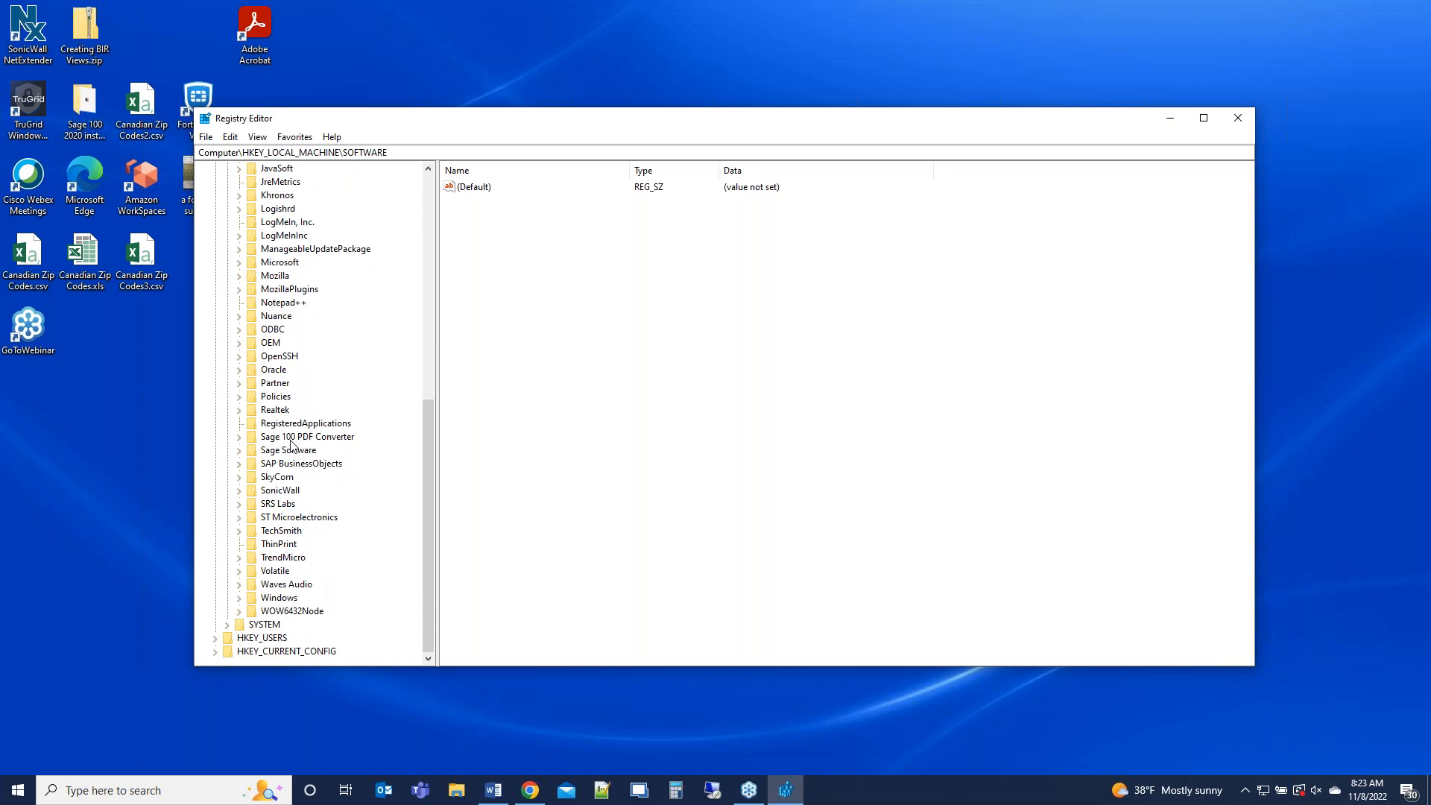
left_click(307, 437)
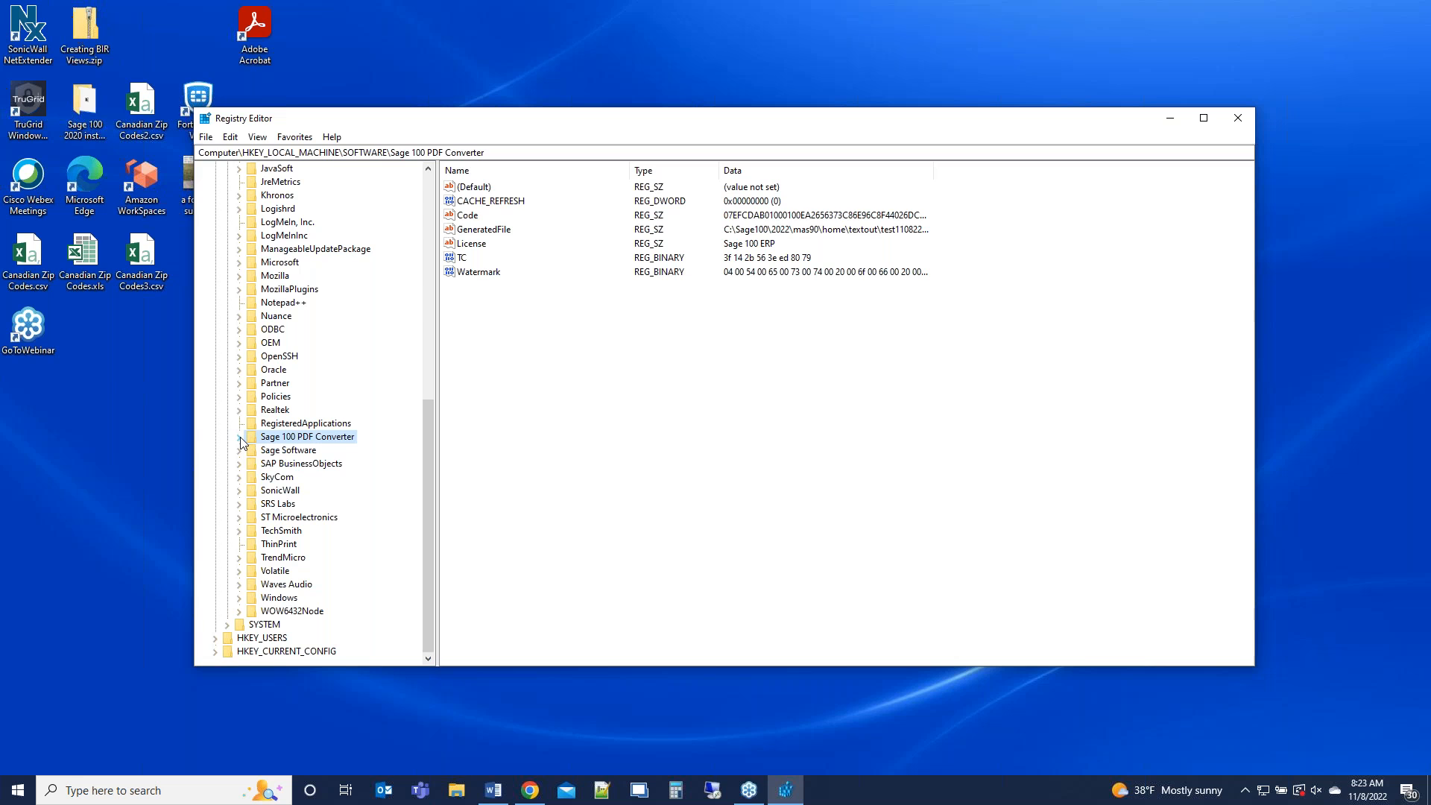
left_click(238, 437)
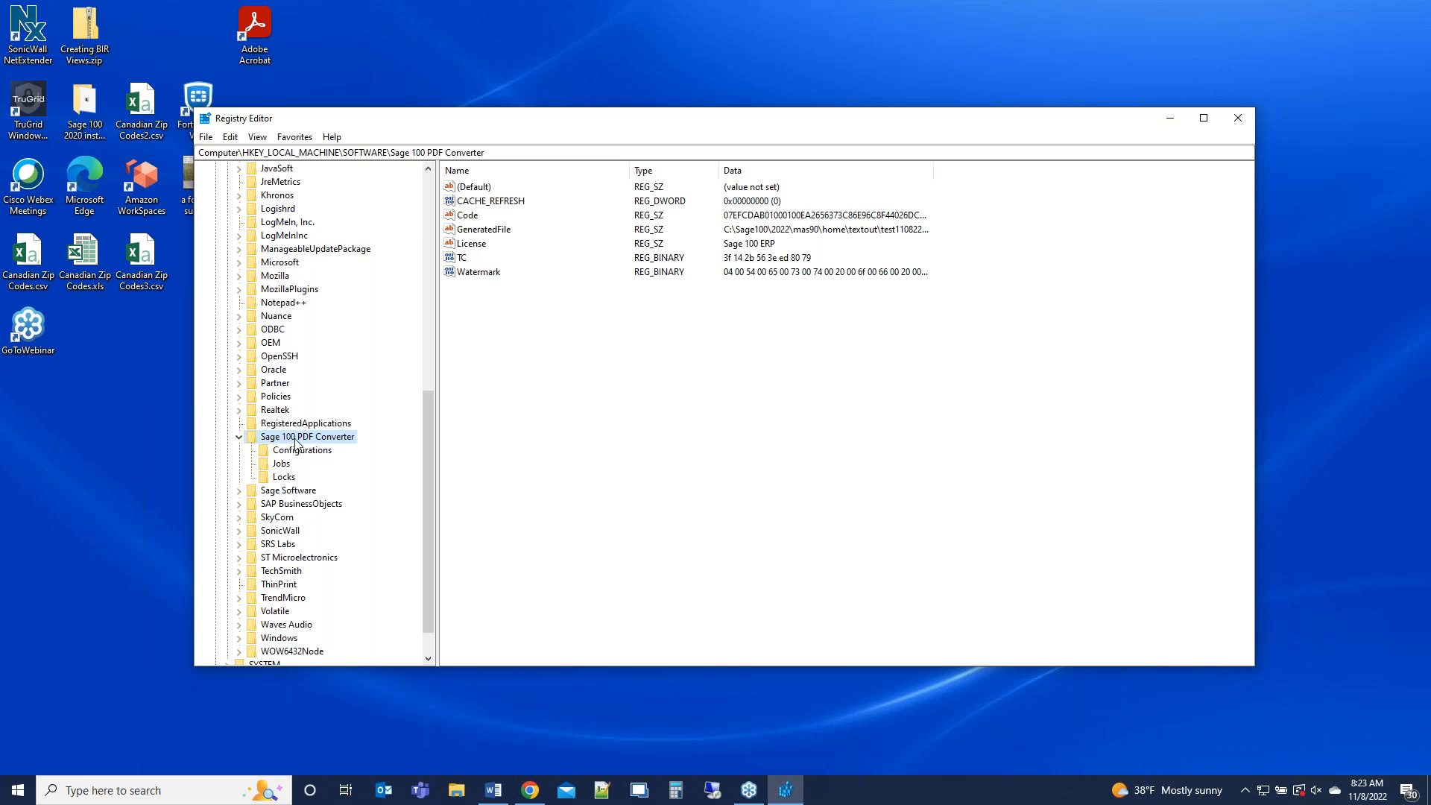
- Confirm Everyone has Full Control and Read on the Sage 100 PDF Converter key, then close Registry Editor
right_click(307, 437)
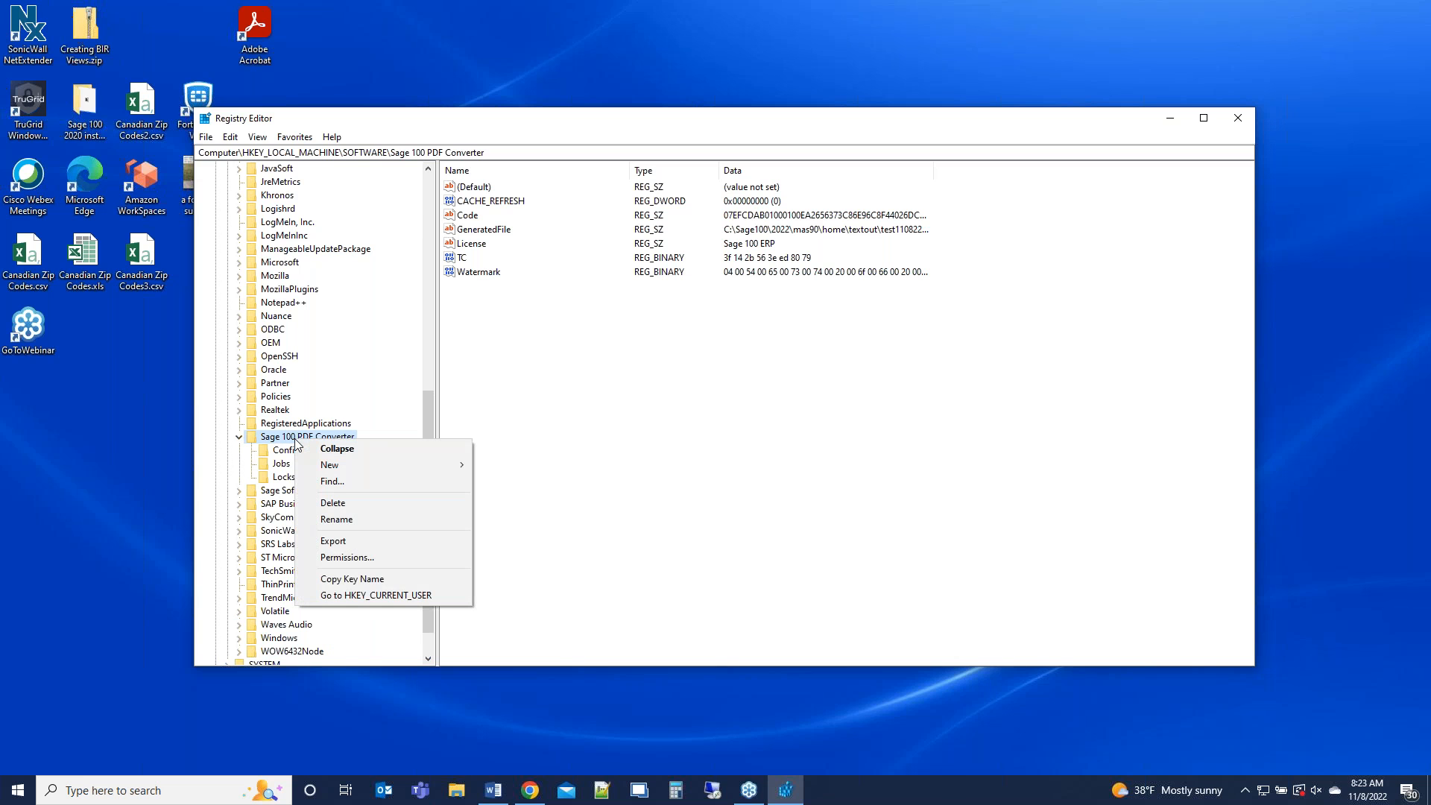
mouse_move(360, 556)
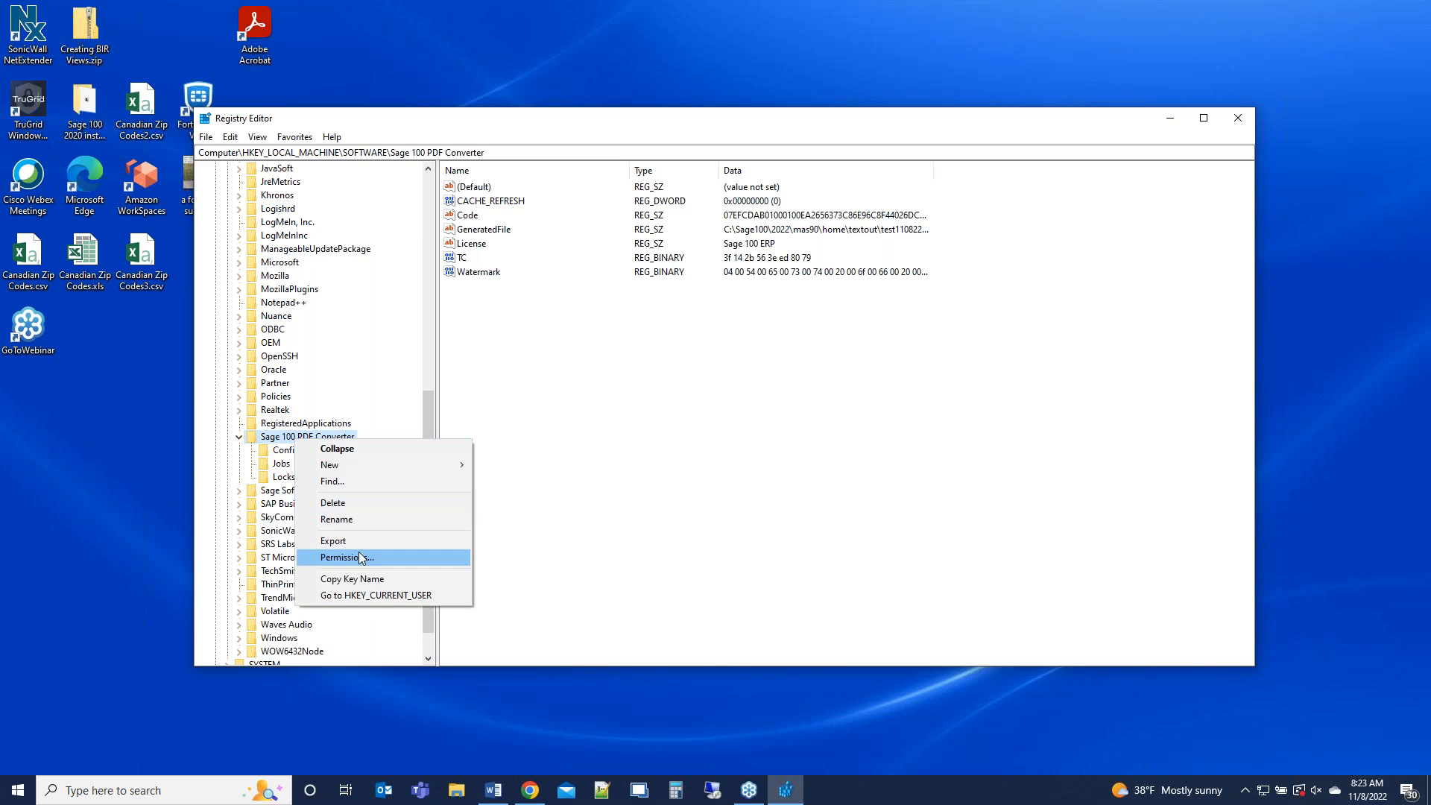
left_click(344, 556)
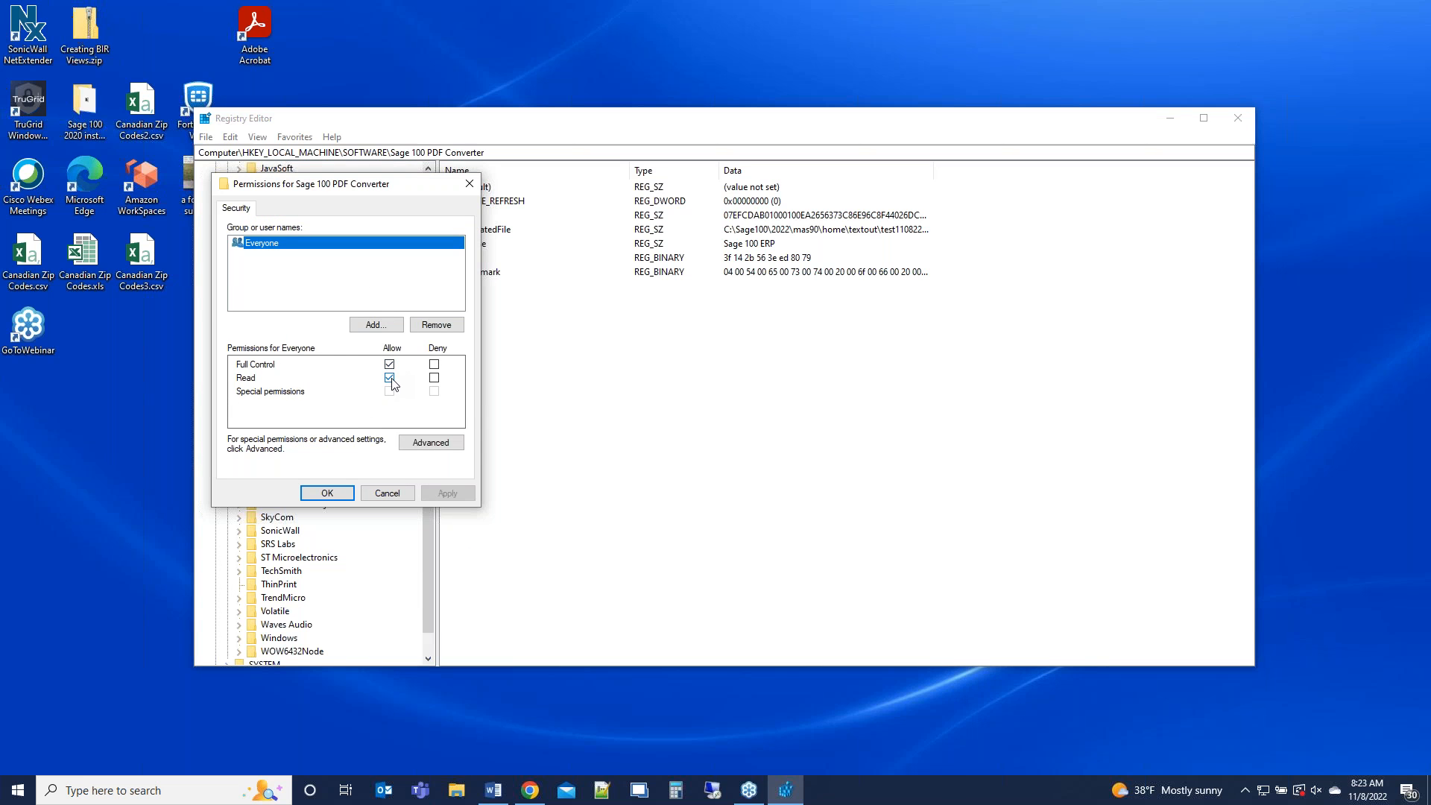
left_click(389, 377)
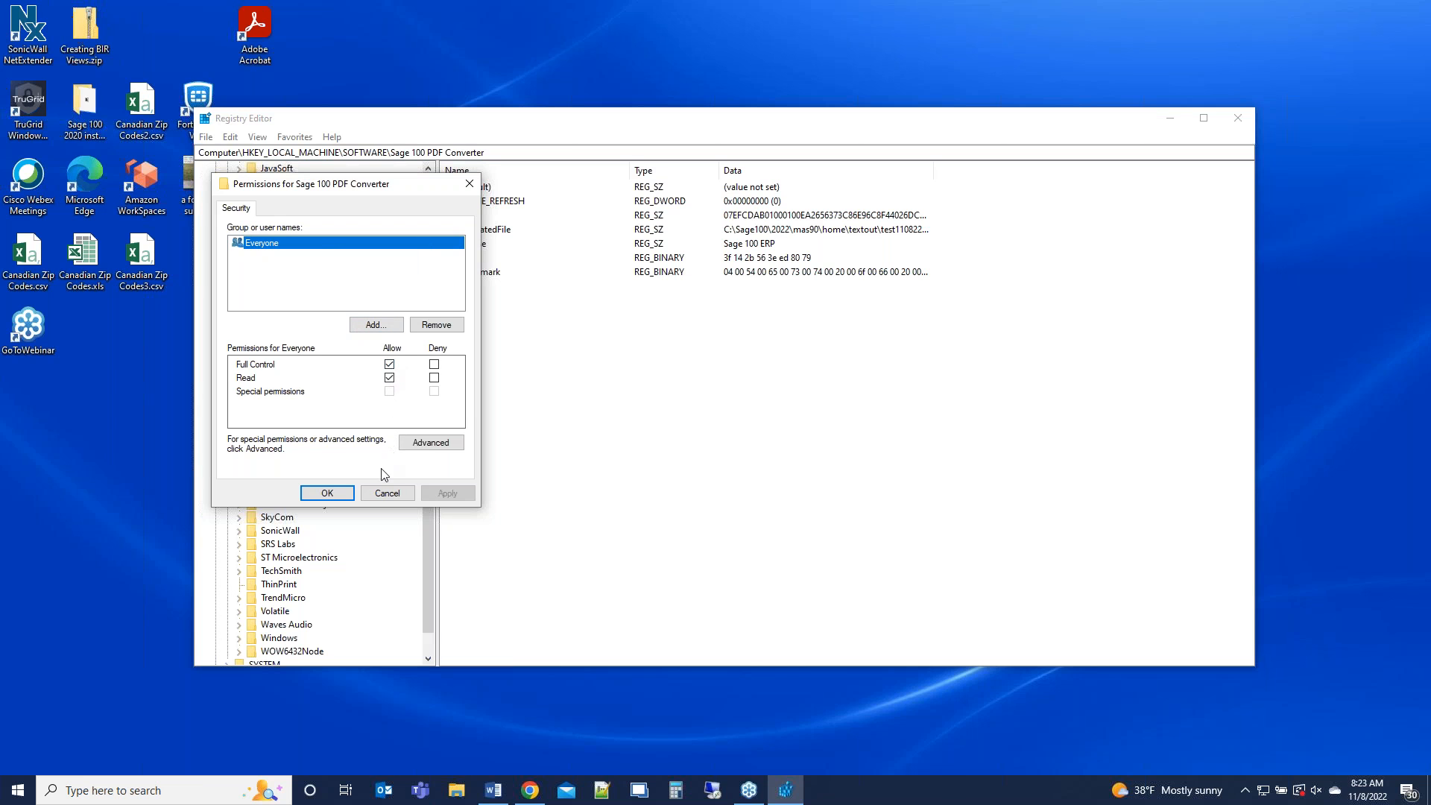
left_click(389, 364)
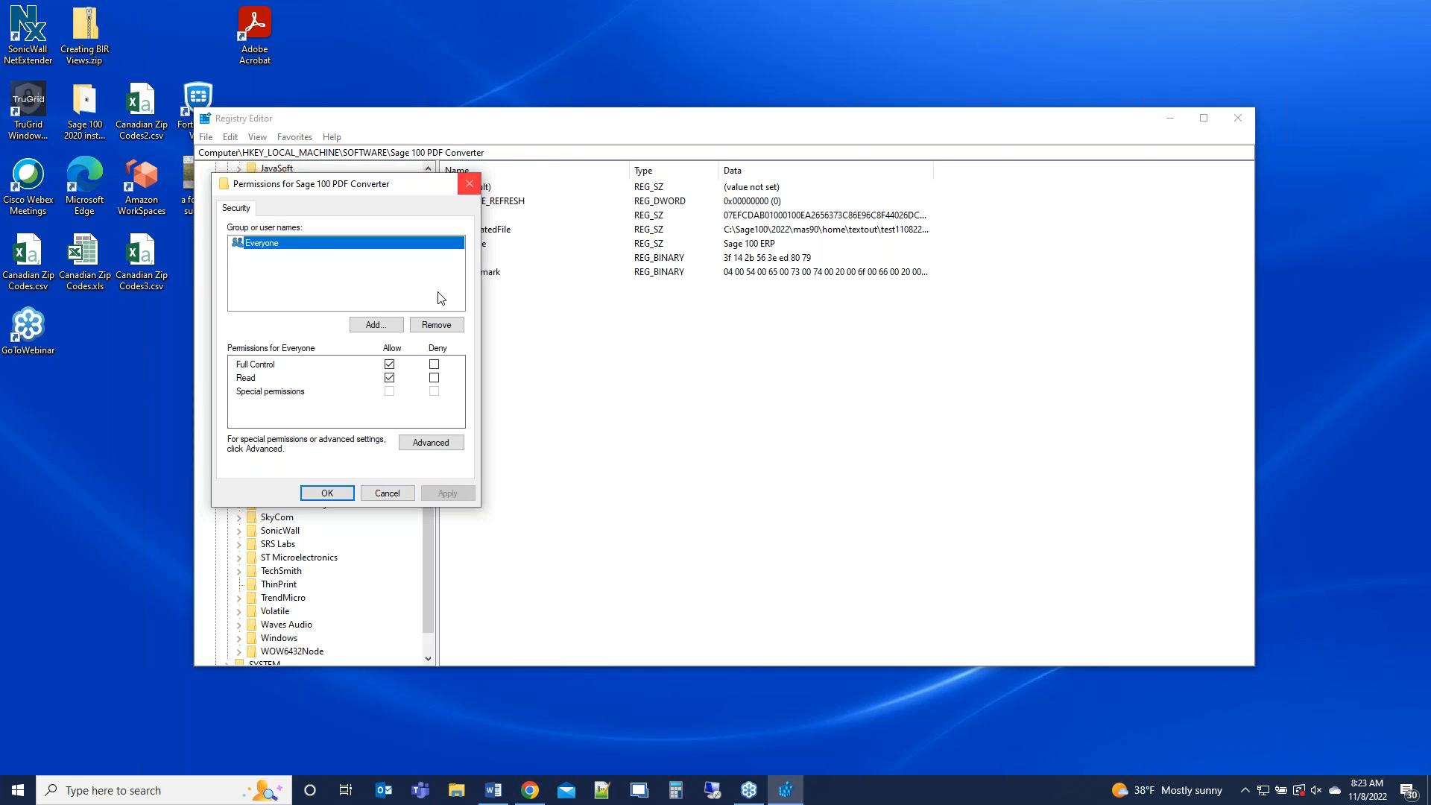
left_click(326, 494)
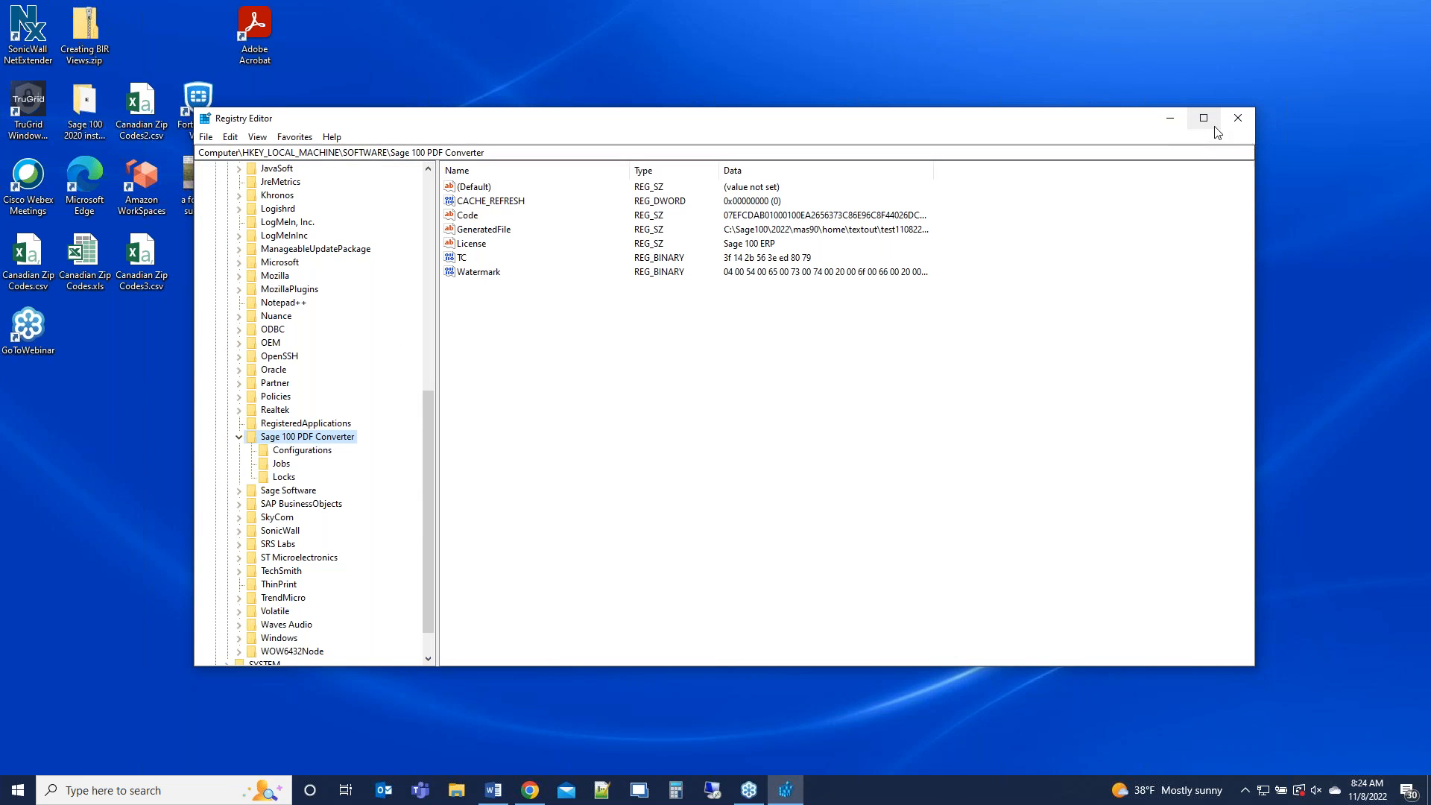
left_click(1237, 118)
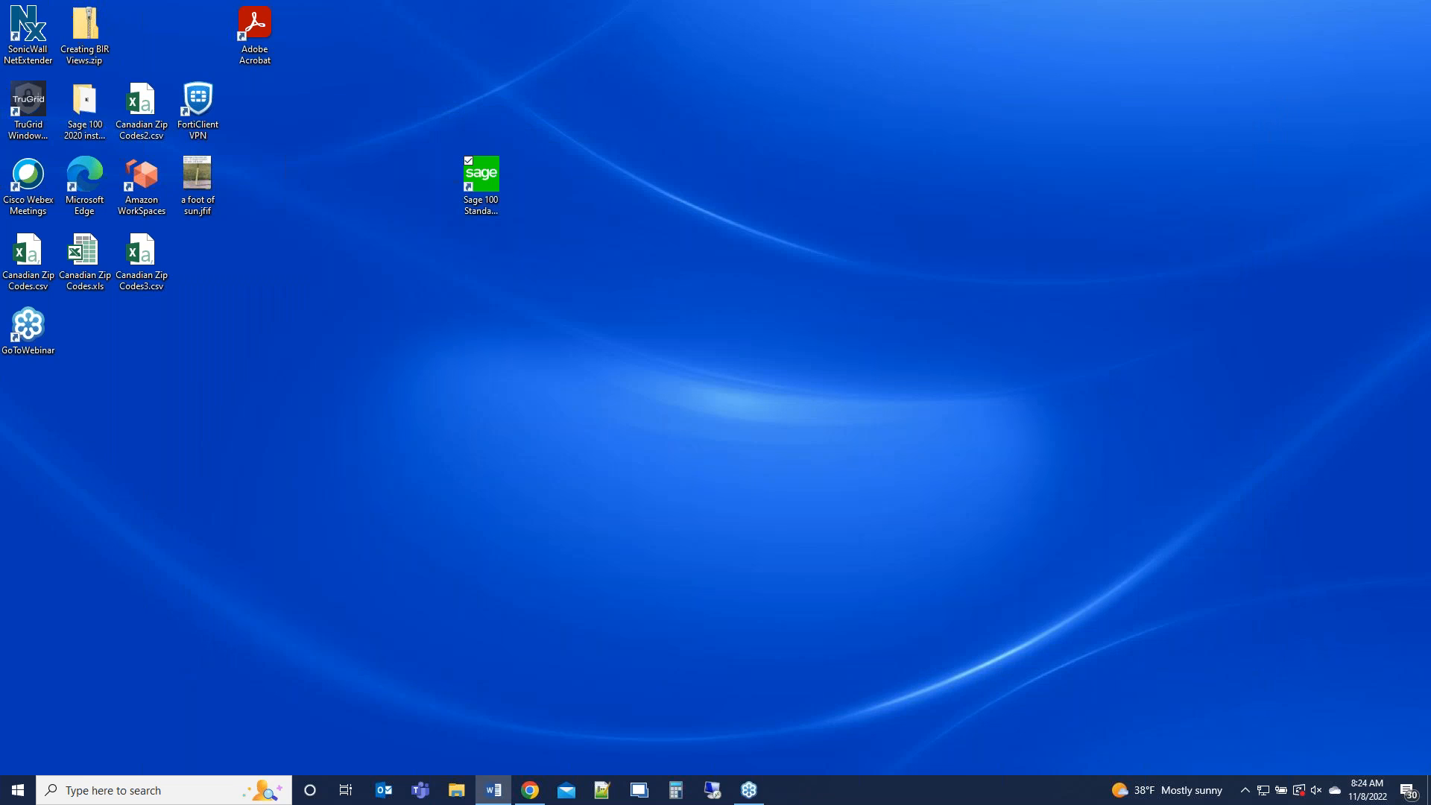
mouse_move(485, 281)
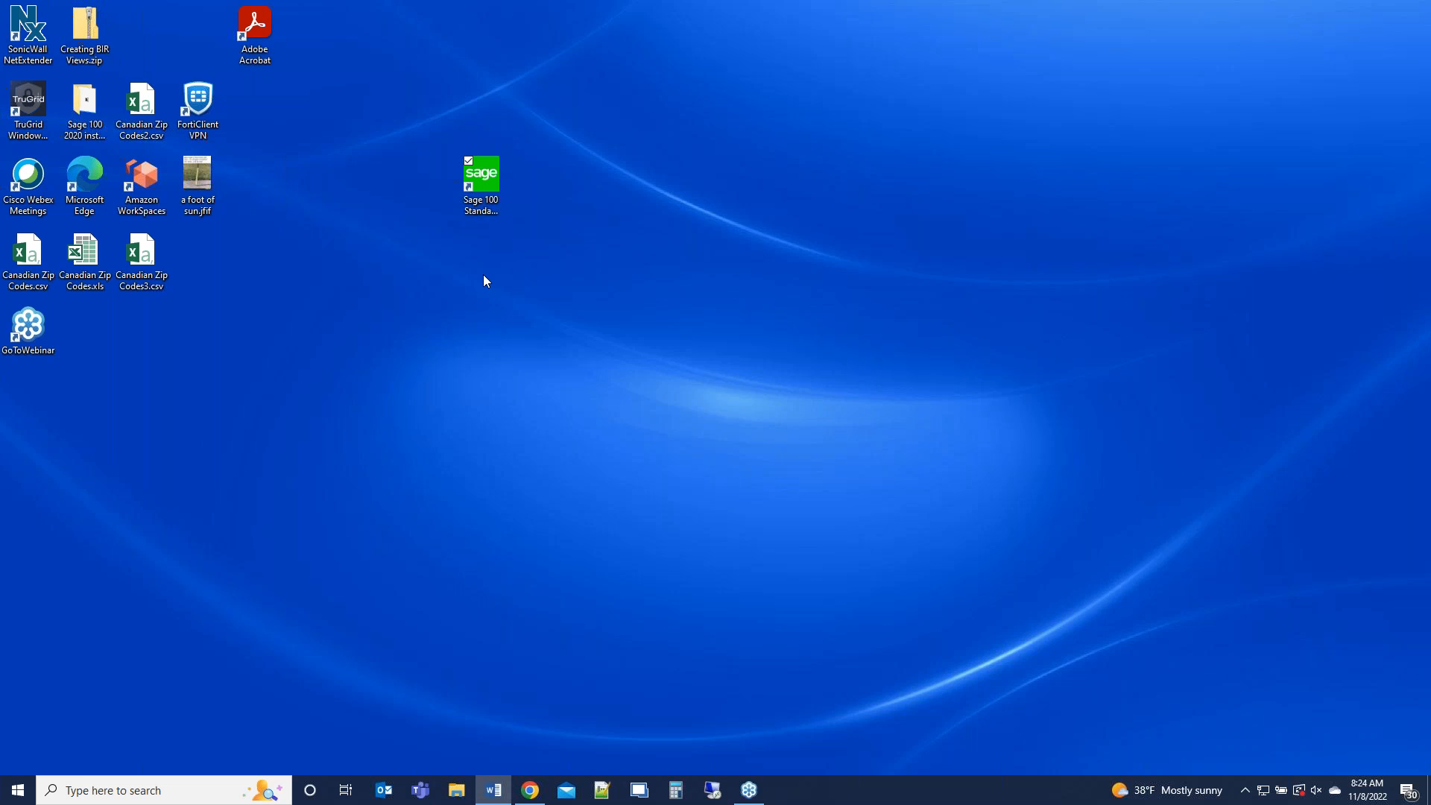
mouse_move(39, 79)
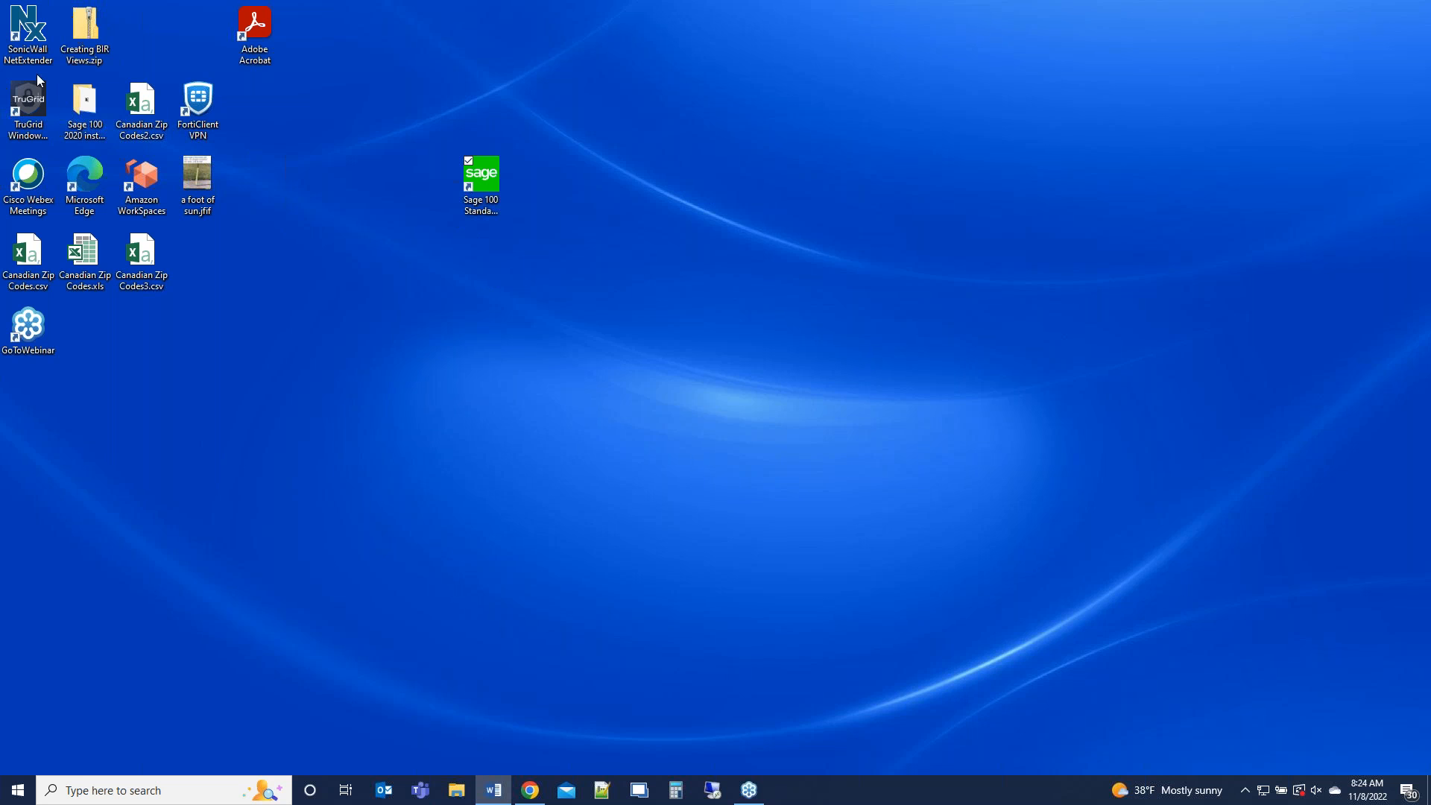
mouse_move(25, 80)
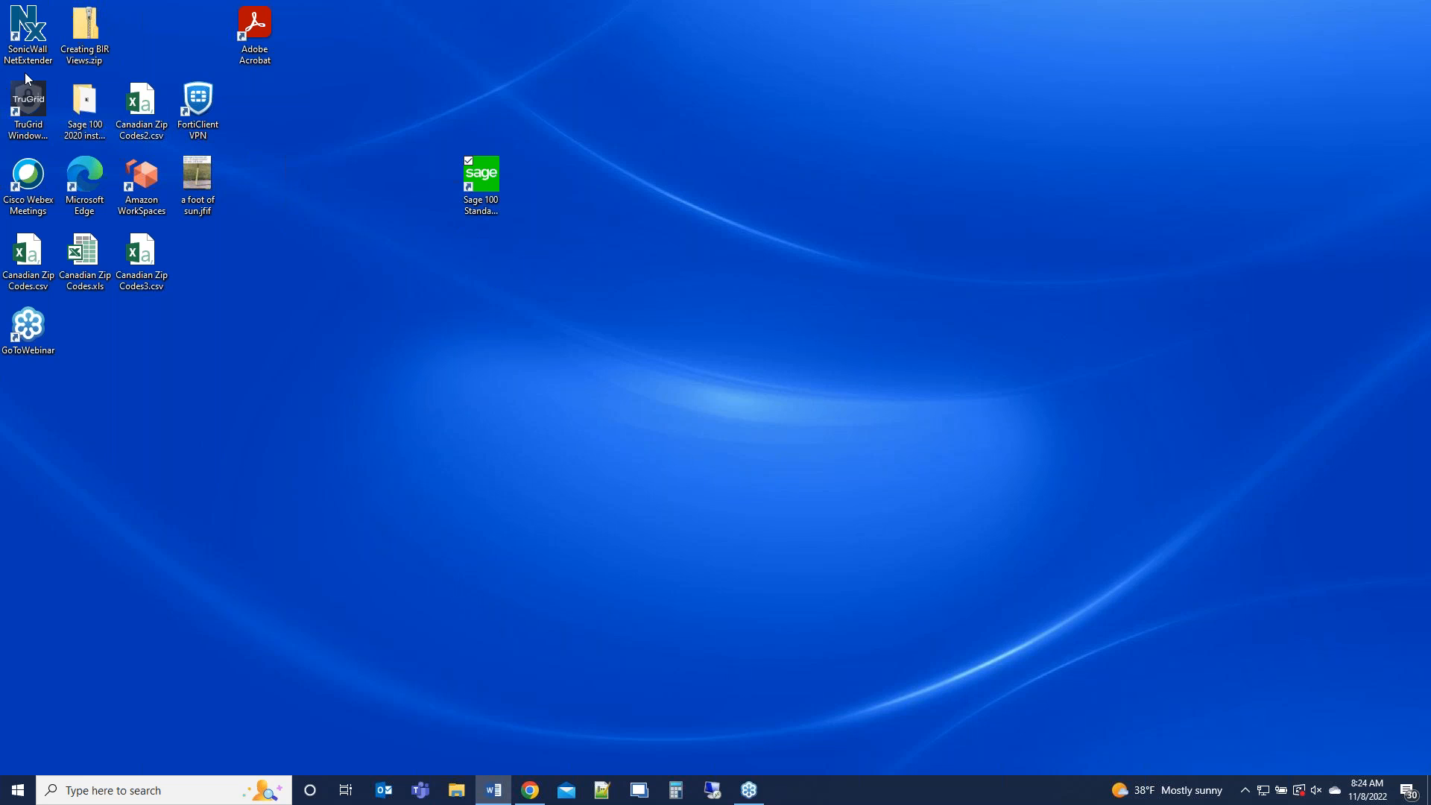